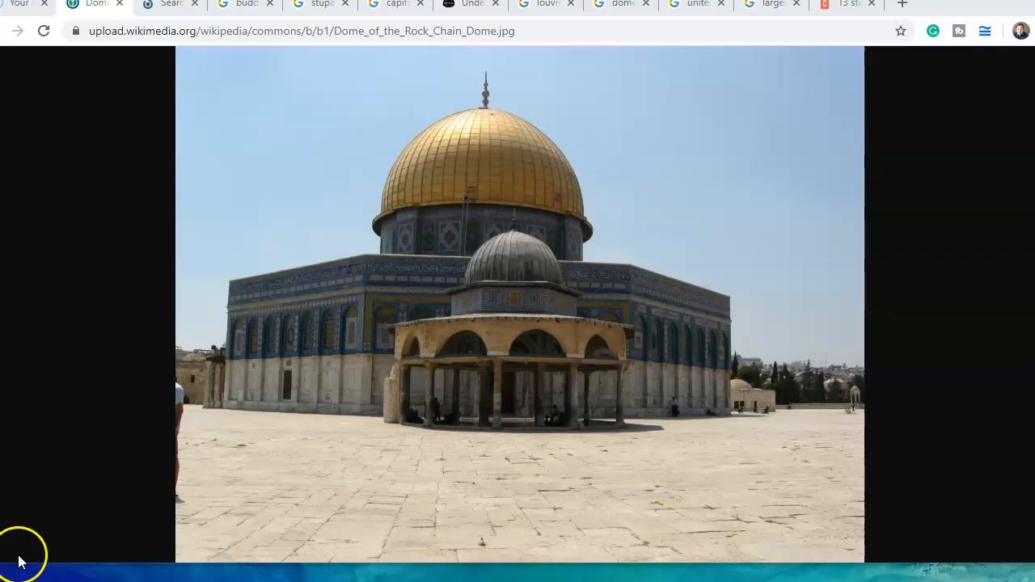
# Switch to the Wikimedia Commons stupa search showing the gilded Swayambhunath stupa photo
pyautogui.click(169, 5)
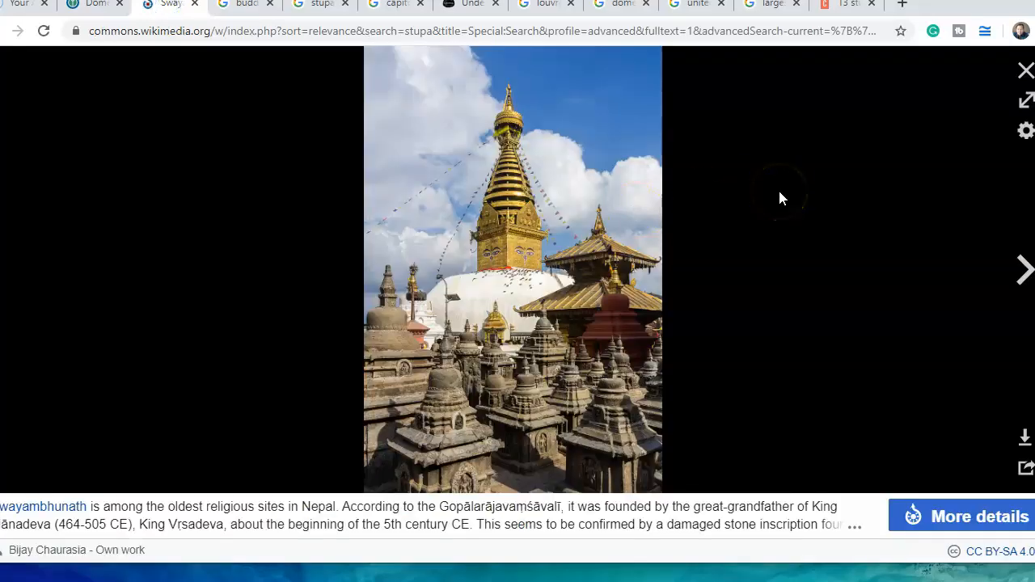
pyautogui.moveTo(780, 200)
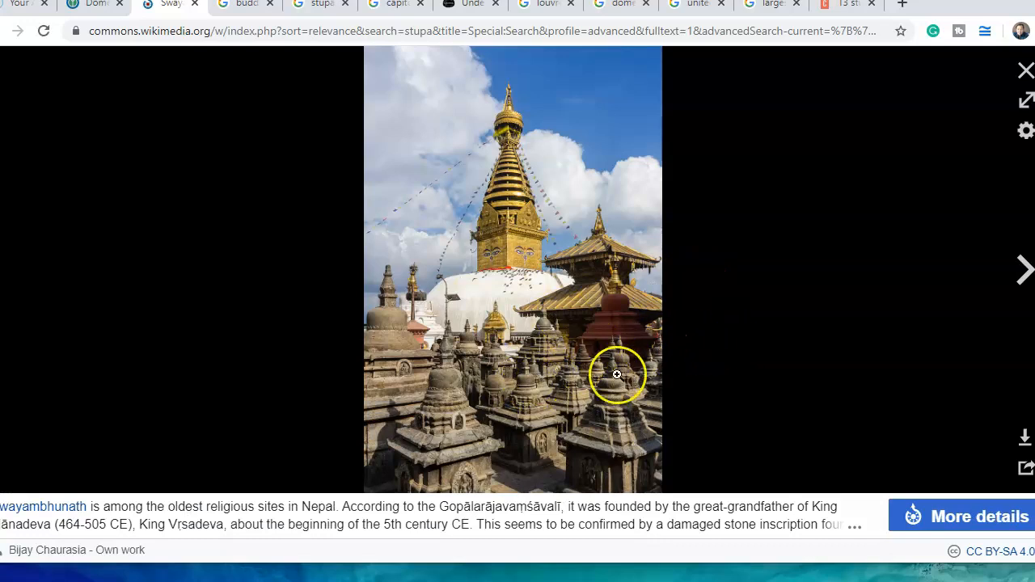
pyautogui.moveTo(494, 423)
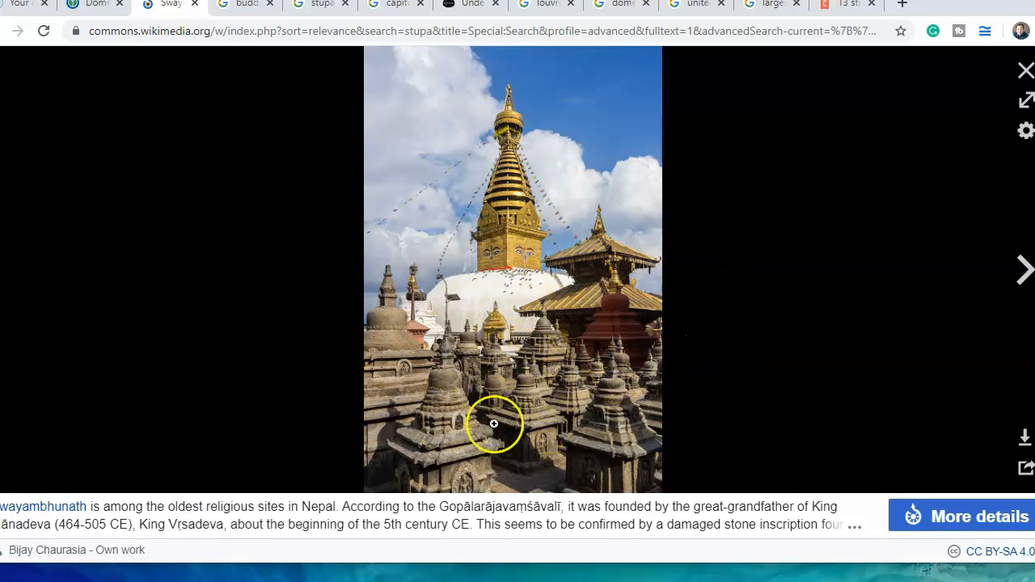
pyautogui.moveTo(662, 364)
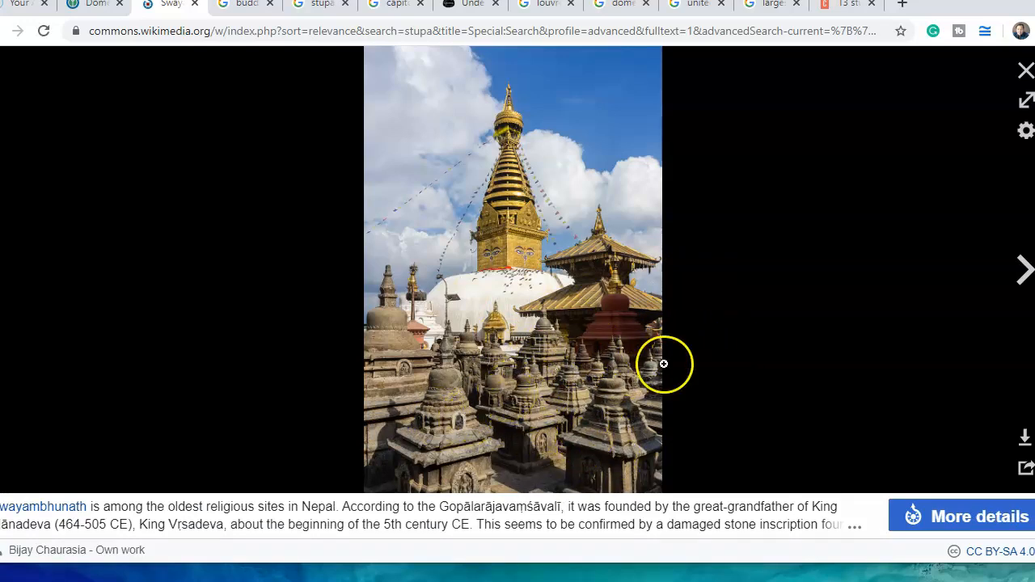
# Advance the media viewer to the white stupa at Gompa Drophan Ling in Darnków
pyautogui.click(1023, 269)
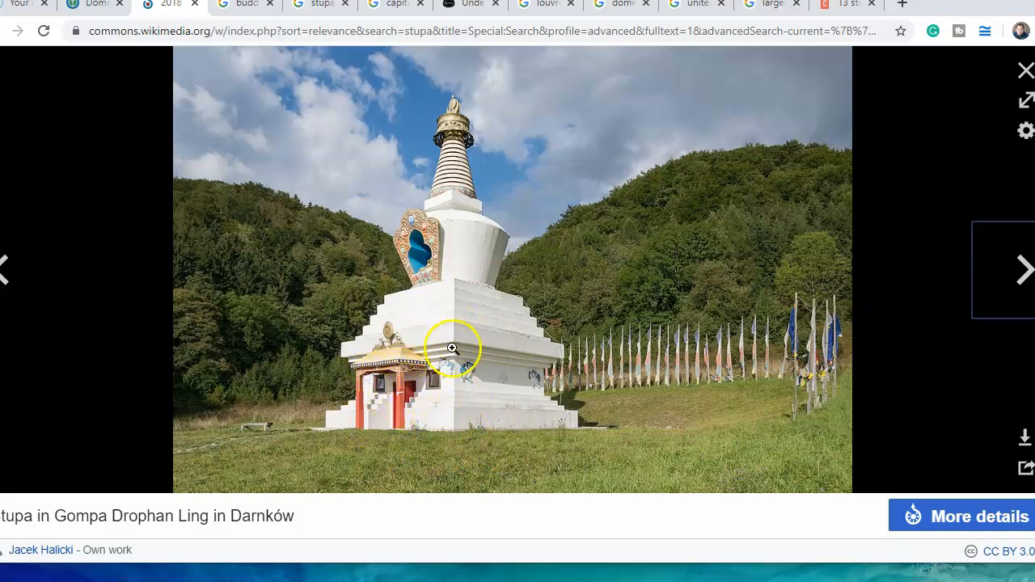
pyautogui.moveTo(457, 200)
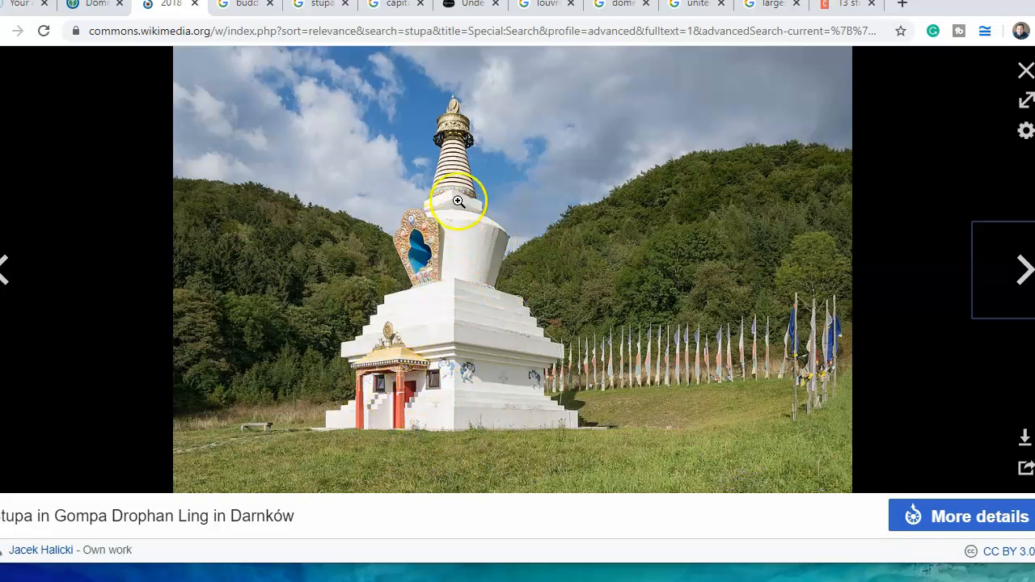
pyautogui.moveTo(452, 136)
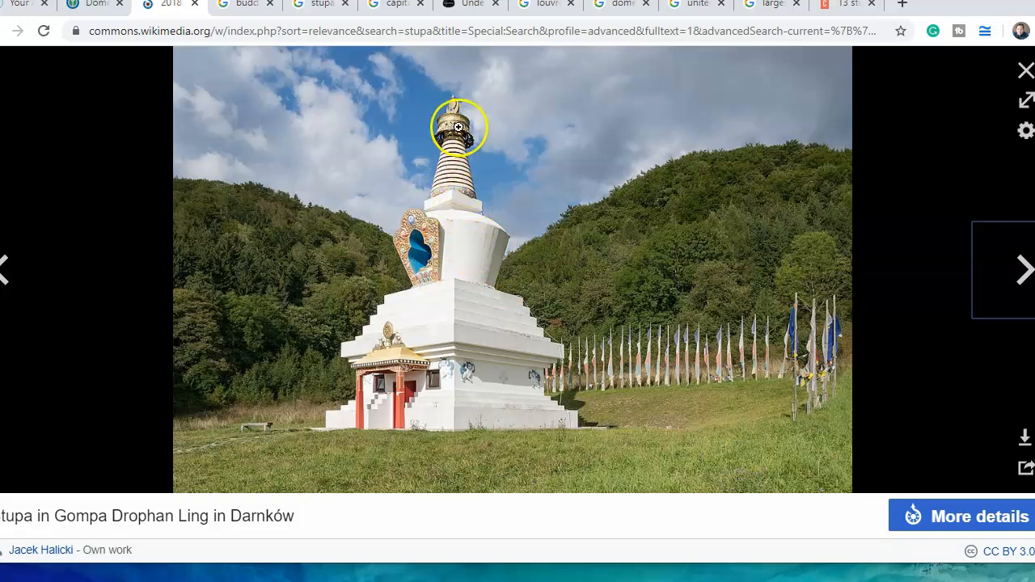
pyautogui.moveTo(424, 253)
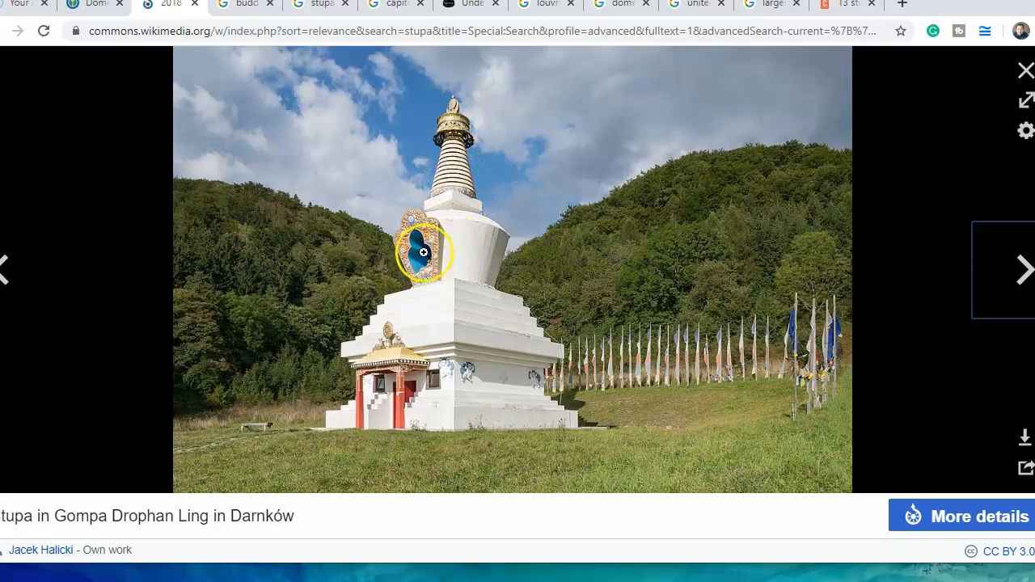
pyautogui.moveTo(429, 436)
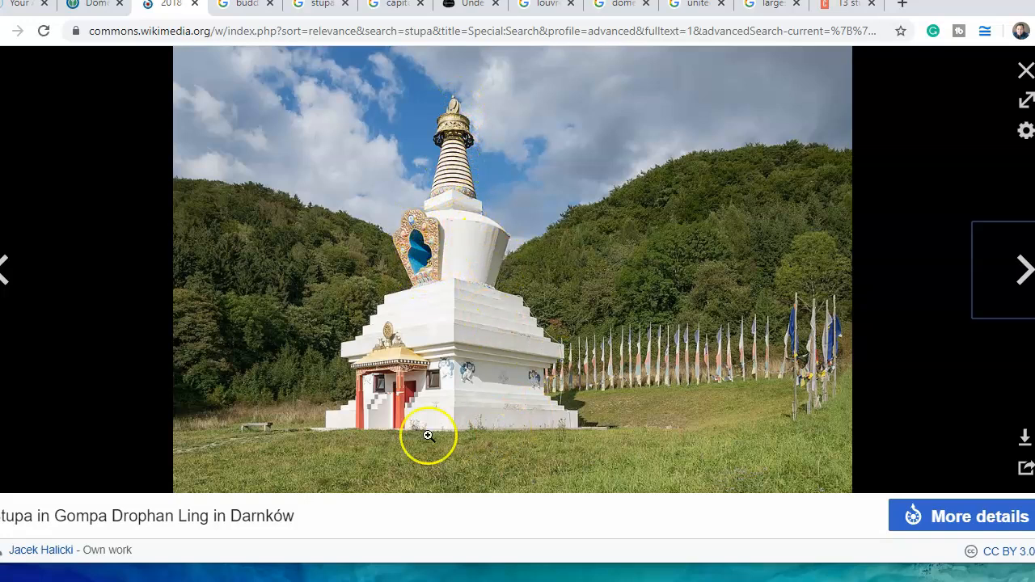
pyautogui.moveTo(483, 442)
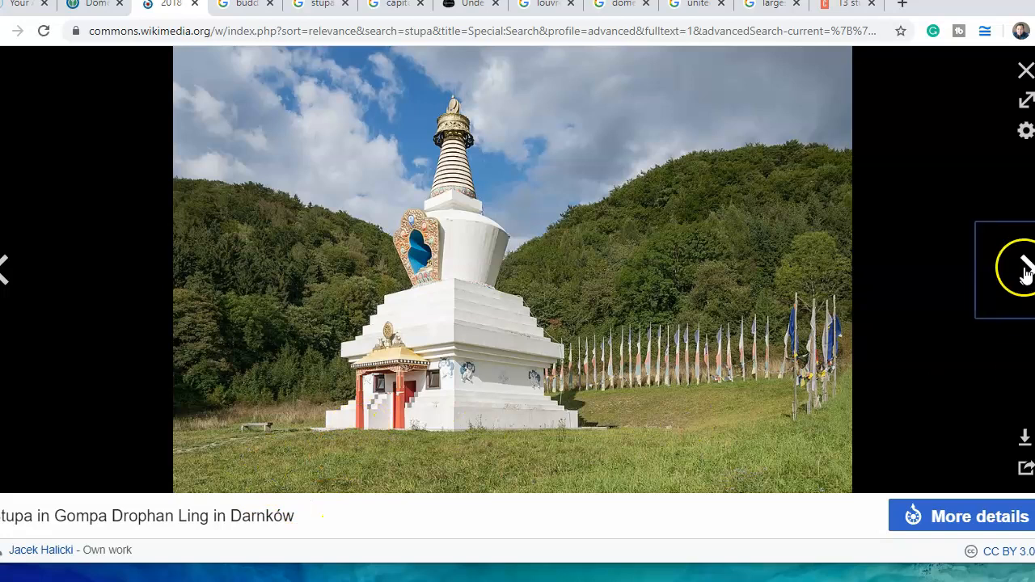
# Skip past the Phnom Penh stupa to the Golden Stupa at Erdene Zuu Monastery
pyautogui.click(1025, 269)
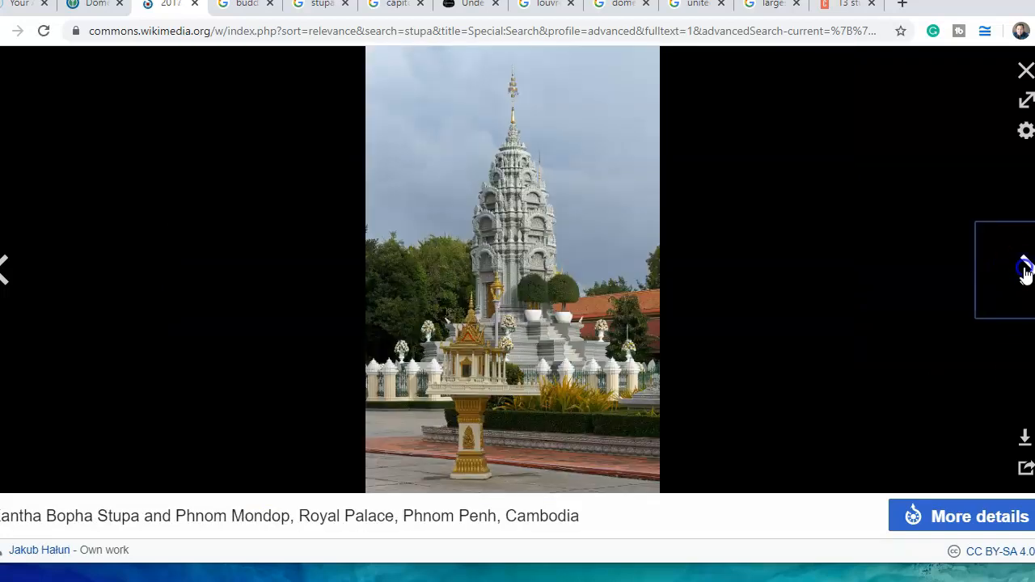
pyautogui.click(1024, 269)
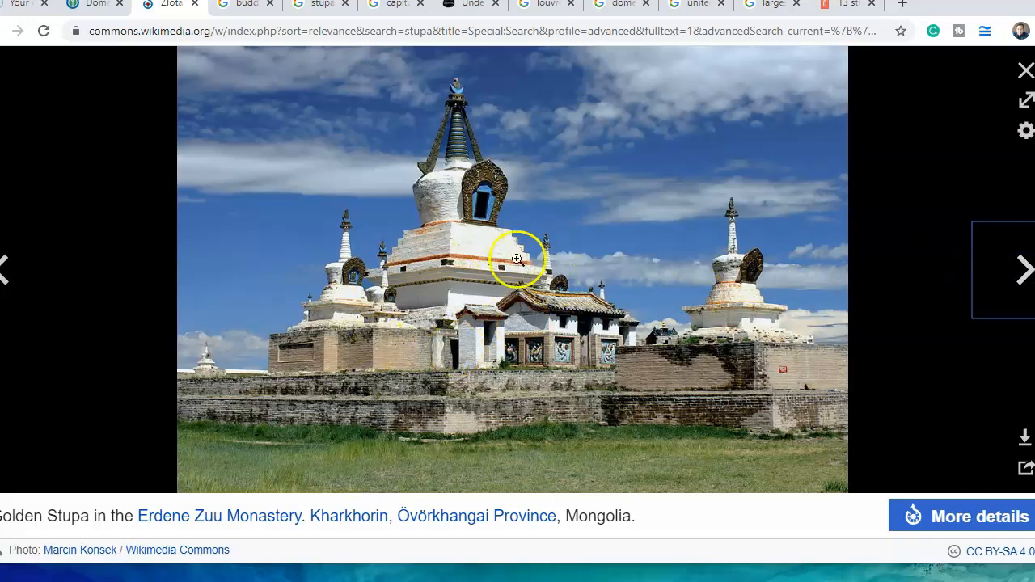
pyautogui.moveTo(492, 267)
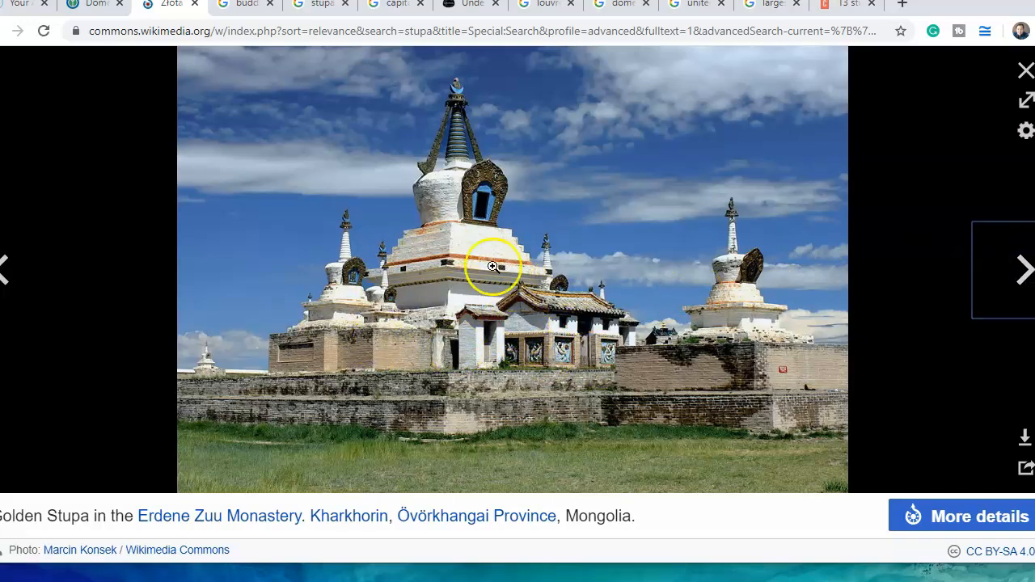
pyautogui.moveTo(510, 351)
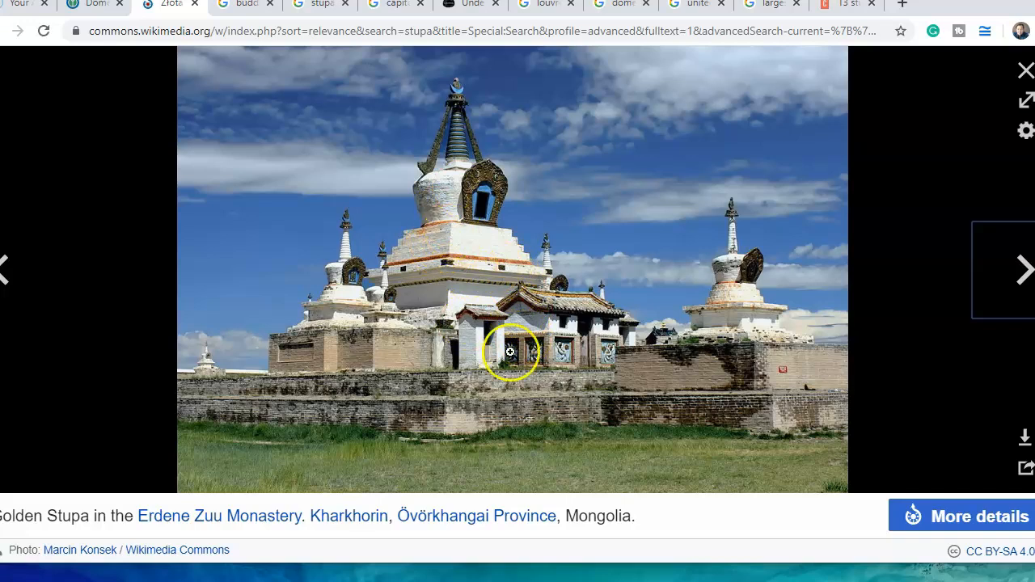
pyautogui.moveTo(444, 245)
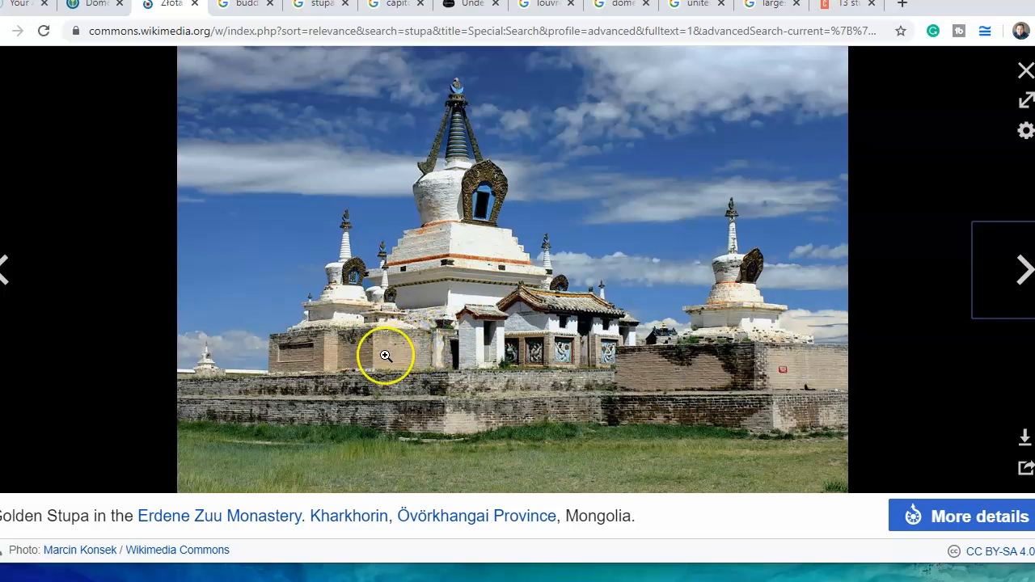
pyautogui.moveTo(601, 339)
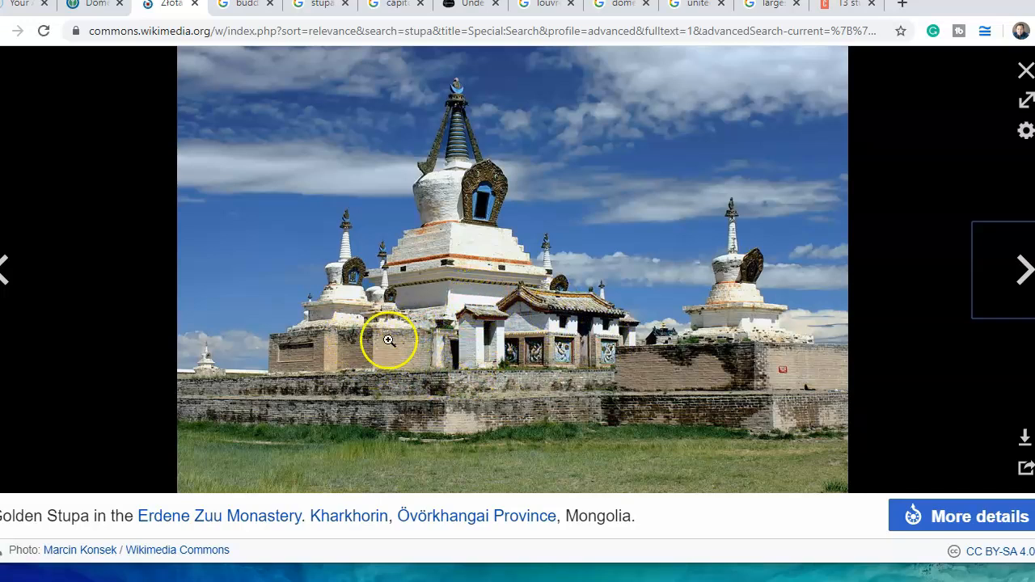
pyautogui.moveTo(435, 321)
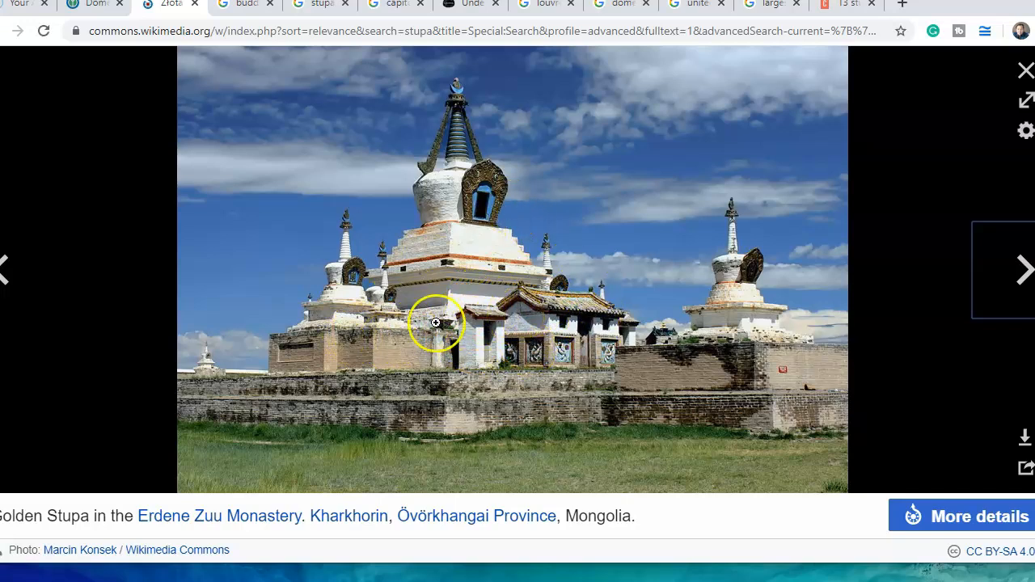
pyautogui.moveTo(552, 238)
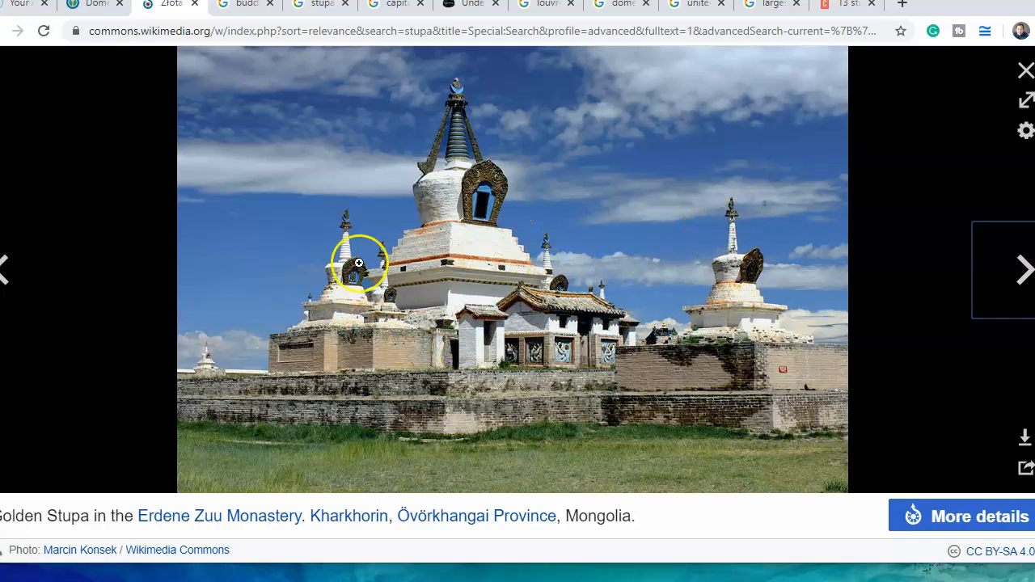
pyautogui.moveTo(463, 293)
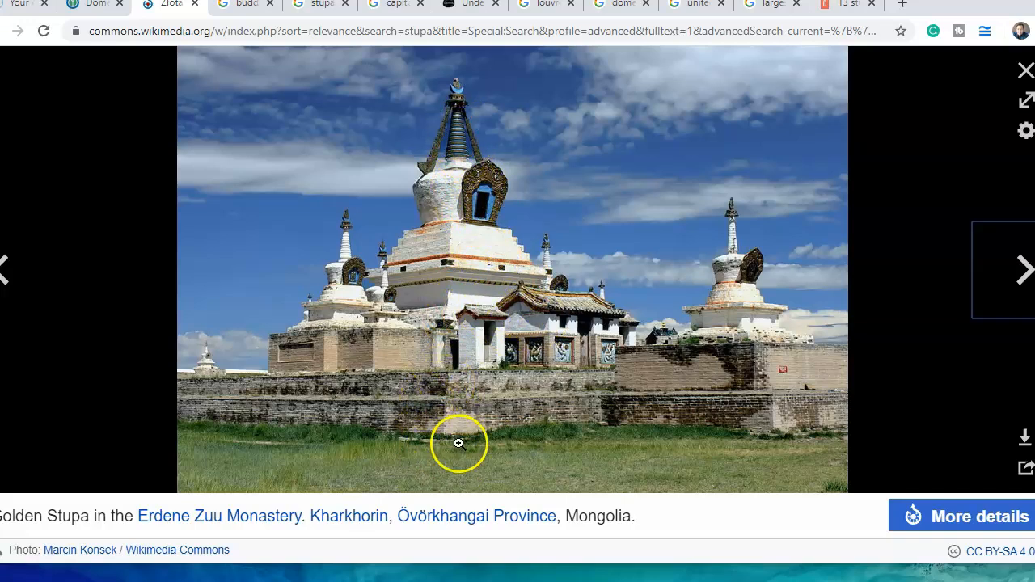
pyautogui.moveTo(951, 317)
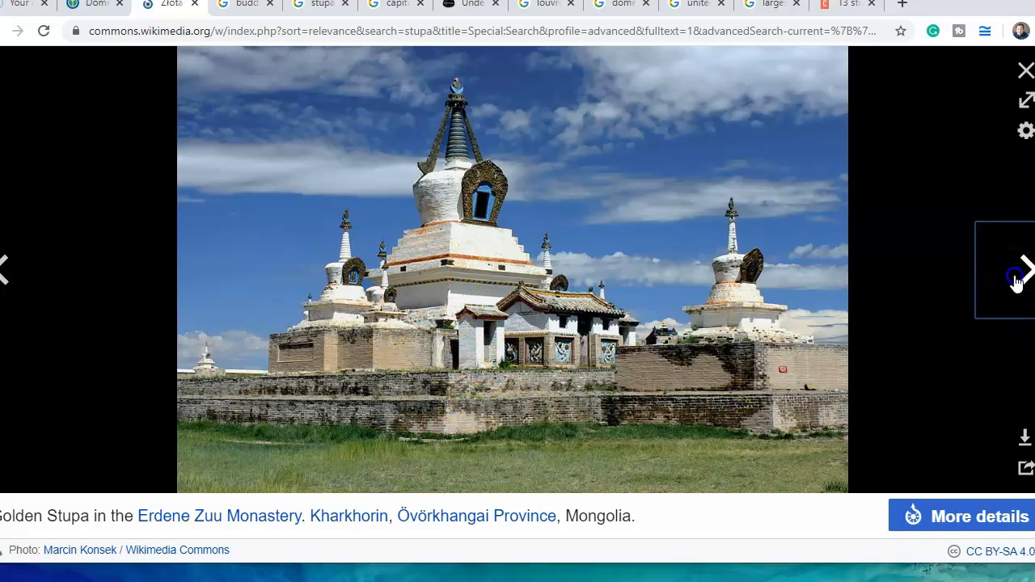
# Advance the media viewer to Borobudur's main stupa in Java, Indonesia
pyautogui.click(1024, 269)
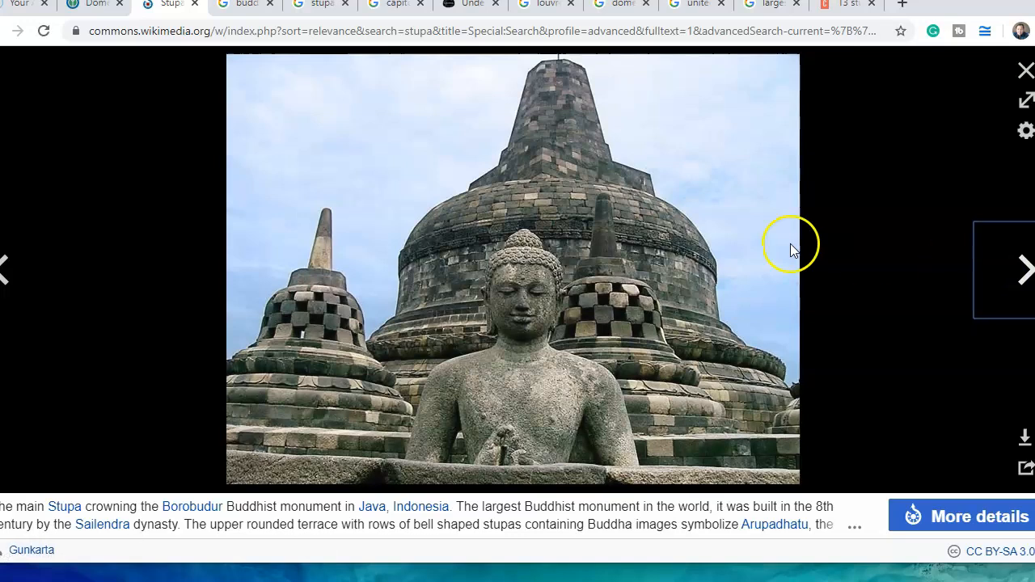
pyautogui.moveTo(352, 474)
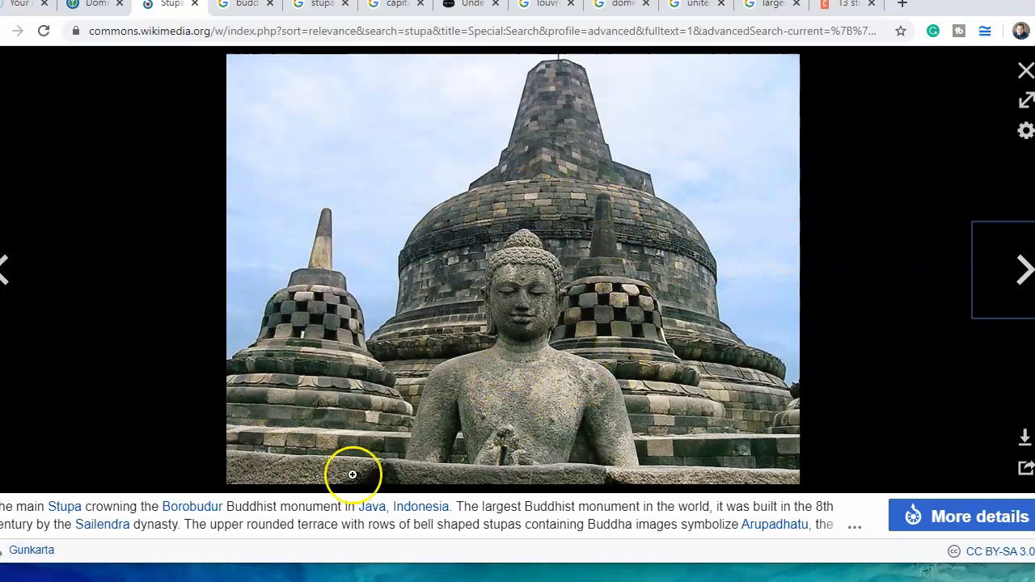
pyautogui.moveTo(569, 238)
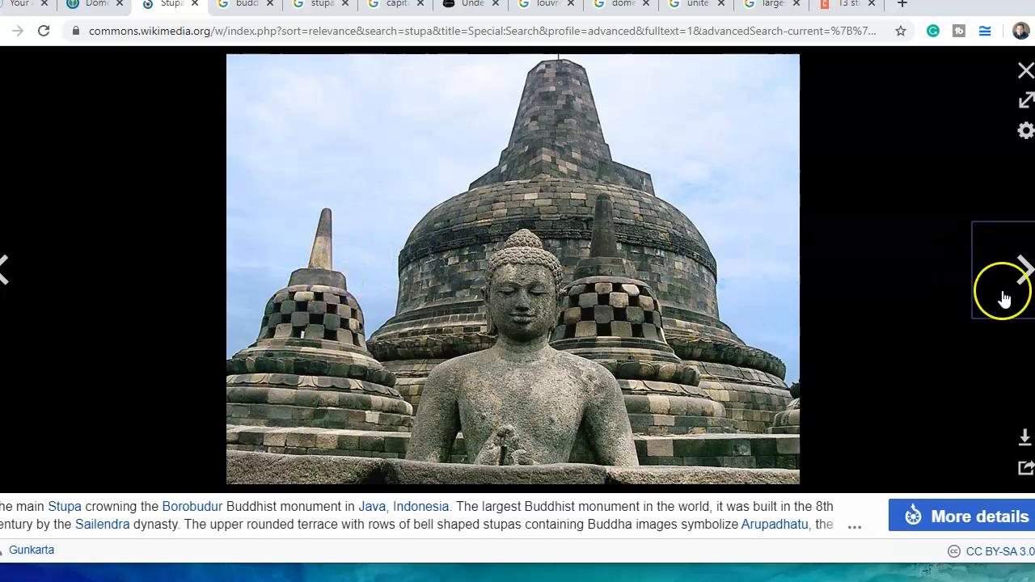
pyautogui.moveTo(1022, 271)
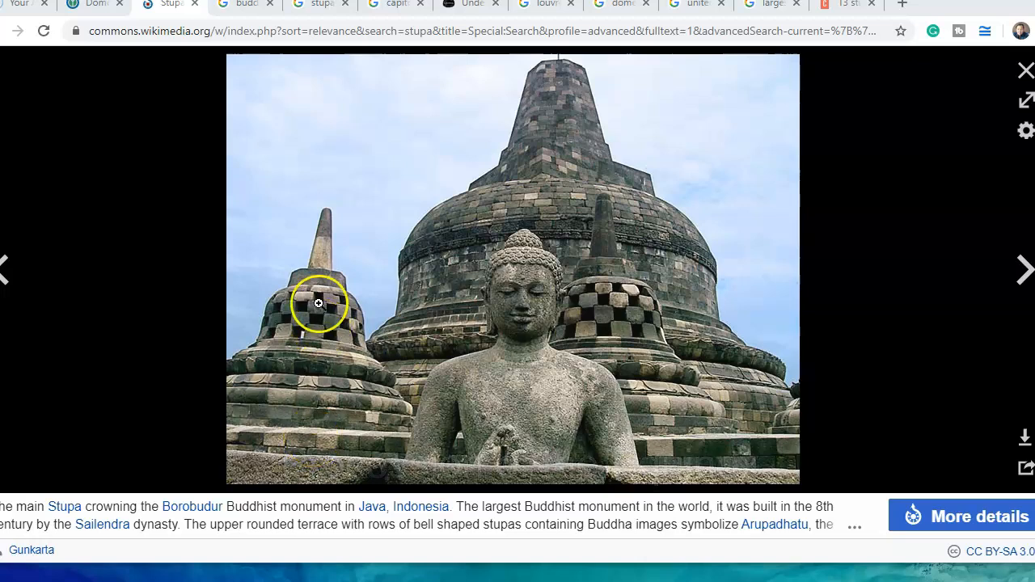
pyautogui.moveTo(664, 469)
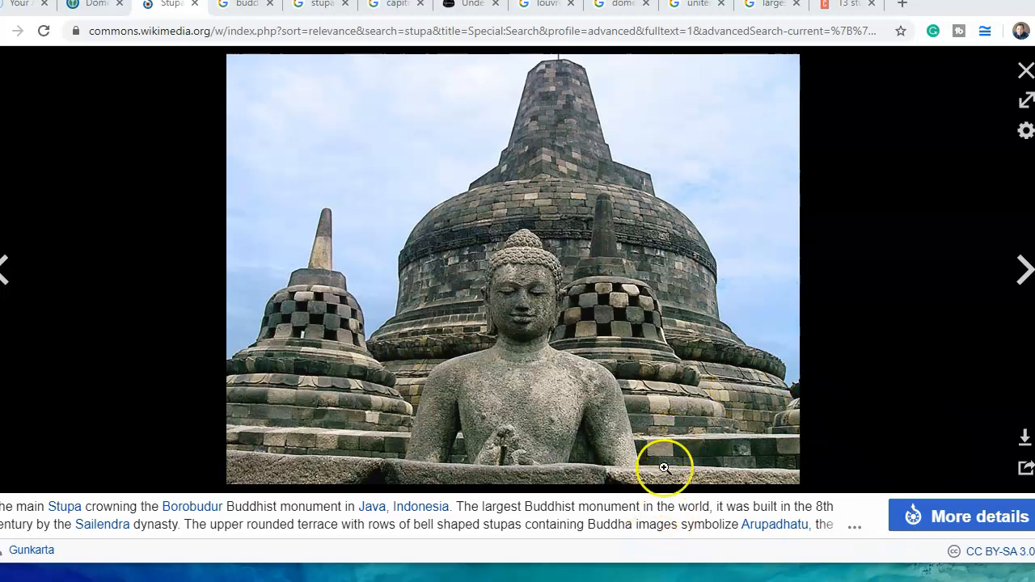
pyautogui.moveTo(932, 447)
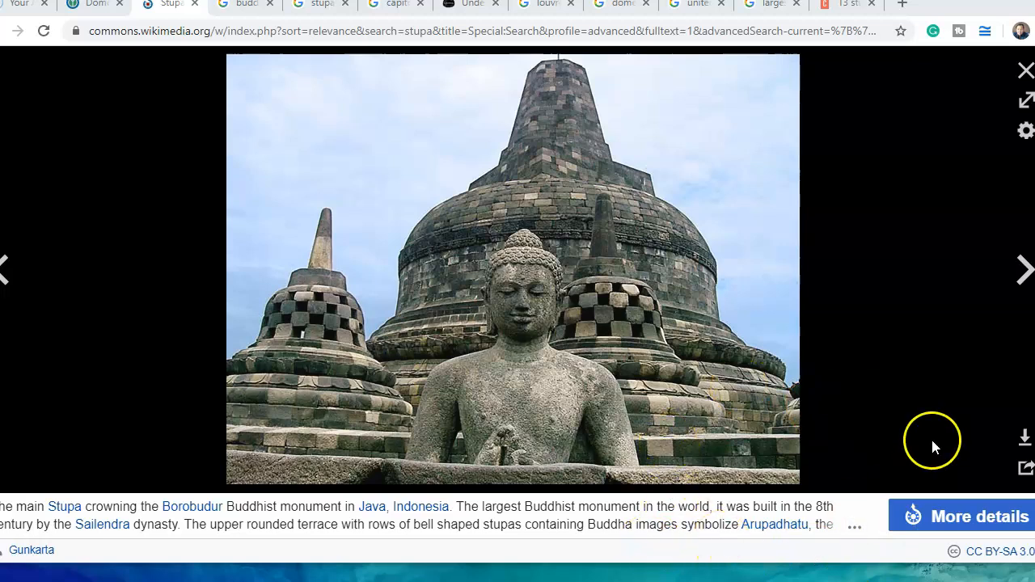
# Browse past the Vishwa Shanti Stupa photo, then return to Google Images' BuddhaNet stupa diagram
pyautogui.click(1022, 269)
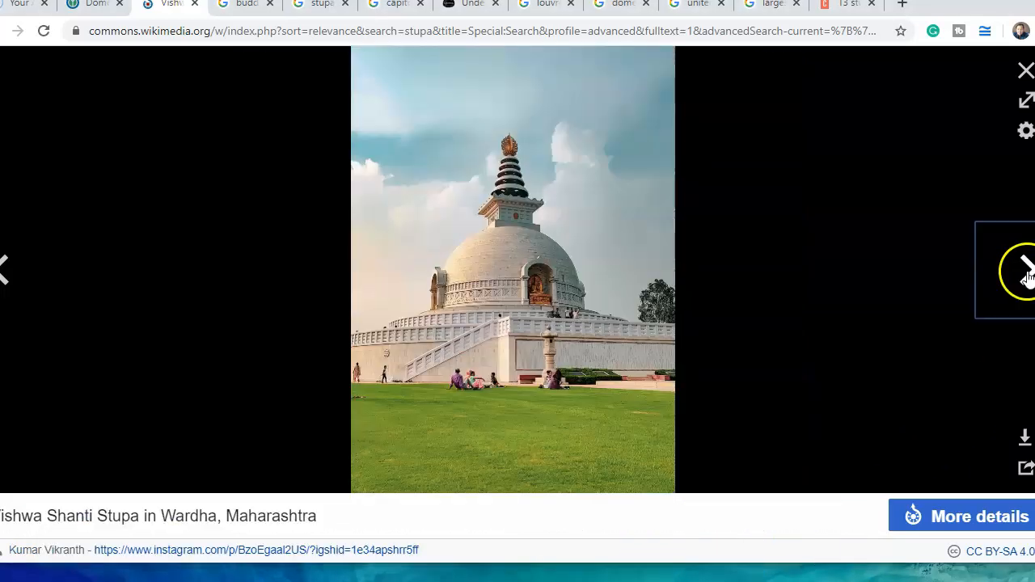
pyautogui.moveTo(583, 403)
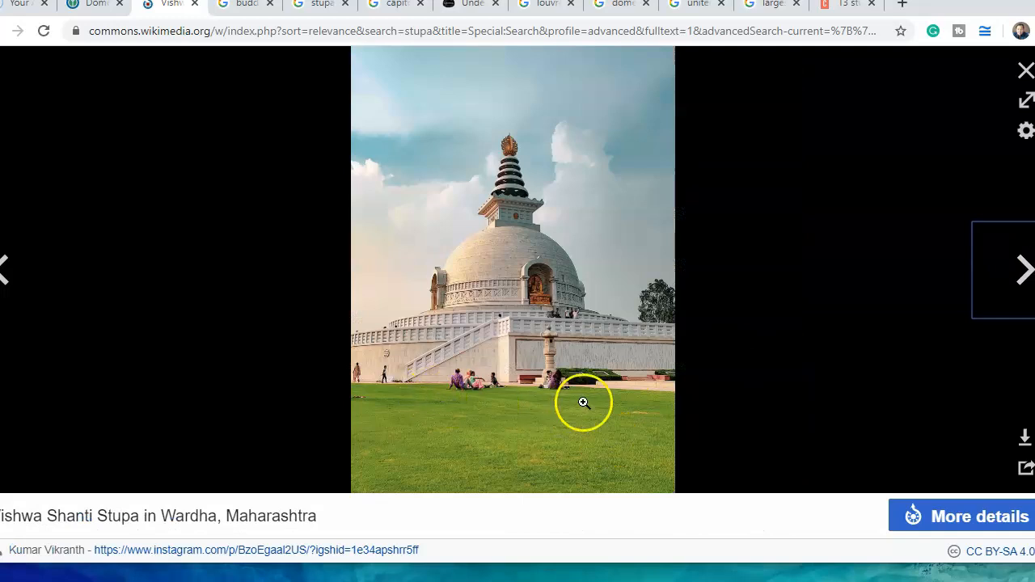
pyautogui.moveTo(574, 395)
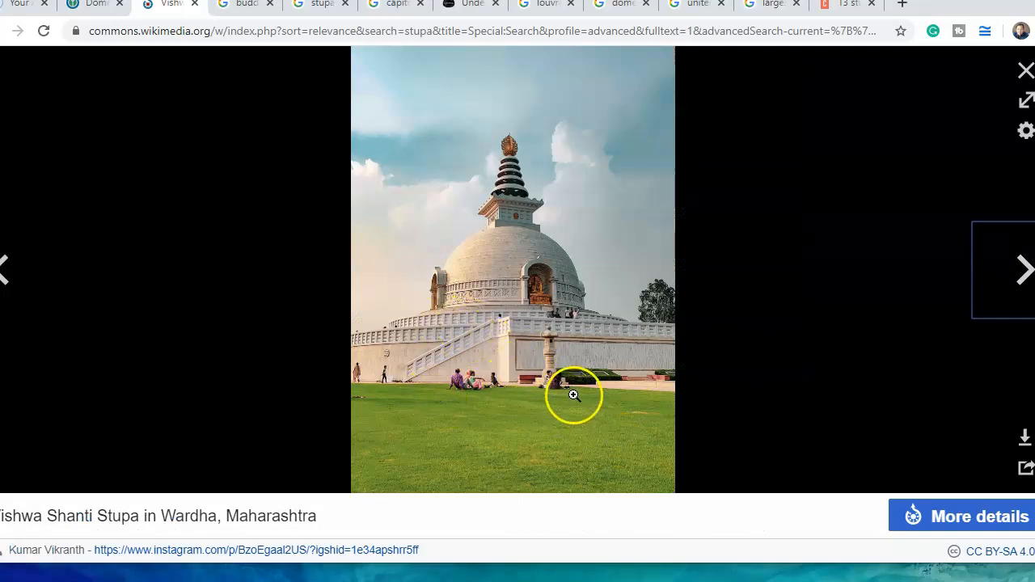
pyautogui.moveTo(438, 293)
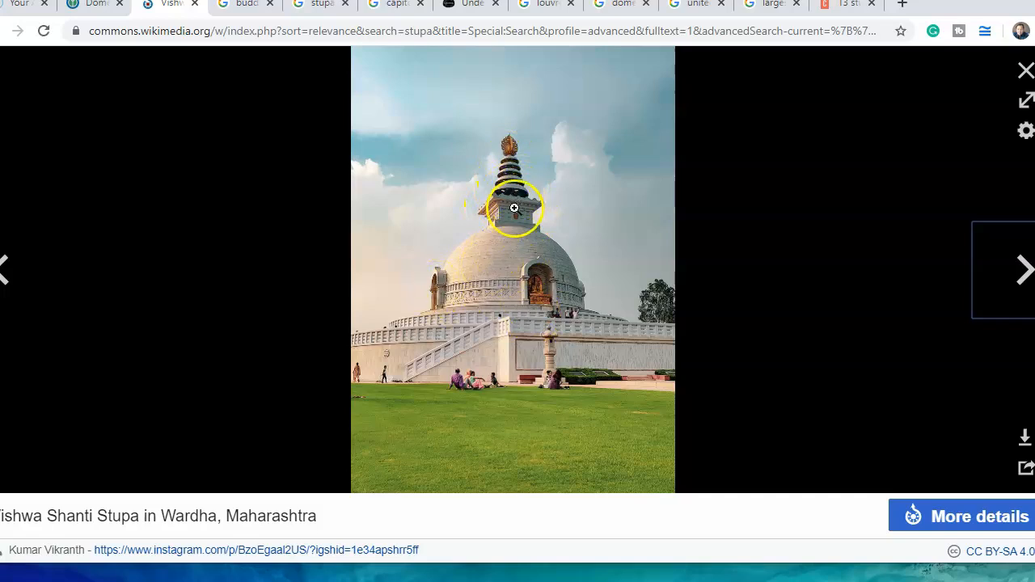
pyautogui.moveTo(417, 338)
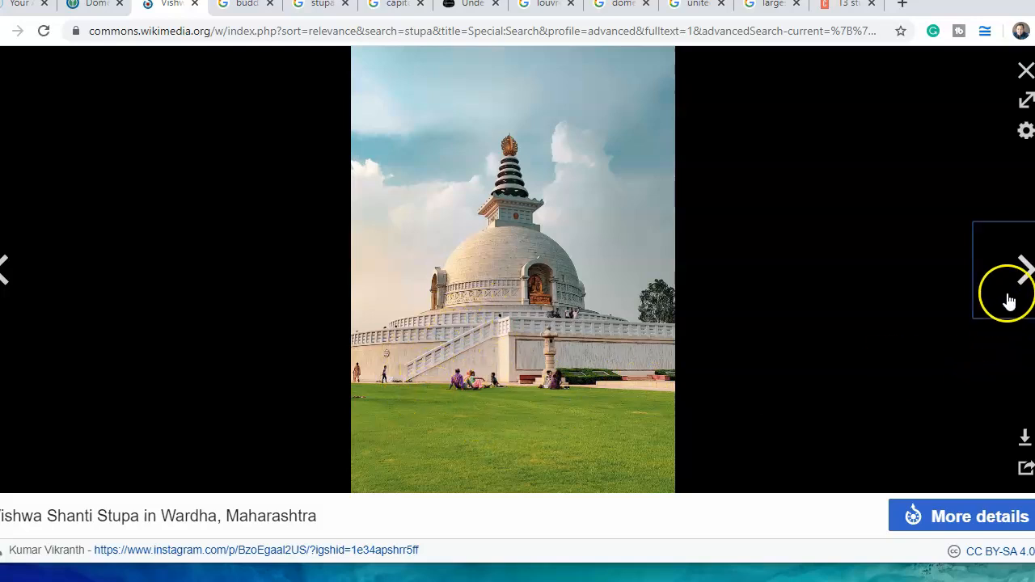
pyautogui.click(1024, 269)
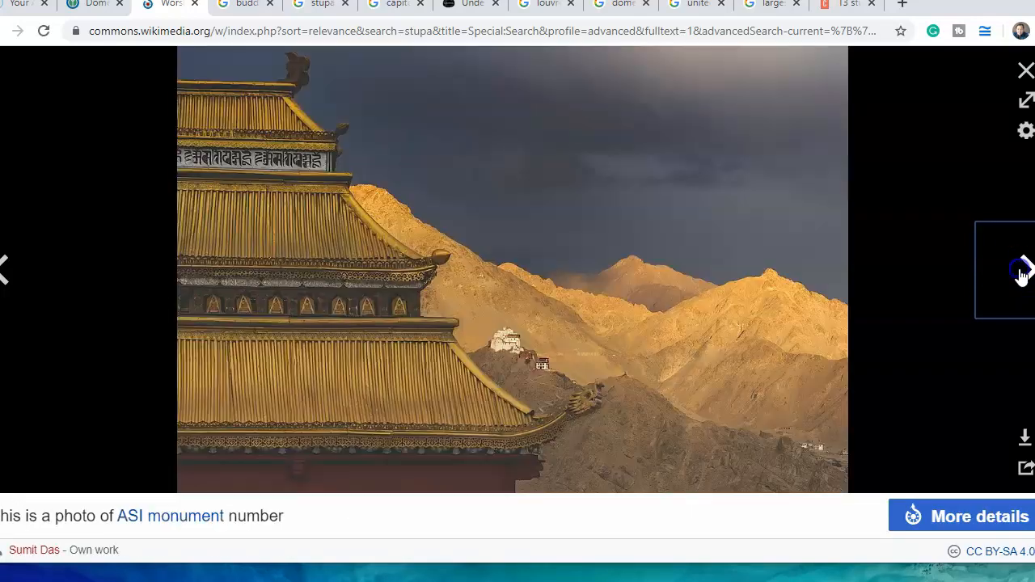
pyautogui.click(1023, 269)
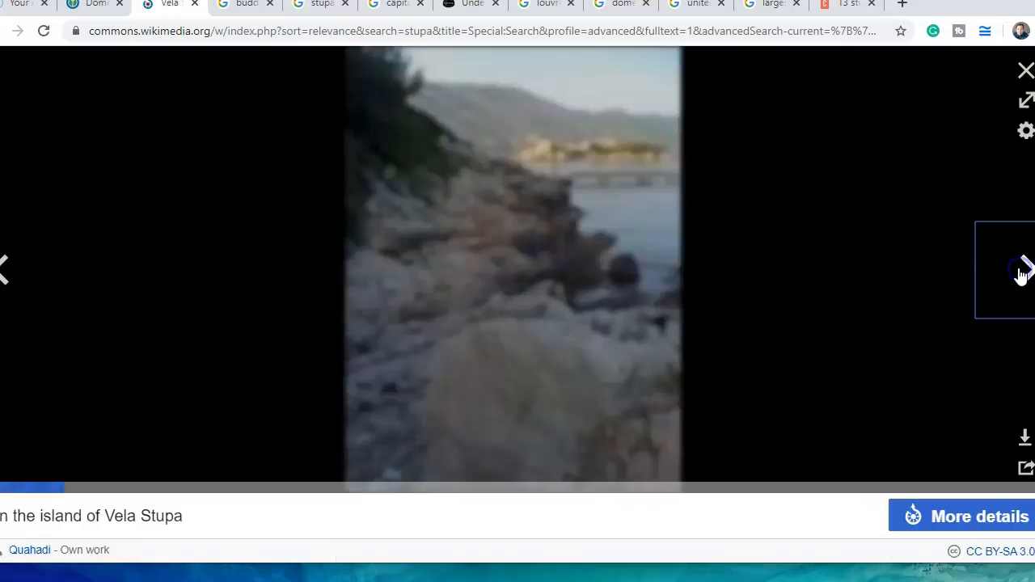
pyautogui.click(244, 4)
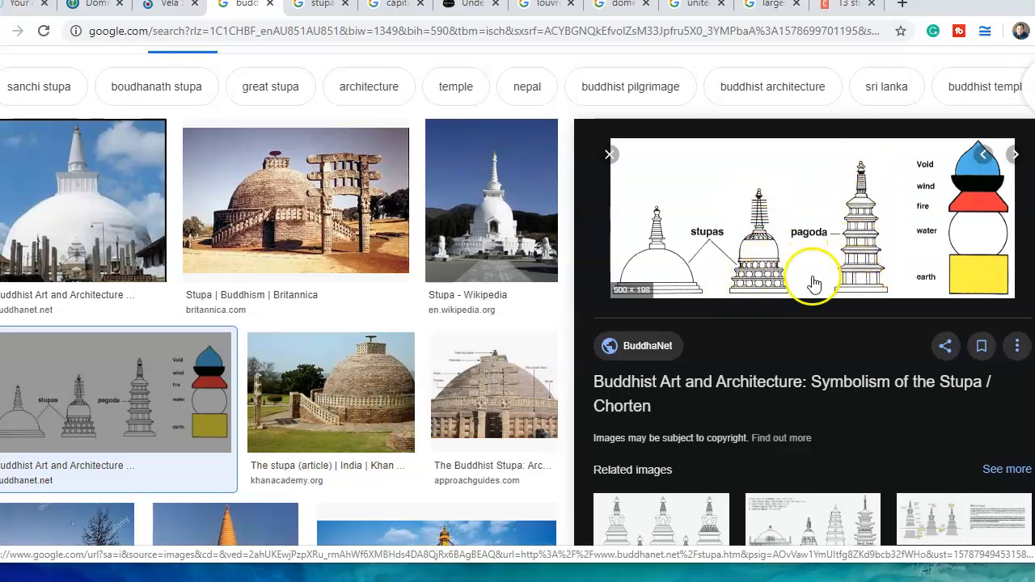
# Preview BuddhaNet, Britannica Sanchi and Wikipedia stupa photos, then Approach Guides' labelled stupa diagram
pyautogui.click(81, 198)
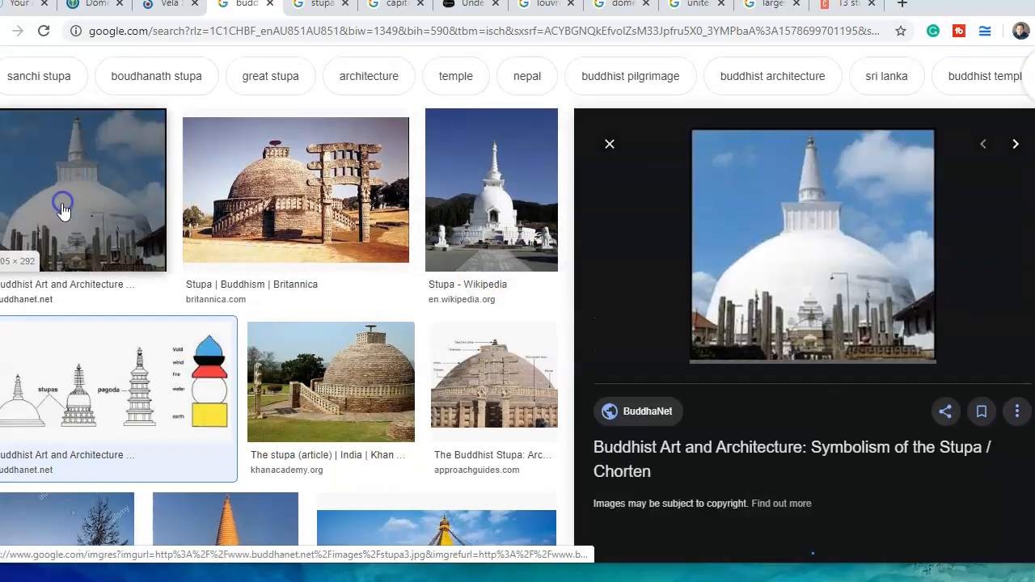
pyautogui.scroll(-3)
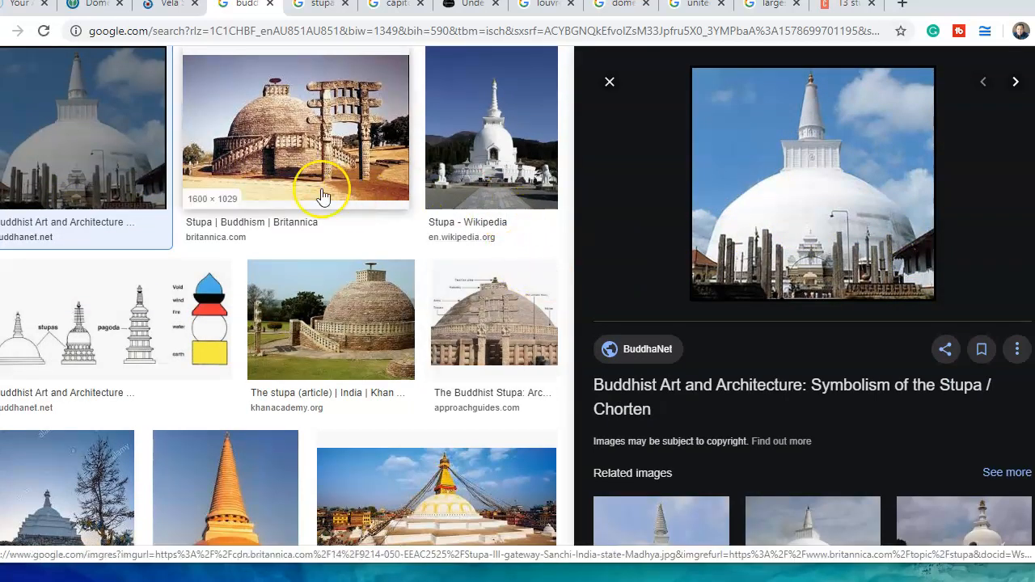
pyautogui.click(295, 127)
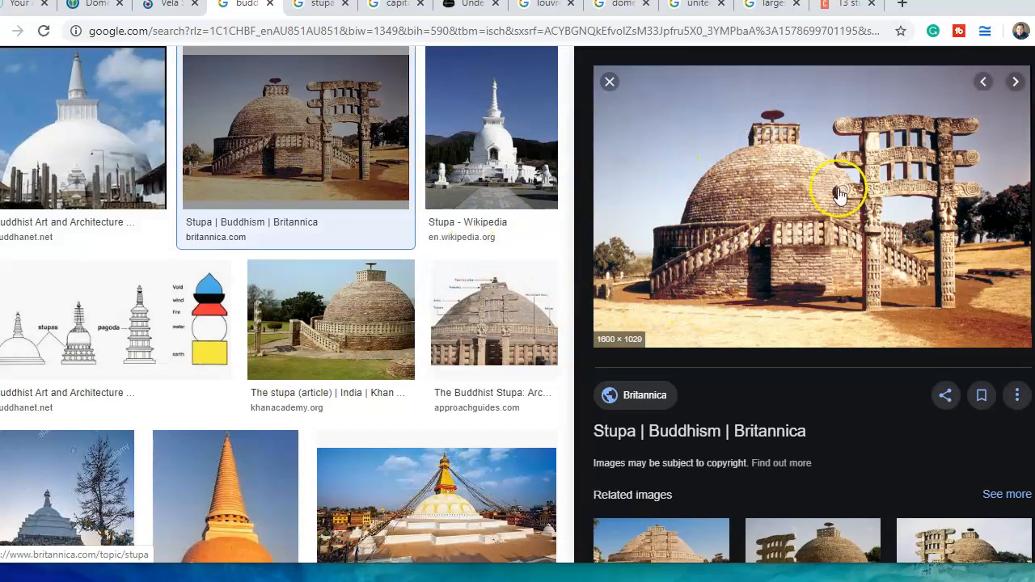
pyautogui.moveTo(718, 291)
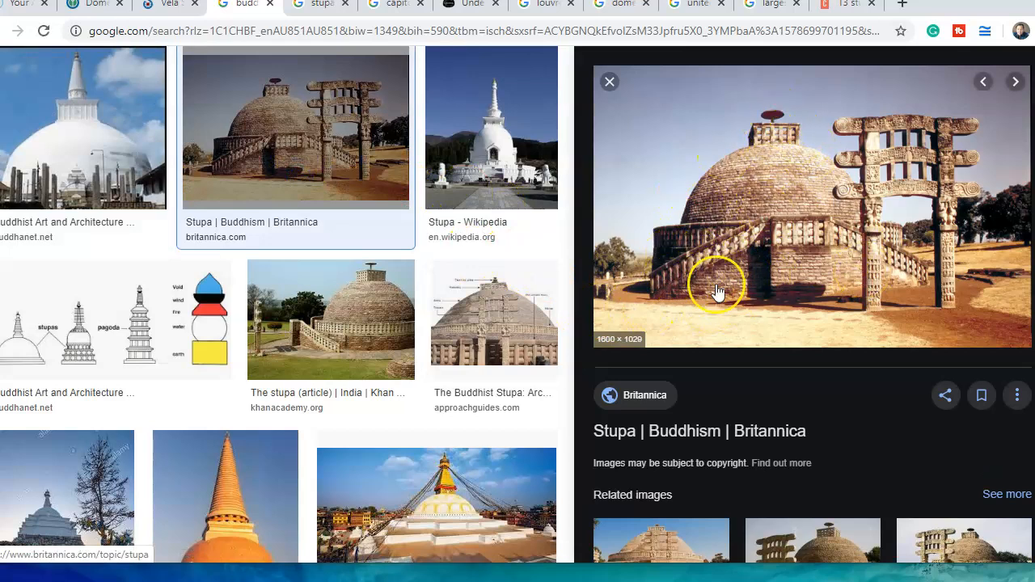
pyautogui.click(491, 127)
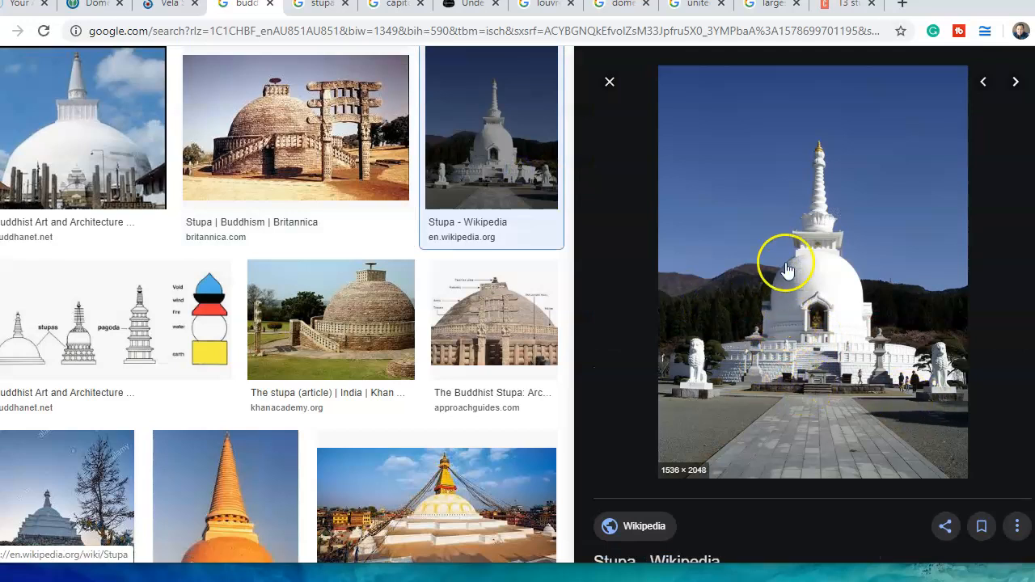
pyautogui.scroll(-3)
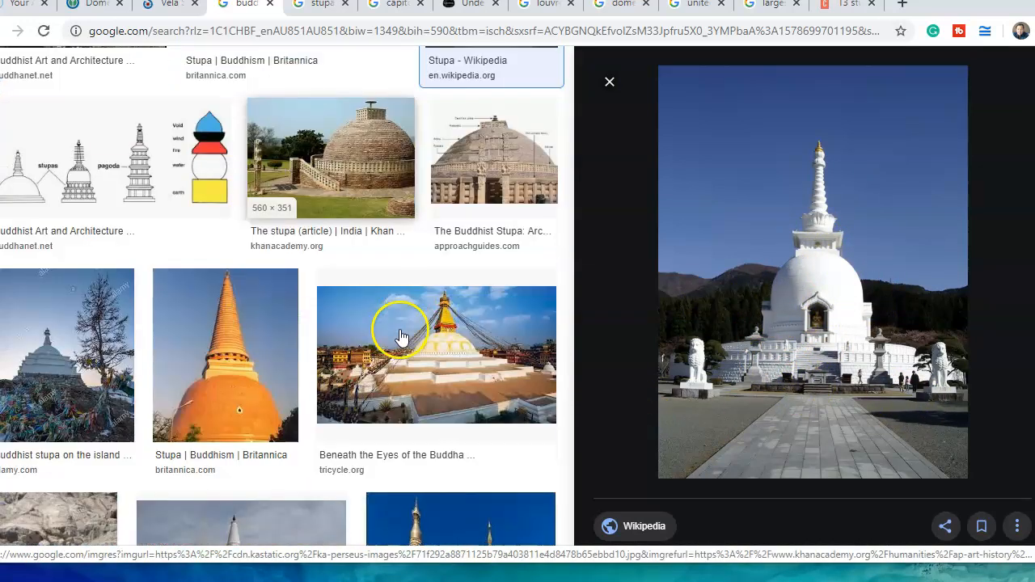
pyautogui.click(493, 158)
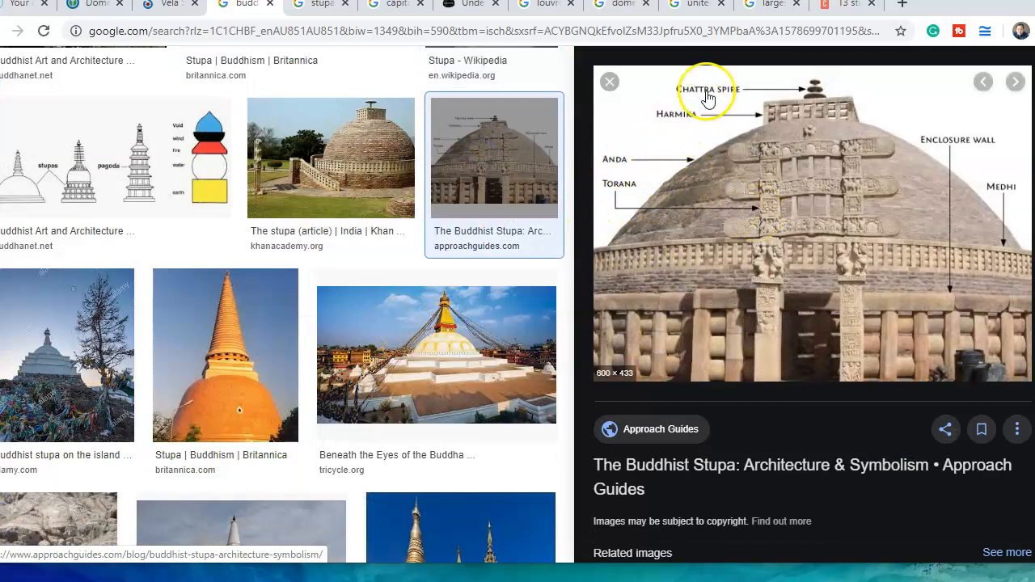
pyautogui.moveTo(740, 271)
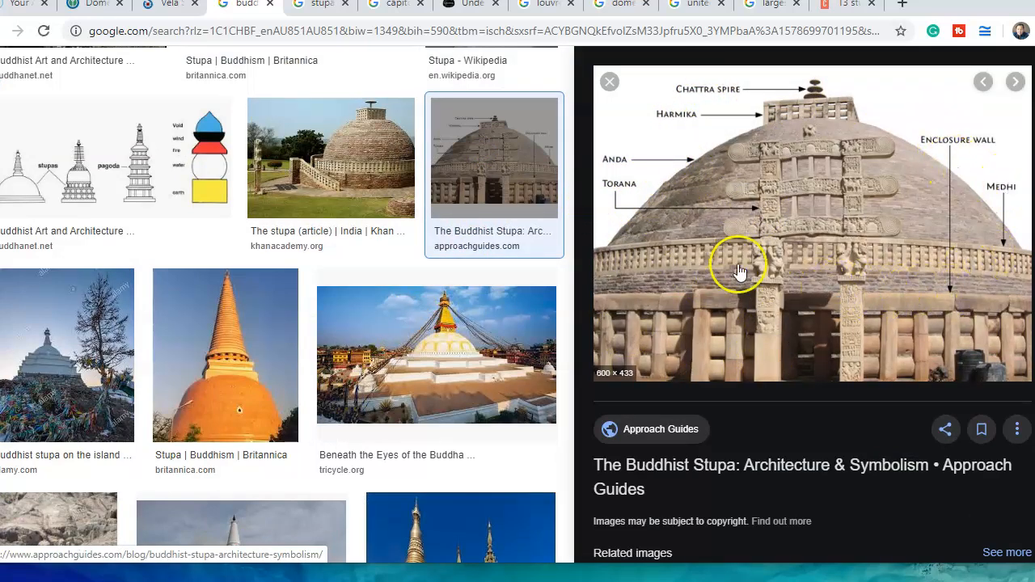
pyautogui.moveTo(714, 251)
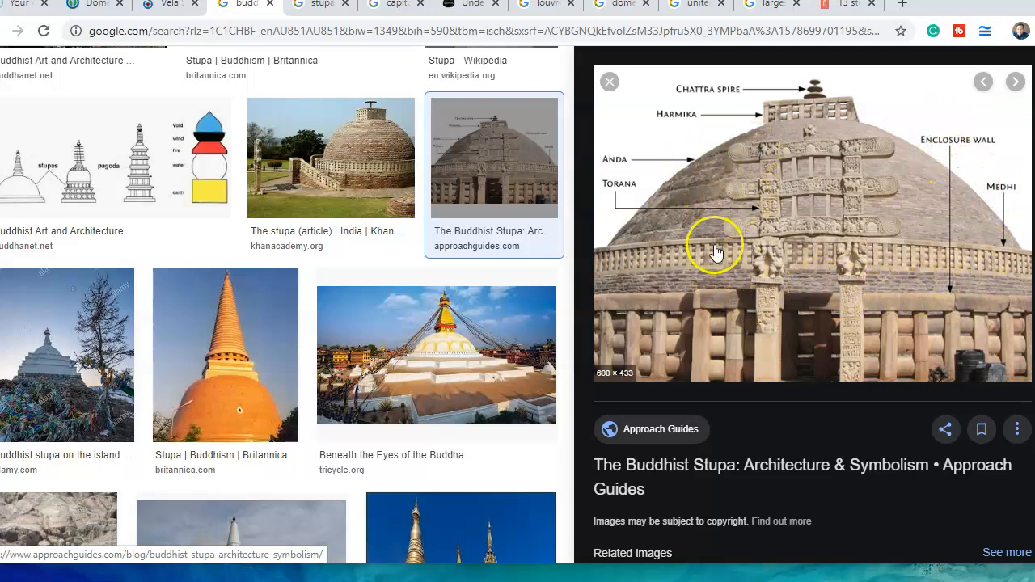
pyautogui.moveTo(679, 471)
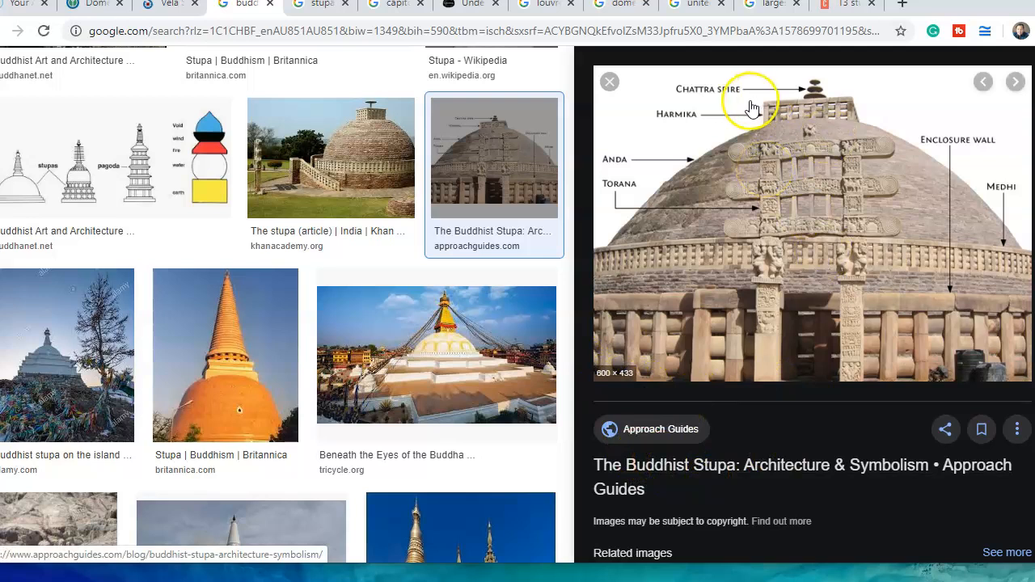
pyautogui.moveTo(718, 113)
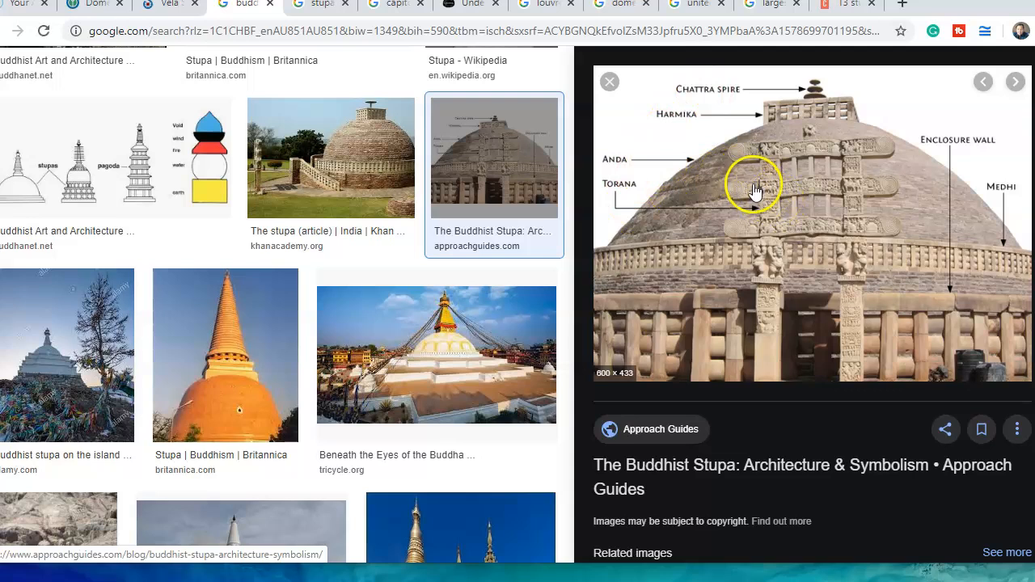
pyautogui.moveTo(863, 108)
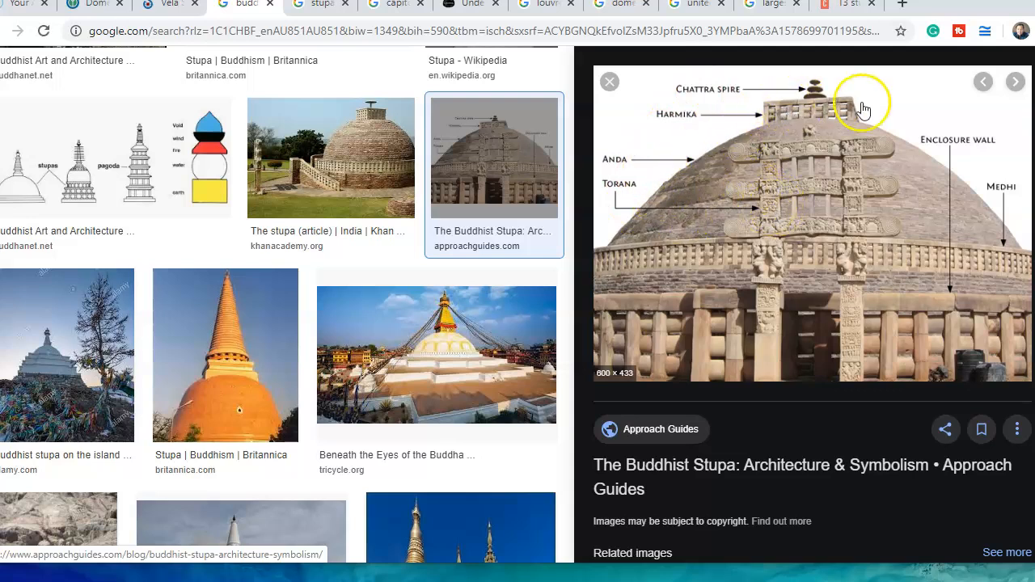
pyautogui.moveTo(856, 152)
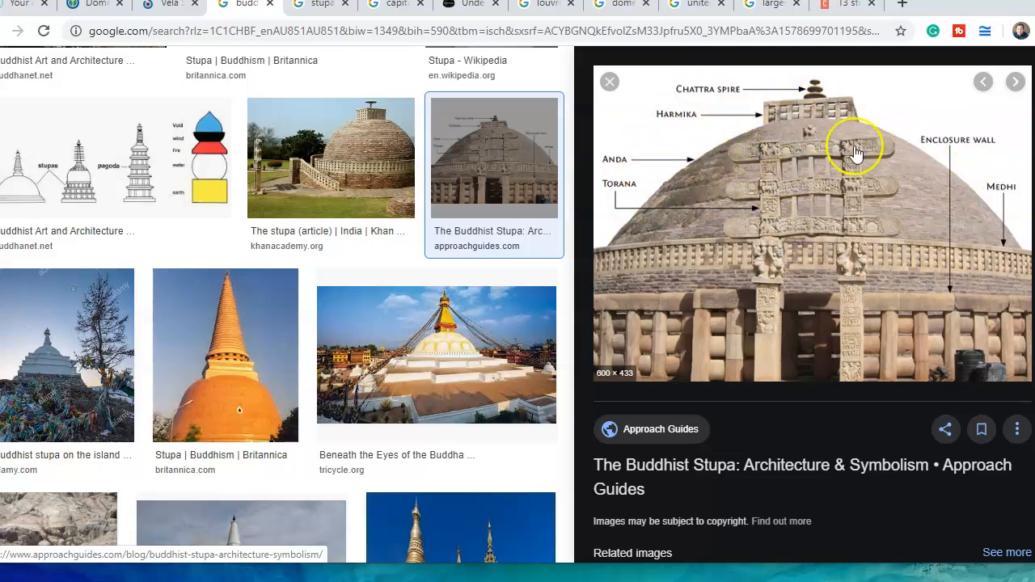
pyautogui.moveTo(722, 182)
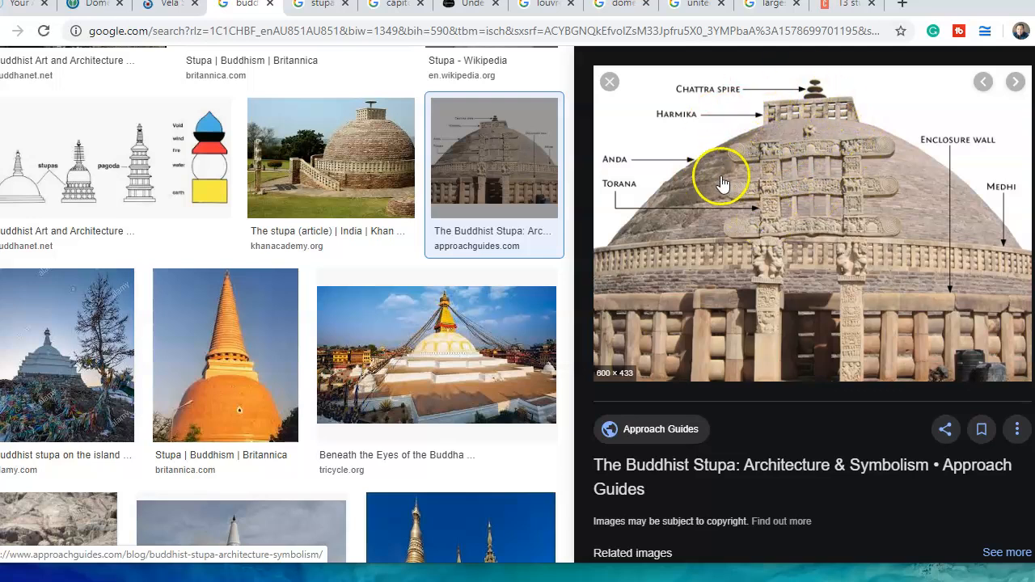
pyautogui.moveTo(780, 219)
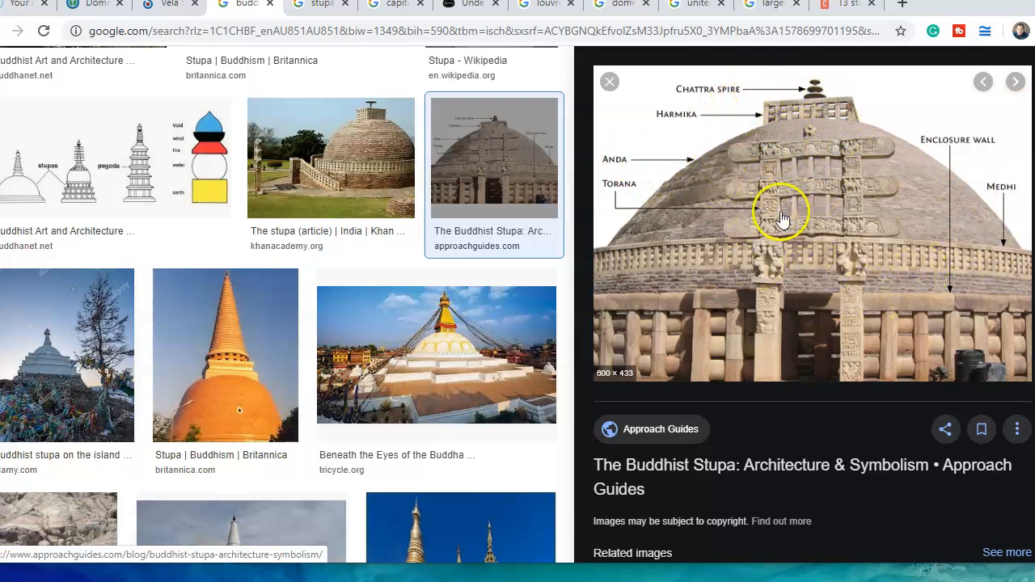
pyautogui.moveTo(898, 196)
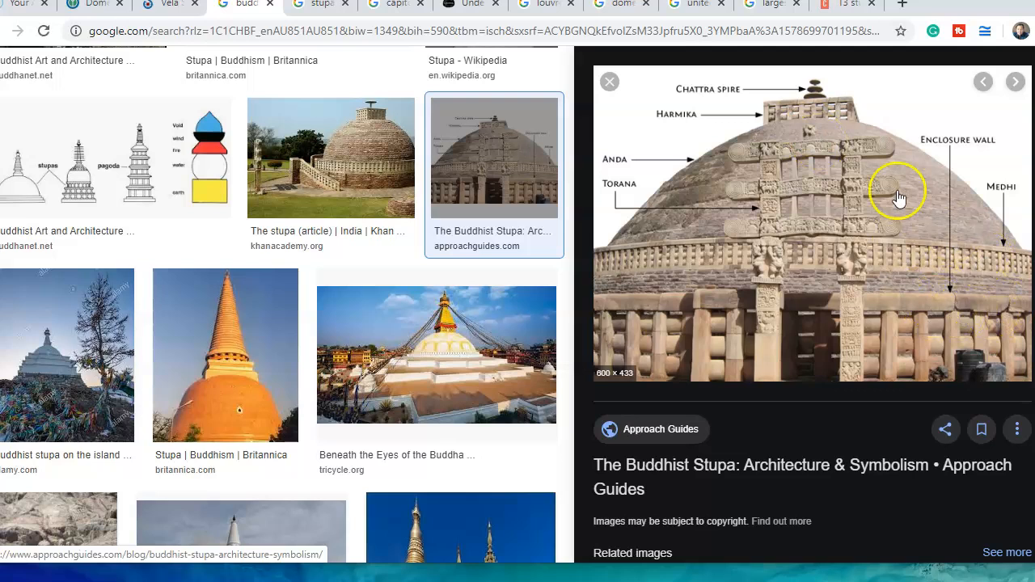
pyautogui.moveTo(459, 253)
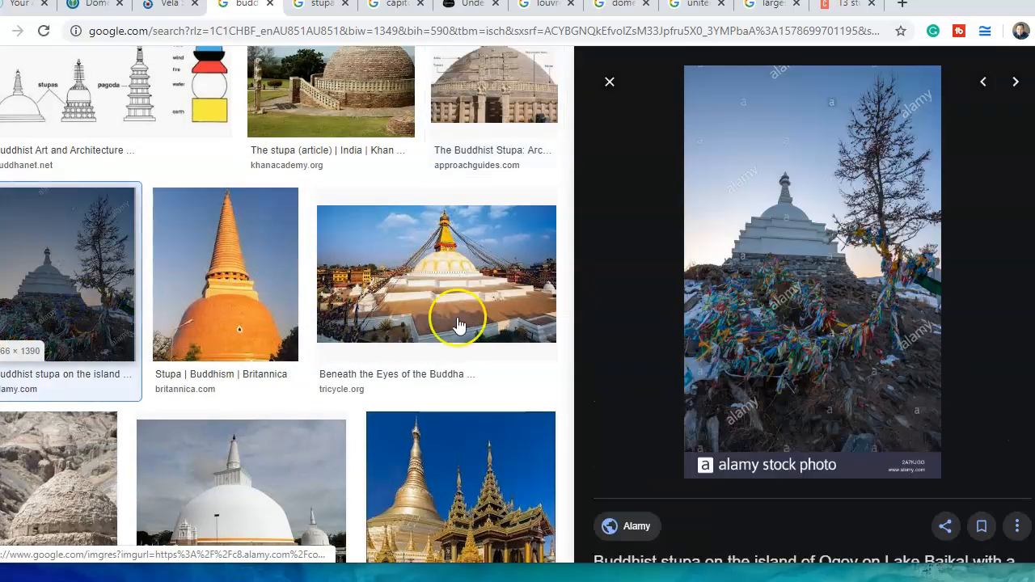
pyautogui.moveTo(294, 330)
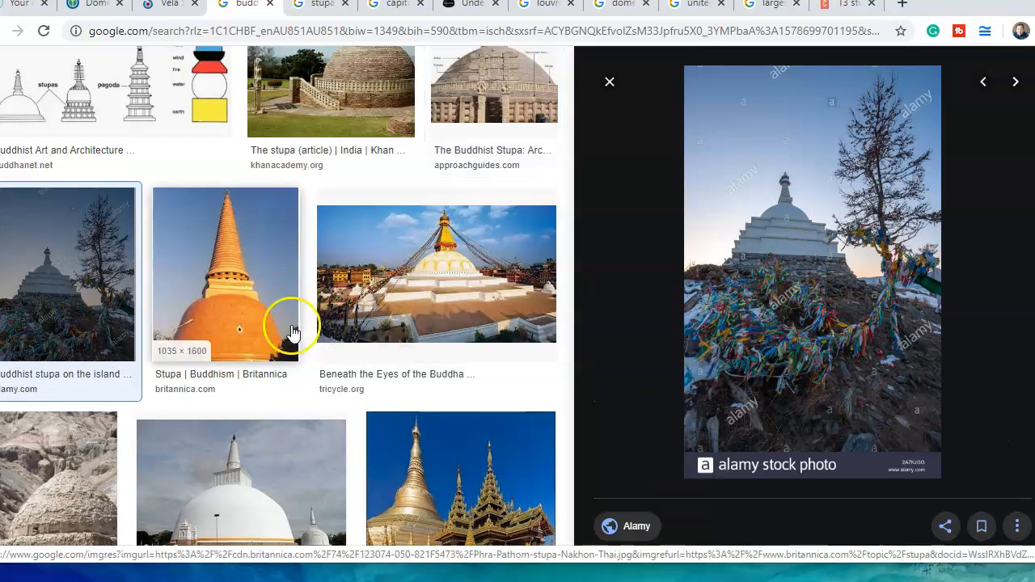
# Preview the Sri Lanka stupas photo, Great Stupa at Sanchi diagram and Boudhanath night photo
pyautogui.click(240, 253)
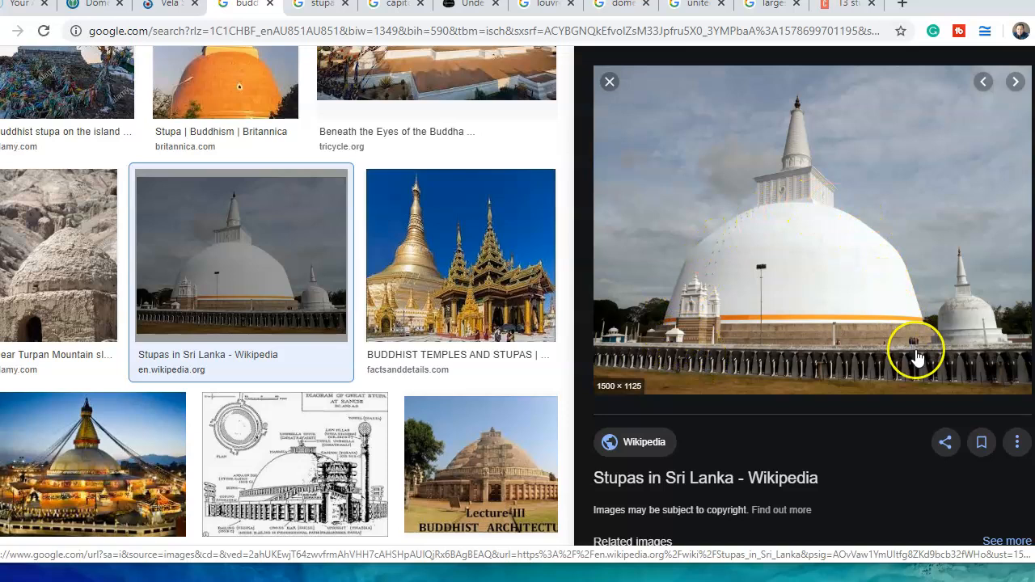
pyautogui.moveTo(586, 352)
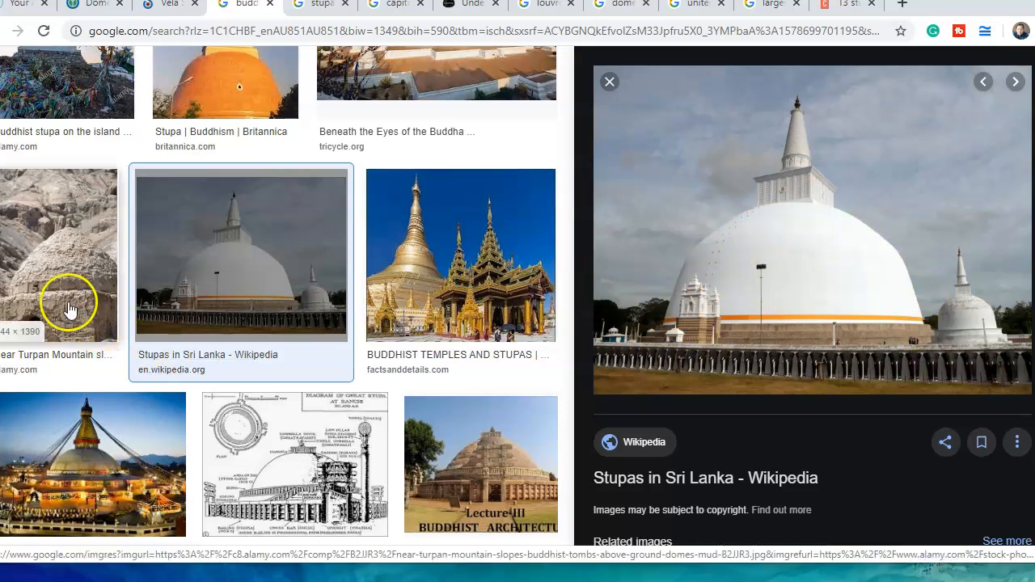
pyautogui.scroll(-3)
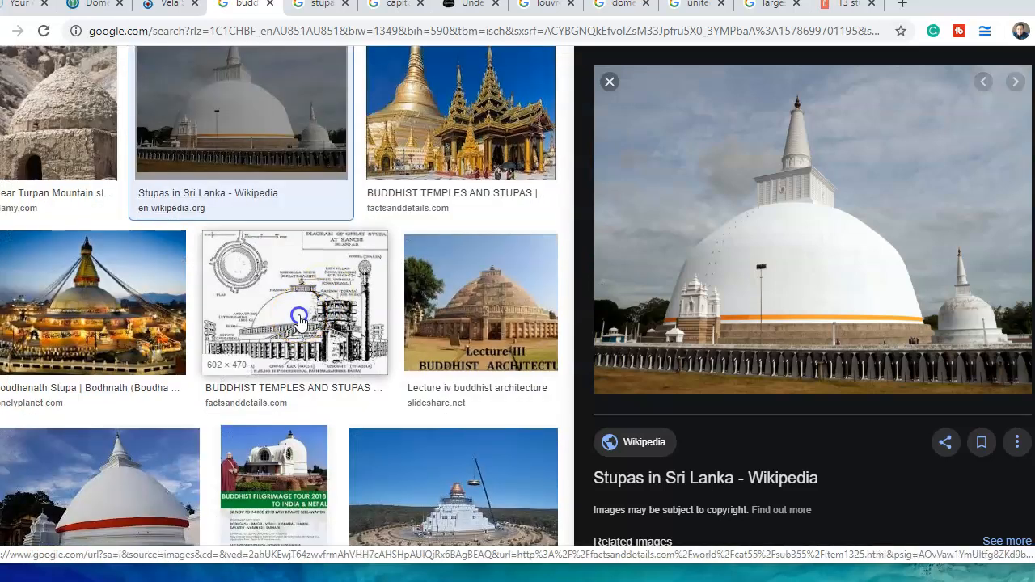
pyautogui.click(292, 301)
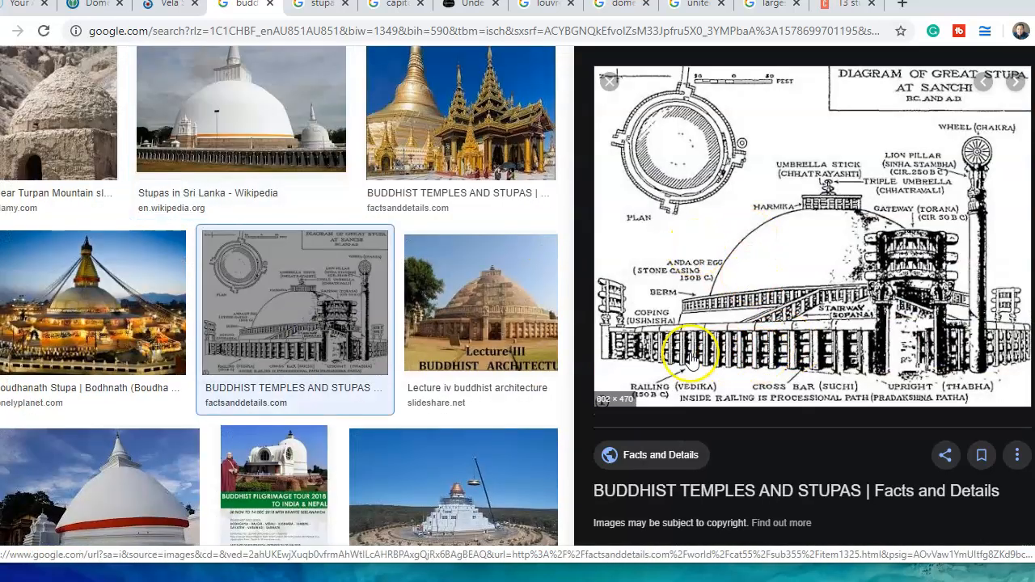
pyautogui.moveTo(955, 121)
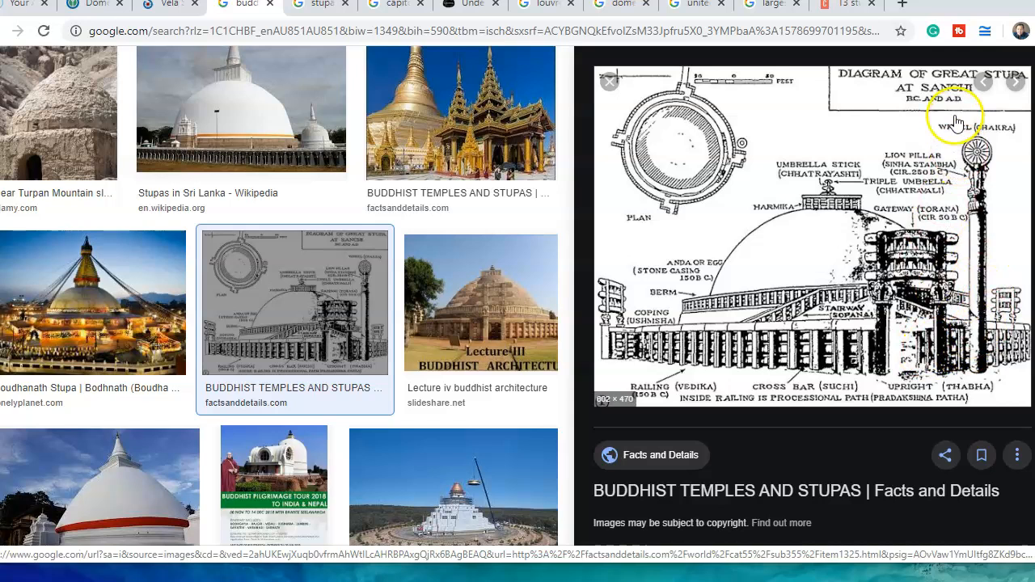
pyautogui.moveTo(917, 119)
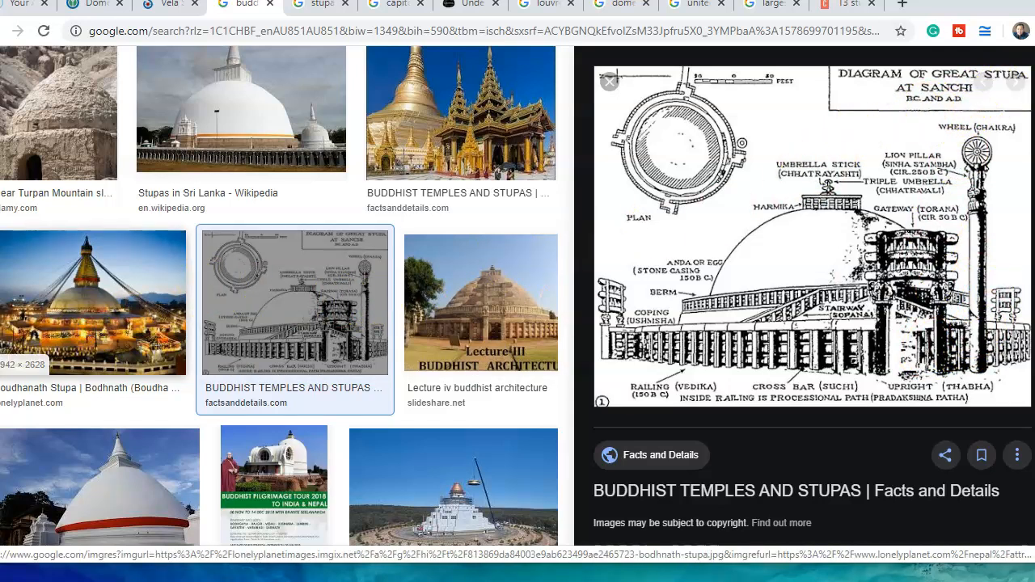
pyautogui.click(93, 302)
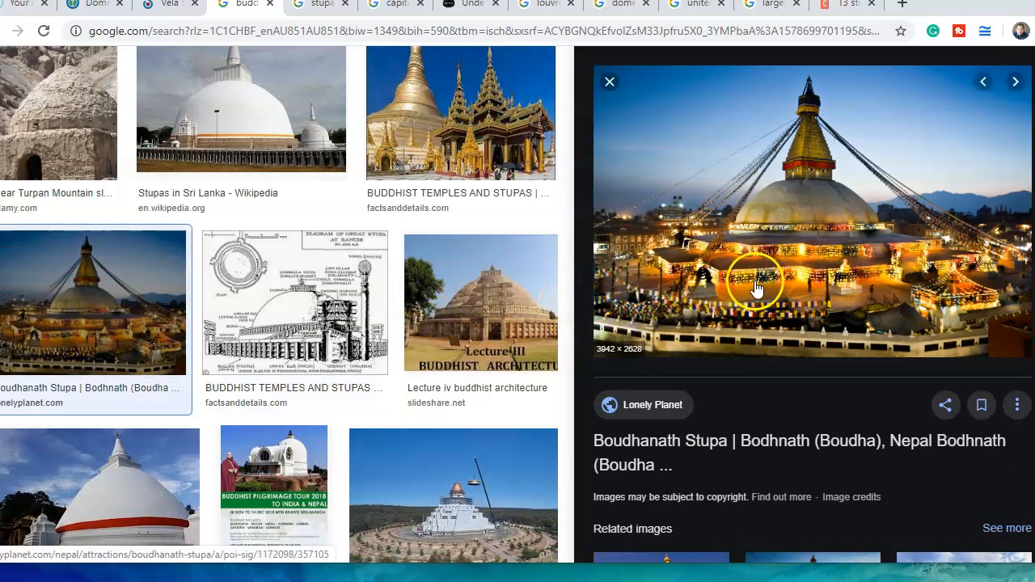
pyautogui.moveTo(865, 217)
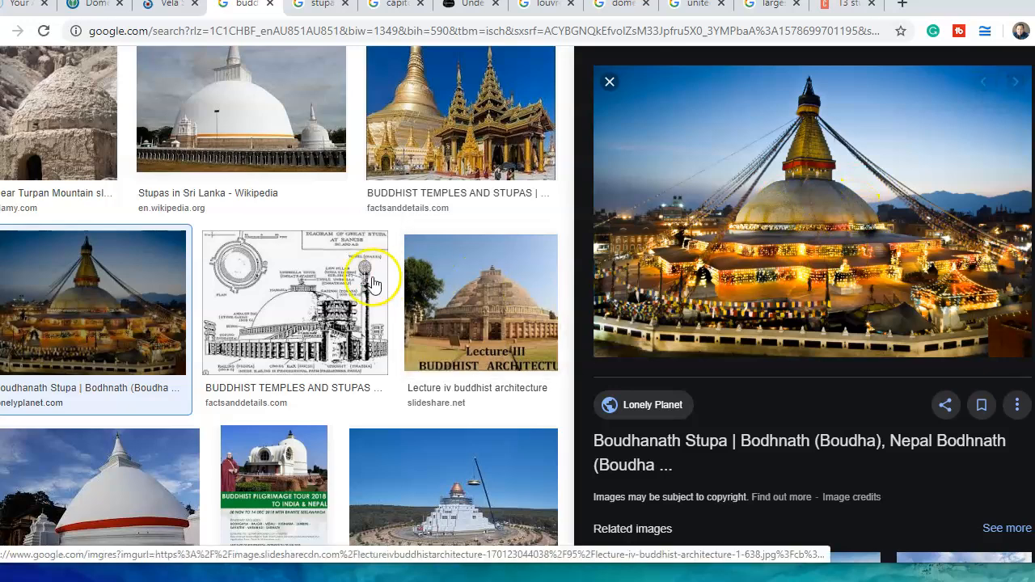
pyautogui.scroll(-3)
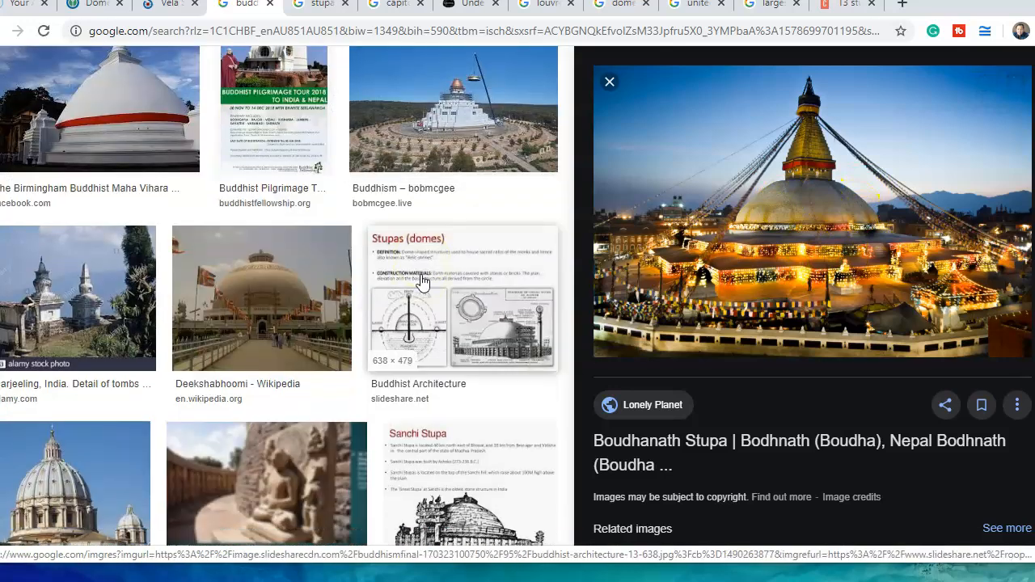
# Preview the Deekshabhoomi dome photo and the Boudanath stupa photo from Kathmandu
pyautogui.click(261, 298)
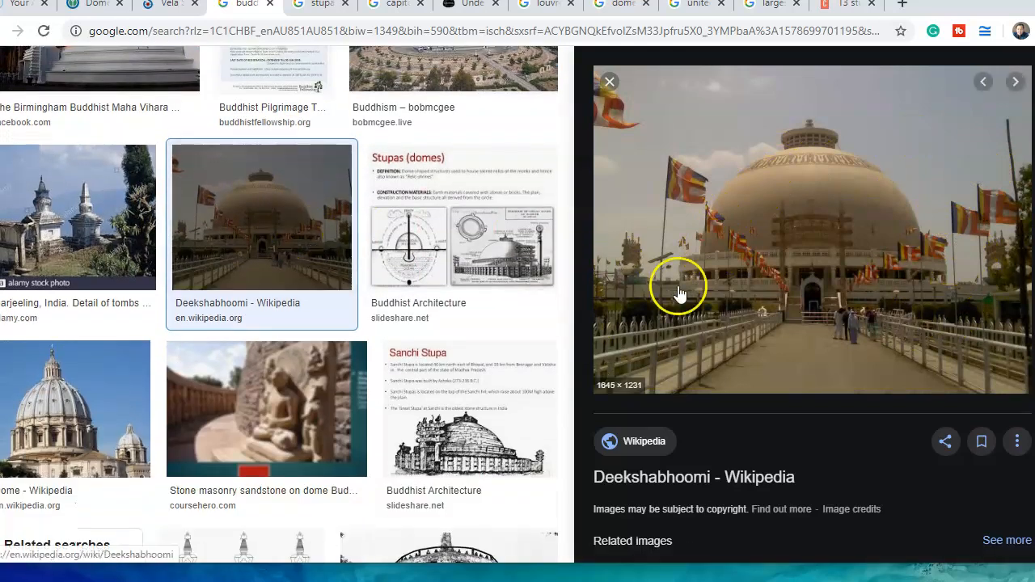
pyautogui.moveTo(801, 234)
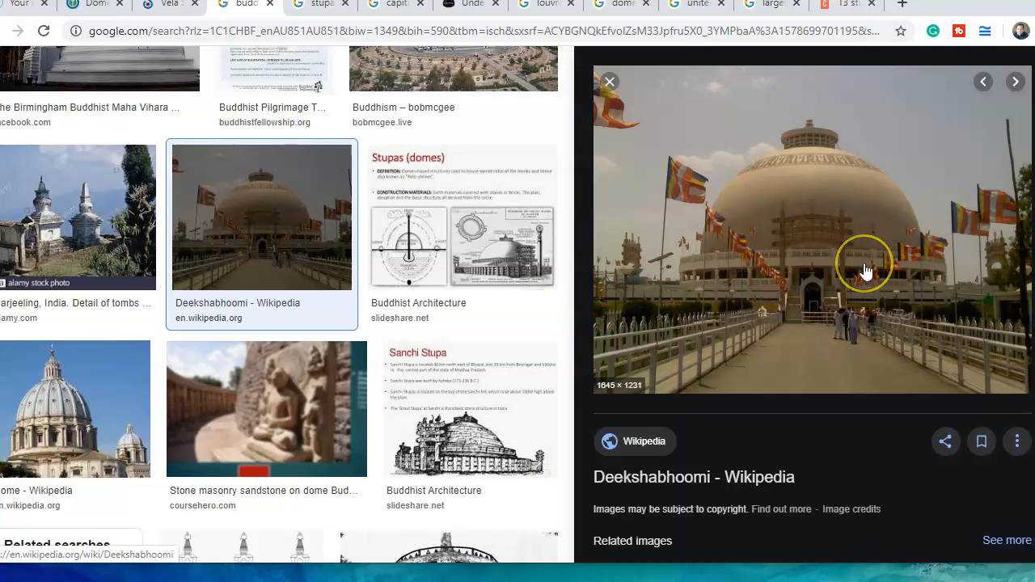
pyautogui.moveTo(849, 260)
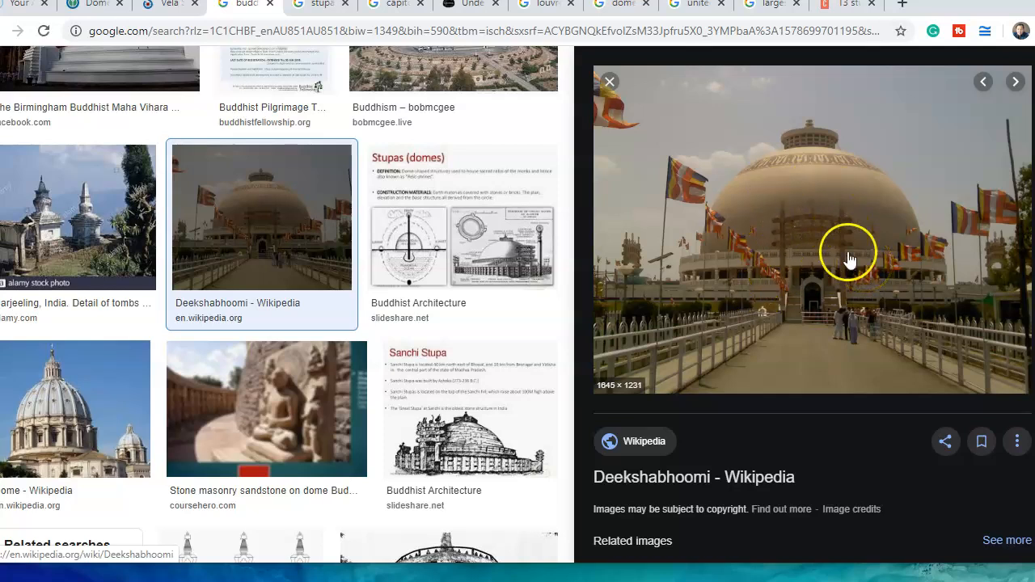
pyautogui.moveTo(809, 194)
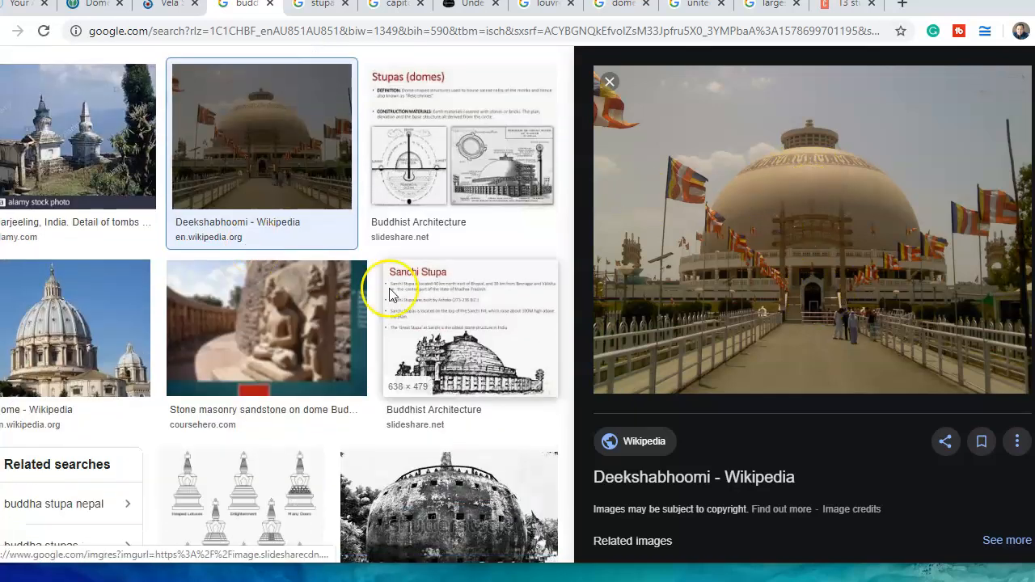
pyautogui.scroll(-3)
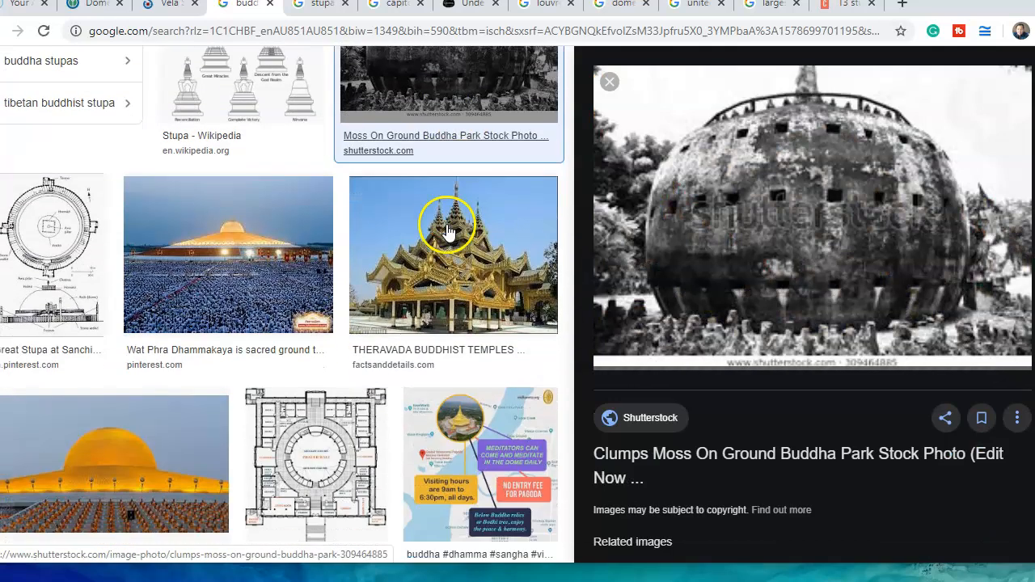
pyautogui.scroll(-3)
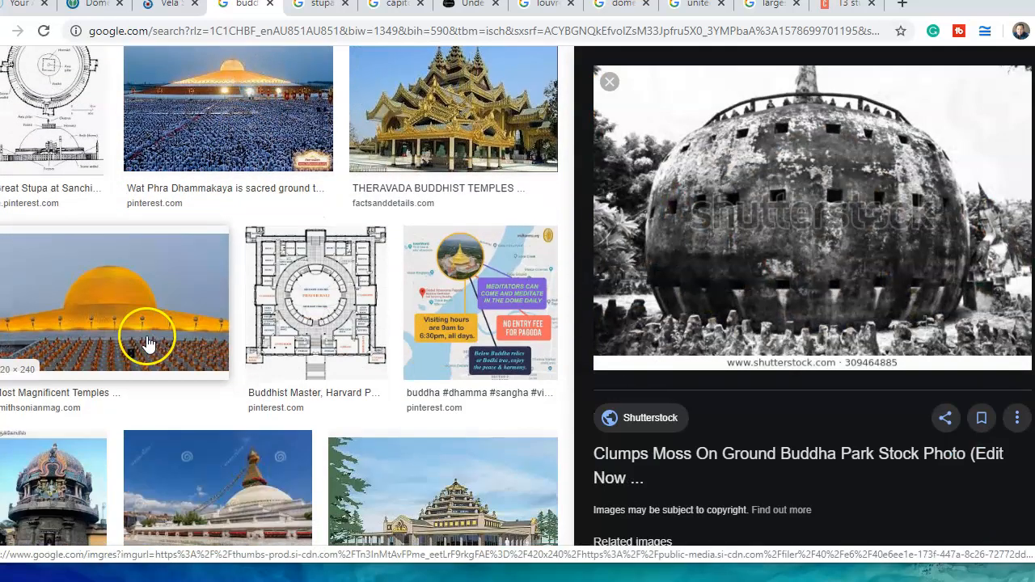
pyautogui.click(217, 347)
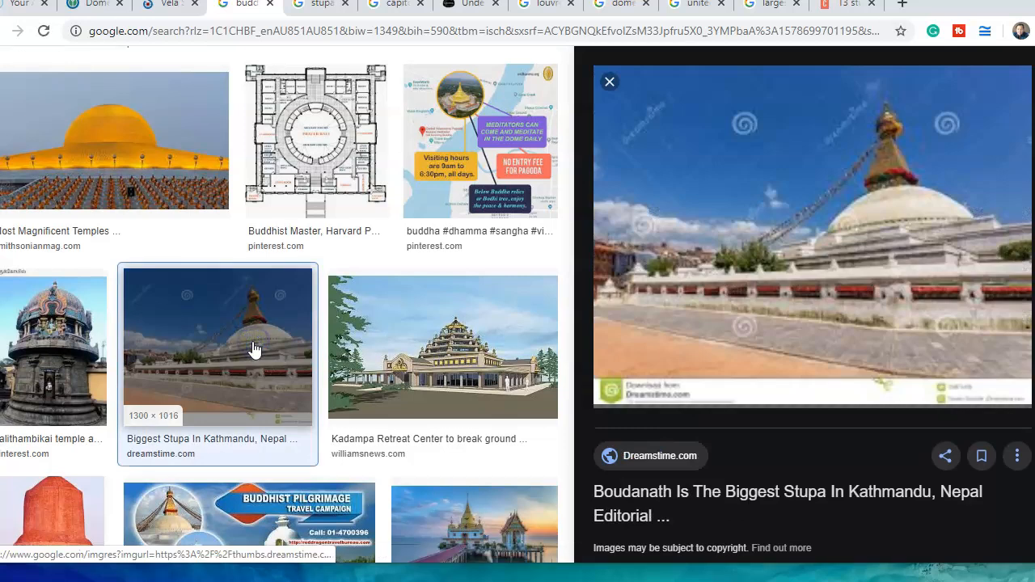
# Preview the Asian Art Museum stupa image and scroll on to Wikipedia's dome cross-section
pyautogui.scroll(-3)
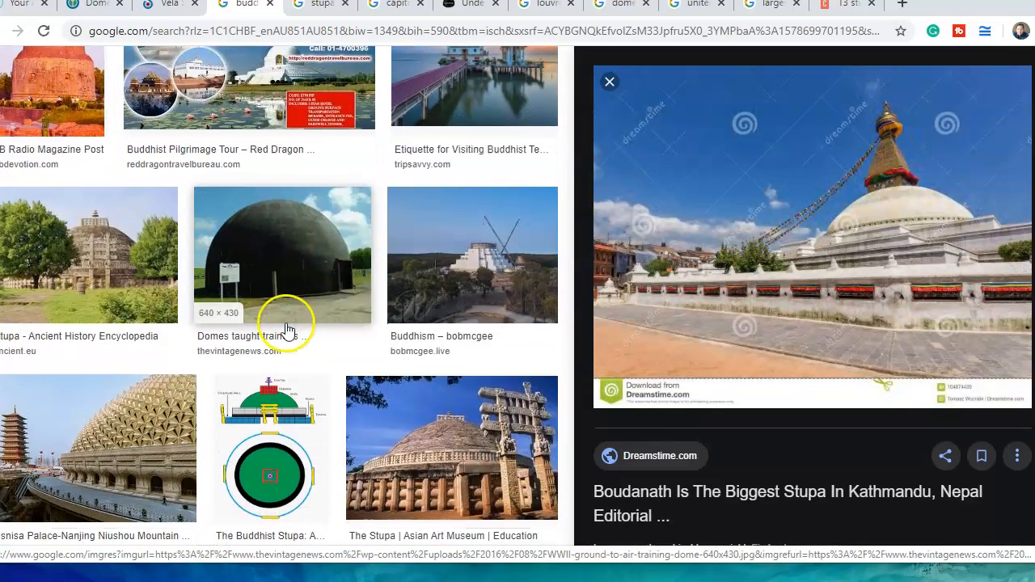
pyautogui.scroll(-3)
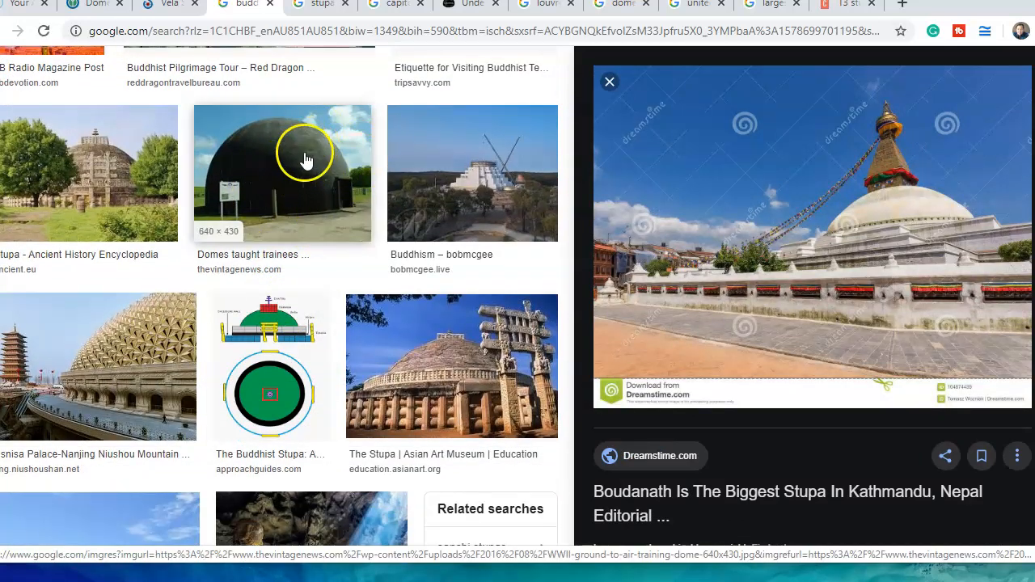
pyautogui.click(472, 173)
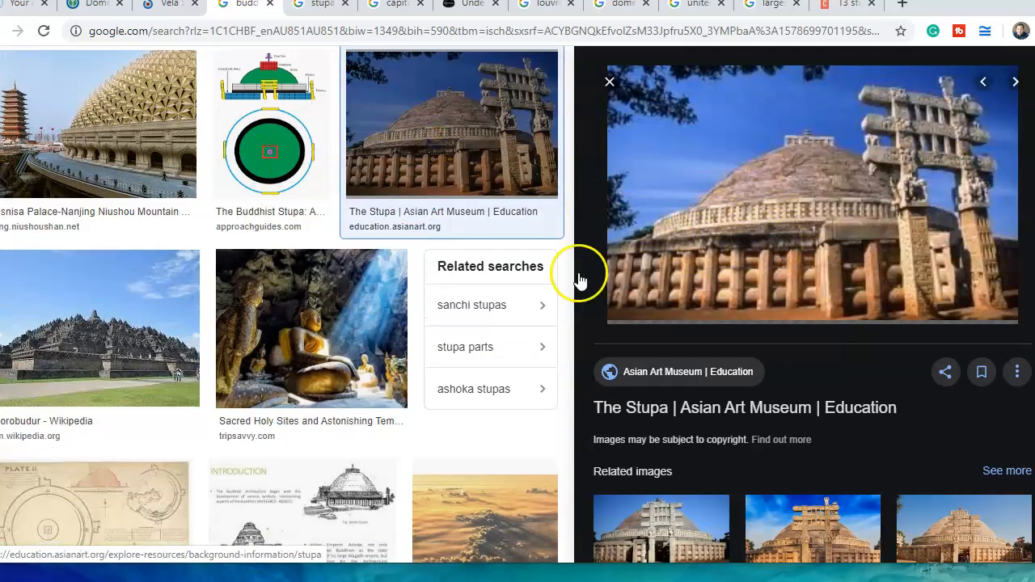
pyautogui.scroll(-3)
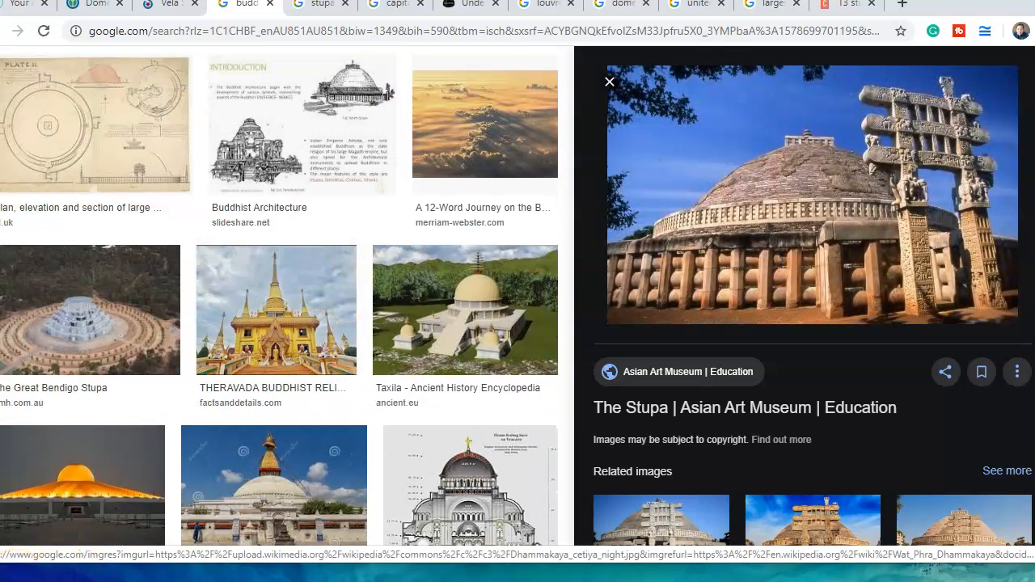
pyautogui.scroll(-3)
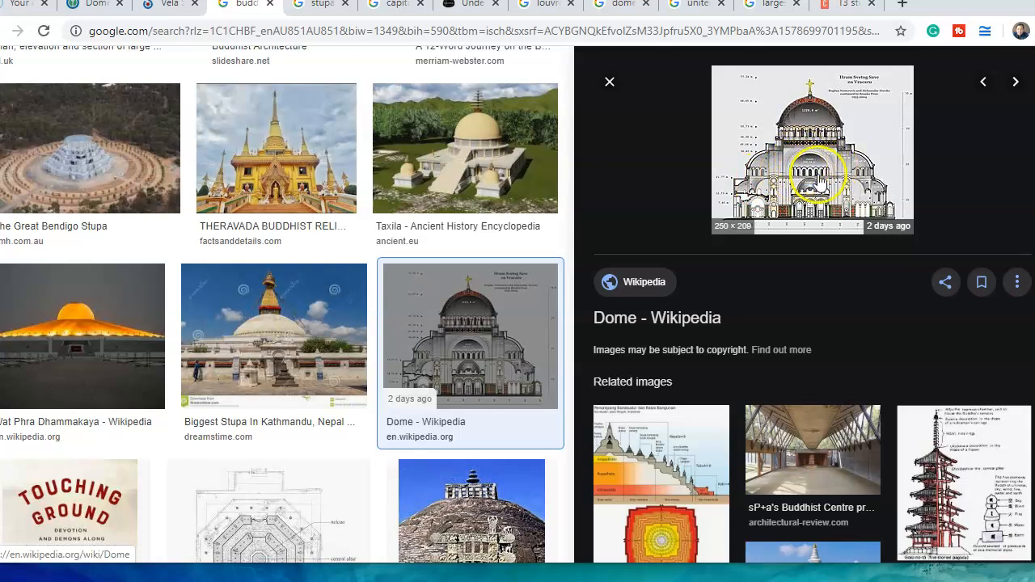
pyautogui.moveTo(886, 198)
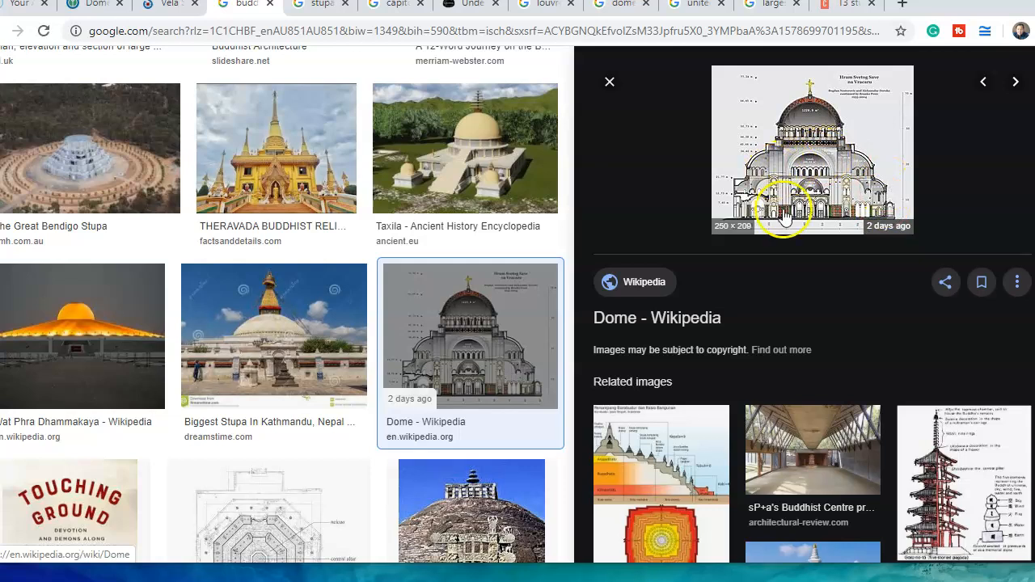
pyautogui.moveTo(847, 126)
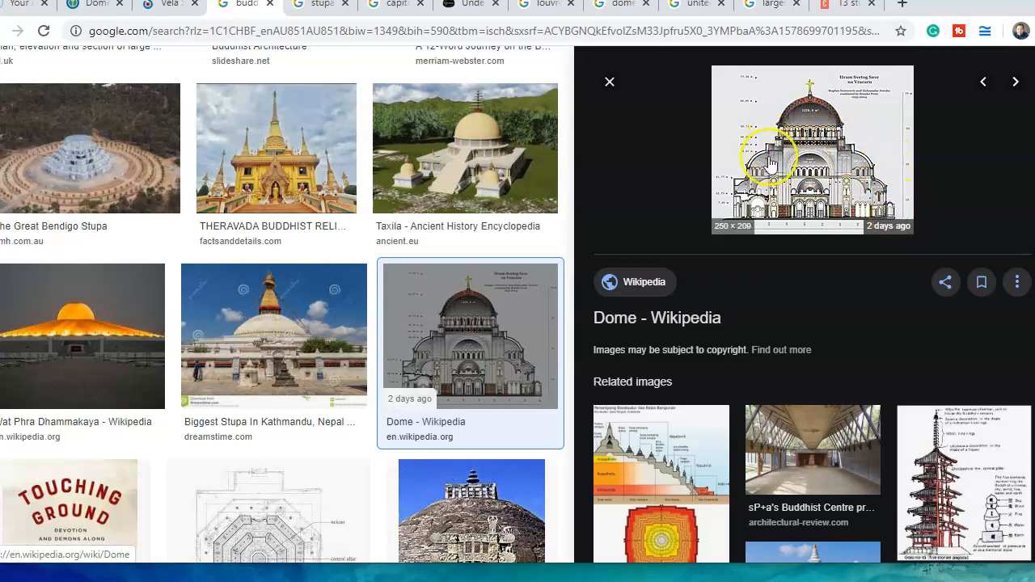
pyautogui.moveTo(718, 155)
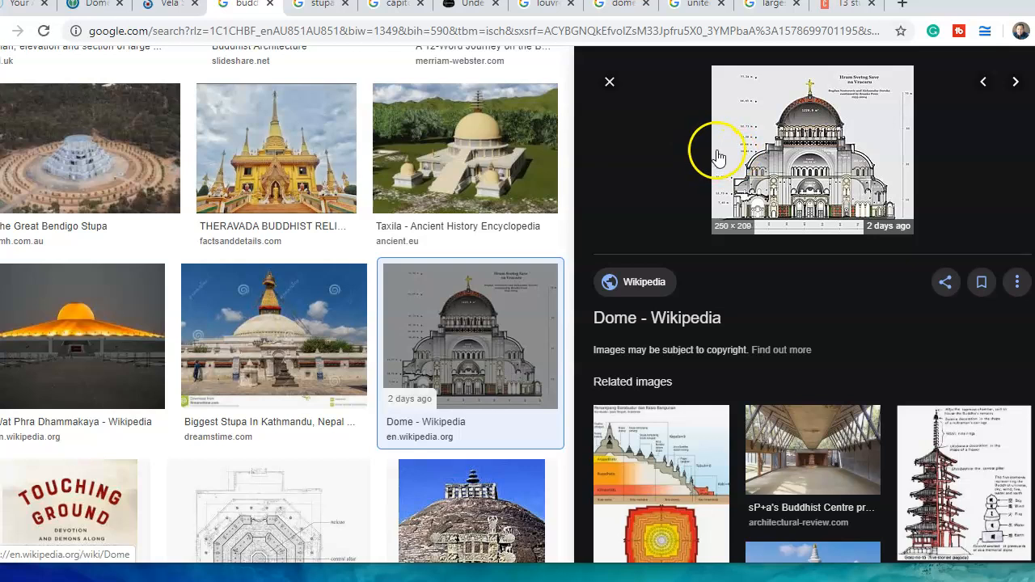
pyautogui.moveTo(824, 160)
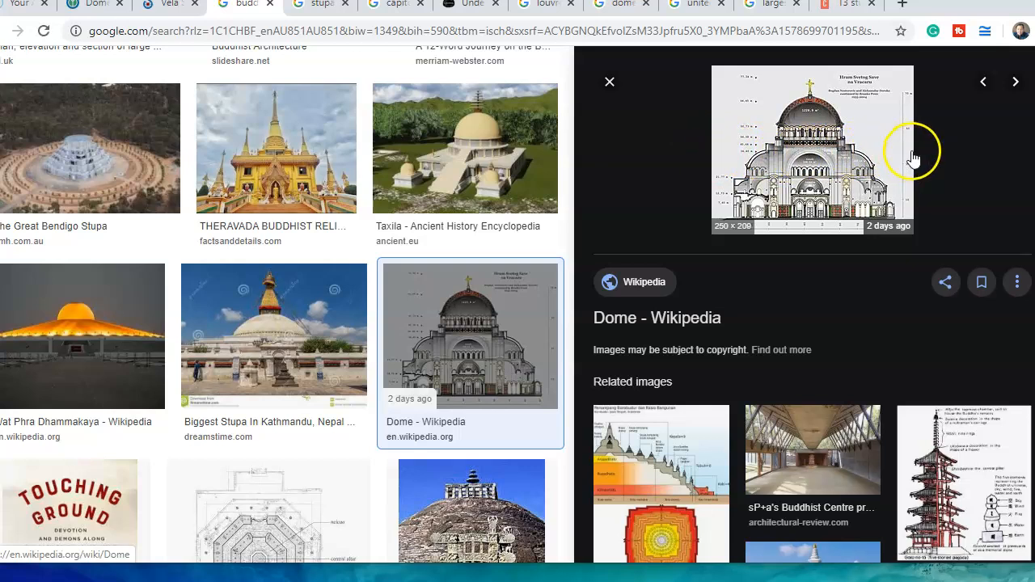
pyautogui.moveTo(752, 150)
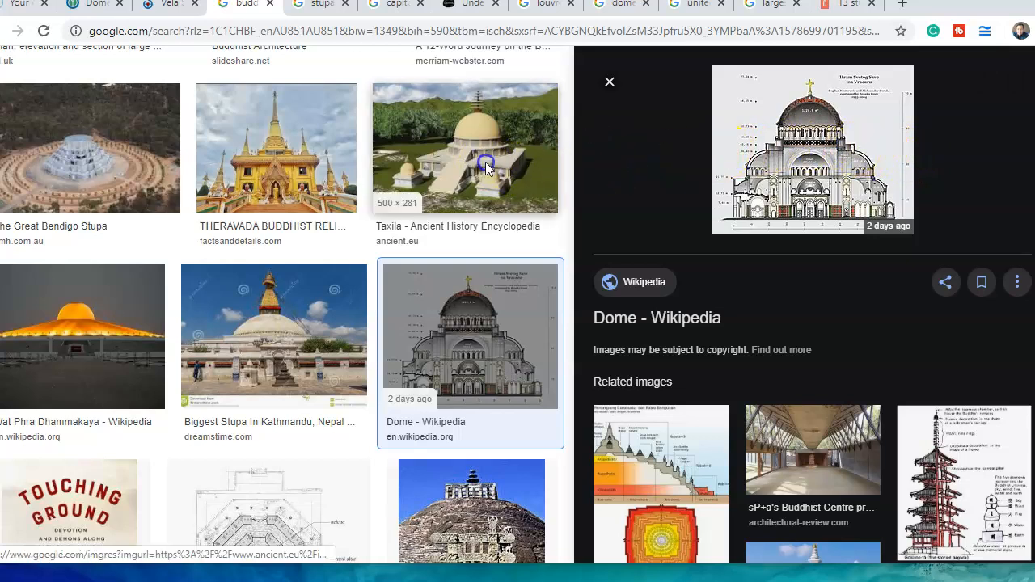
# Preview the Taxila stupa rendering from Ancient History Encyclopedia
pyautogui.click(465, 148)
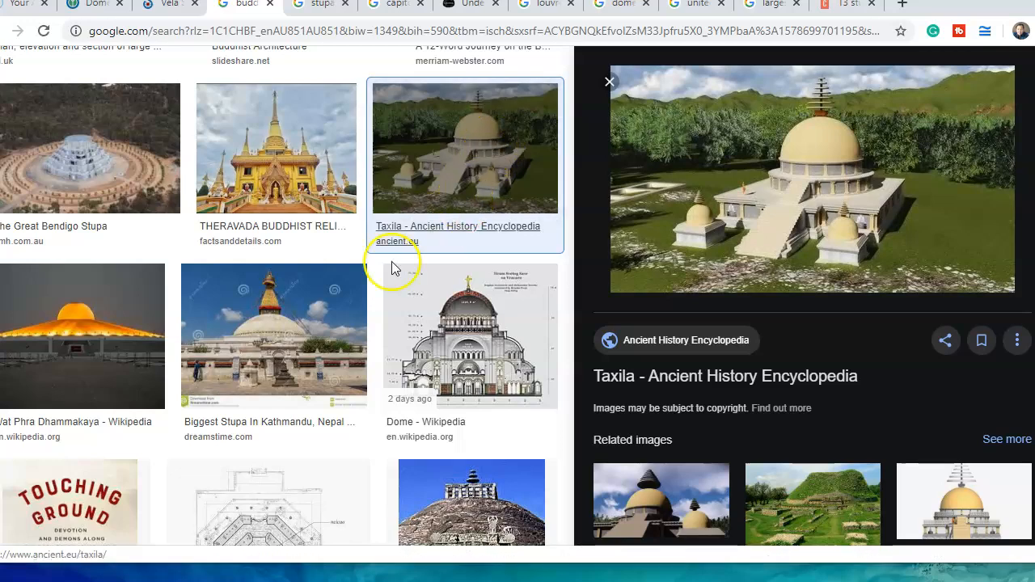
pyautogui.scroll(-3)
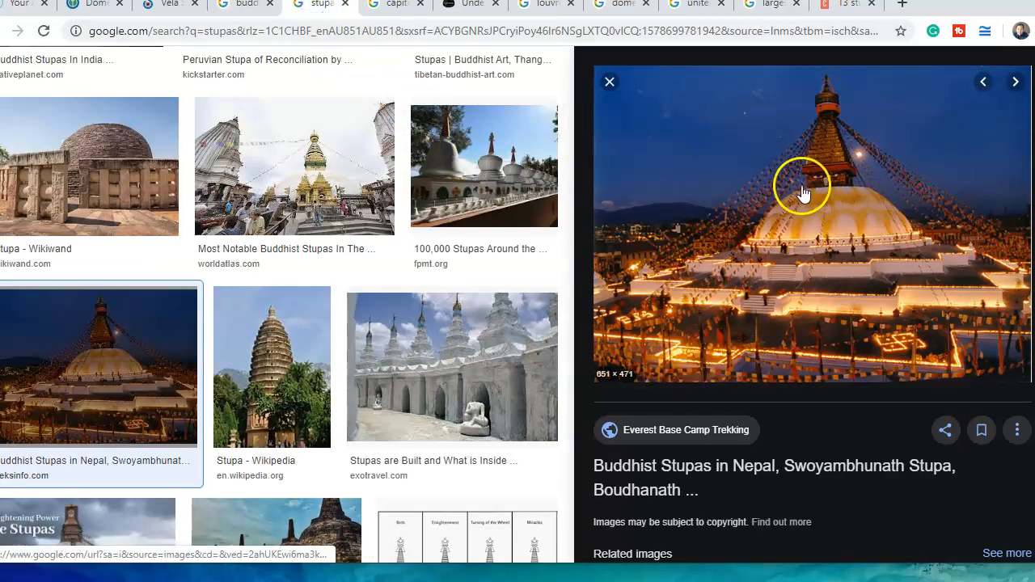
pyautogui.moveTo(134, 222)
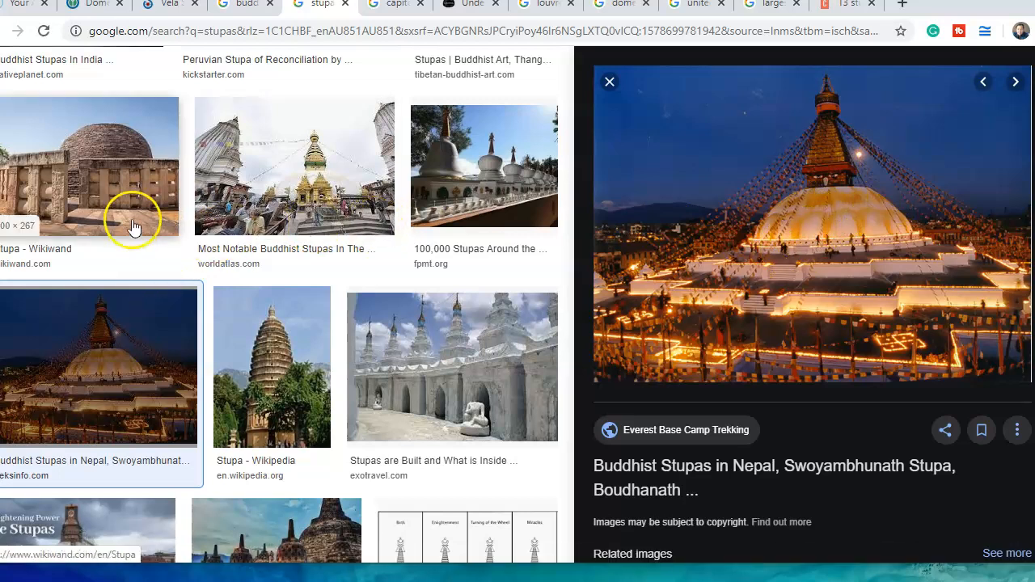
# Preview the Wikipedia pagoda, white wall stupas and Vishwa Shanti Peace Pagoda stupa images
pyautogui.scroll(-3)
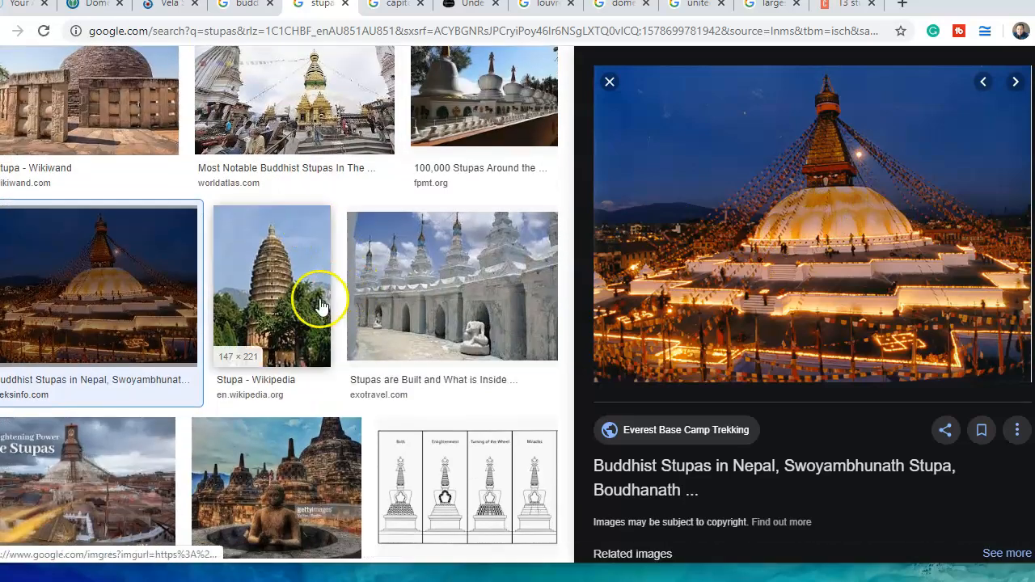
pyautogui.click(272, 285)
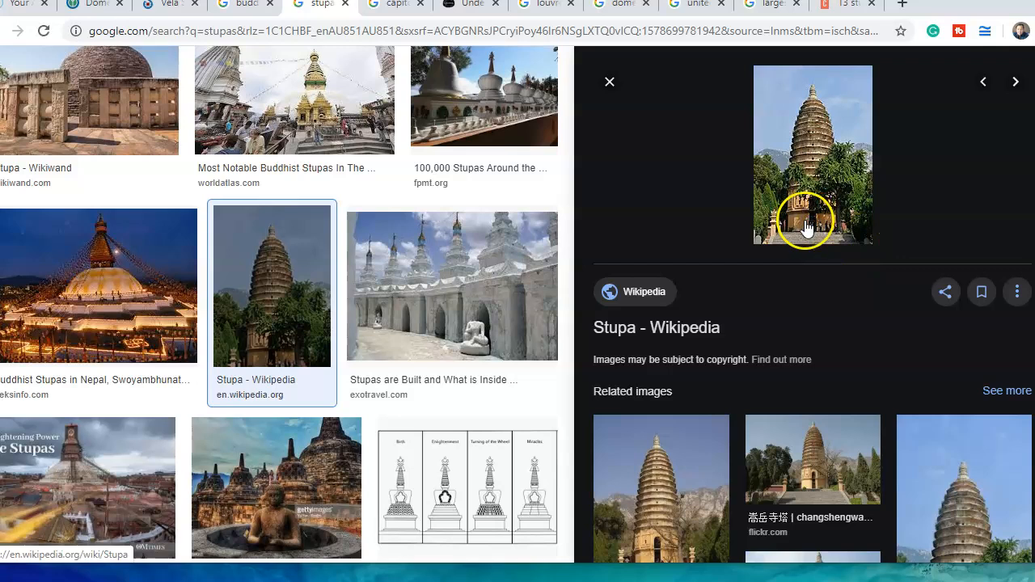
pyautogui.scroll(-3)
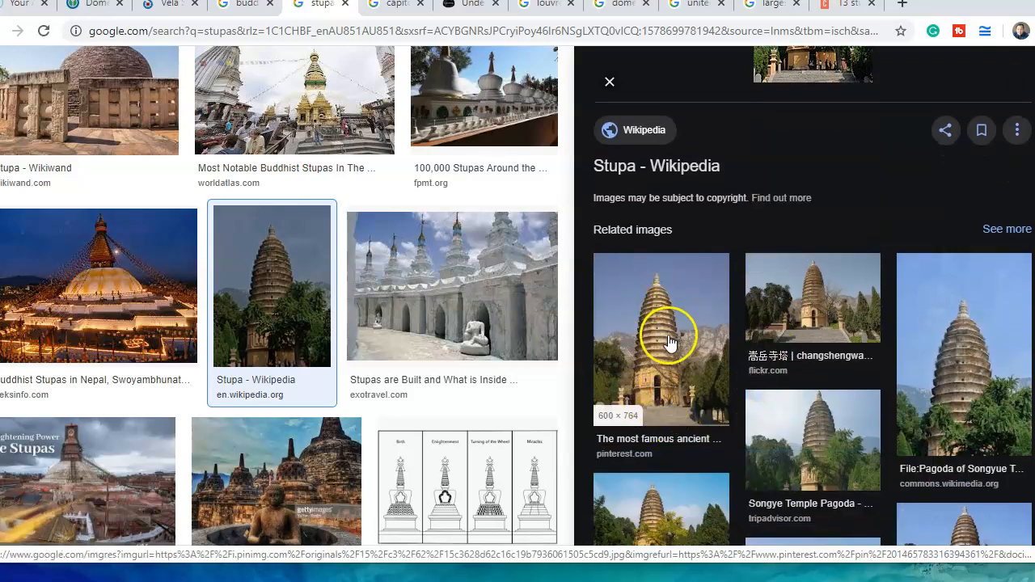
pyautogui.moveTo(655, 384)
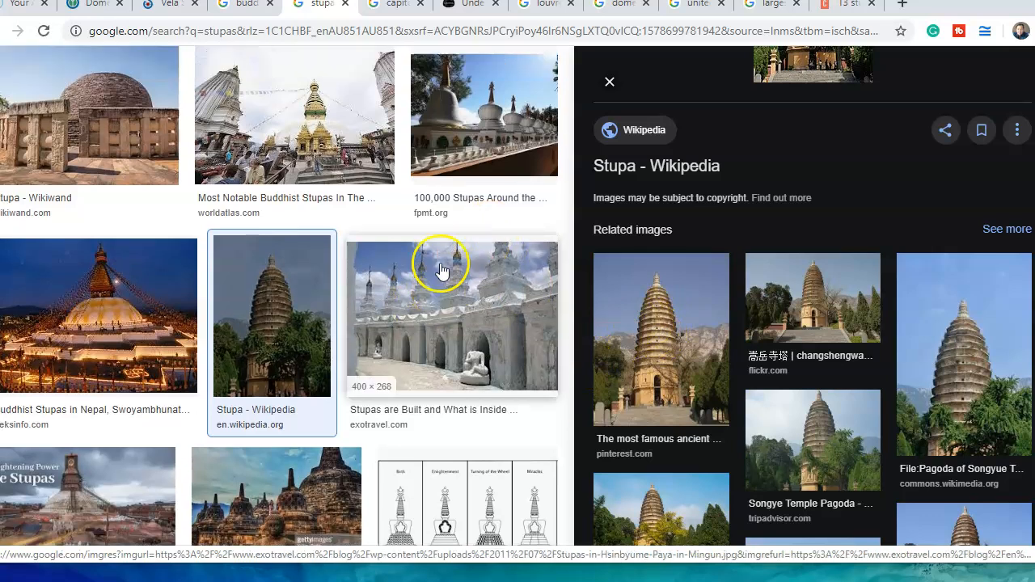
pyautogui.click(451, 316)
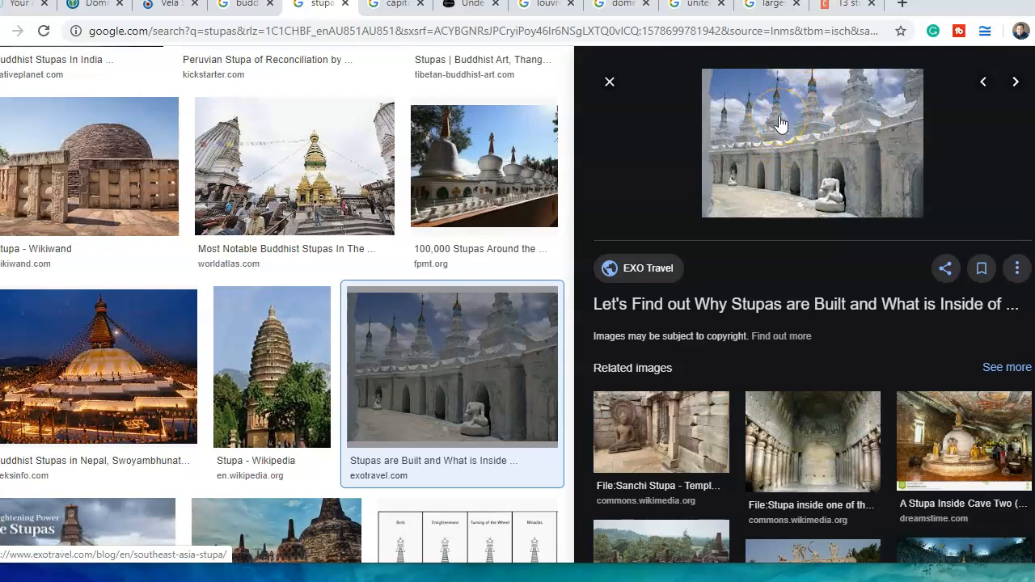
pyautogui.moveTo(804, 121)
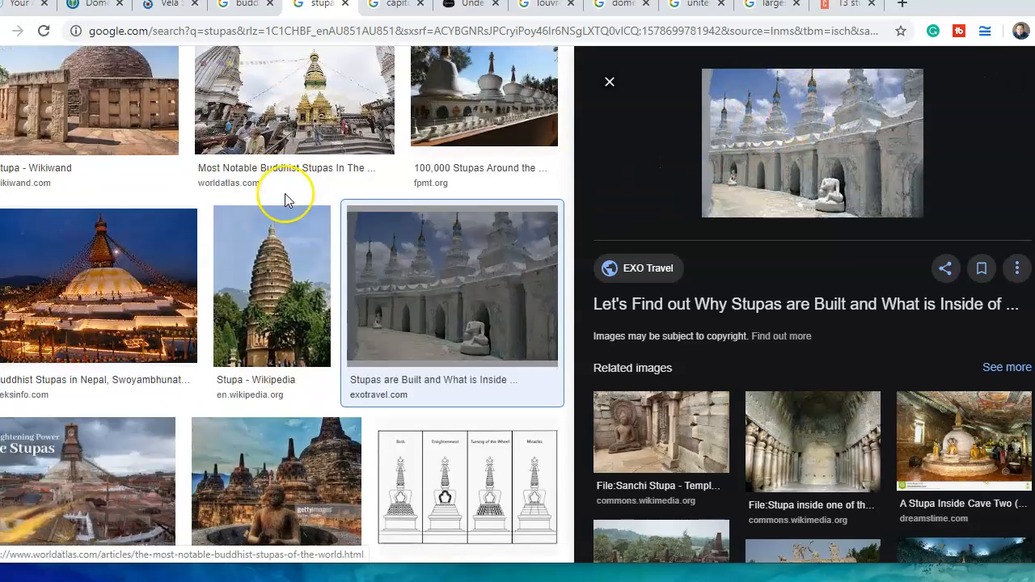
pyautogui.scroll(-3)
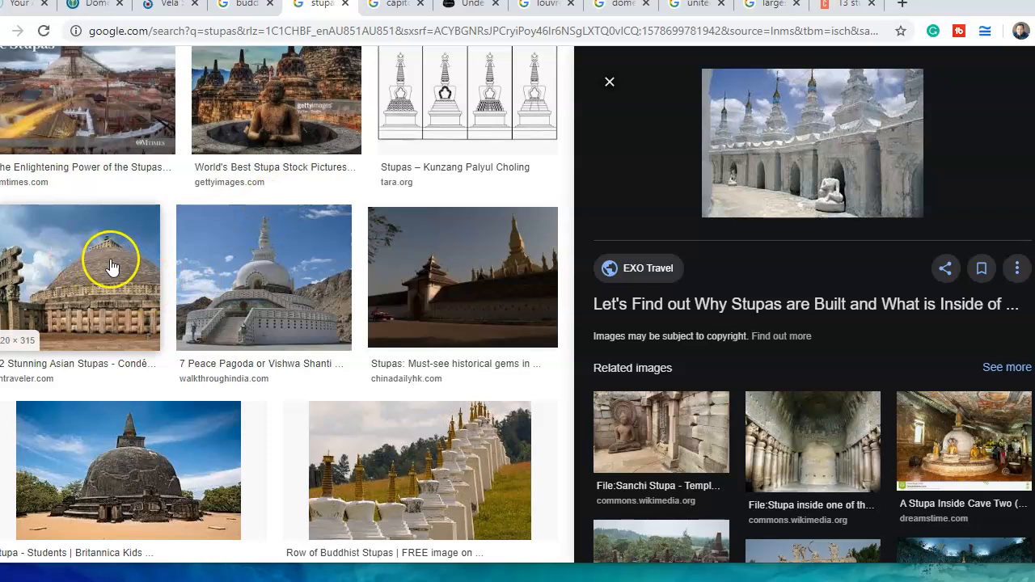
pyautogui.click(263, 276)
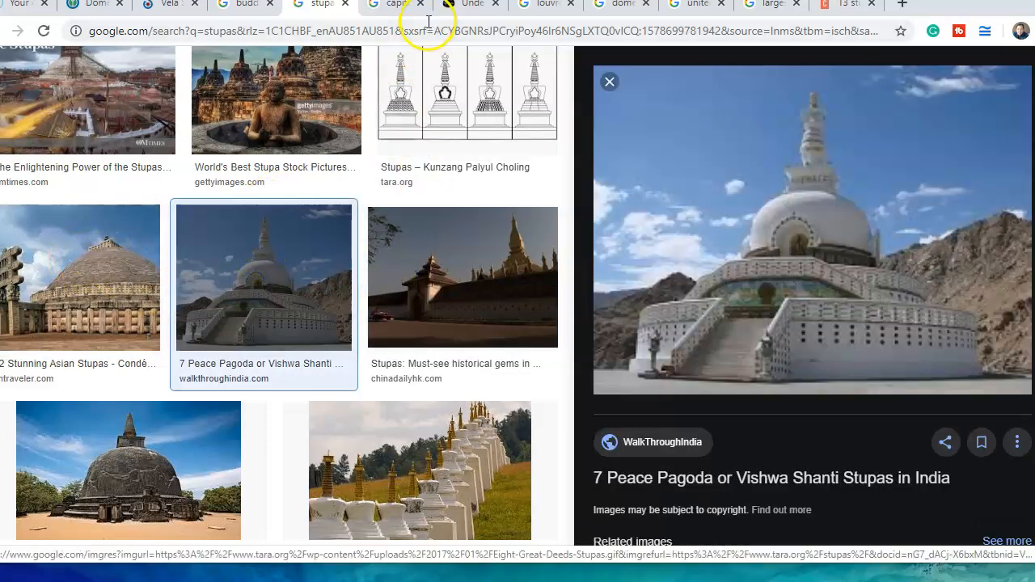
pyautogui.click(395, 5)
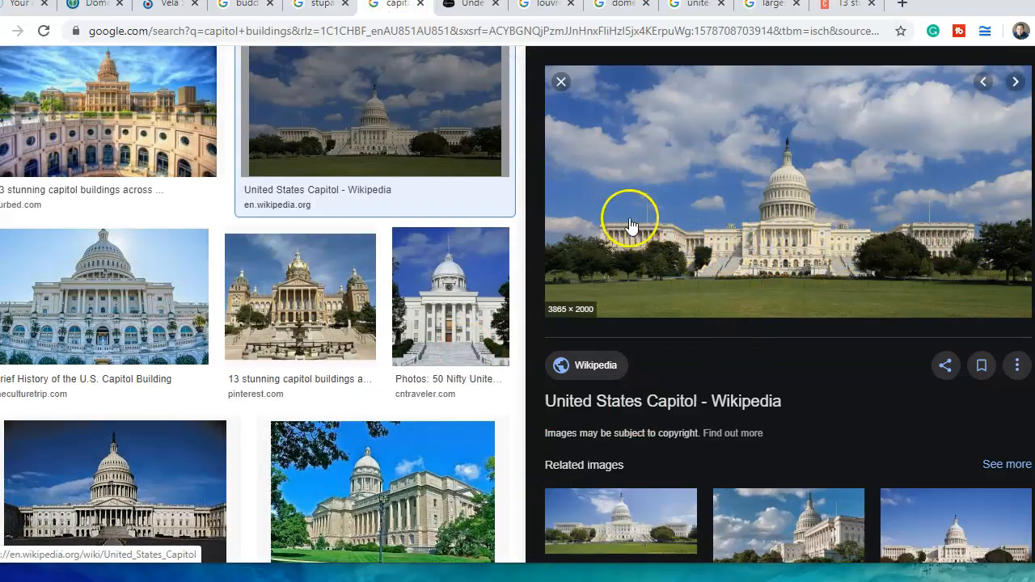
pyautogui.moveTo(616, 220)
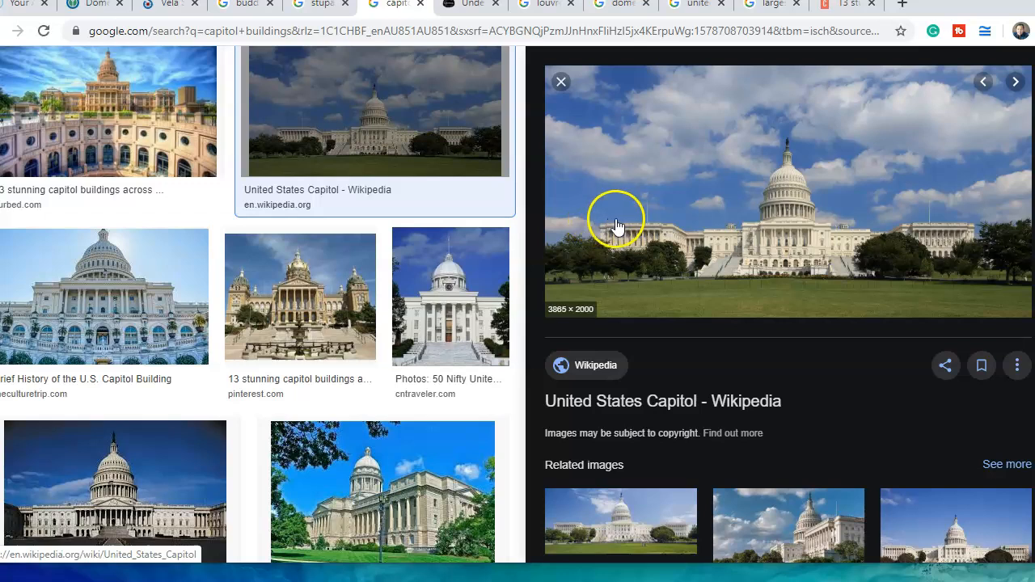
pyautogui.moveTo(885, 217)
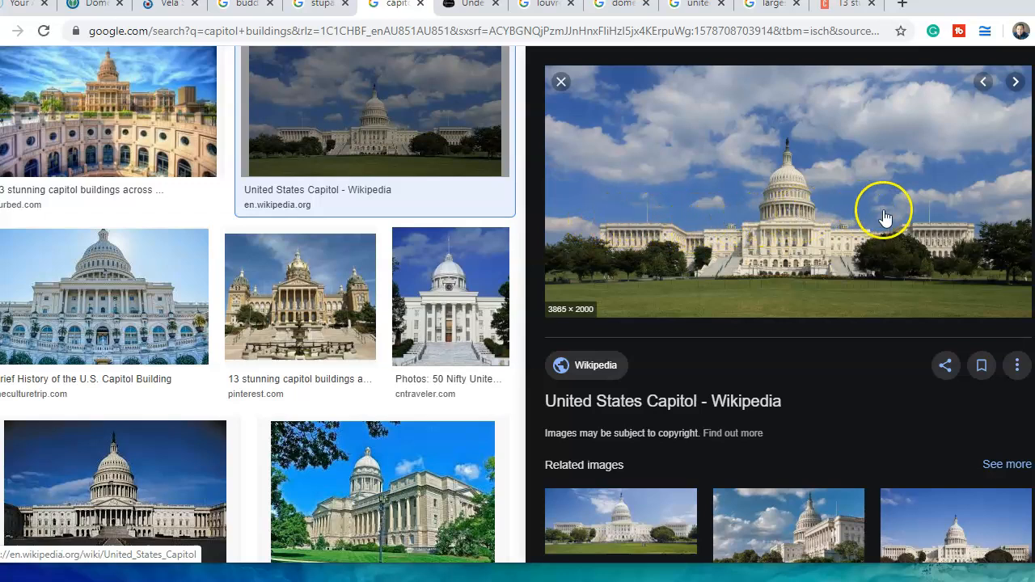
pyautogui.moveTo(740, 200)
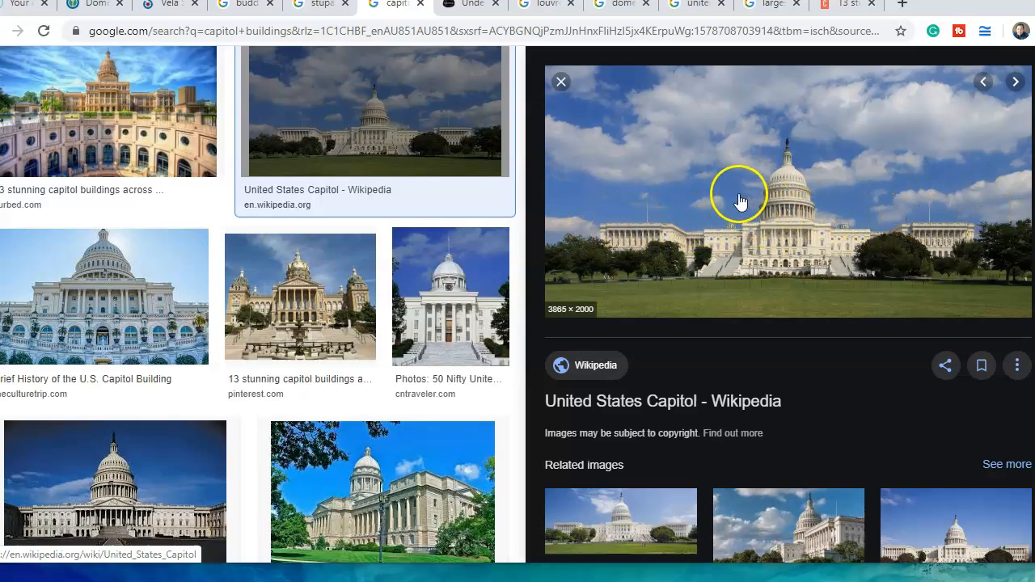
pyautogui.moveTo(848, 199)
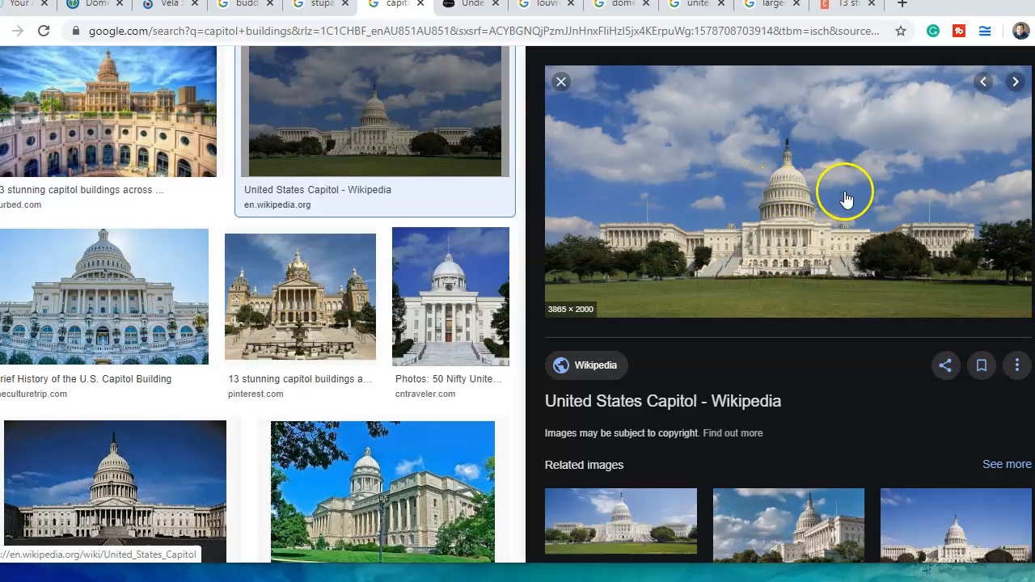
# Preview Britannica's United States Capitol photo after glancing at the '13 stunning capitol buildings' result
pyautogui.click(450, 296)
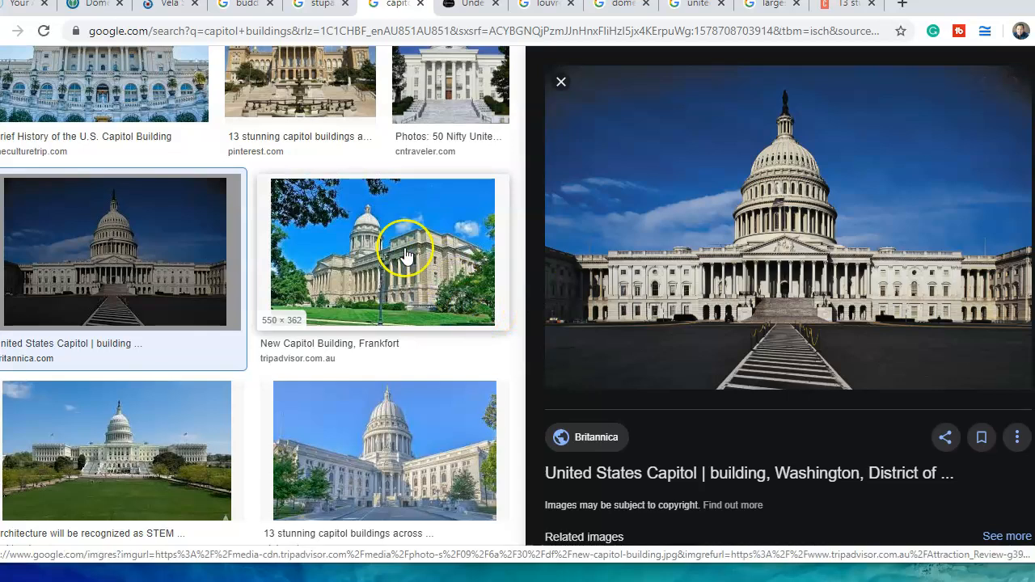
pyautogui.click(384, 450)
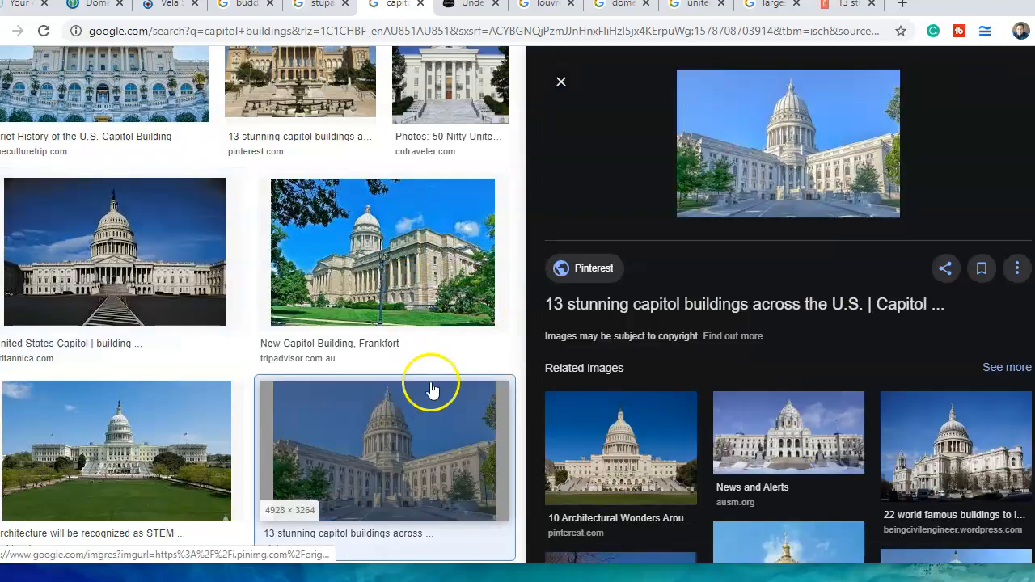
pyautogui.click(115, 252)
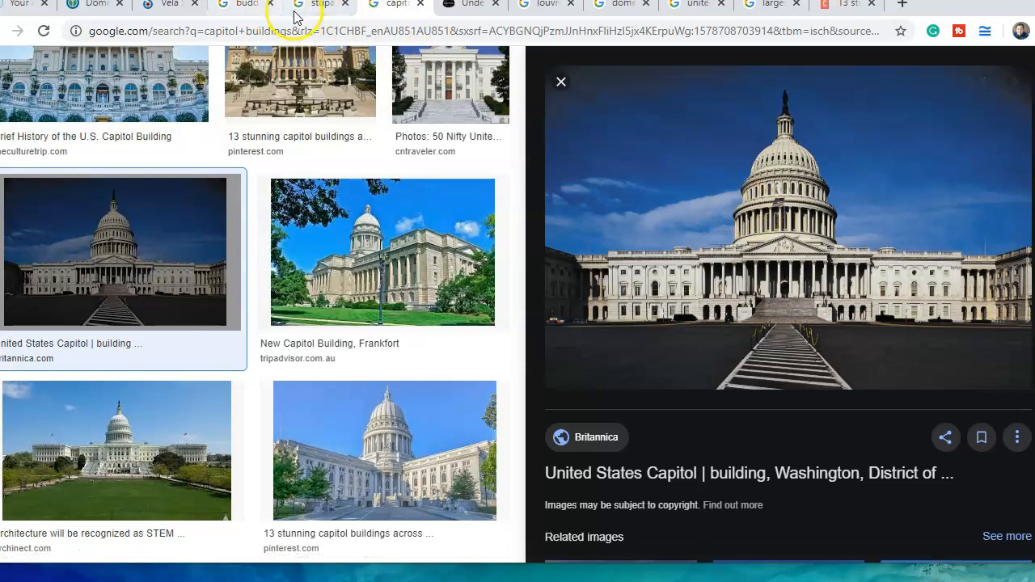
pyautogui.click(320, 5)
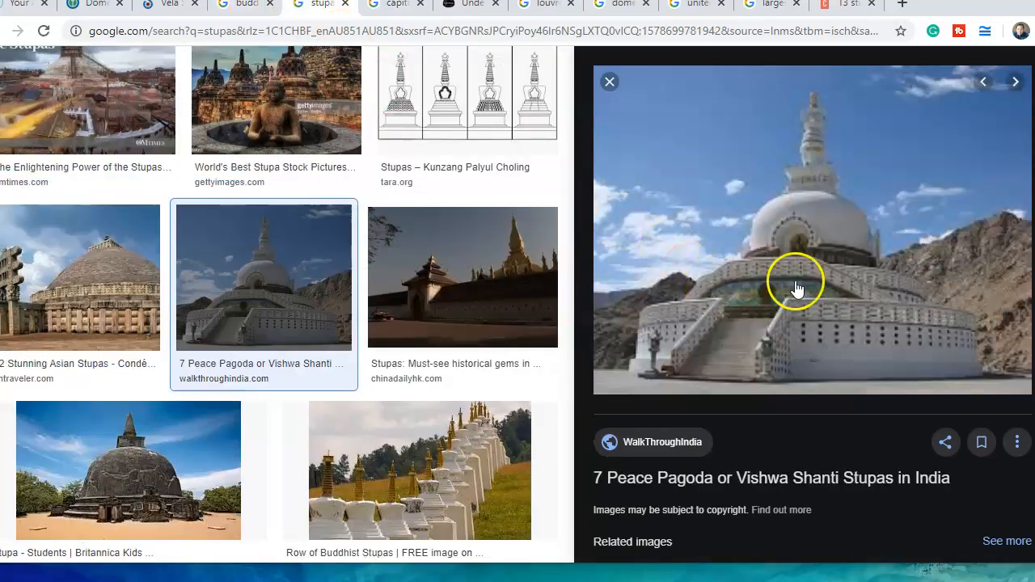
pyautogui.click(80, 276)
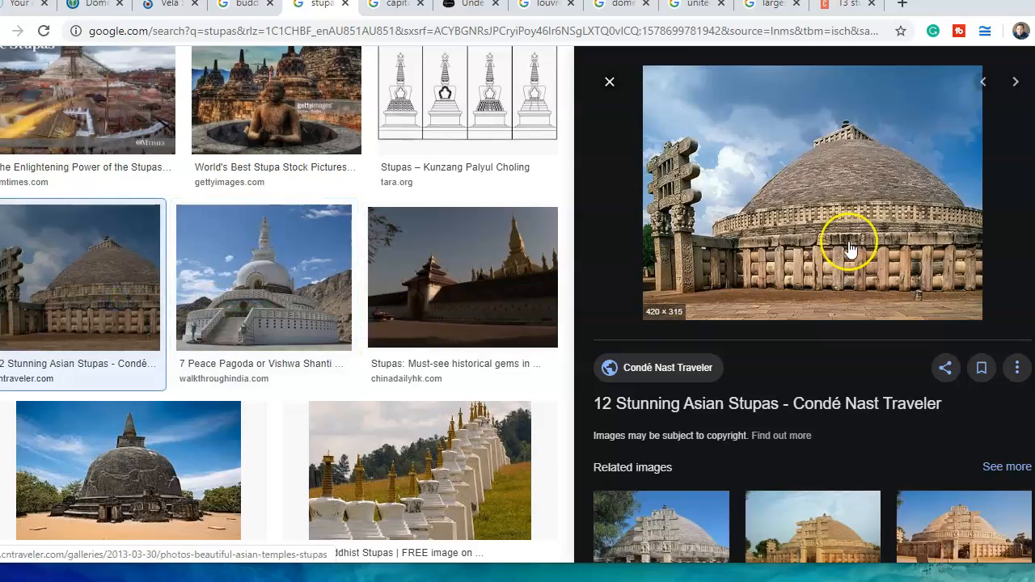
pyautogui.scroll(-3)
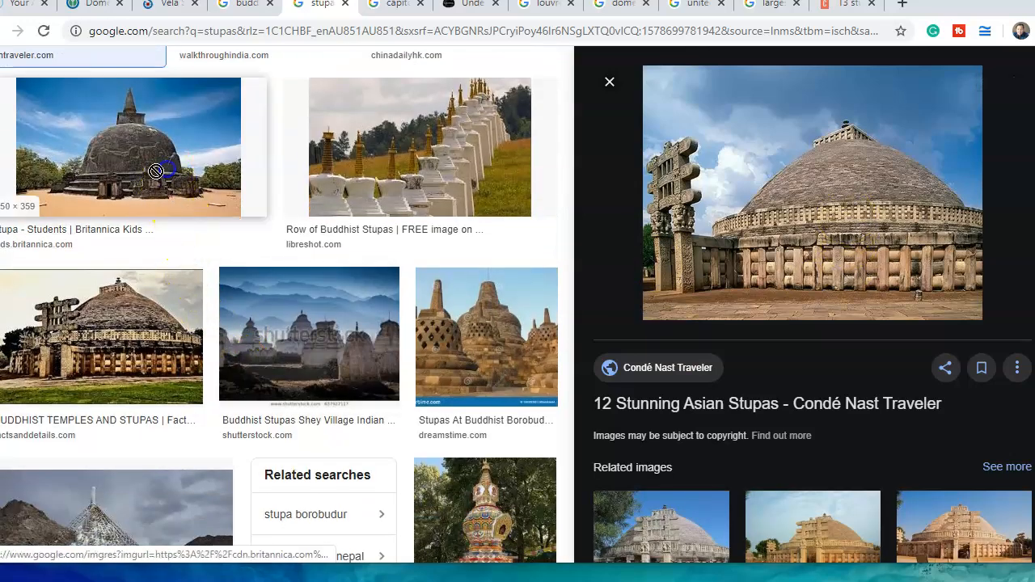
pyautogui.click(127, 147)
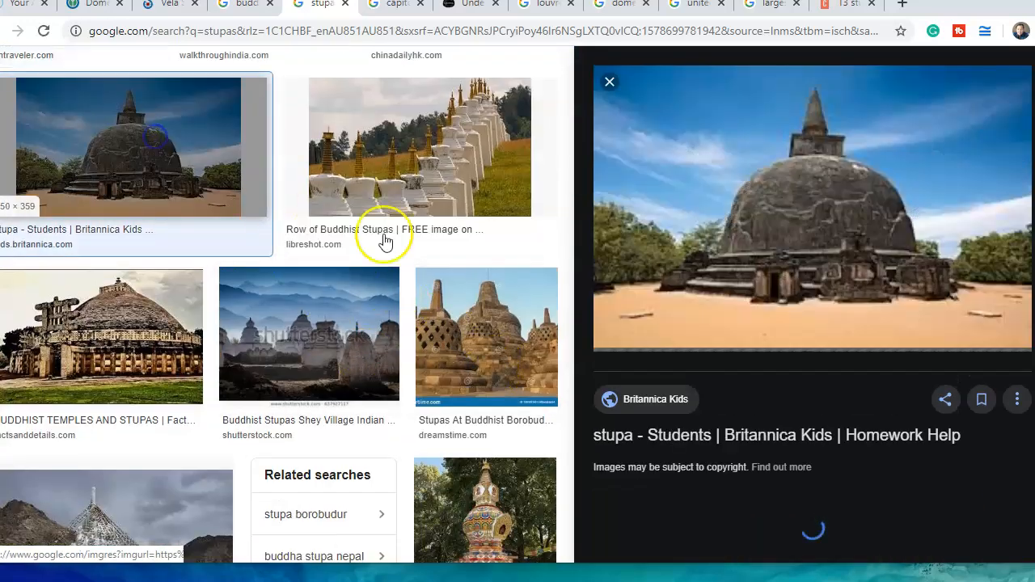
pyautogui.scroll(-3)
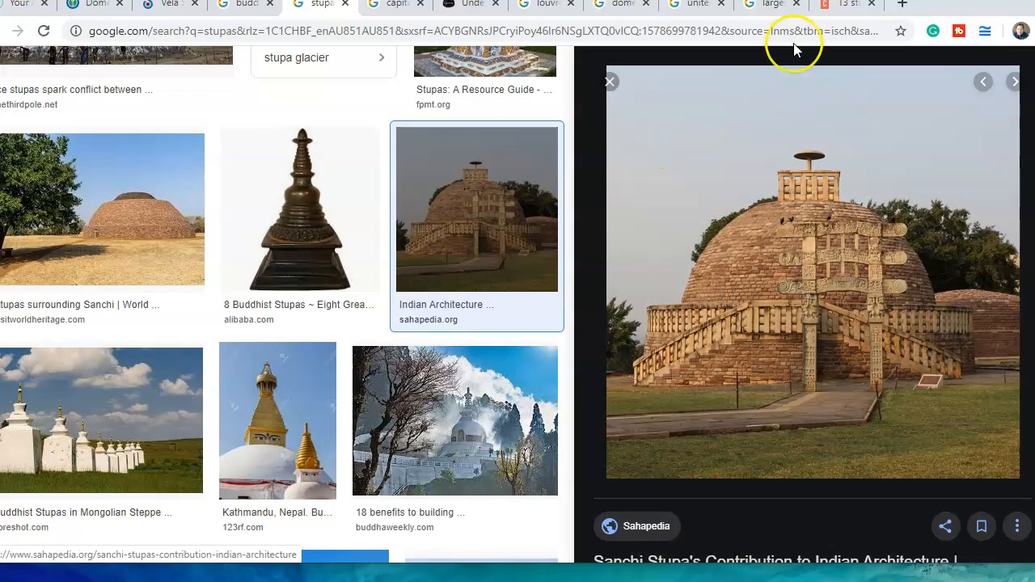
pyautogui.click(394, 5)
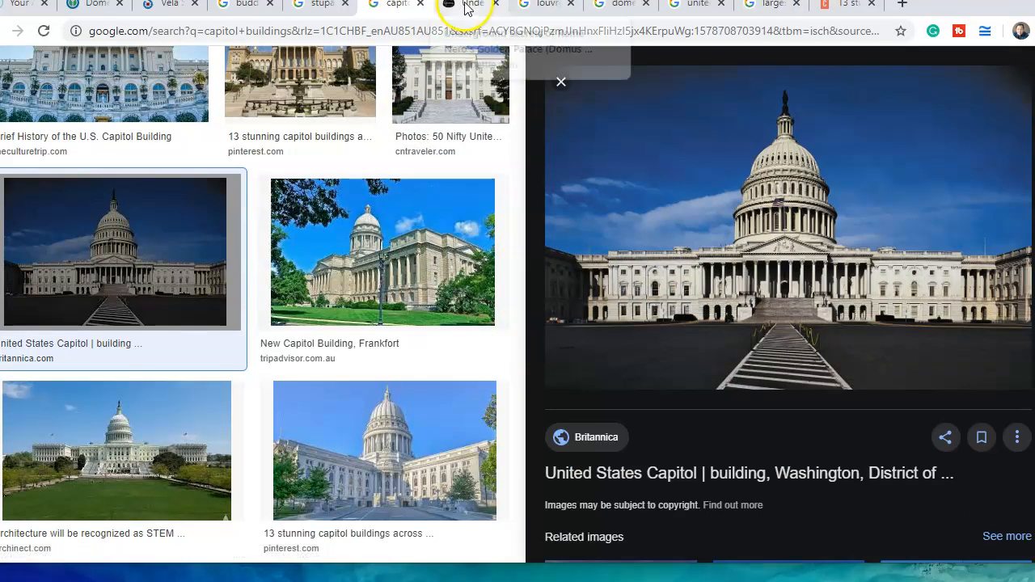
# Switch to the Domus Aurea blog tab and read through its opening paragraph
pyautogui.click(469, 5)
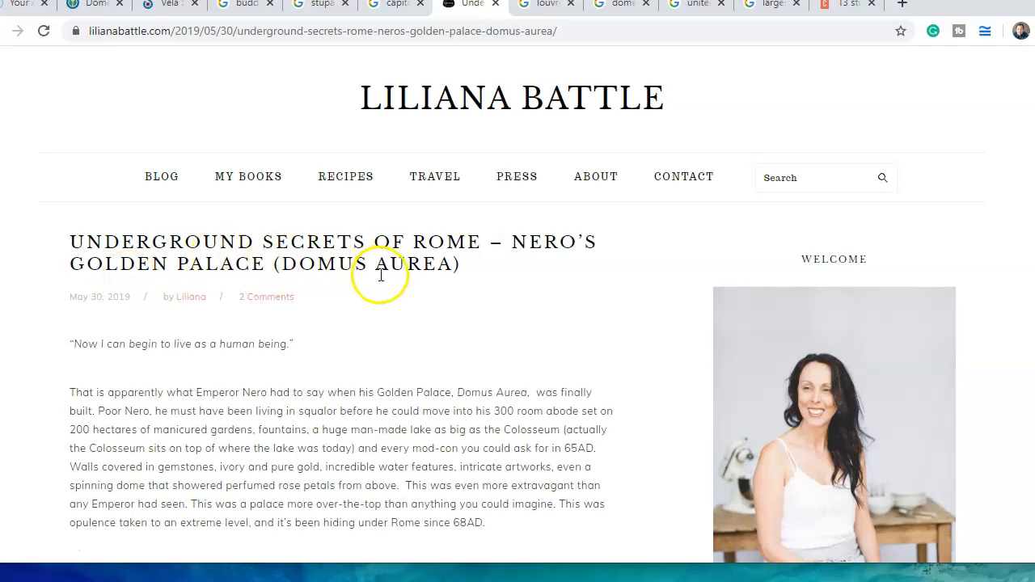
pyautogui.moveTo(238, 296)
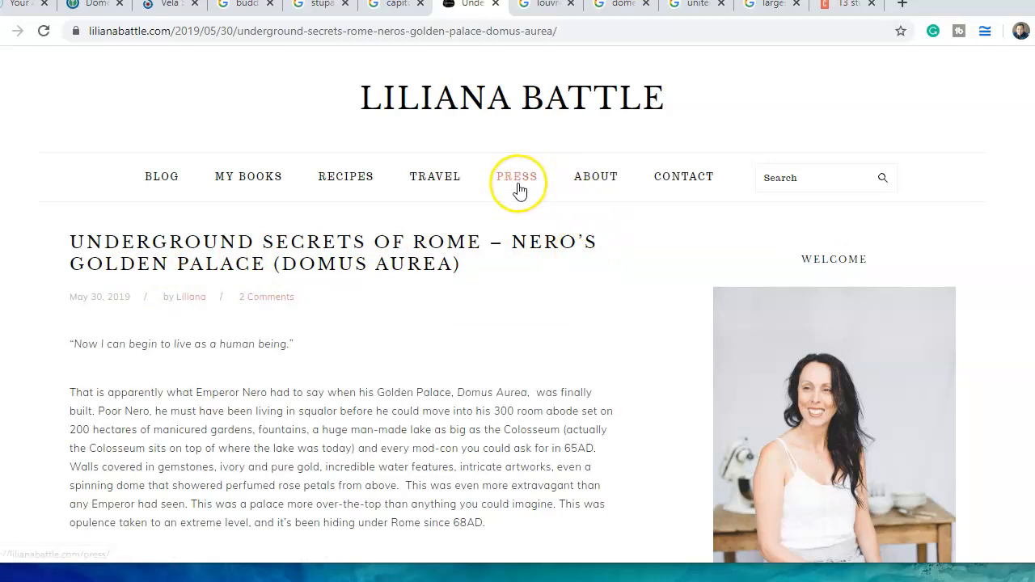
pyautogui.scroll(-3)
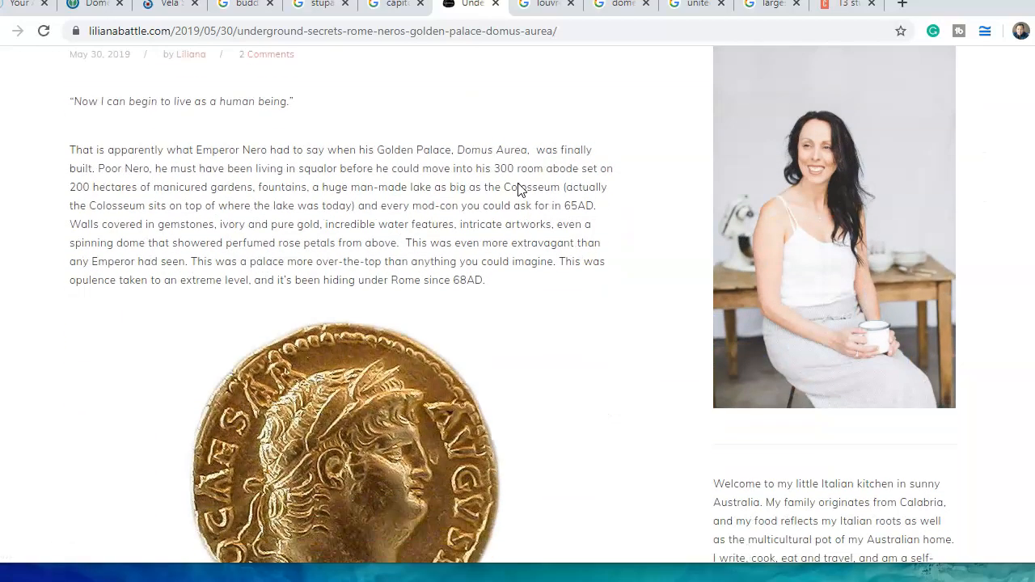
pyautogui.scroll(-3)
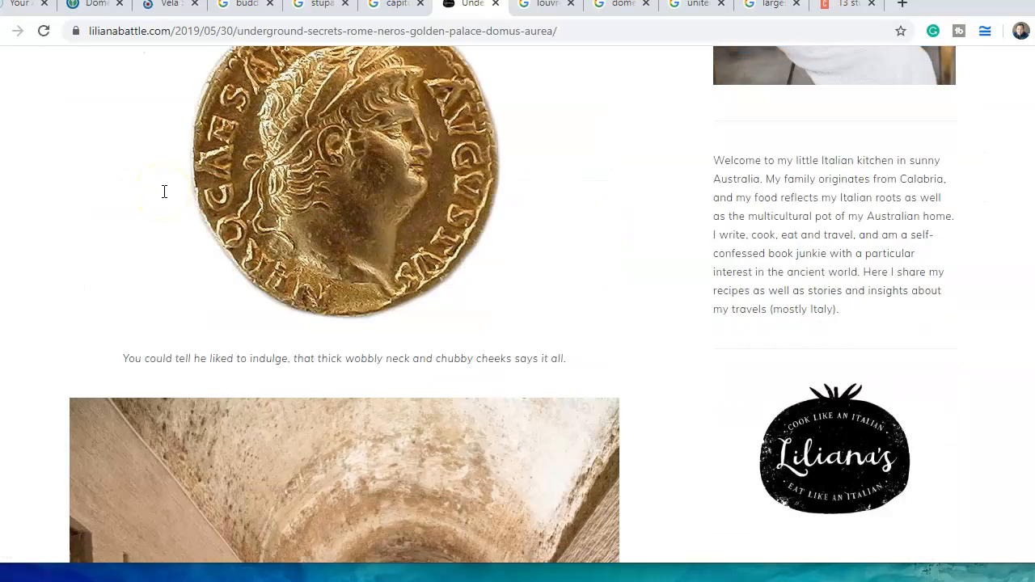
pyautogui.scroll(3)
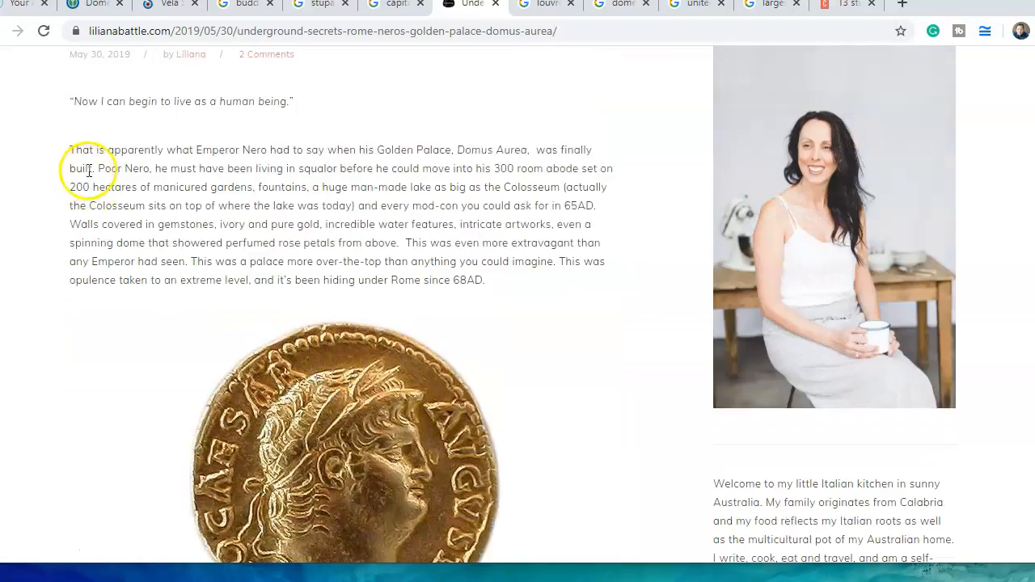
pyautogui.moveTo(191, 121)
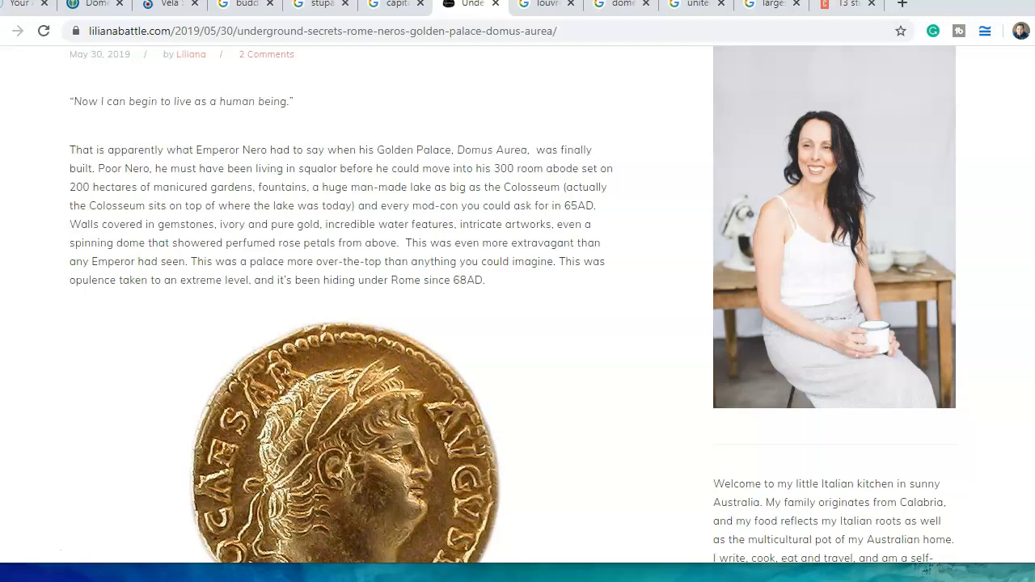
pyautogui.scroll(-3)
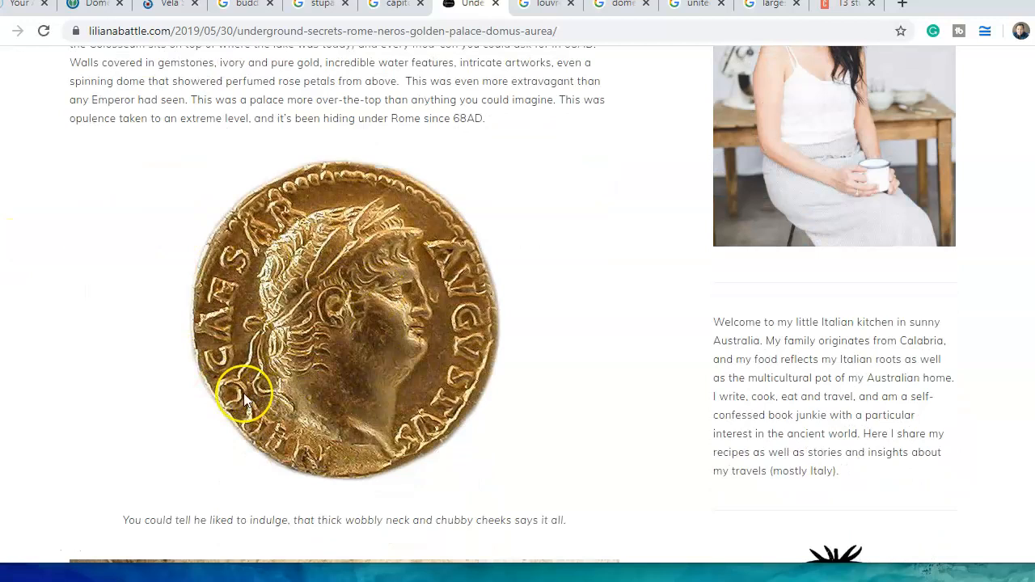
pyautogui.moveTo(352, 372)
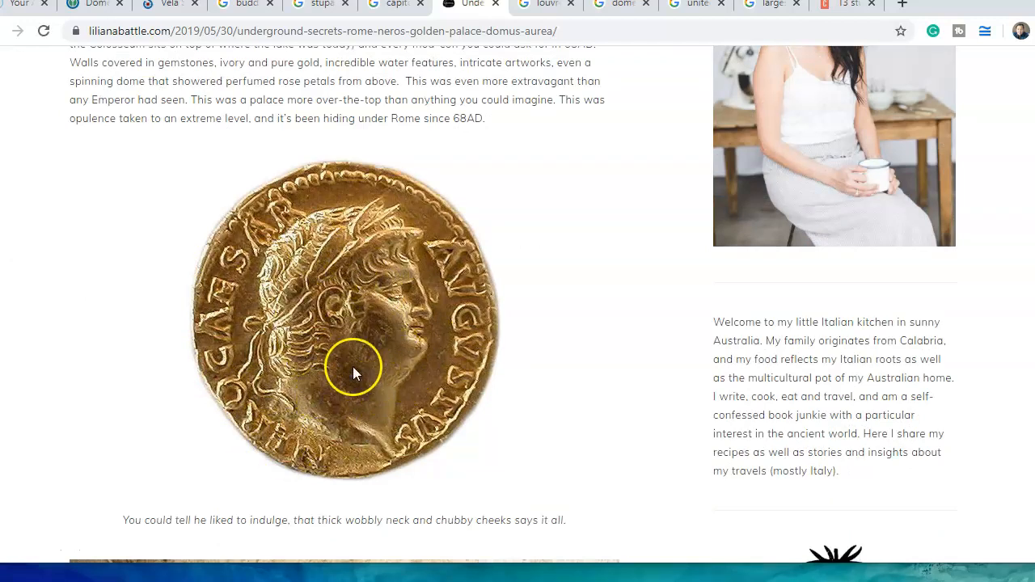
pyautogui.moveTo(380, 448)
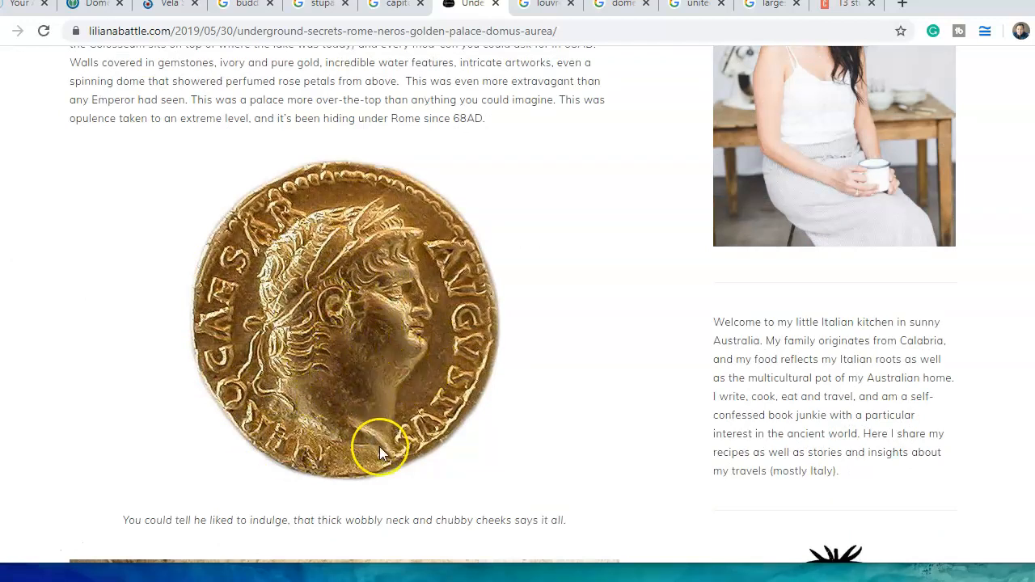
pyautogui.moveTo(541, 330)
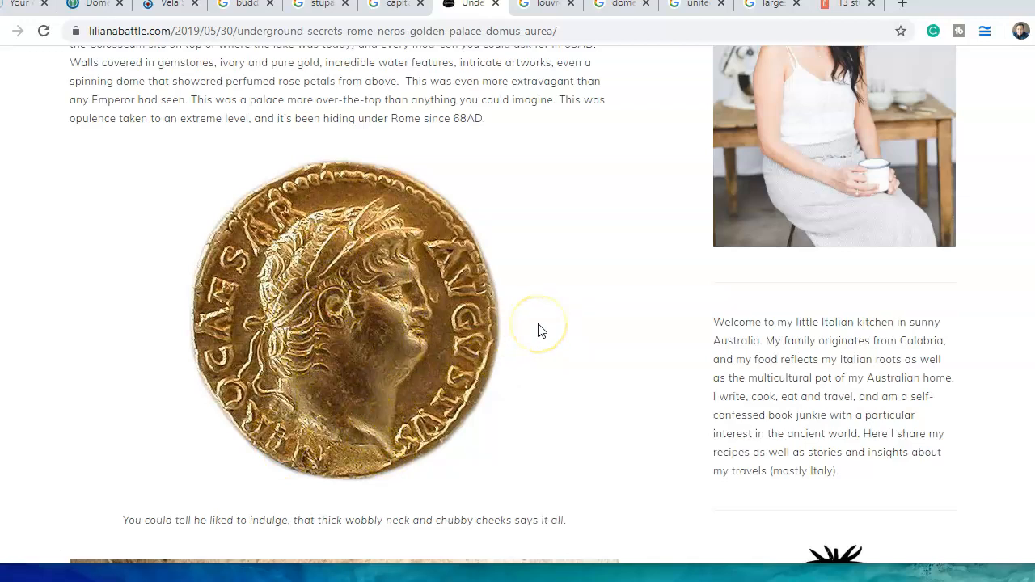
pyautogui.scroll(-3)
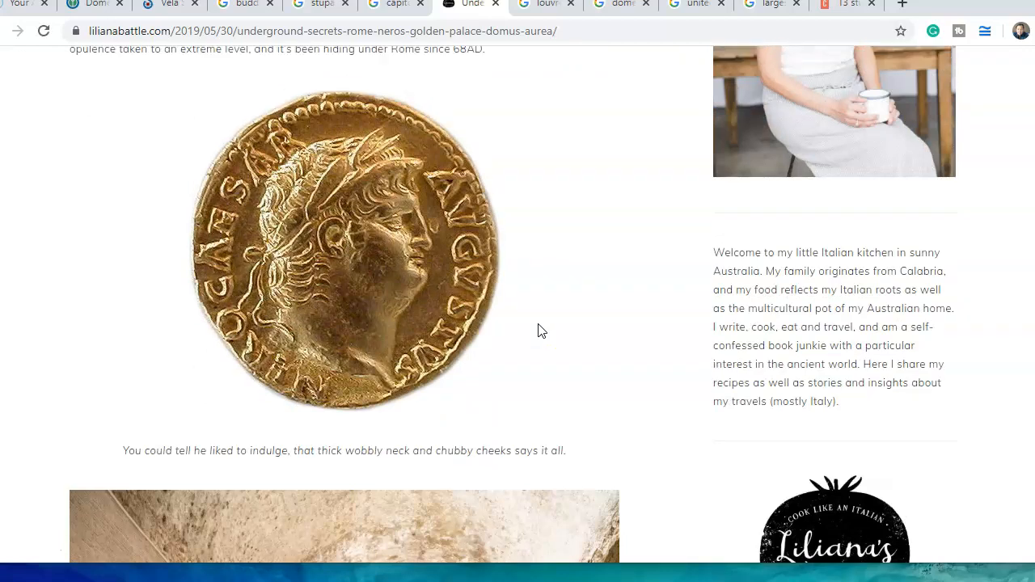
pyautogui.scroll(-3)
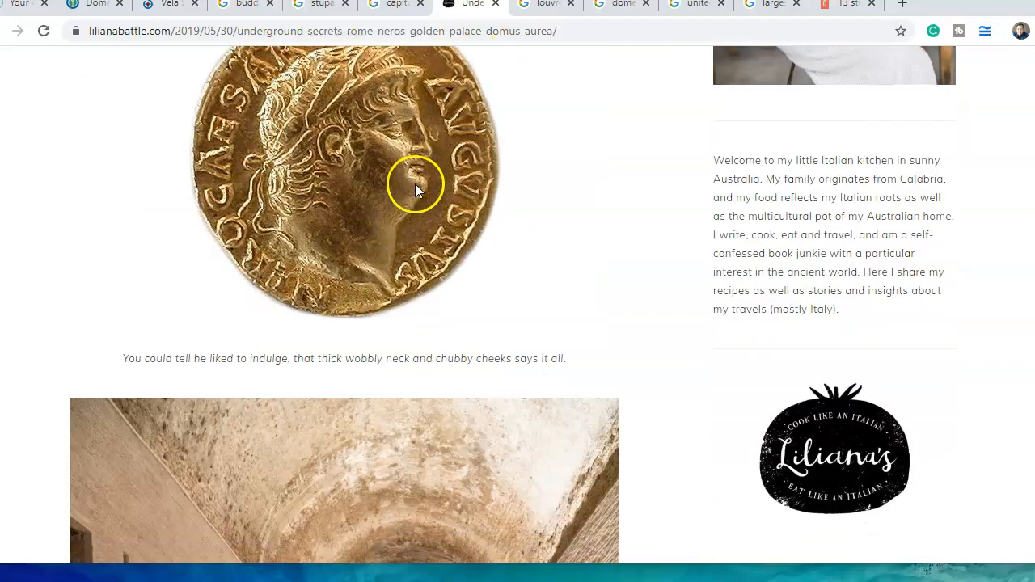
pyautogui.moveTo(380, 249)
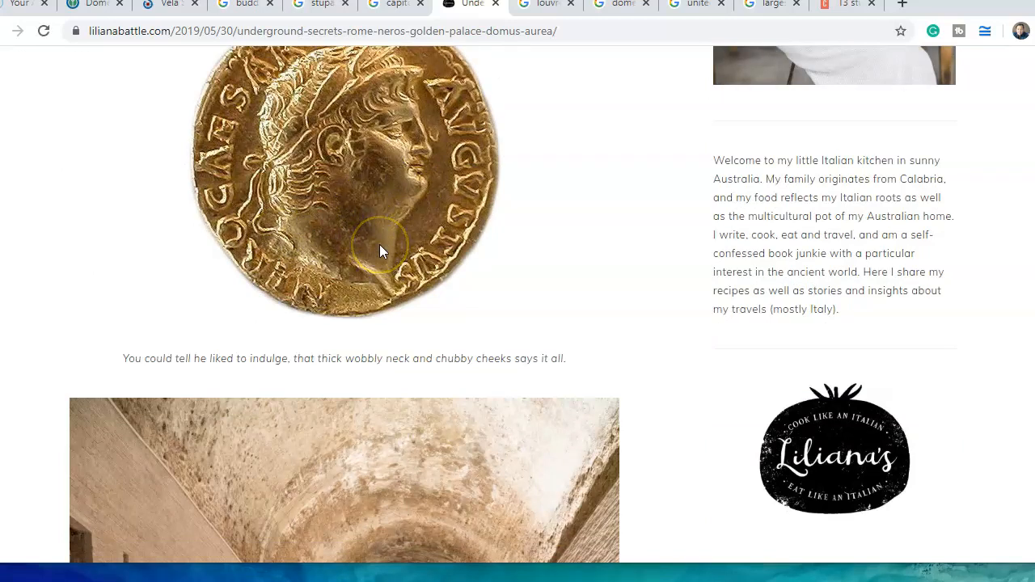
pyautogui.moveTo(576, 289)
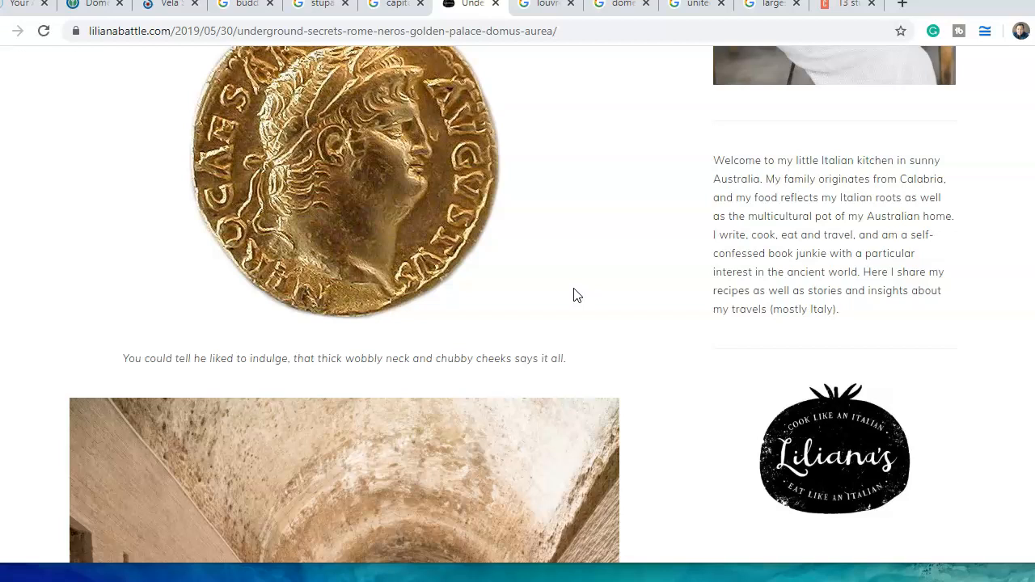
pyautogui.scroll(-3)
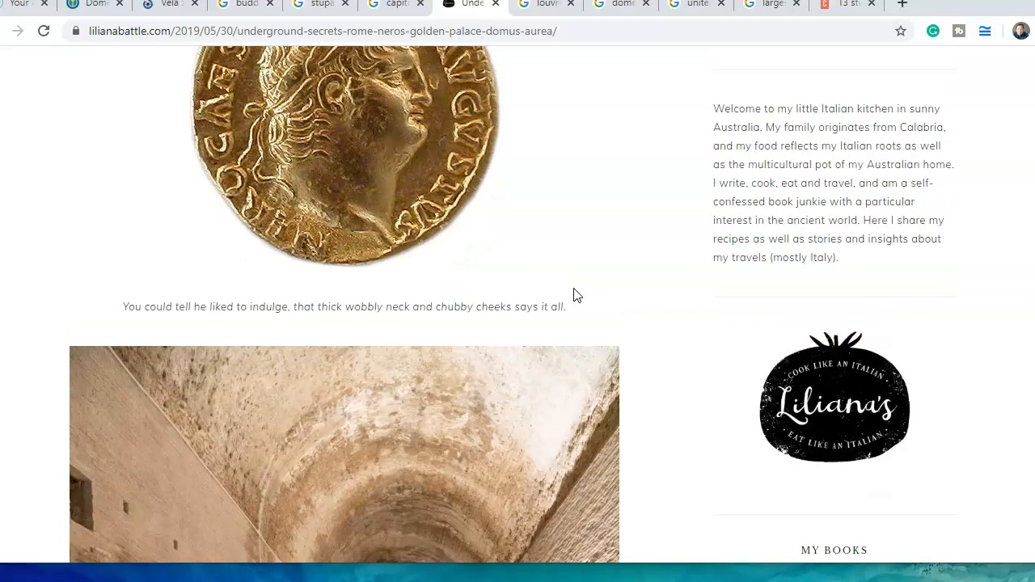
pyautogui.scroll(-3)
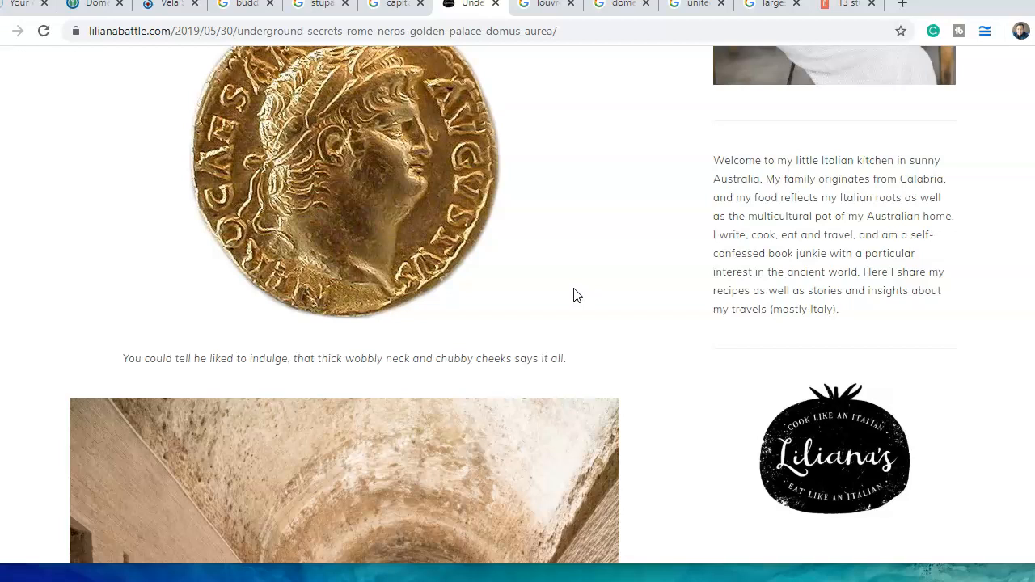
pyautogui.moveTo(360, 241)
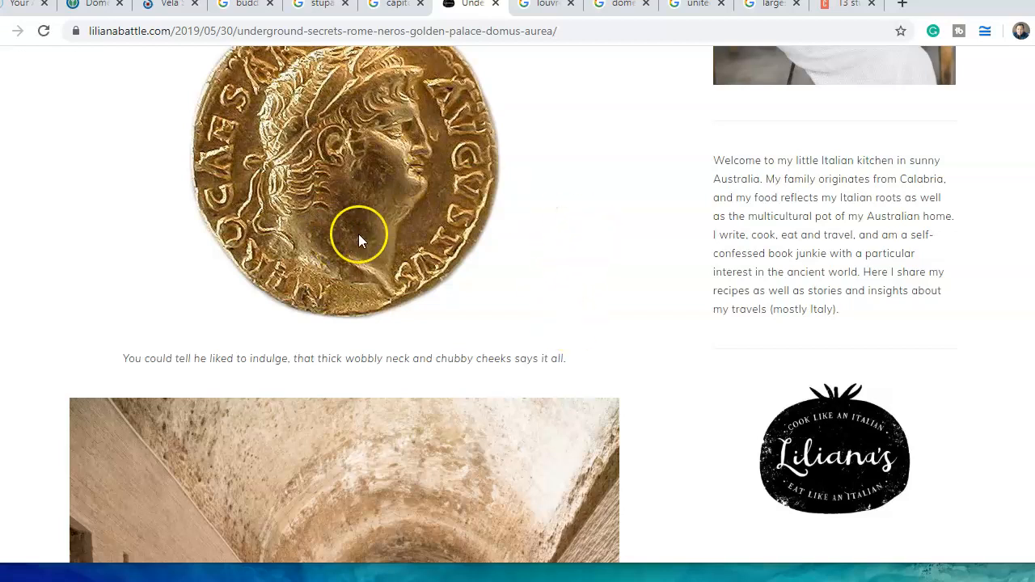
pyautogui.scroll(-3)
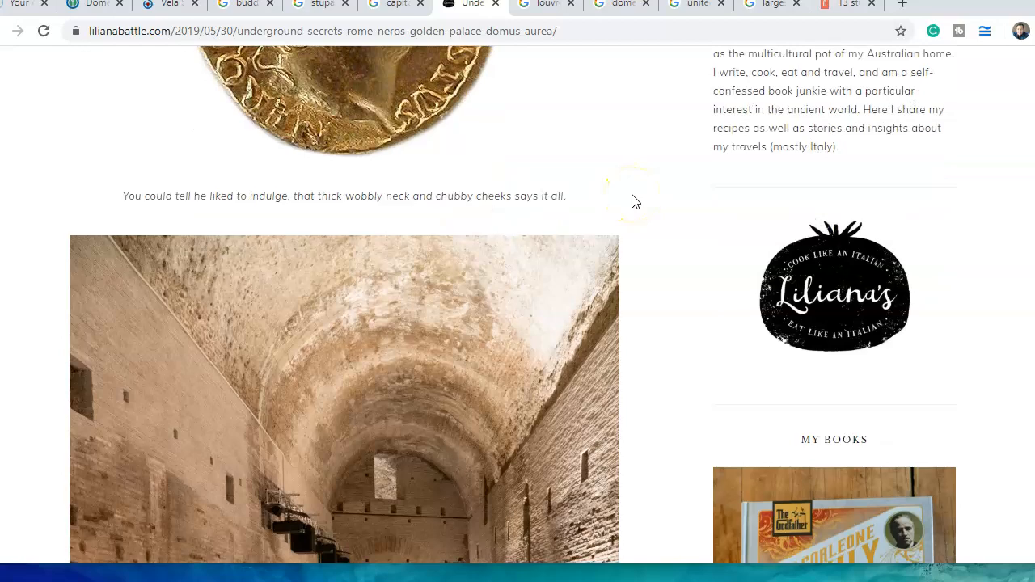
pyautogui.scroll(3)
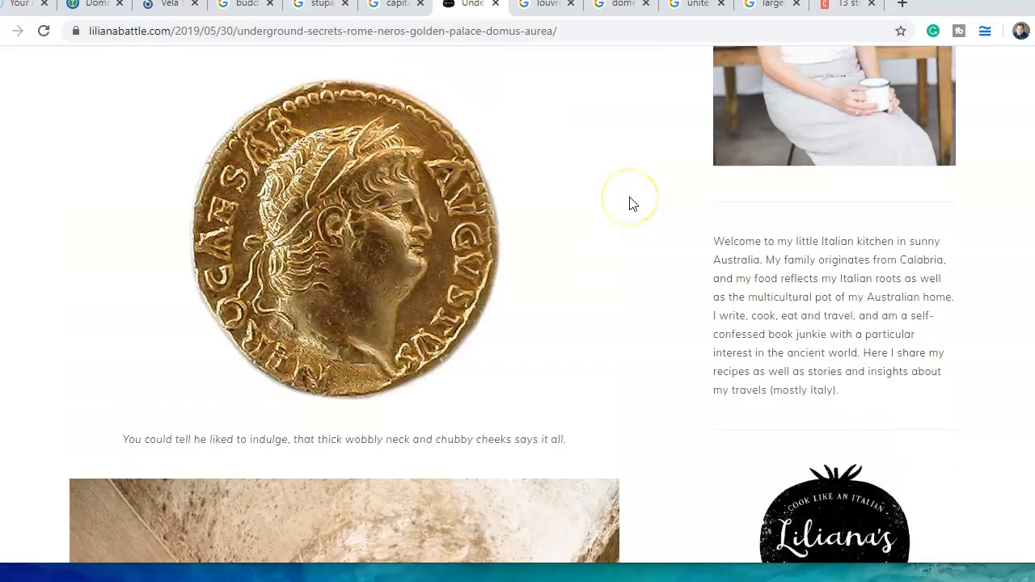
pyautogui.scroll(-3)
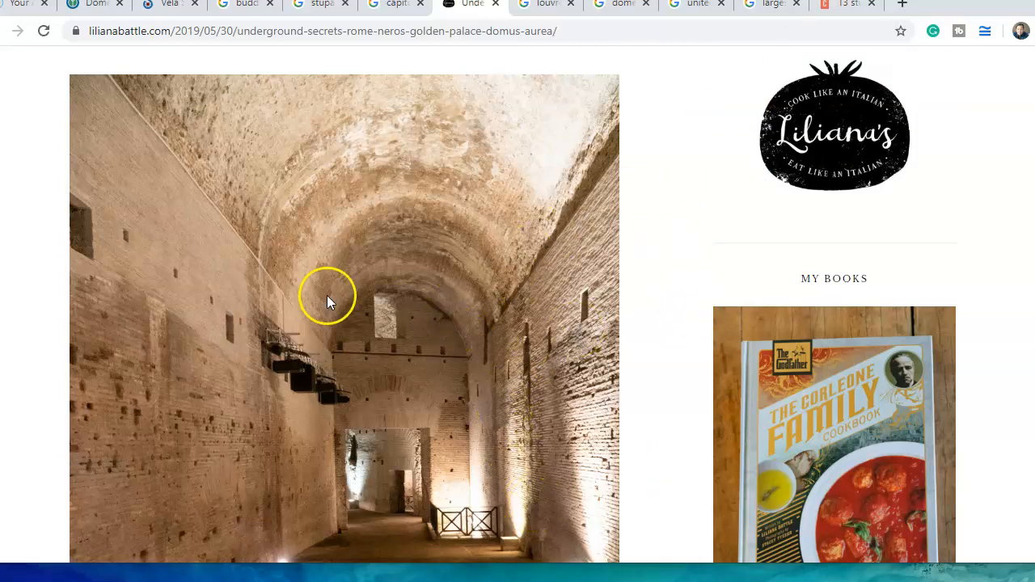
pyautogui.moveTo(192, 449)
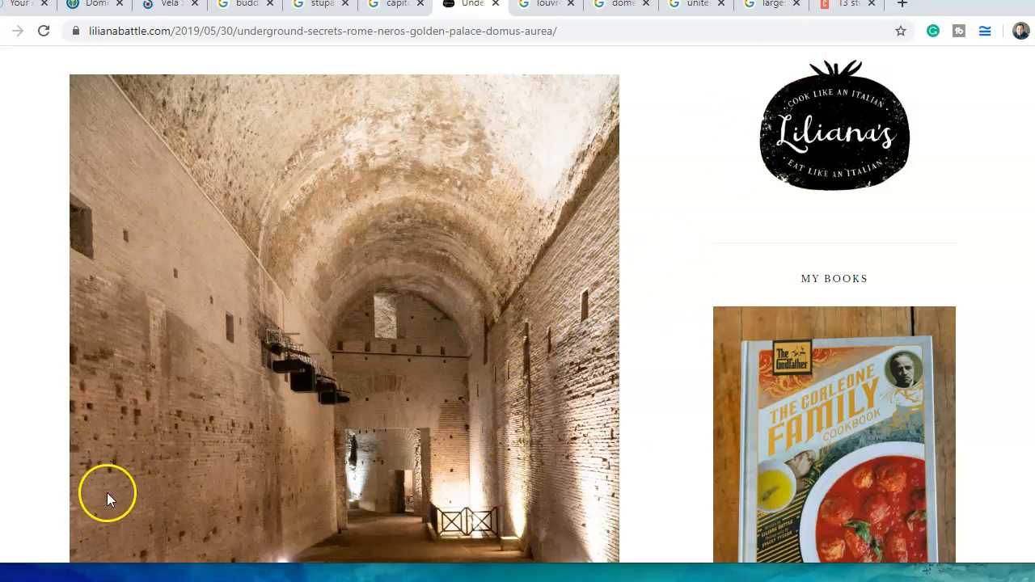
pyautogui.moveTo(131, 291)
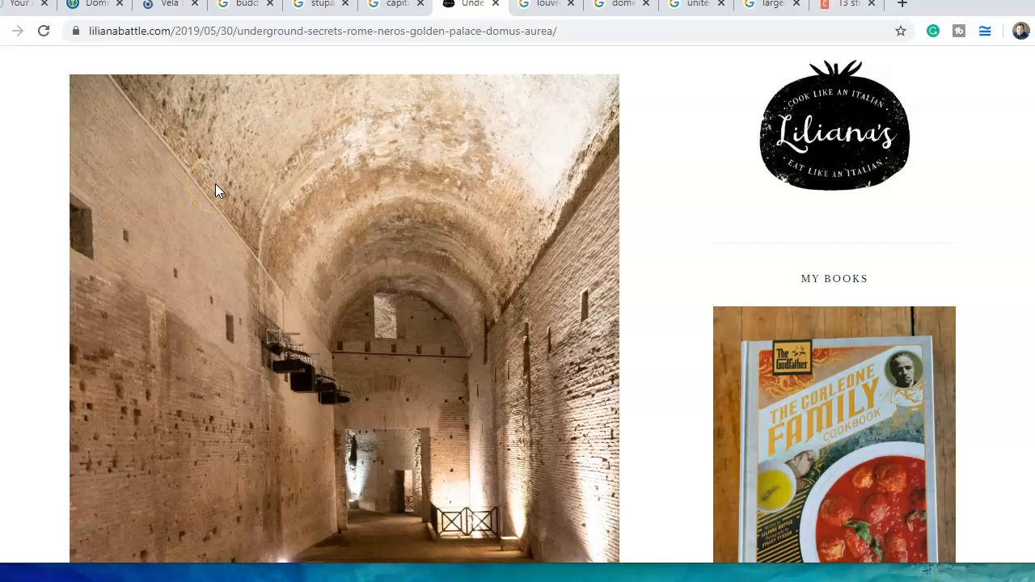
pyautogui.moveTo(447, 243)
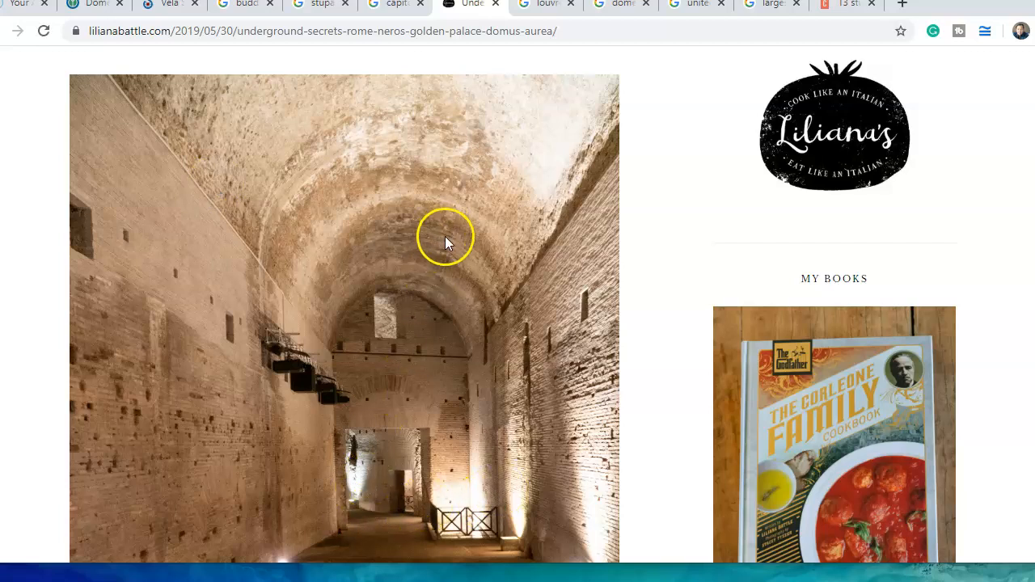
pyautogui.moveTo(448, 327)
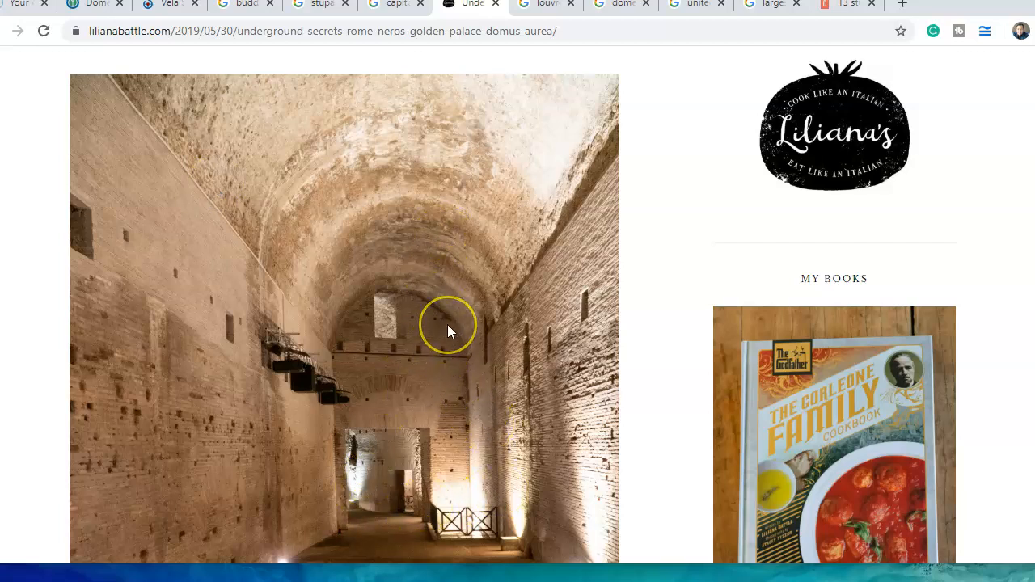
# Scroll past the vaulted room photos to the hard-hatted visitors in the underground corridor
pyautogui.scroll(-3)
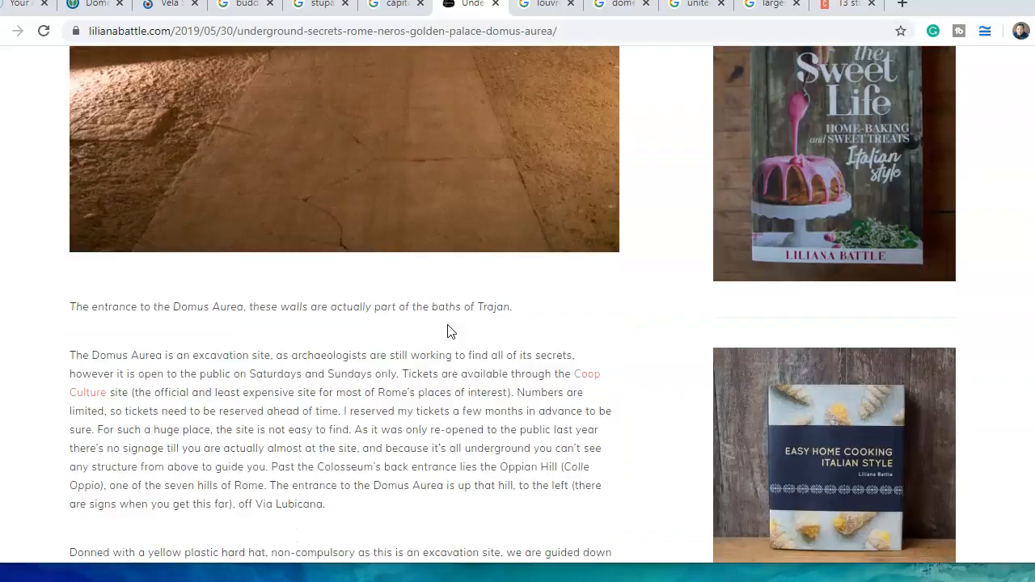
pyautogui.scroll(-3)
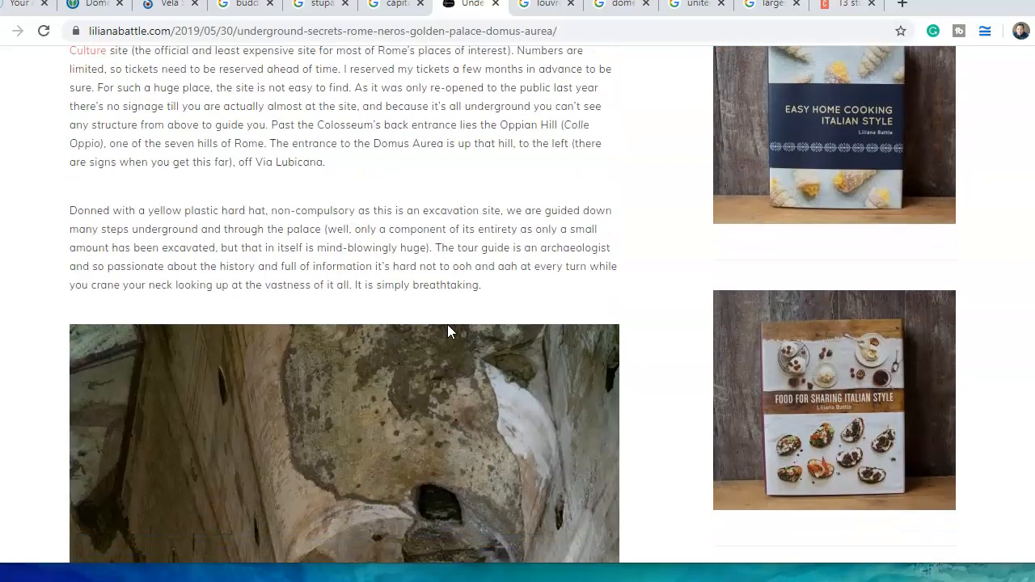
pyautogui.scroll(-3)
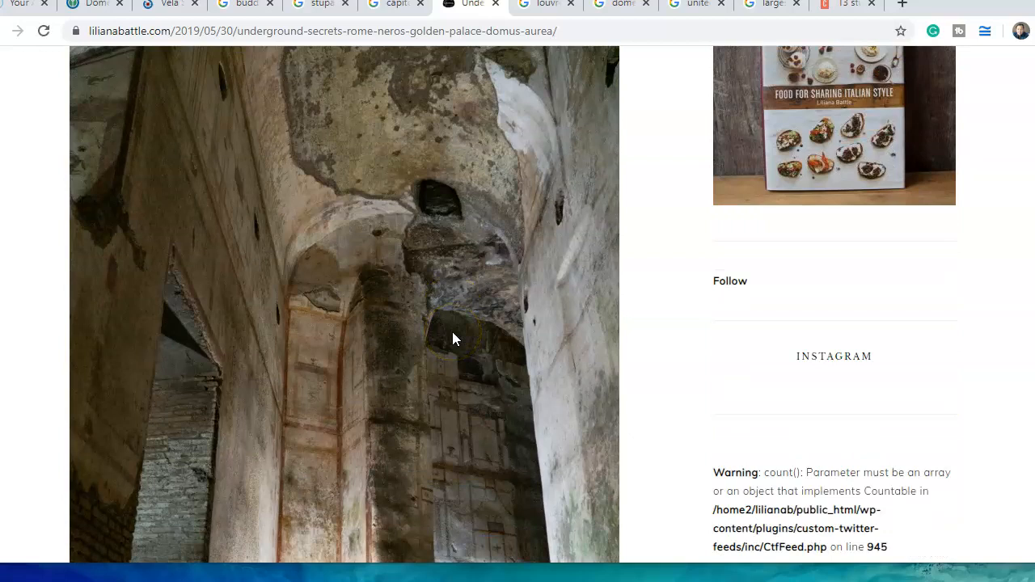
pyautogui.scroll(-3)
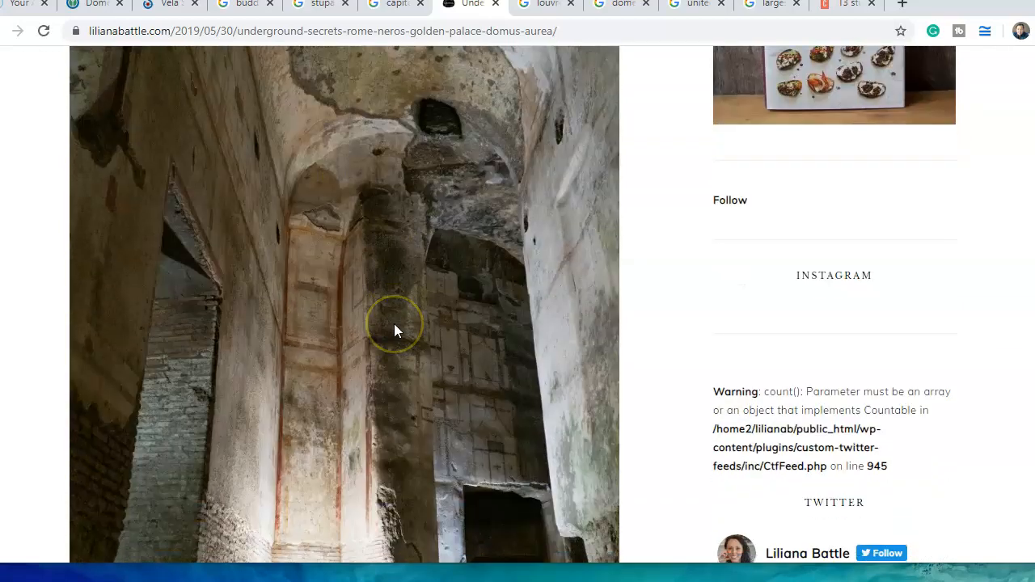
pyautogui.scroll(-3)
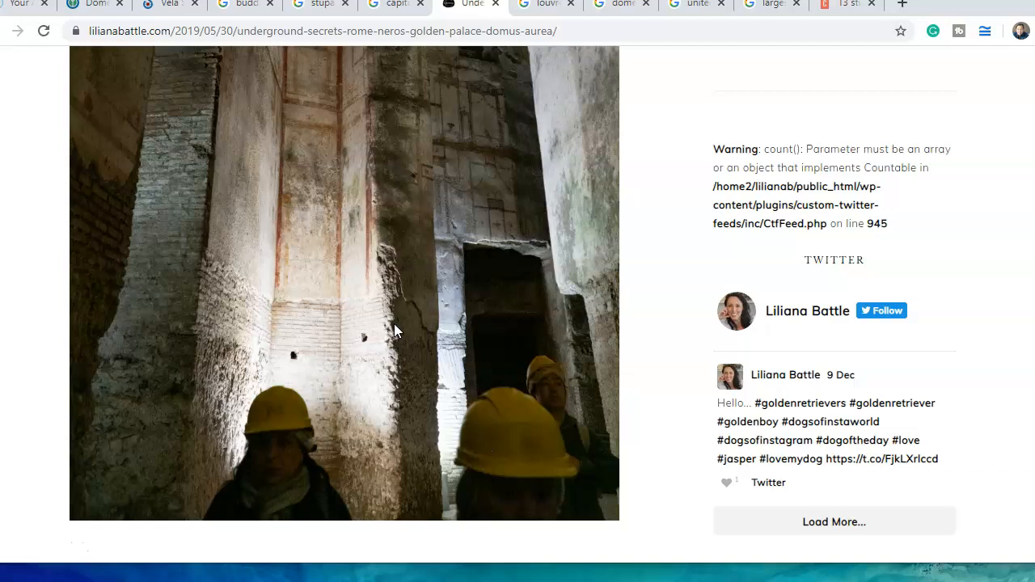
pyautogui.scroll(-3)
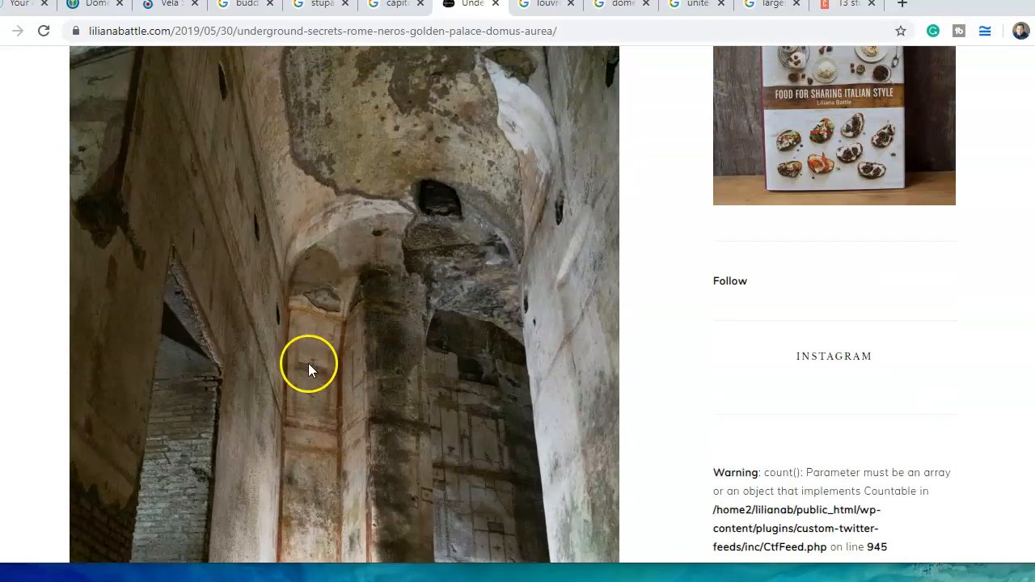
pyautogui.moveTo(495, 463)
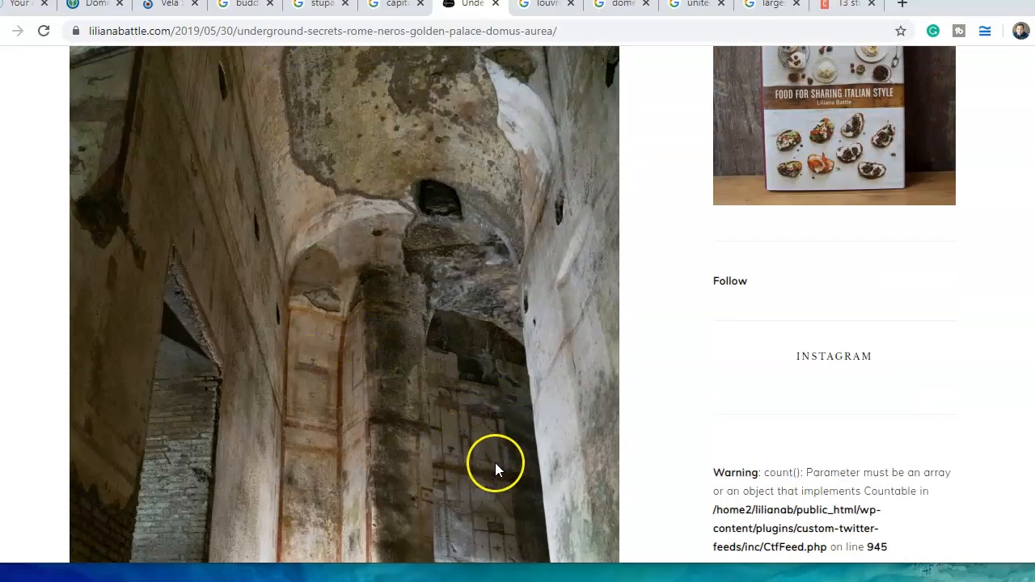
pyautogui.moveTo(496, 554)
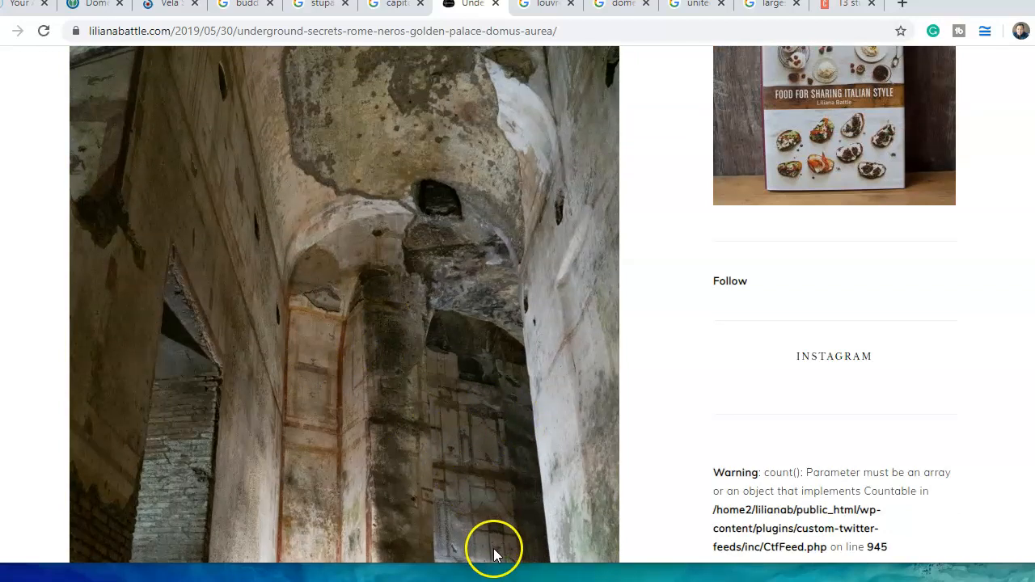
pyautogui.moveTo(288, 196)
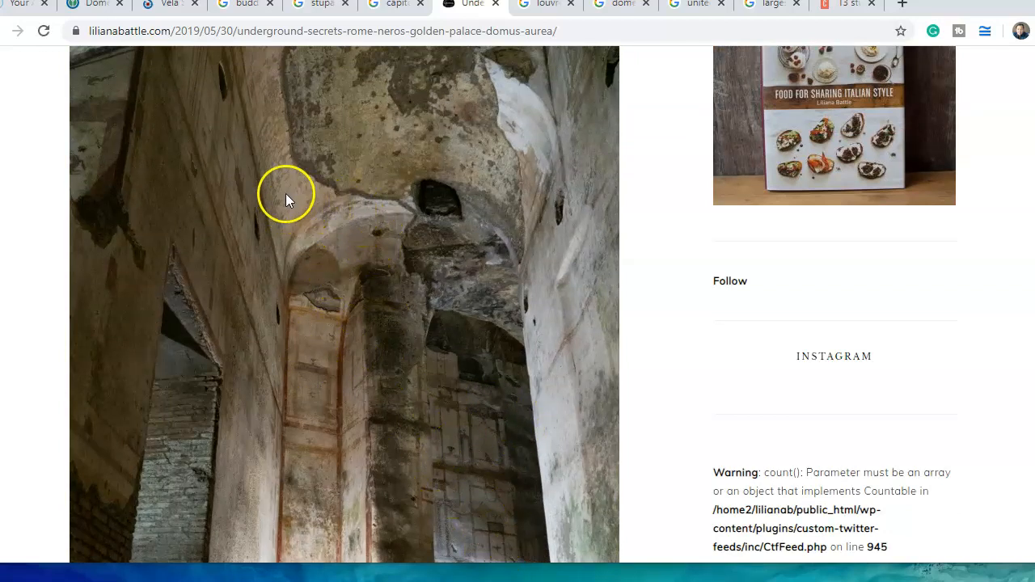
pyautogui.moveTo(352, 186)
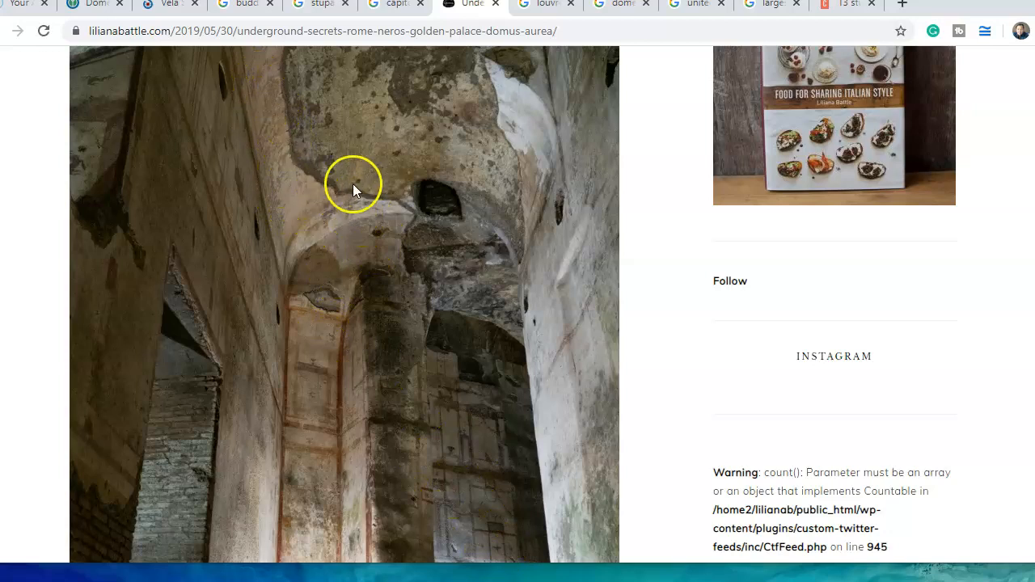
pyautogui.moveTo(370, 113)
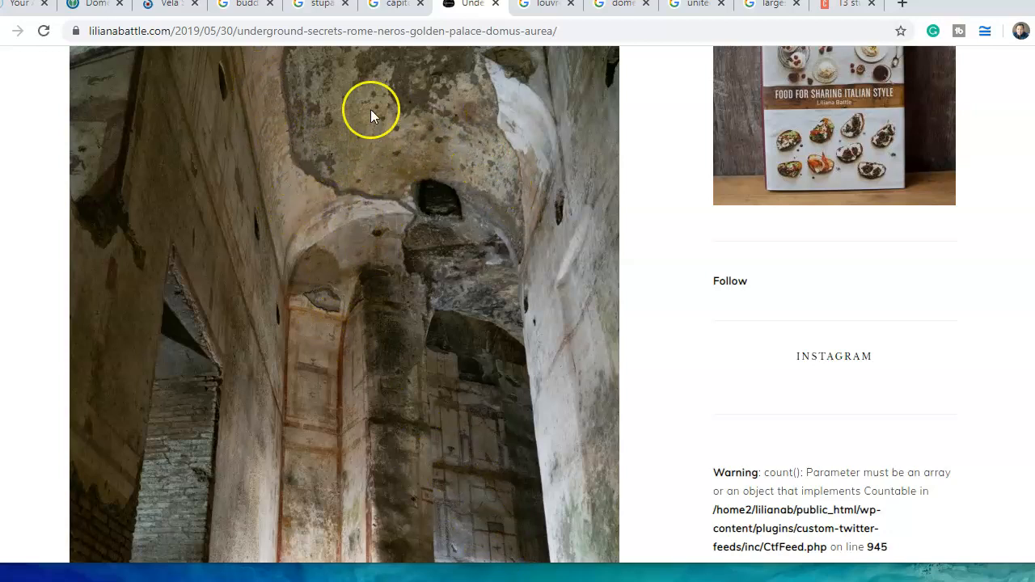
pyautogui.moveTo(344, 188)
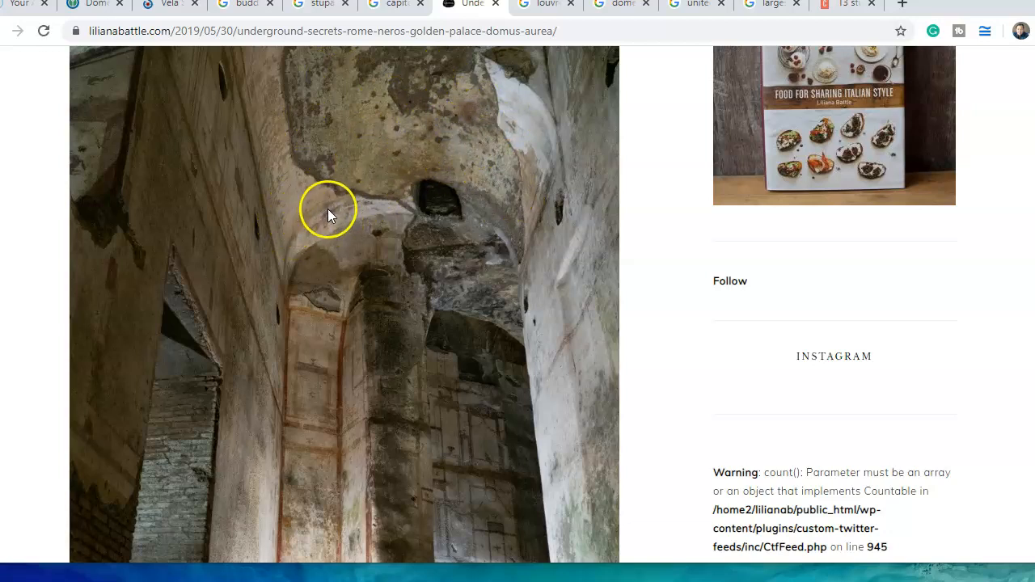
pyautogui.moveTo(283, 133)
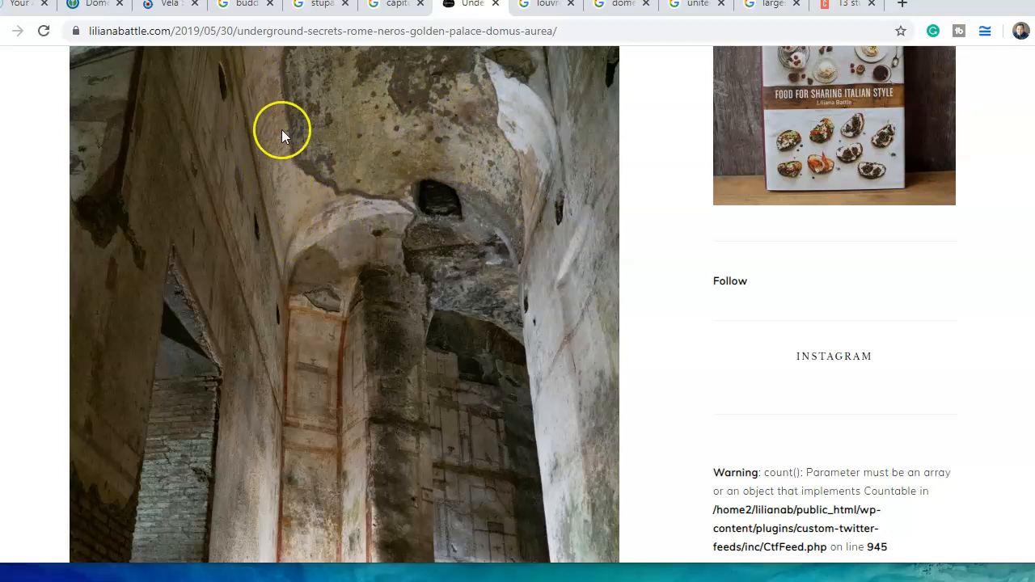
pyautogui.scroll(-3)
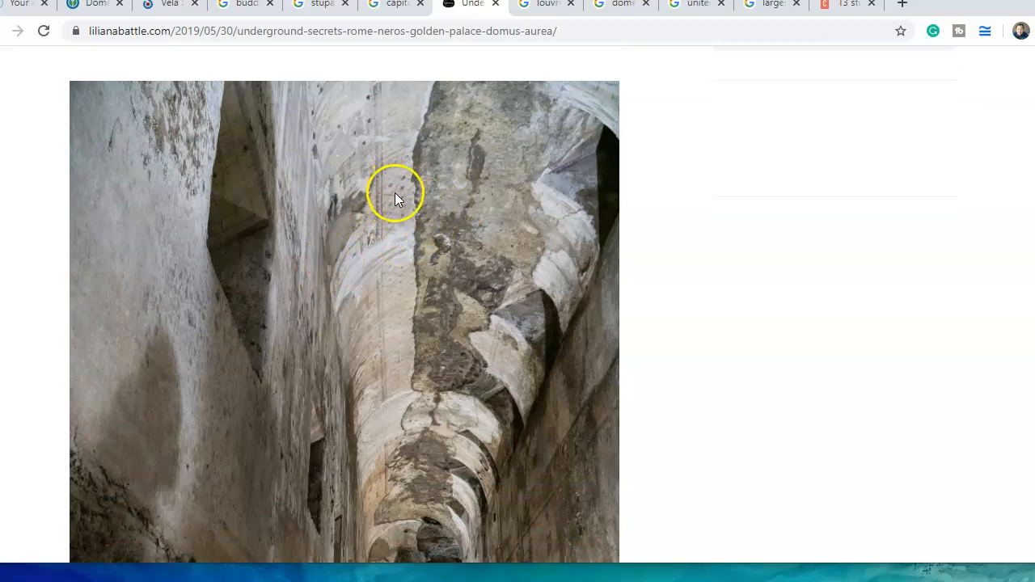
pyautogui.scroll(-3)
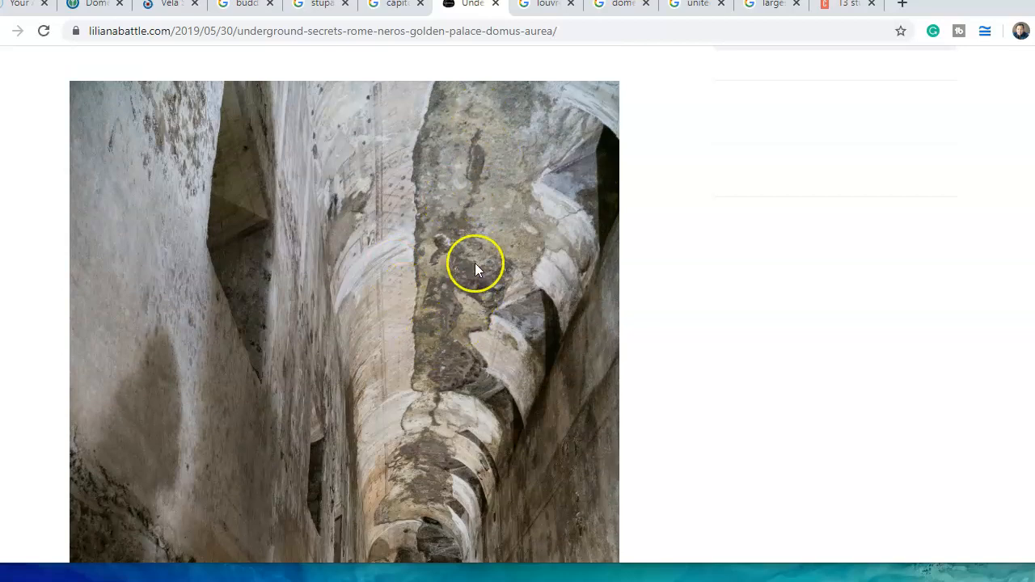
pyautogui.moveTo(406, 222)
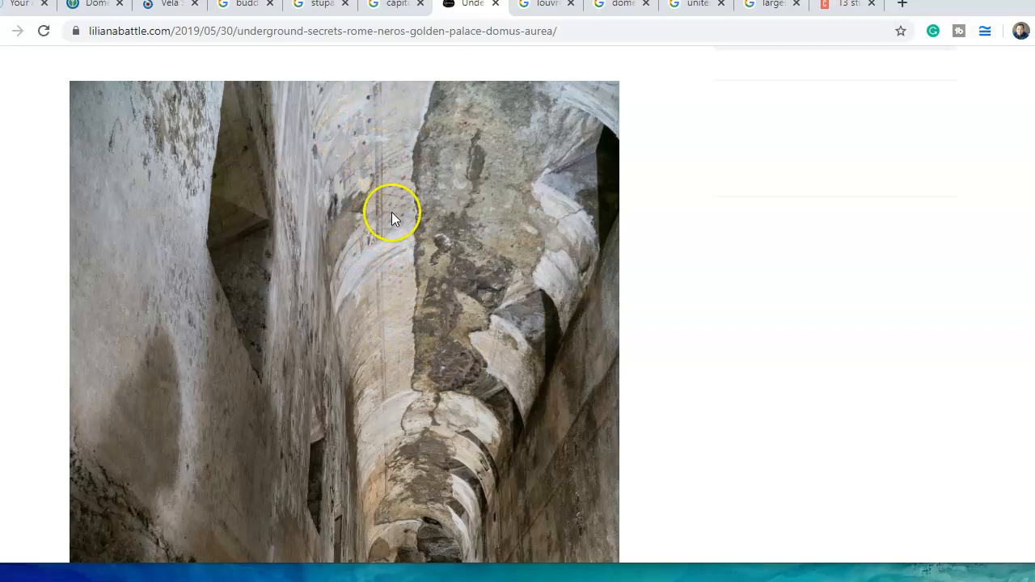
pyautogui.moveTo(275, 493)
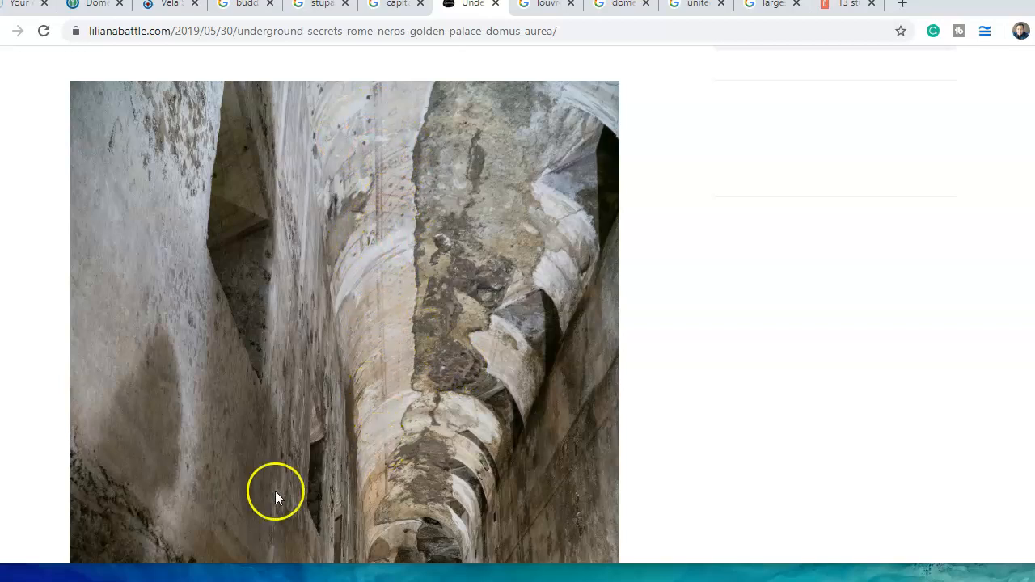
pyautogui.scroll(-3)
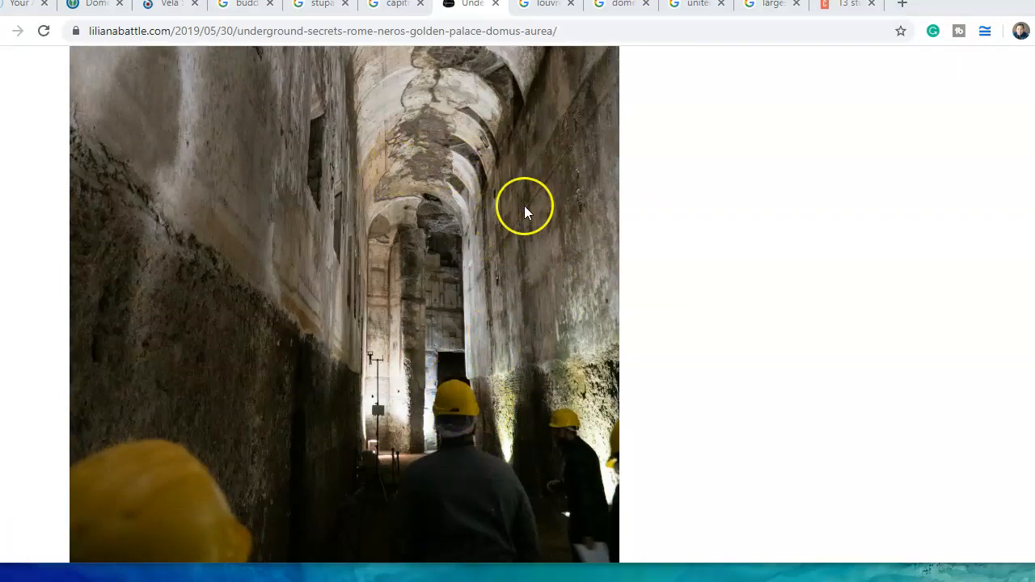
# Scroll past the underground-rooms text to the octagonal room passage and its oculus photo
pyautogui.scroll(-3)
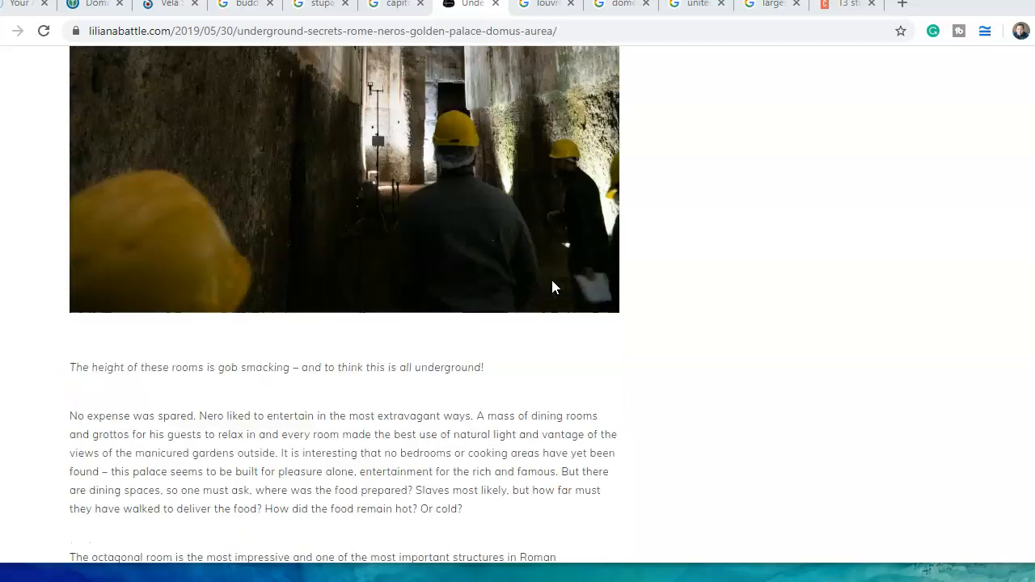
pyautogui.scroll(-3)
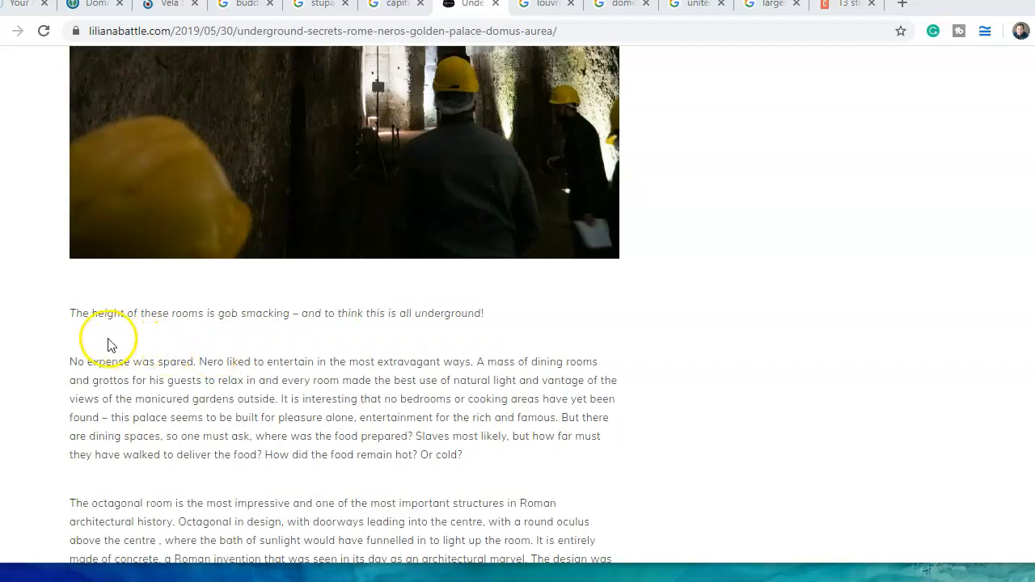
pyautogui.moveTo(268, 335)
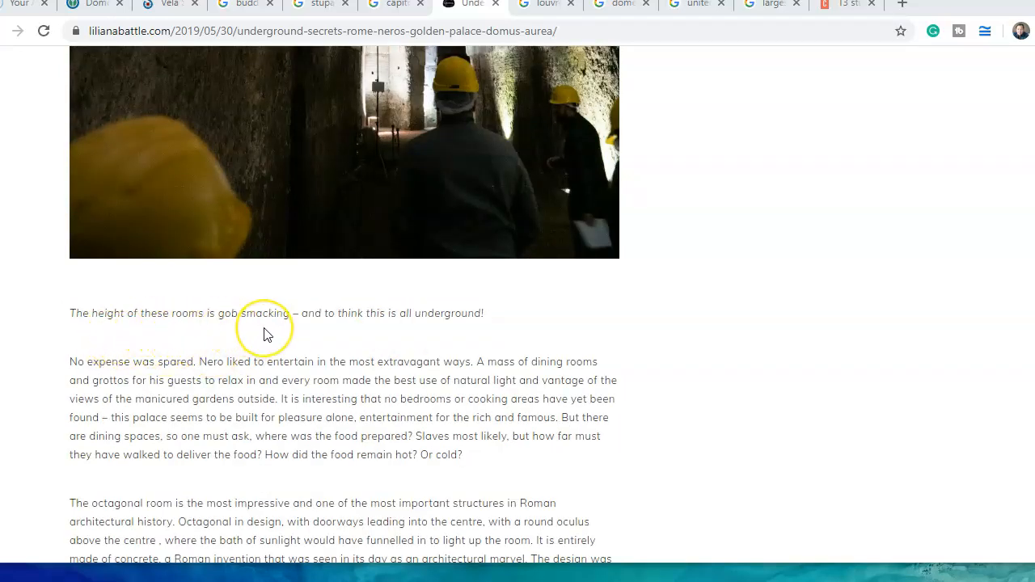
pyautogui.moveTo(367, 319)
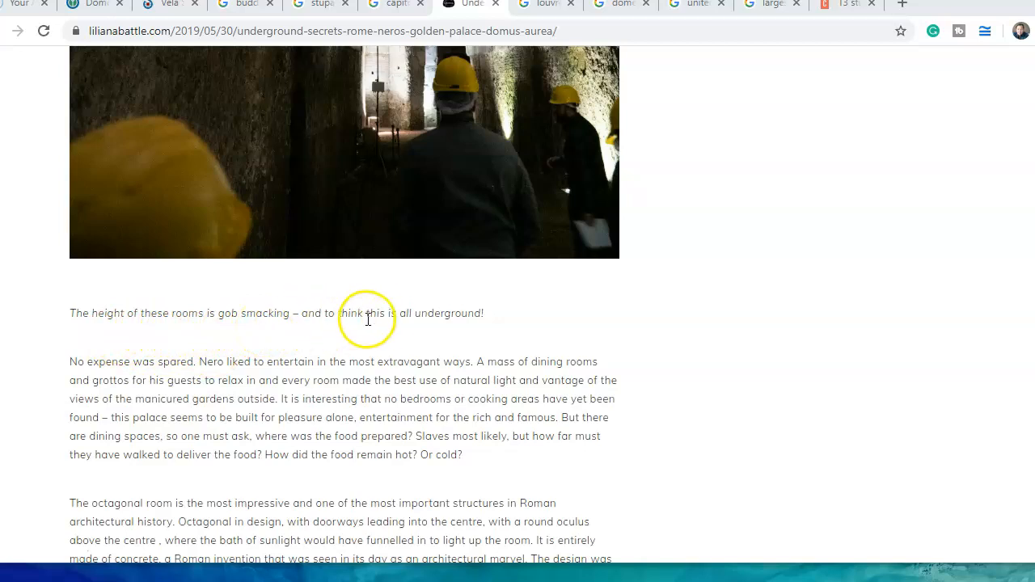
pyautogui.moveTo(501, 328)
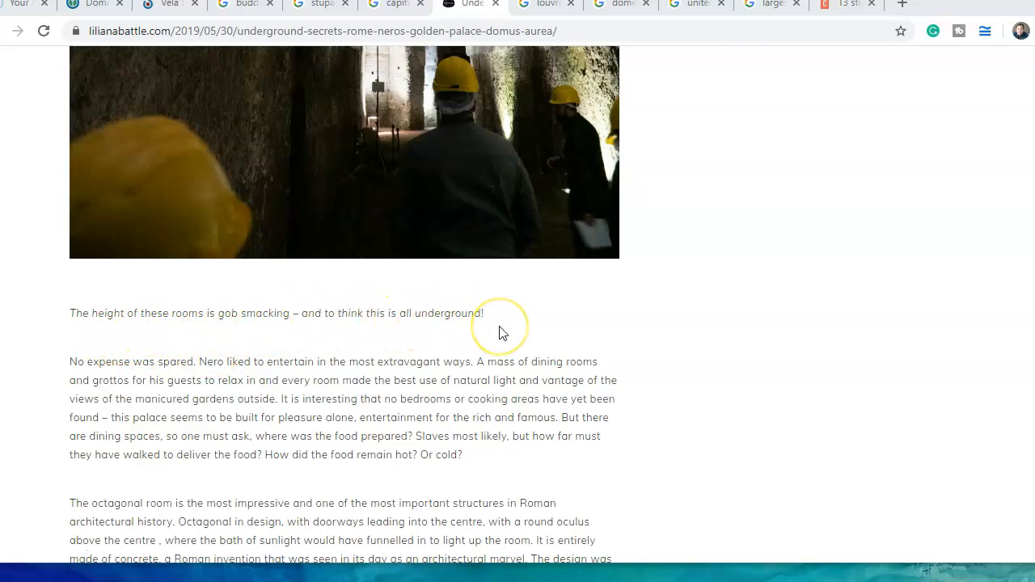
pyautogui.moveTo(81, 395)
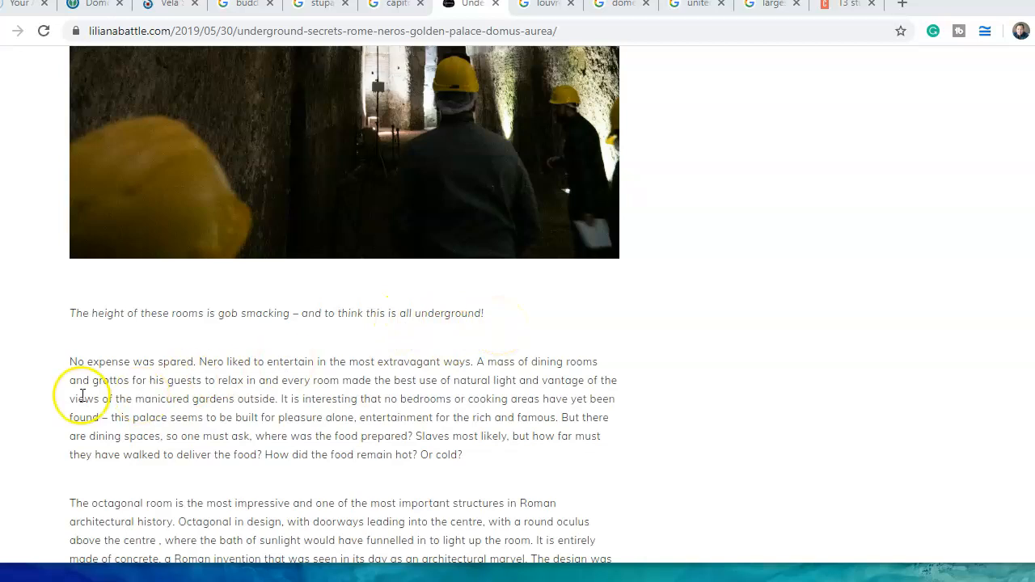
pyautogui.moveTo(408, 395)
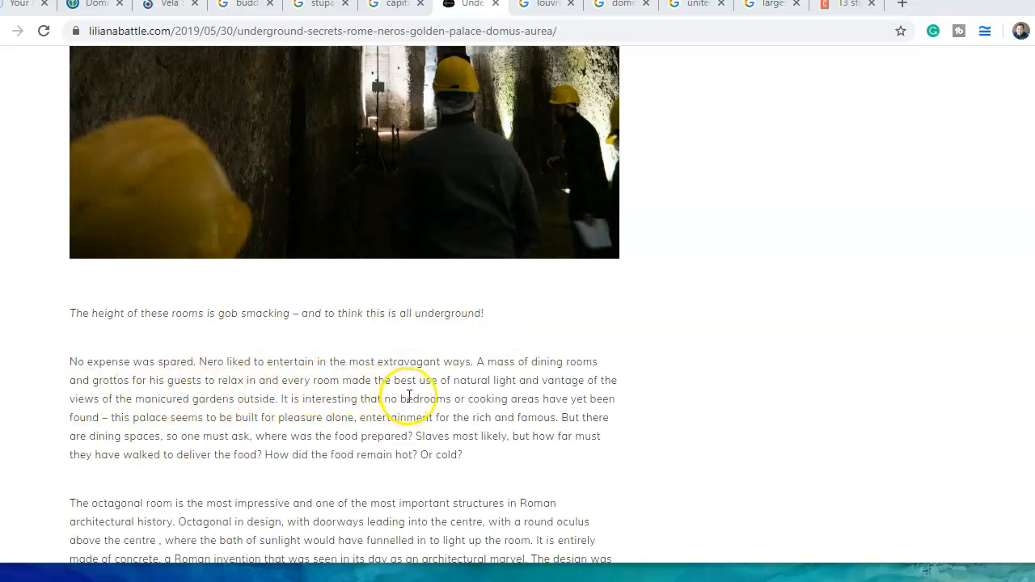
pyautogui.moveTo(694, 265)
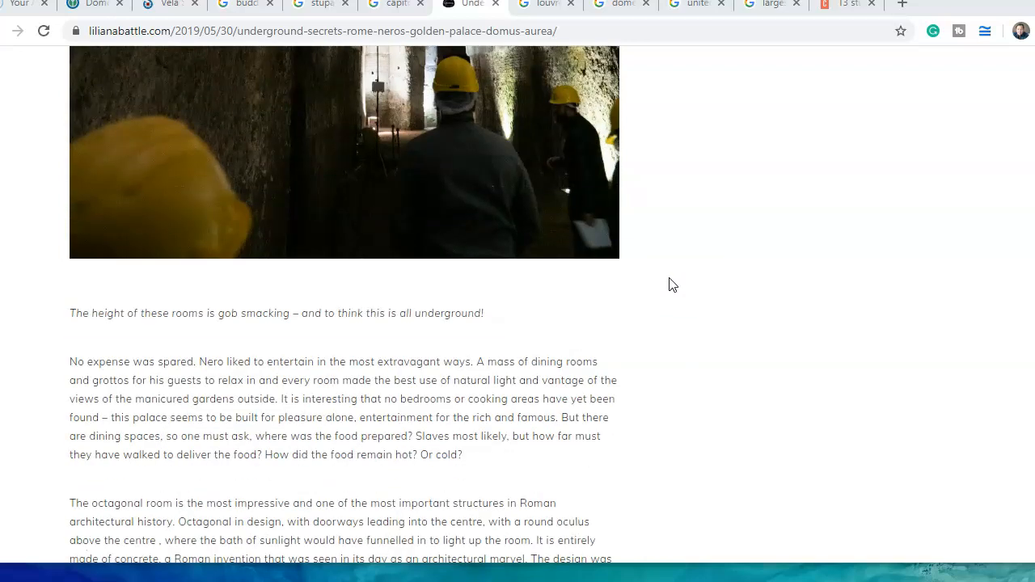
pyautogui.scroll(-3)
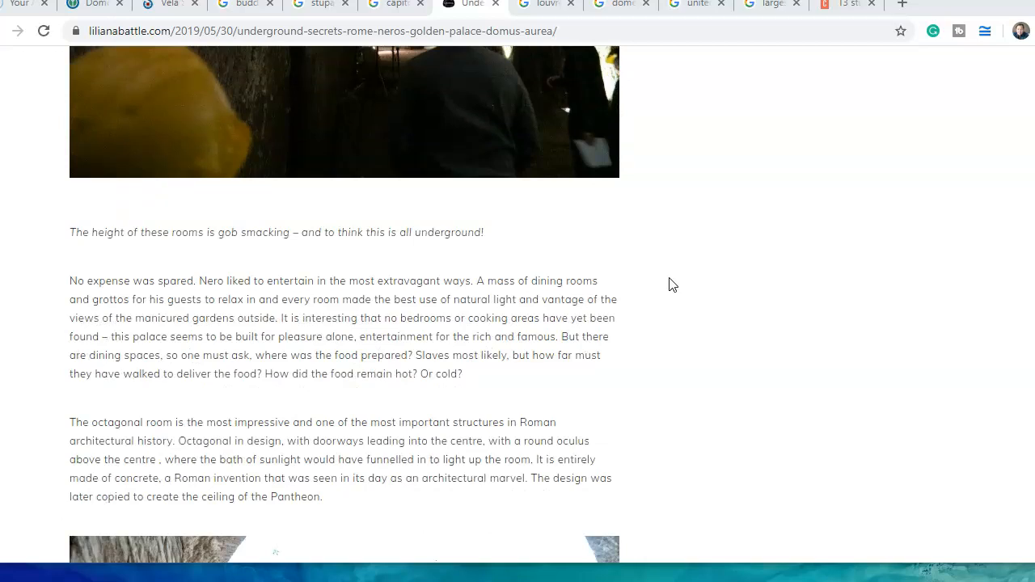
pyautogui.scroll(-3)
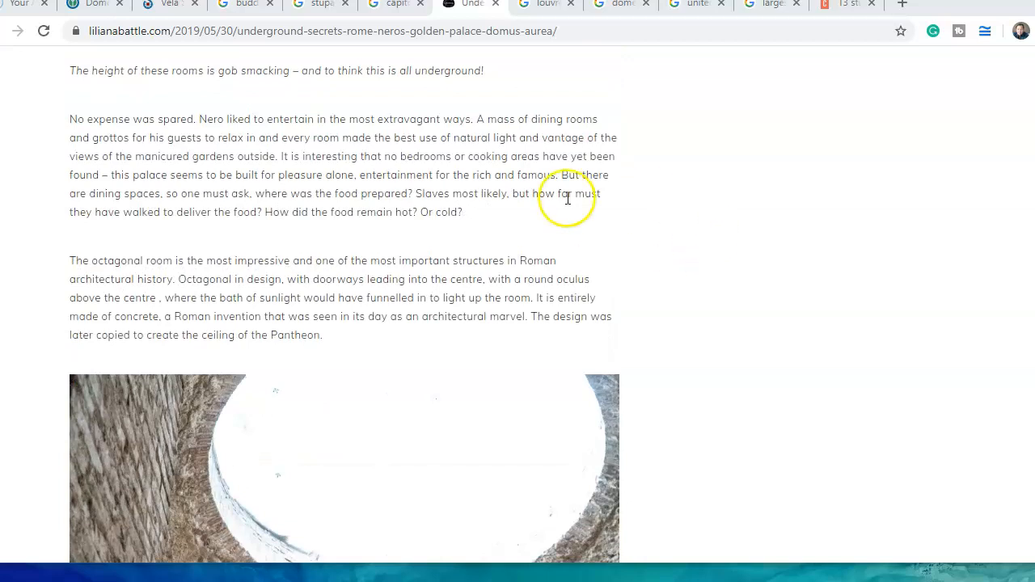
pyautogui.moveTo(576, 188)
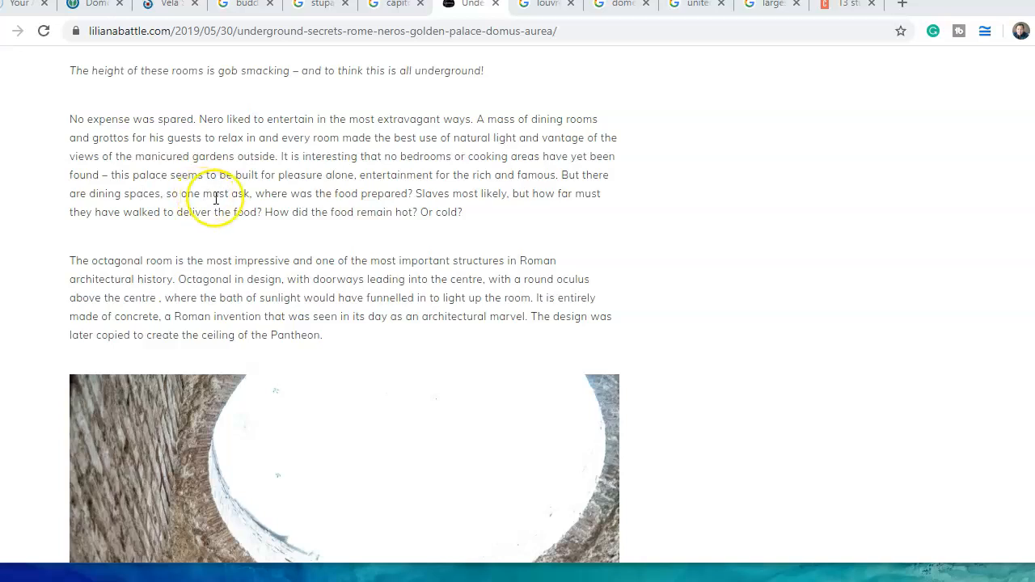
pyautogui.moveTo(390, 196)
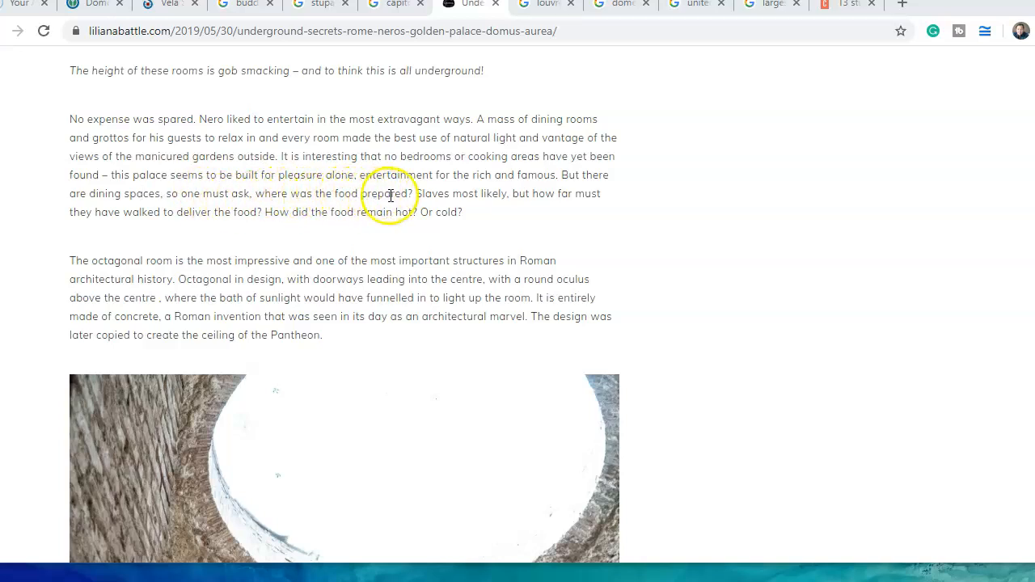
pyautogui.moveTo(599, 225)
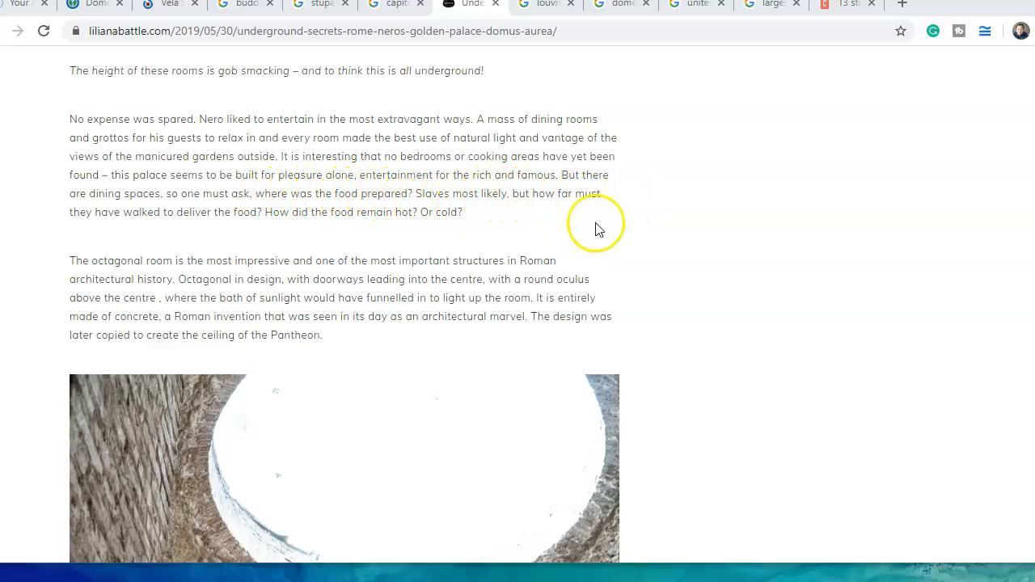
# Scroll past the Pantheon-inspiration passage until the oculus photo is fully in view
pyautogui.scroll(-3)
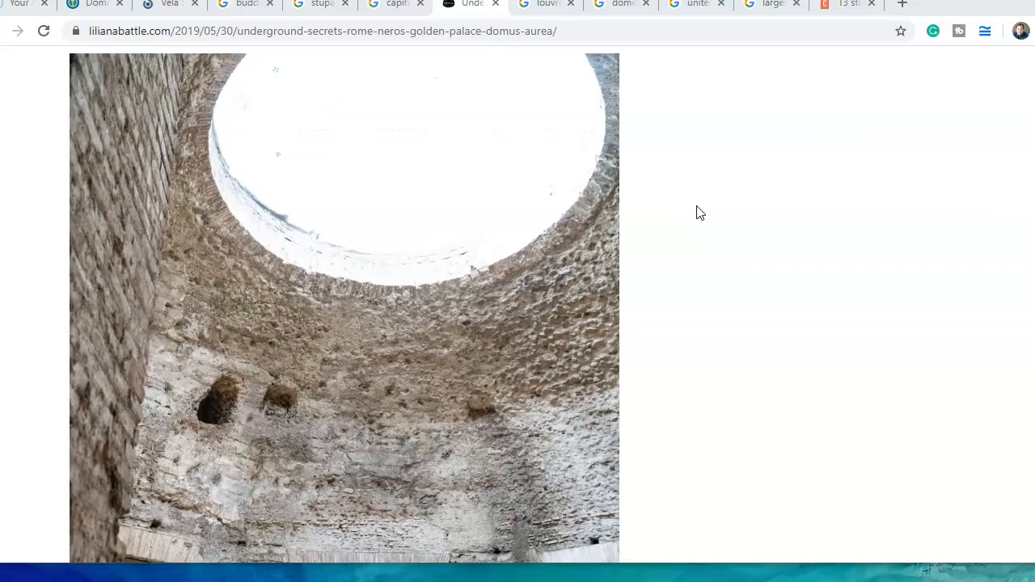
pyautogui.scroll(-3)
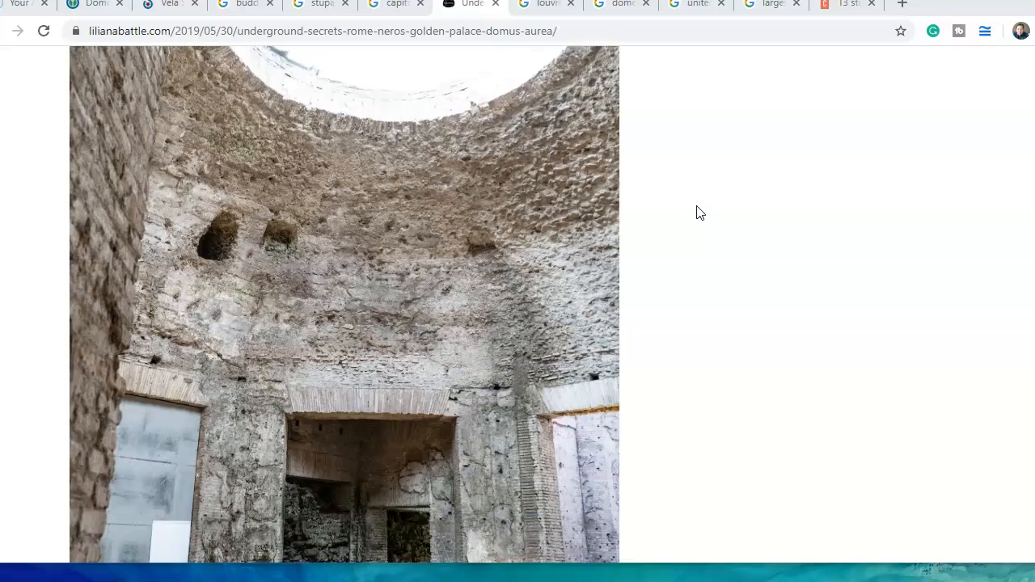
pyautogui.scroll(-3)
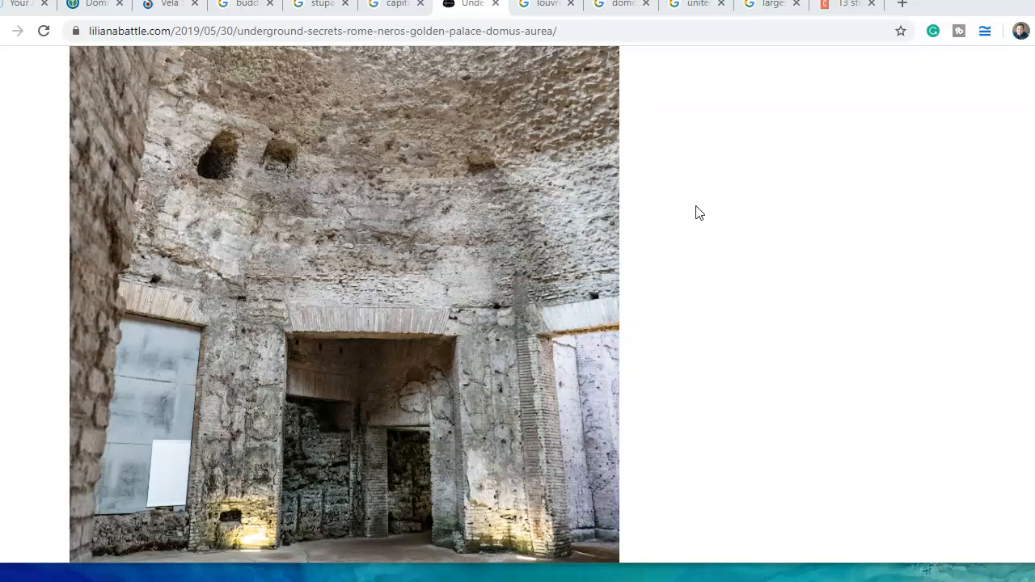
pyautogui.moveTo(680, 197)
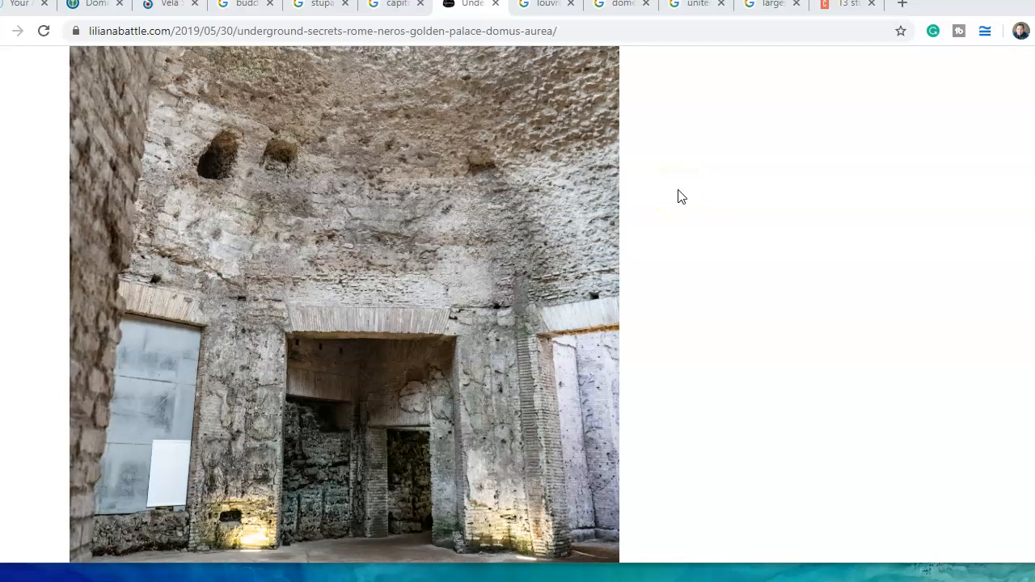
pyautogui.scroll(-3)
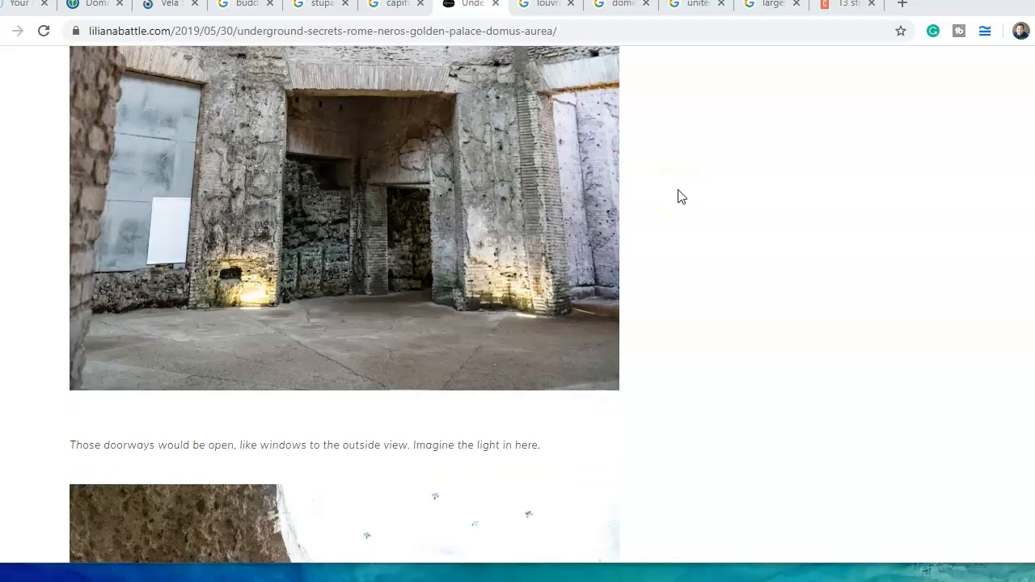
pyautogui.scroll(-3)
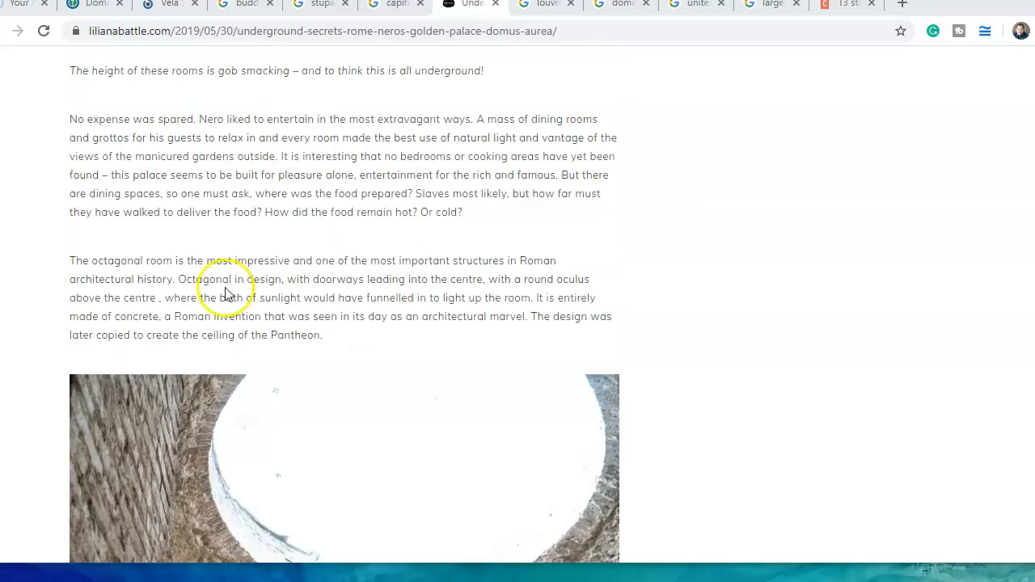
pyautogui.moveTo(296, 285)
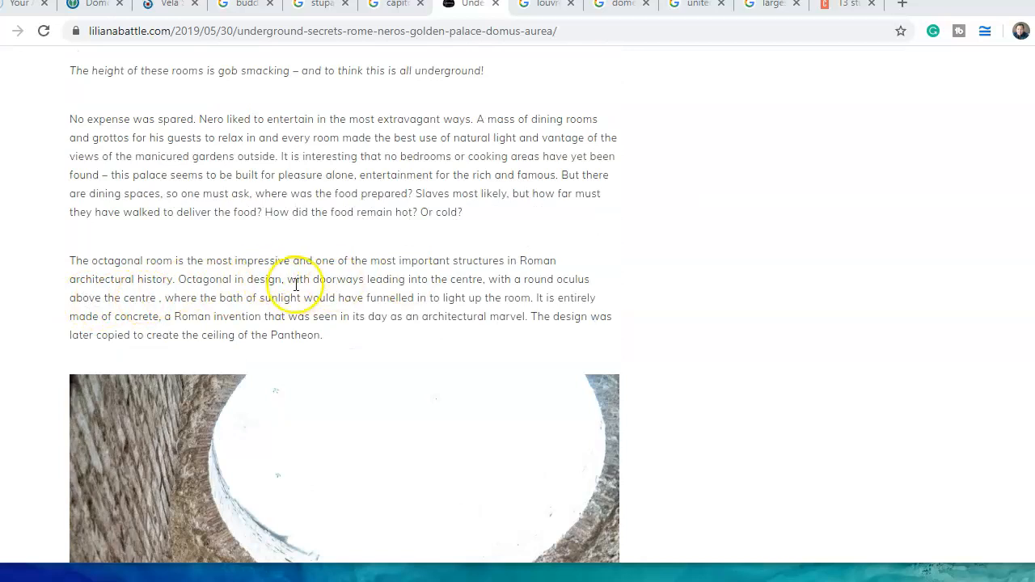
pyautogui.moveTo(182, 297)
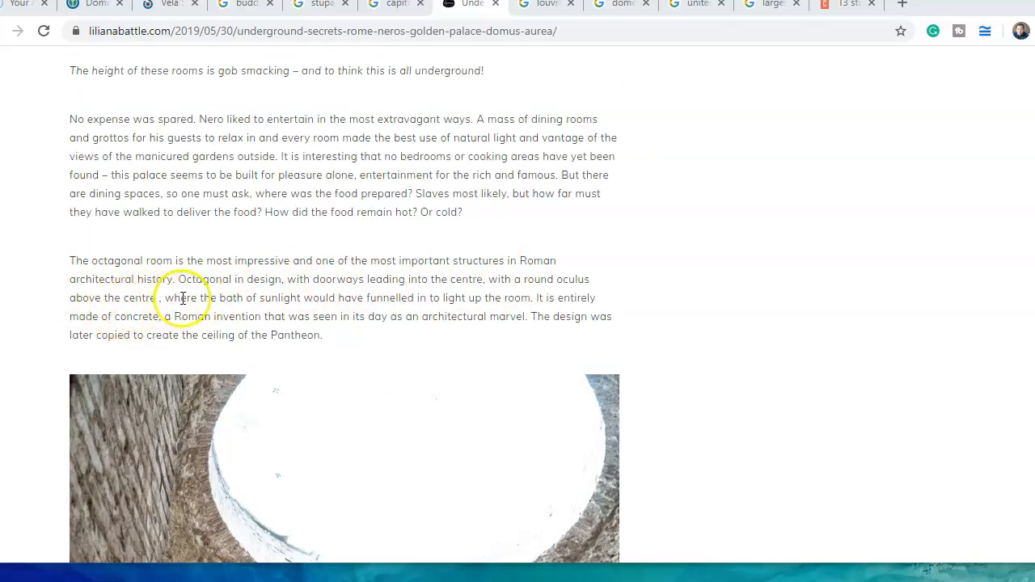
pyautogui.moveTo(927, 264)
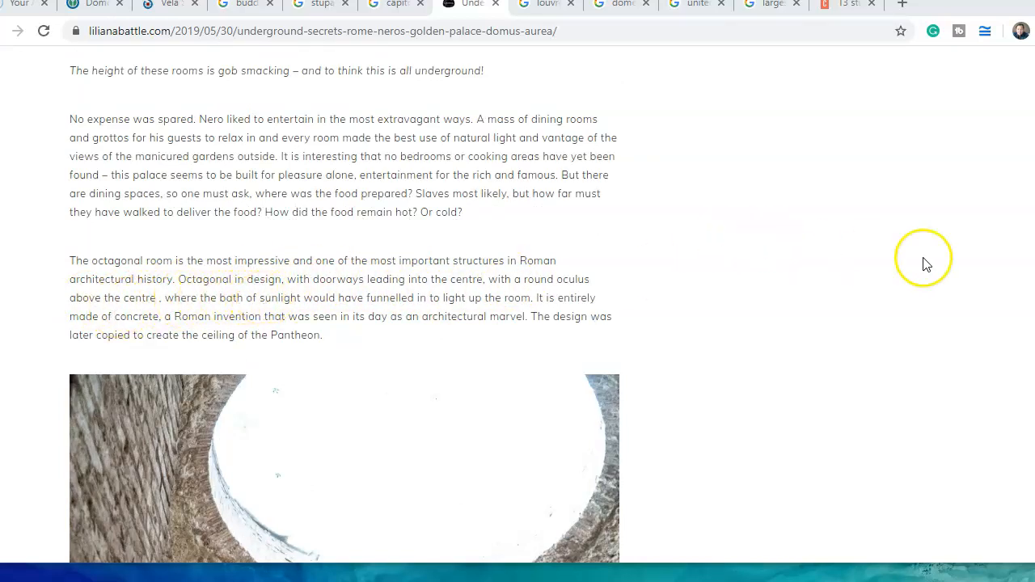
pyautogui.moveTo(890, 271)
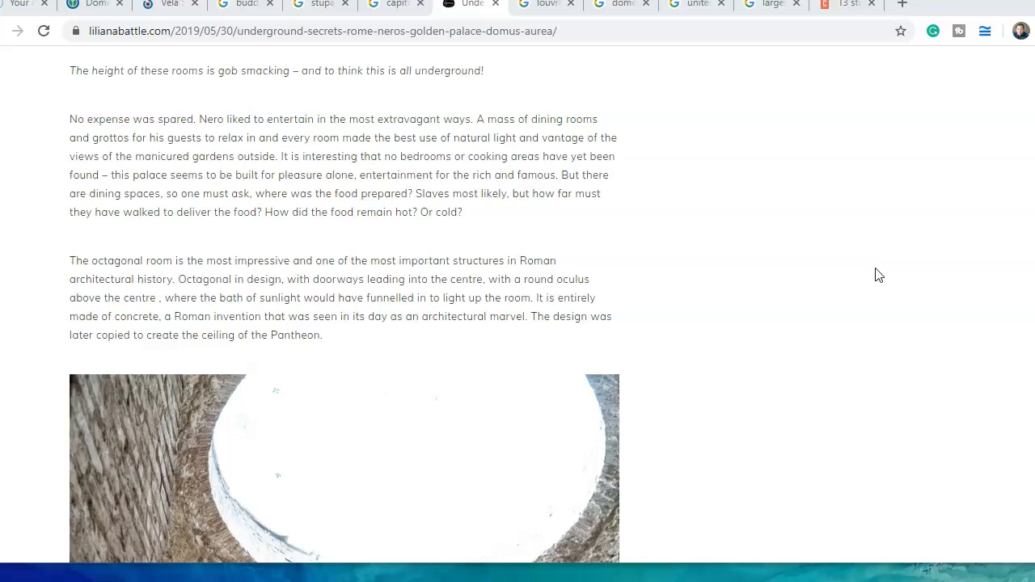
pyautogui.scroll(-3)
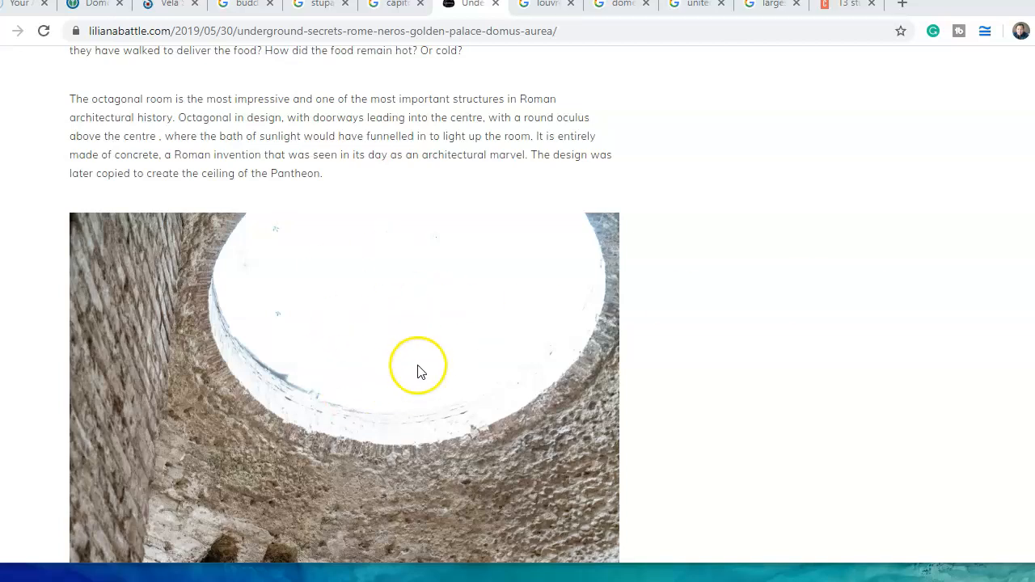
# Look through more oculus photos, then return to the capitol buildings image results
pyautogui.scroll(-3)
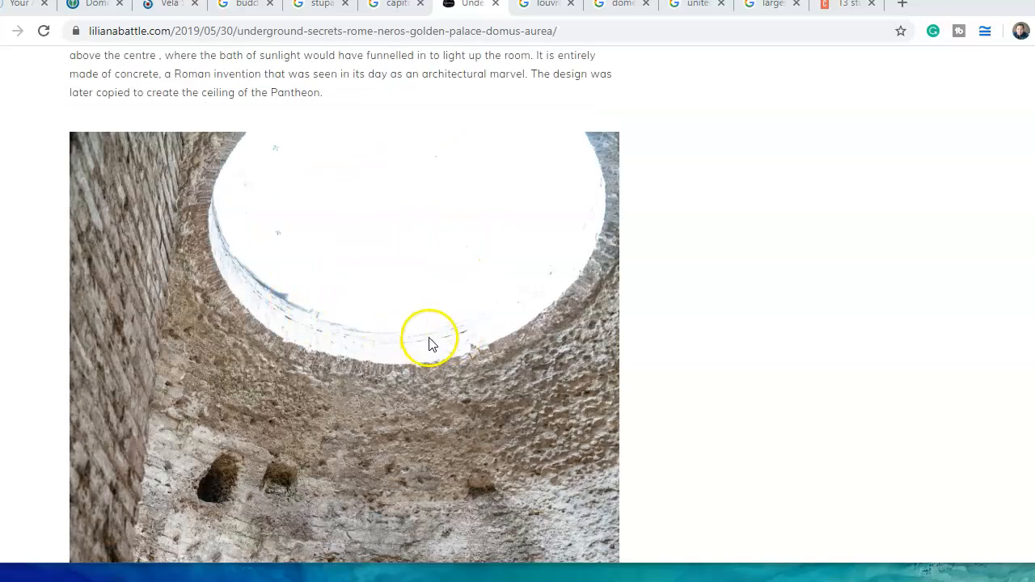
pyautogui.scroll(-3)
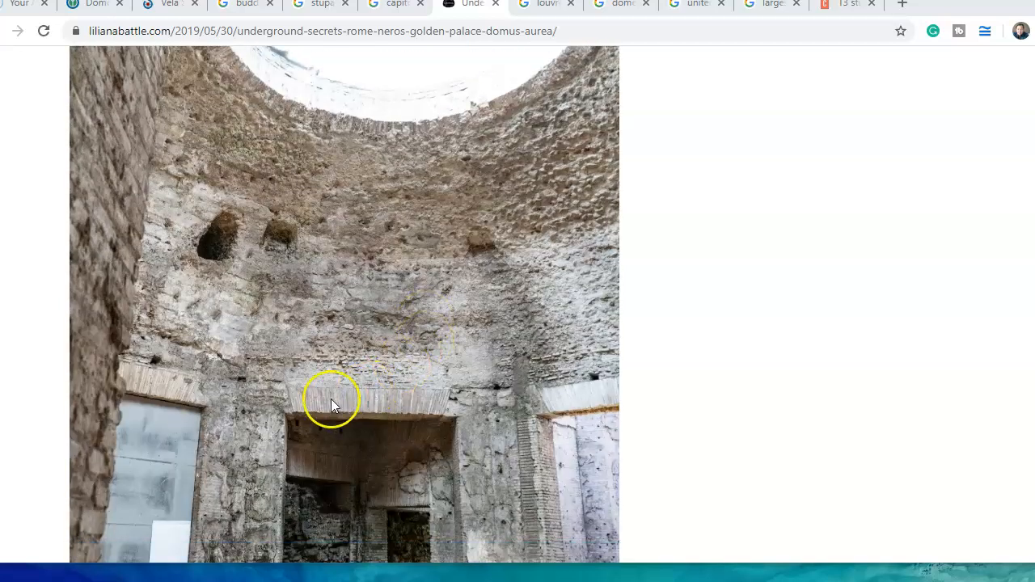
pyautogui.moveTo(396, 404)
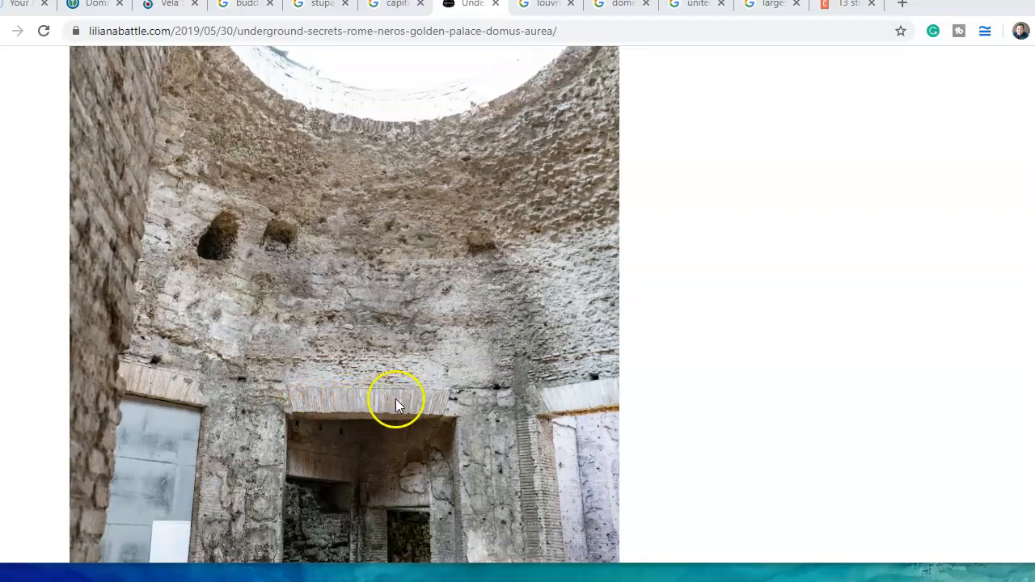
pyautogui.moveTo(444, 415)
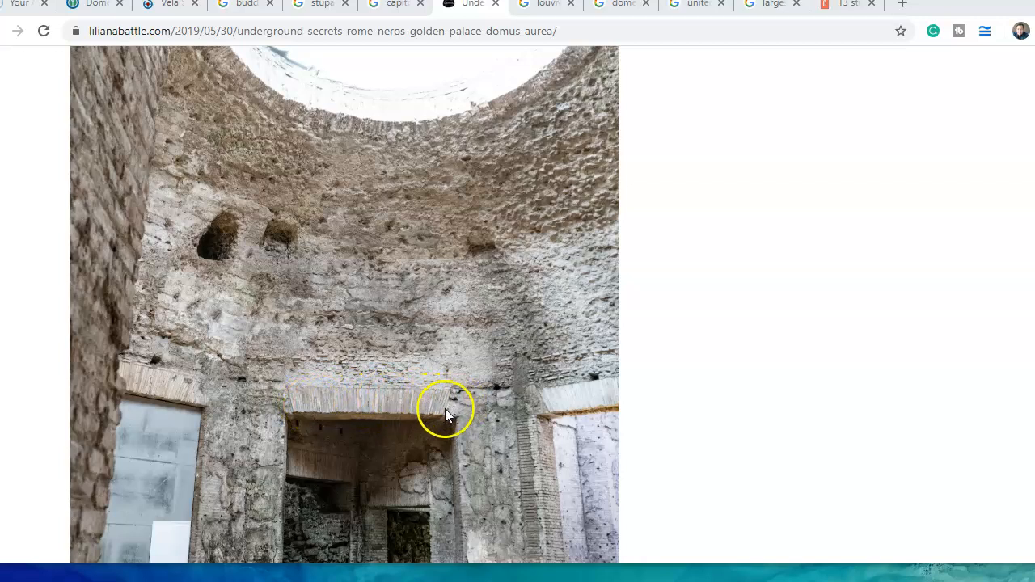
pyautogui.moveTo(443, 398)
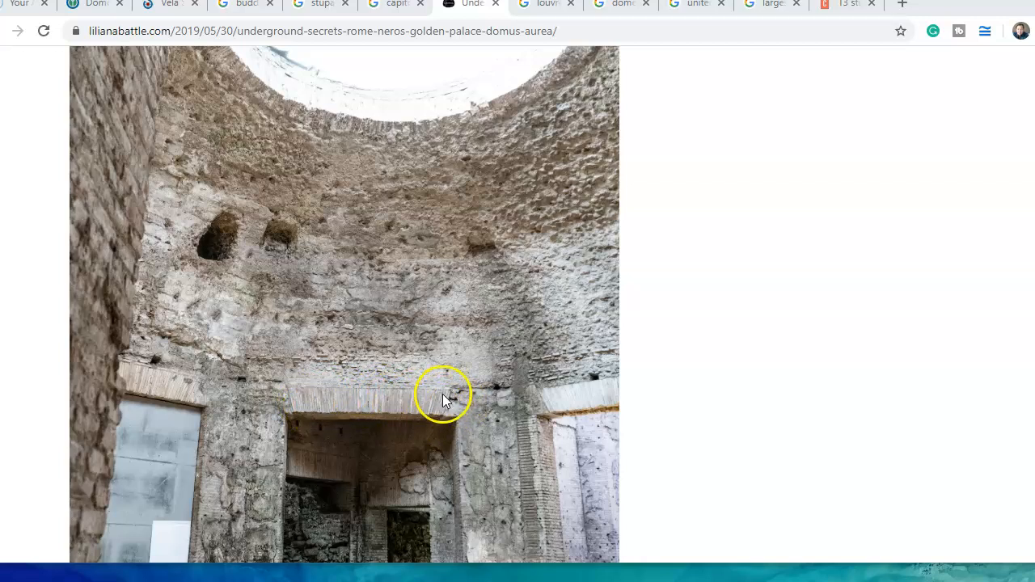
pyautogui.moveTo(292, 393)
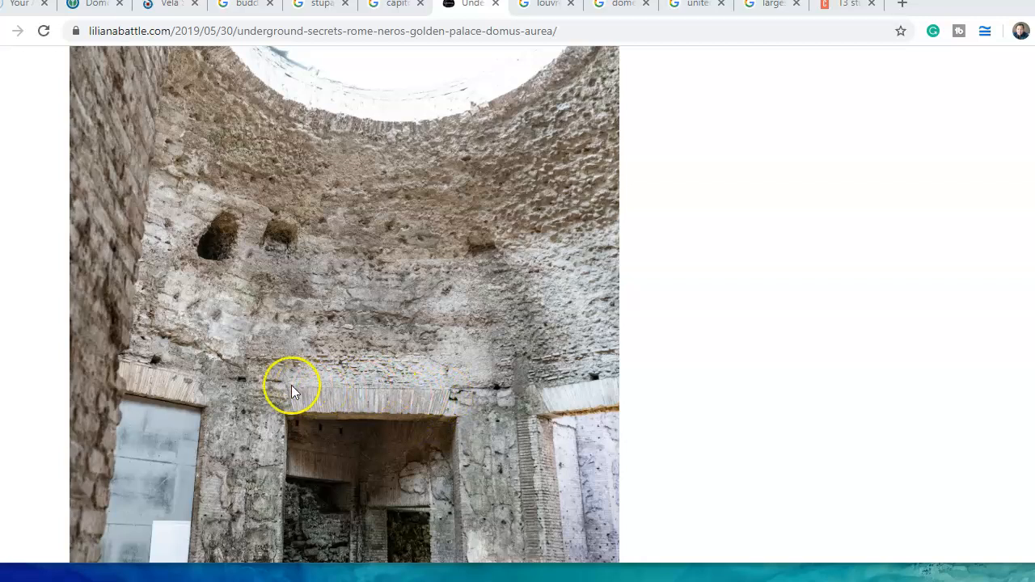
pyautogui.moveTo(317, 405)
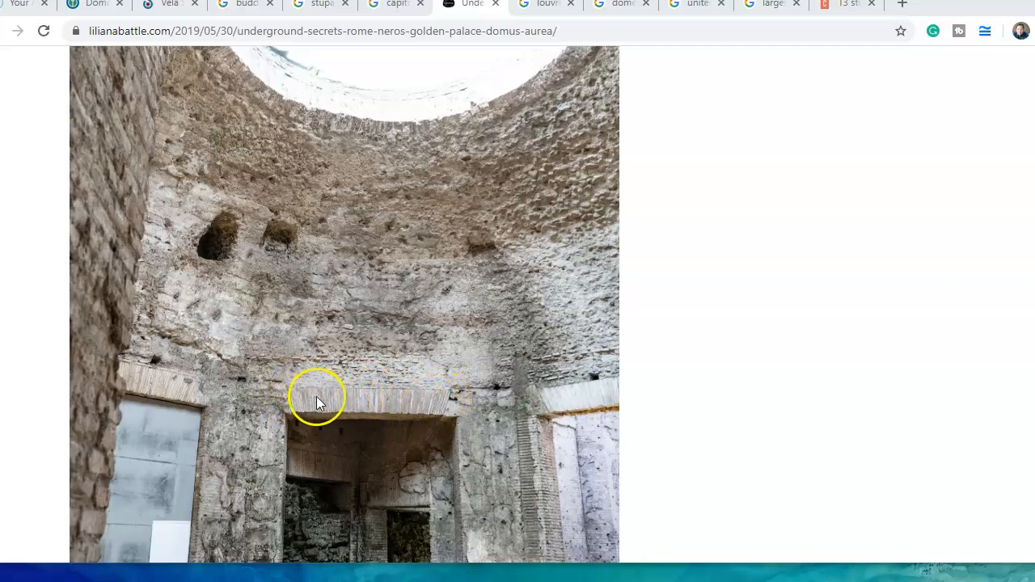
pyautogui.moveTo(327, 361)
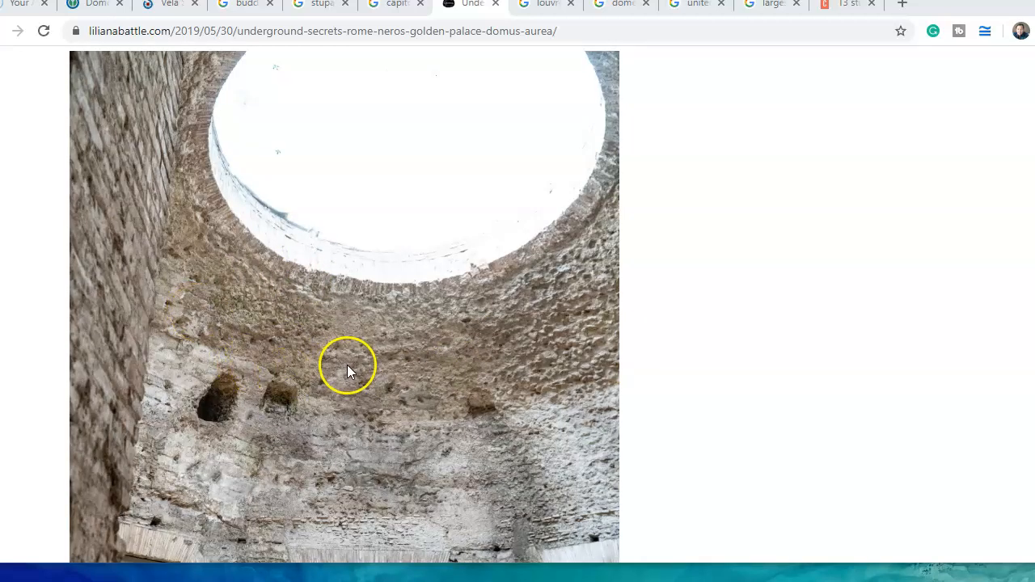
pyautogui.scroll(-3)
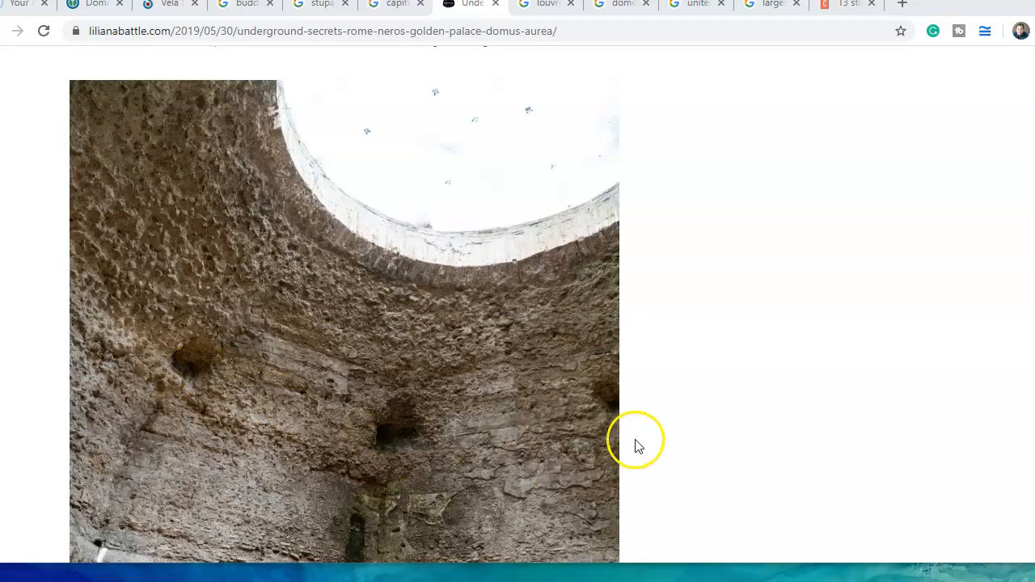
pyautogui.moveTo(165, 358)
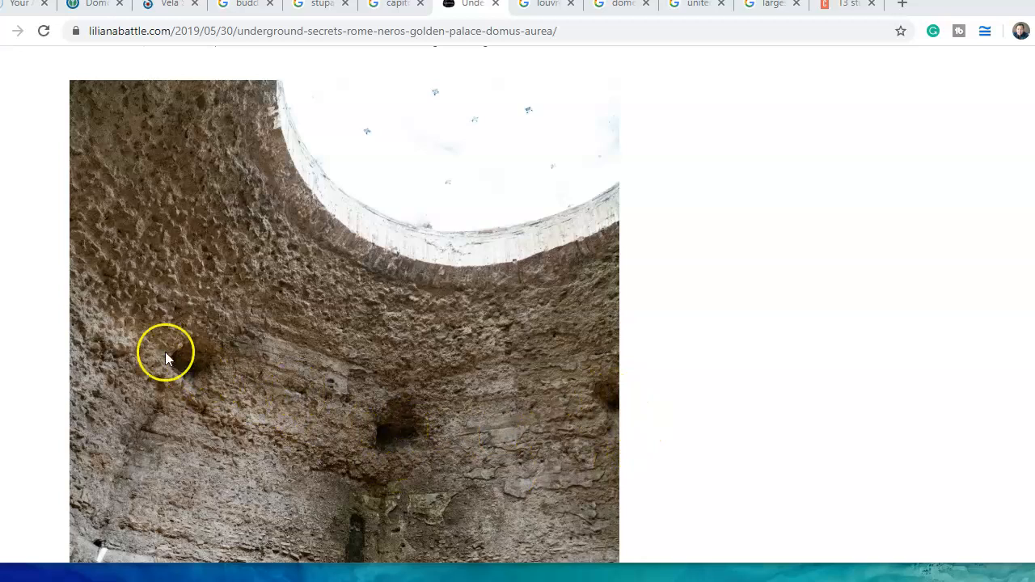
pyautogui.moveTo(397, 325)
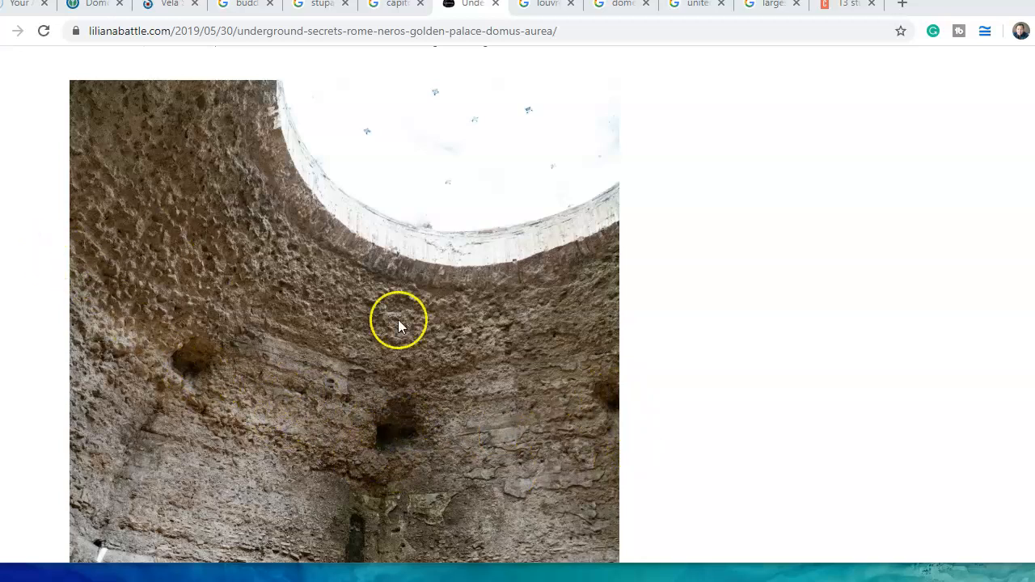
pyautogui.click(395, 5)
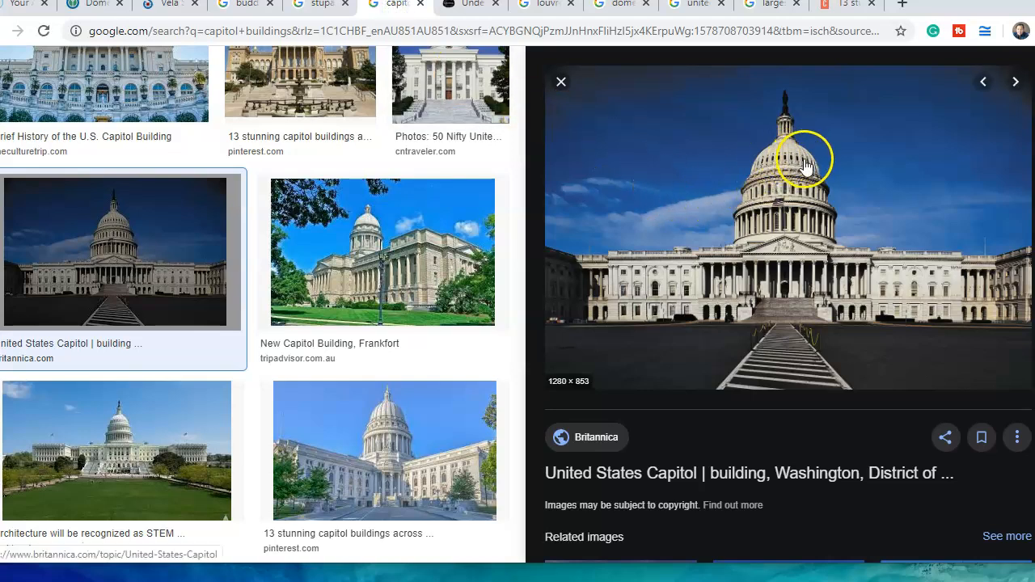
pyautogui.moveTo(736, 200)
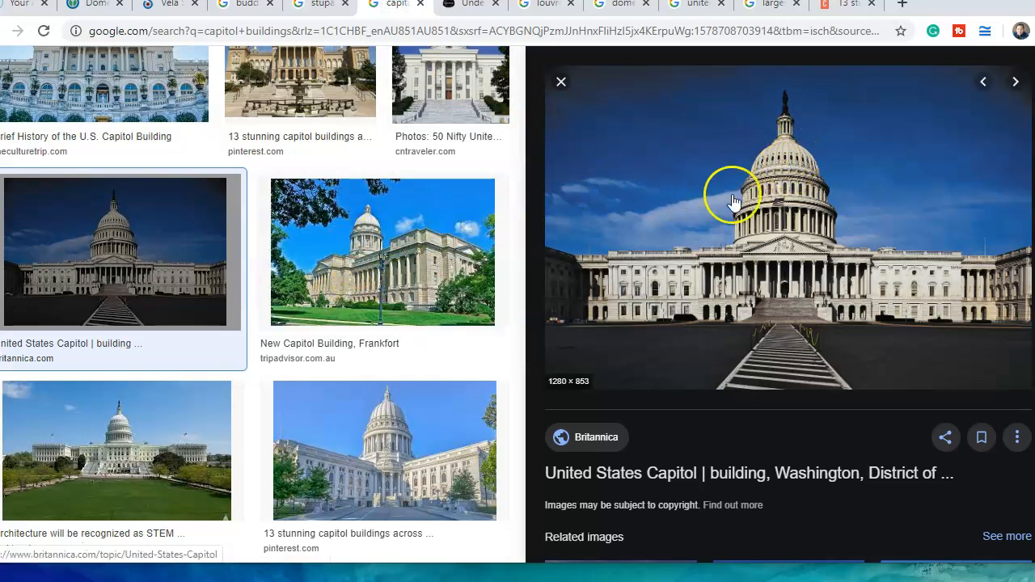
# Scroll the capitol results down to the state capitols, then return to the Domus Aurea article
pyautogui.scroll(-3)
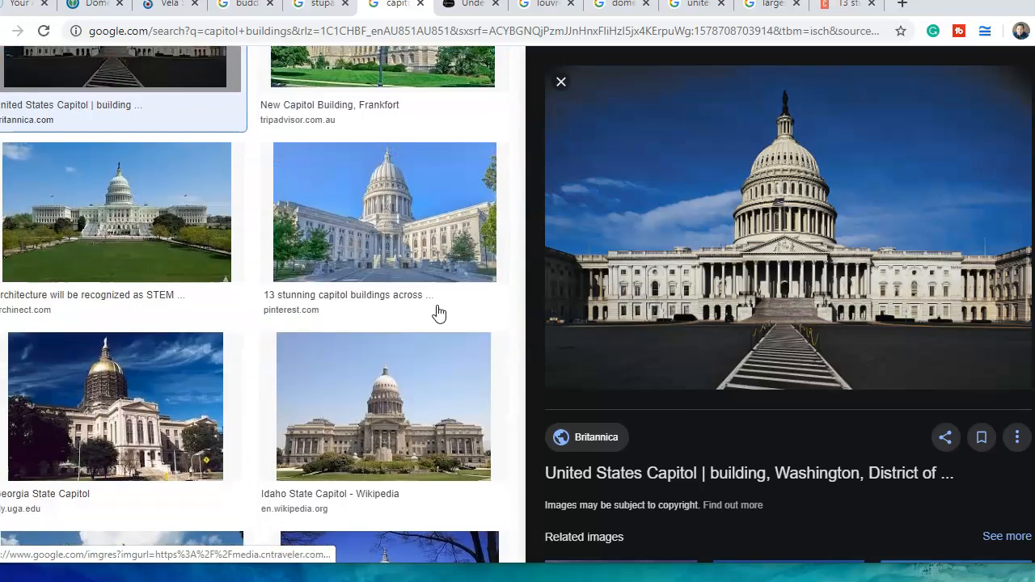
pyautogui.scroll(-3)
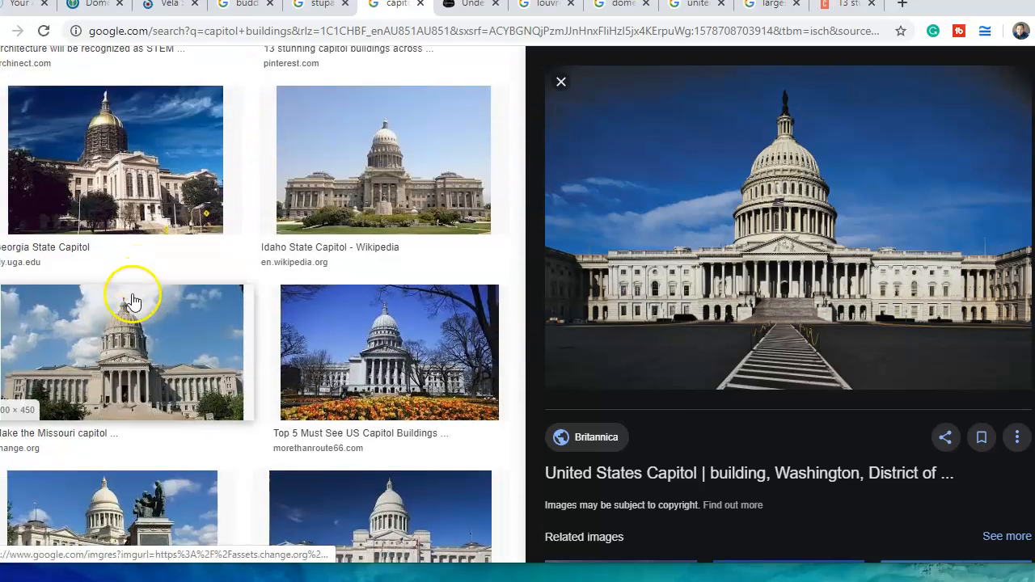
pyautogui.scroll(-3)
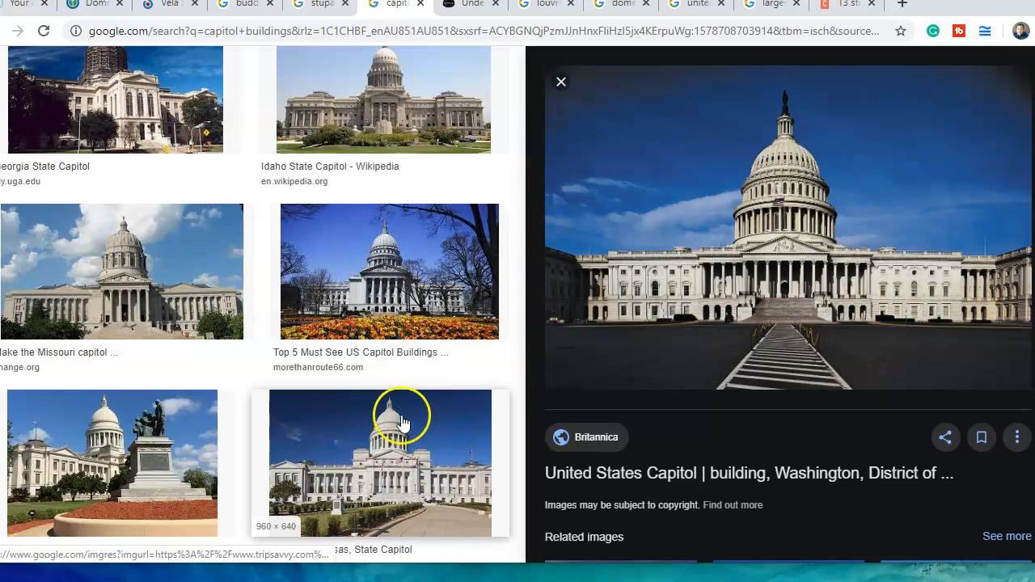
pyautogui.scroll(-3)
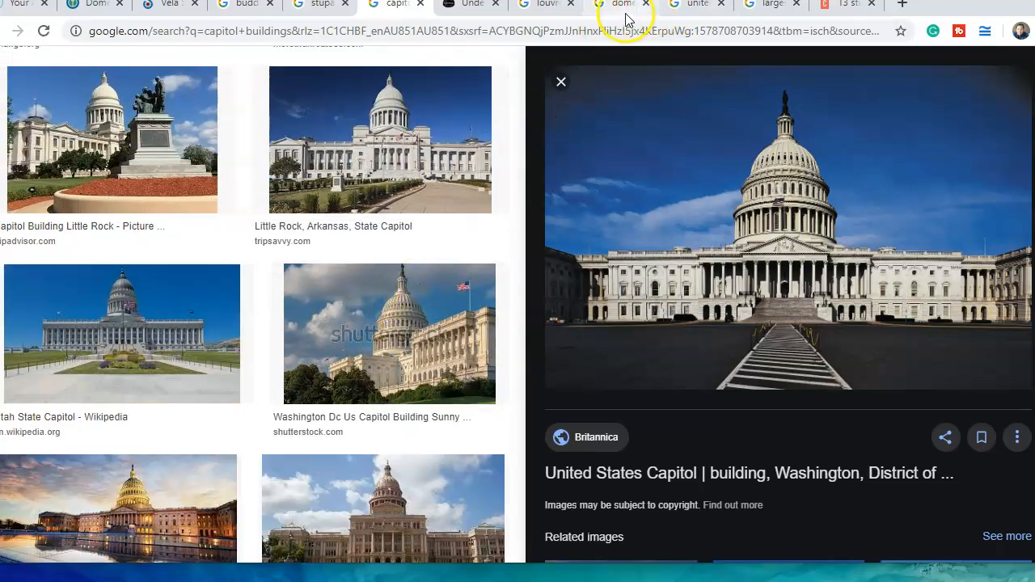
pyautogui.click(469, 5)
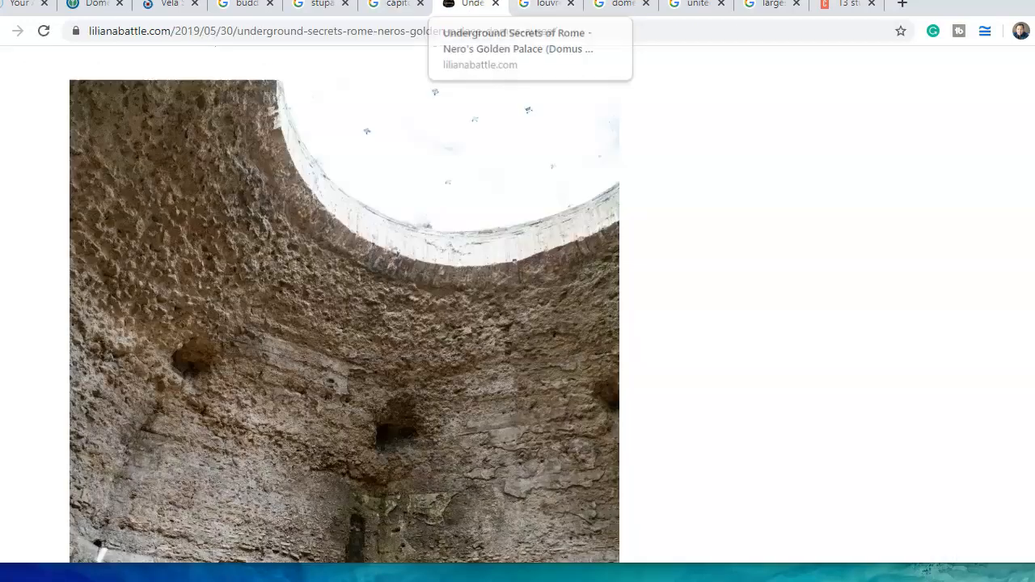
pyautogui.scroll(-3)
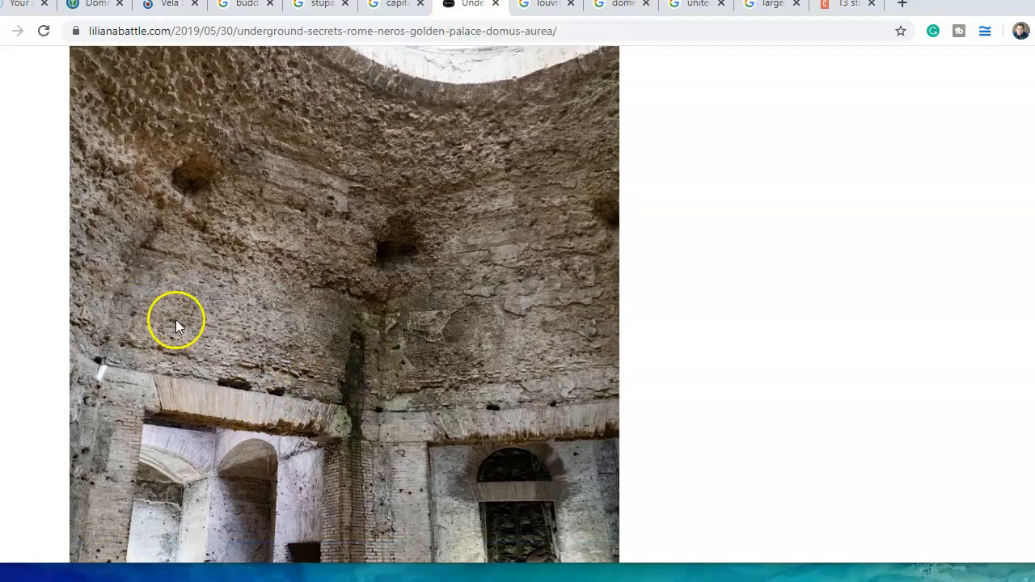
pyautogui.scroll(-3)
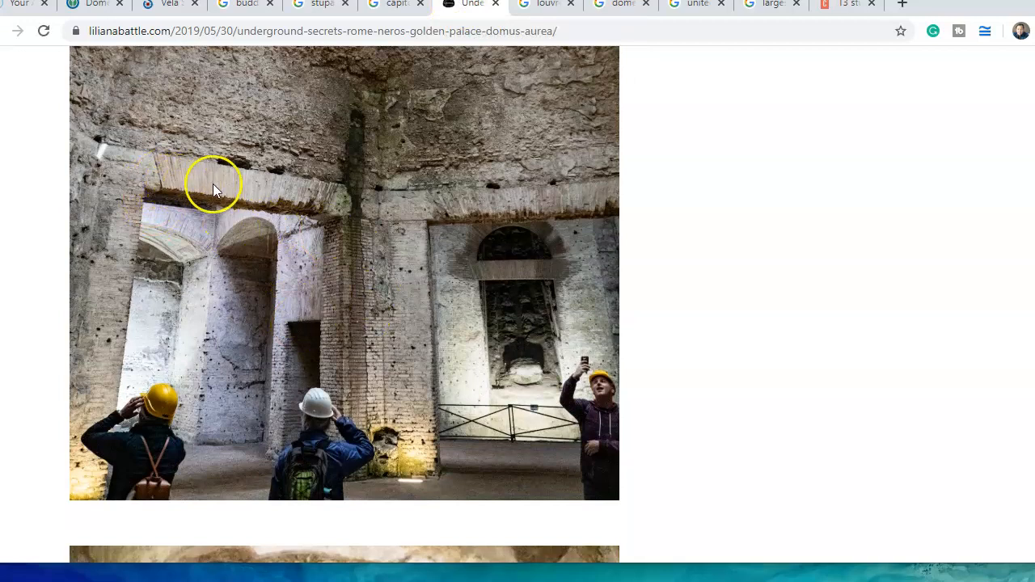
pyautogui.moveTo(157, 182)
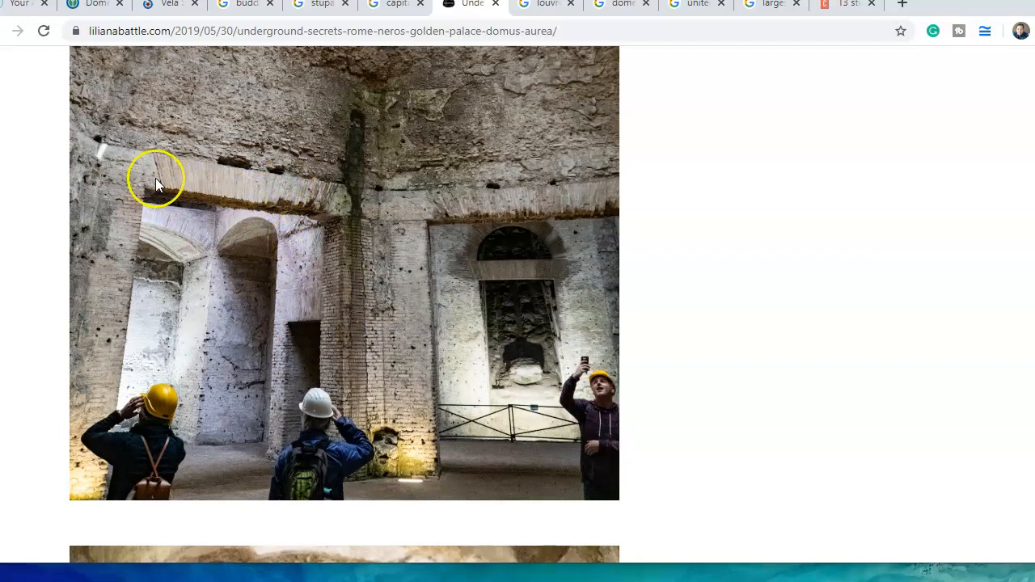
pyautogui.moveTo(331, 198)
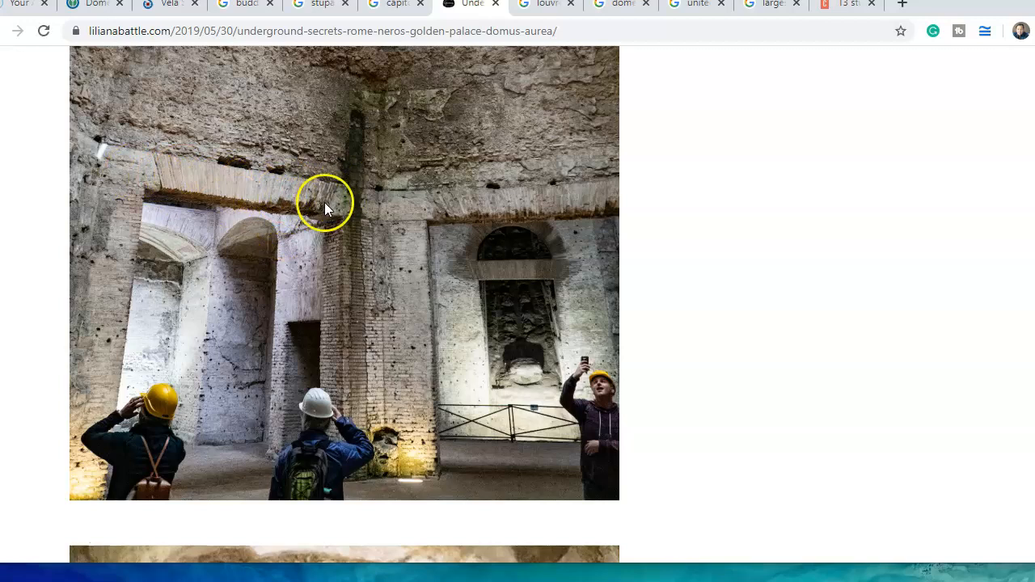
pyautogui.moveTo(160, 178)
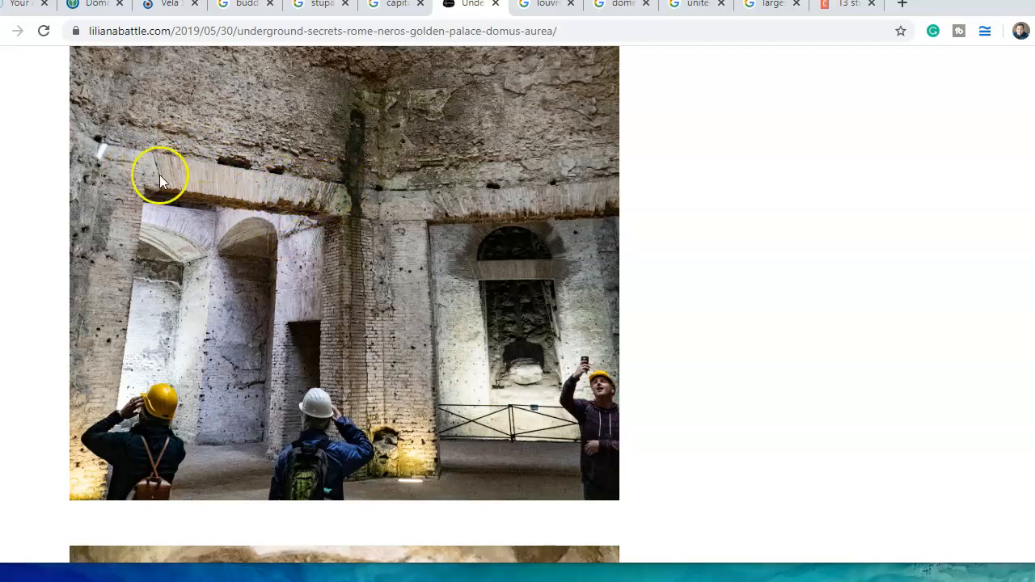
pyautogui.moveTo(295, 200)
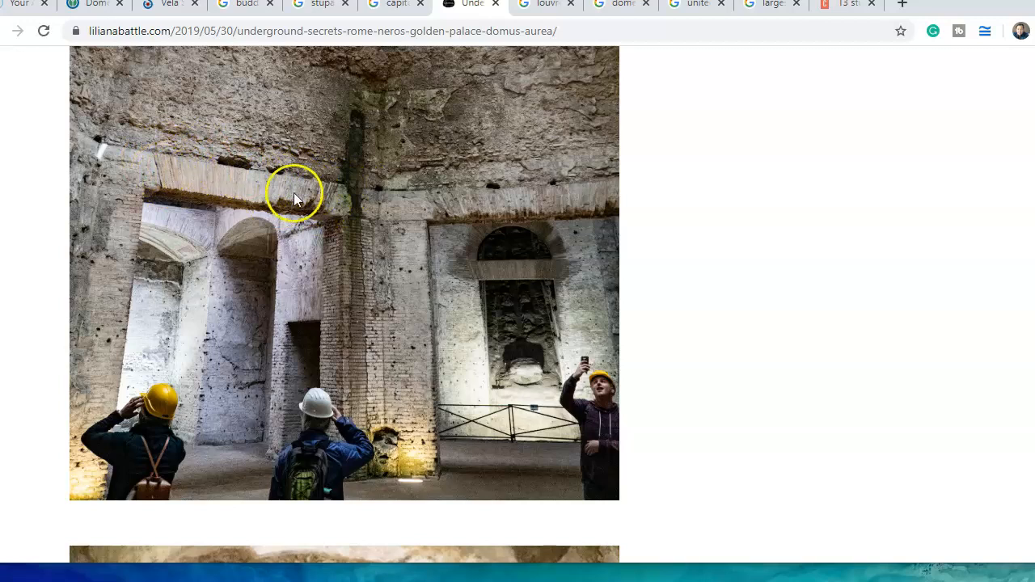
pyautogui.moveTo(201, 194)
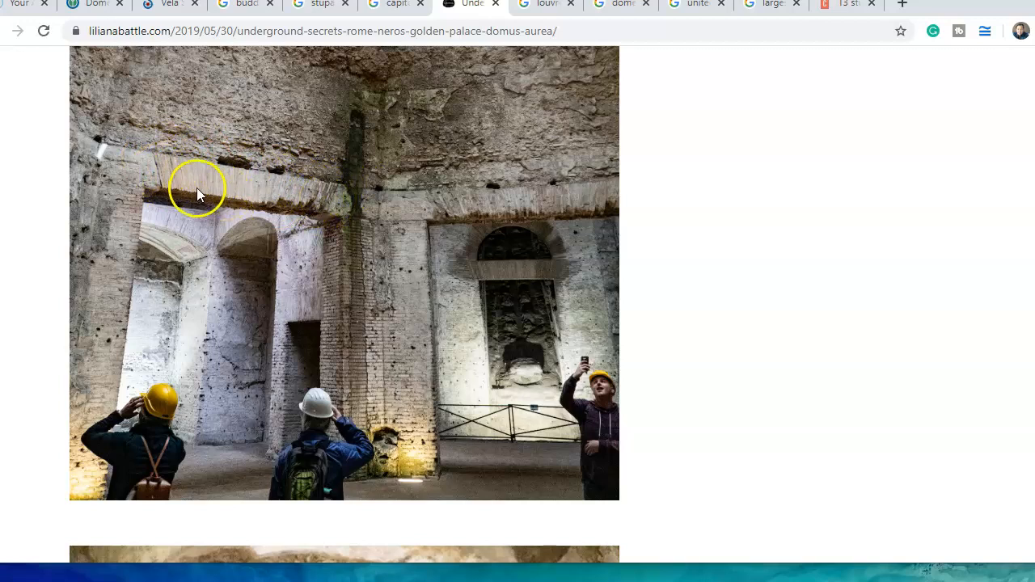
pyautogui.moveTo(162, 174)
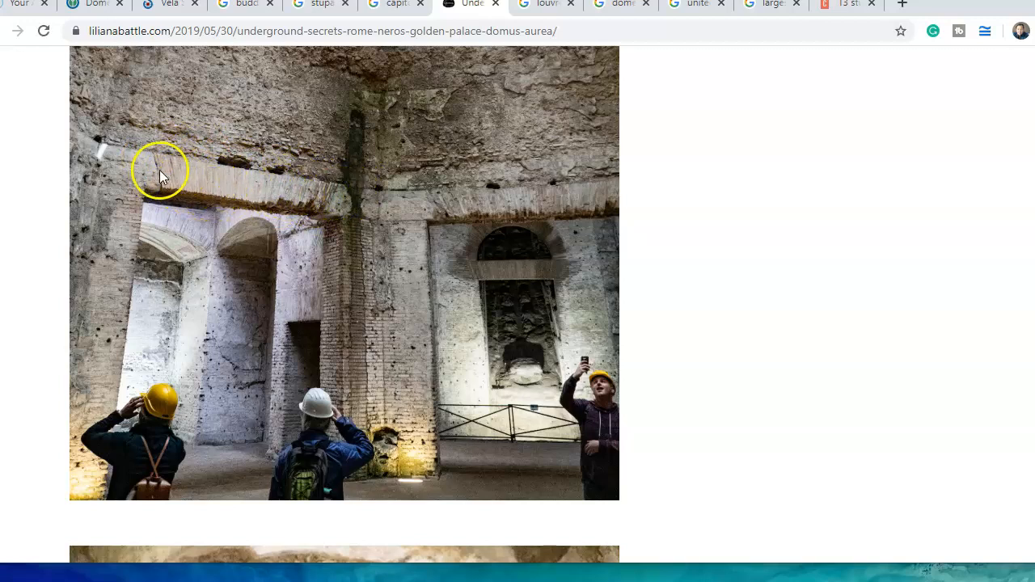
pyautogui.moveTo(282, 157)
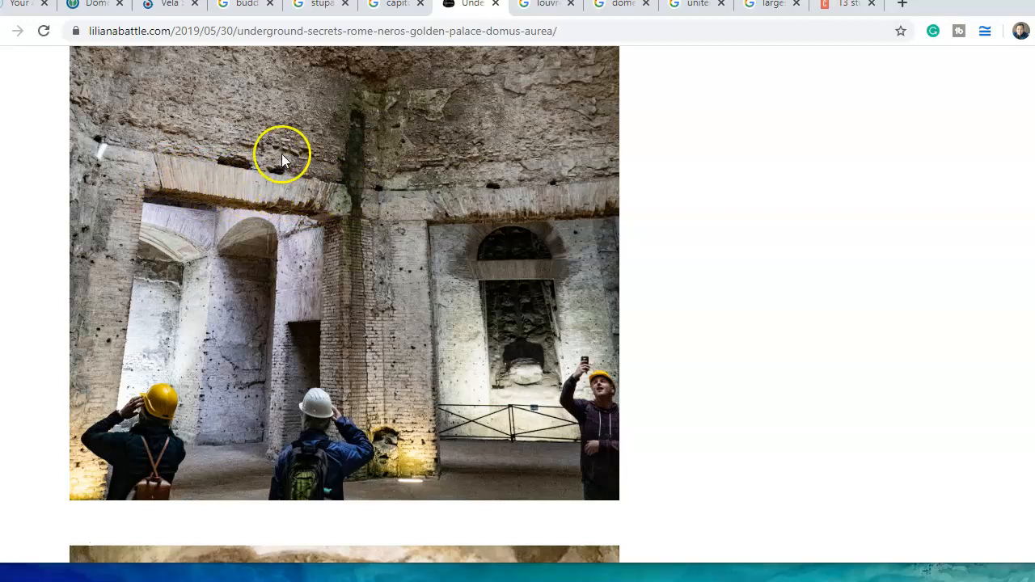
pyautogui.moveTo(278, 135)
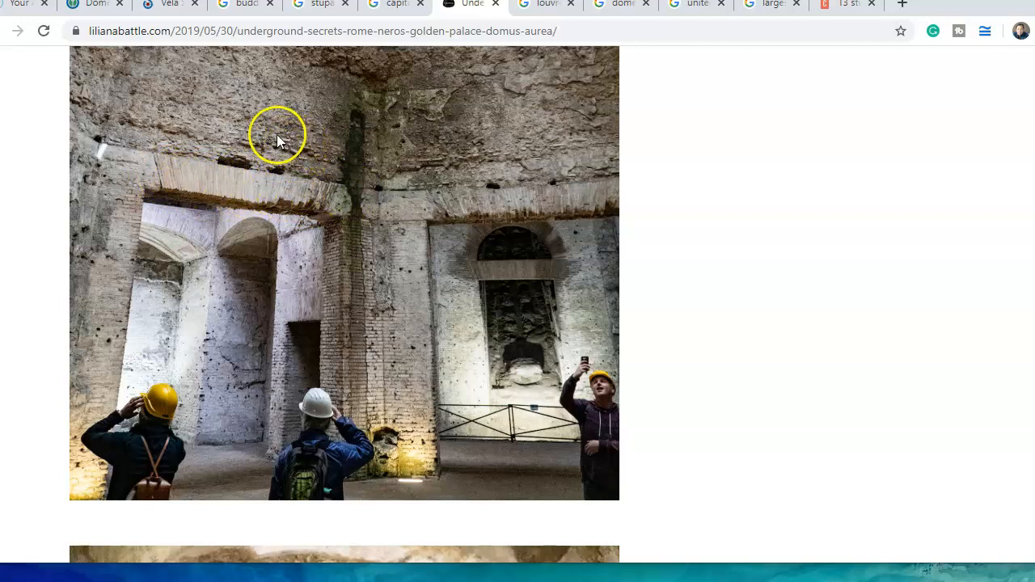
pyautogui.moveTo(307, 135)
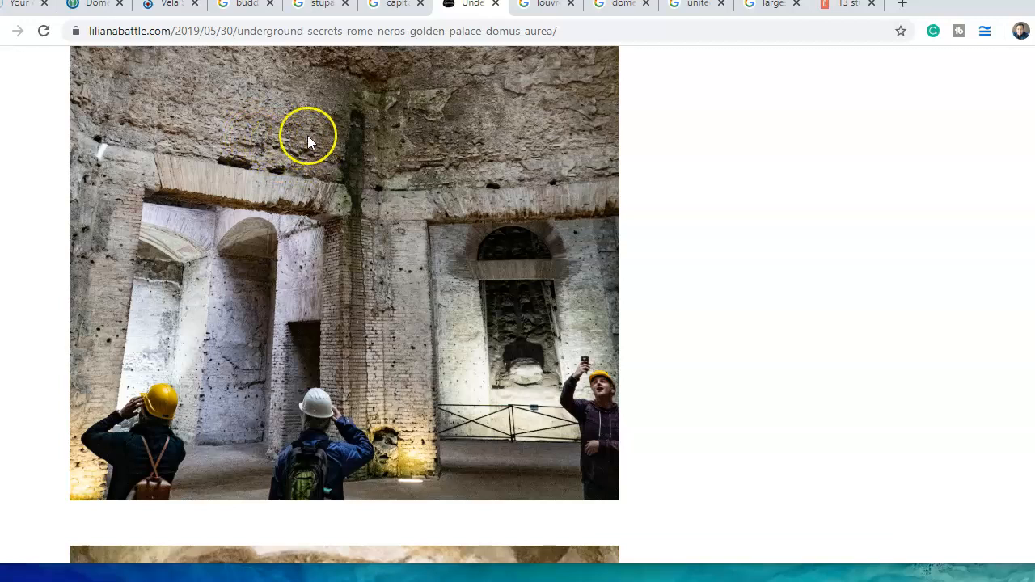
pyautogui.scroll(-3)
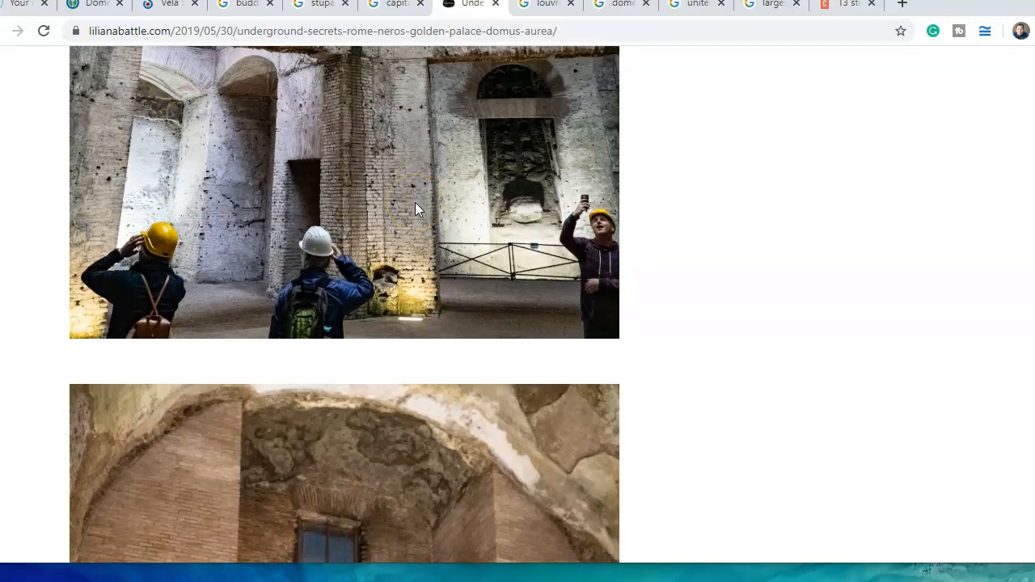
# Scroll past the brick chamber with windows to the tall arched doorway photo
pyautogui.scroll(-3)
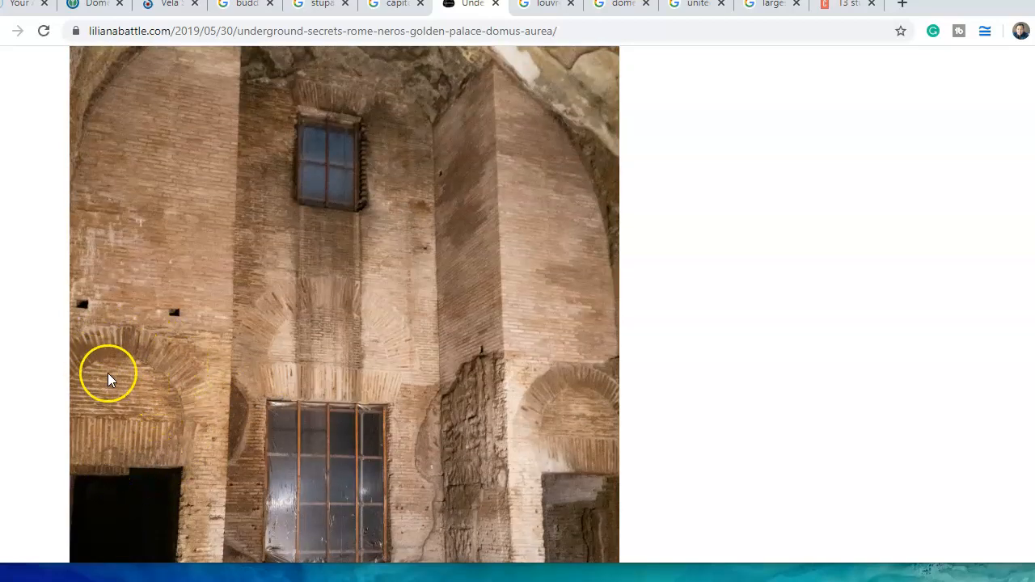
pyautogui.moveTo(292, 459)
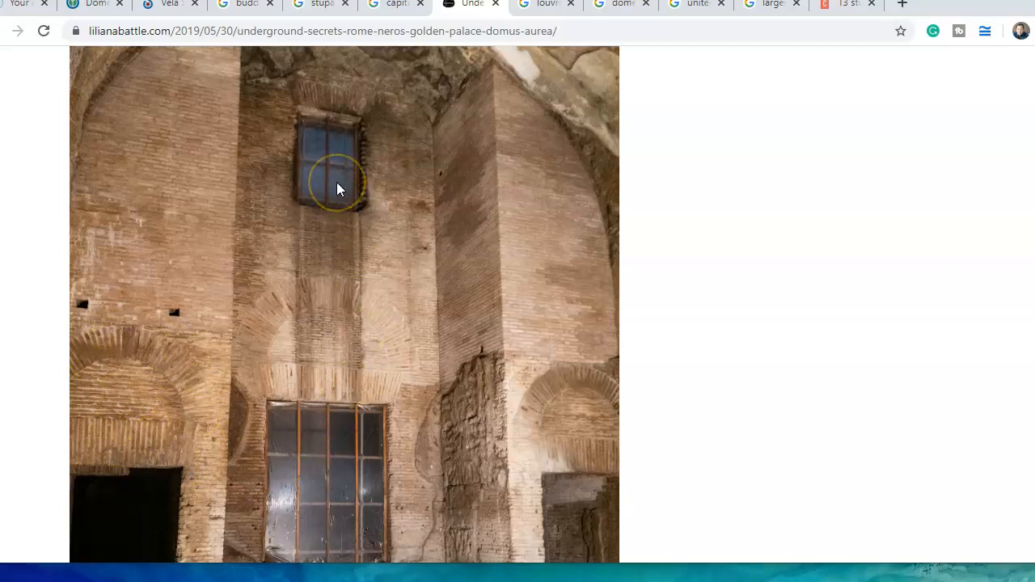
pyautogui.scroll(-3)
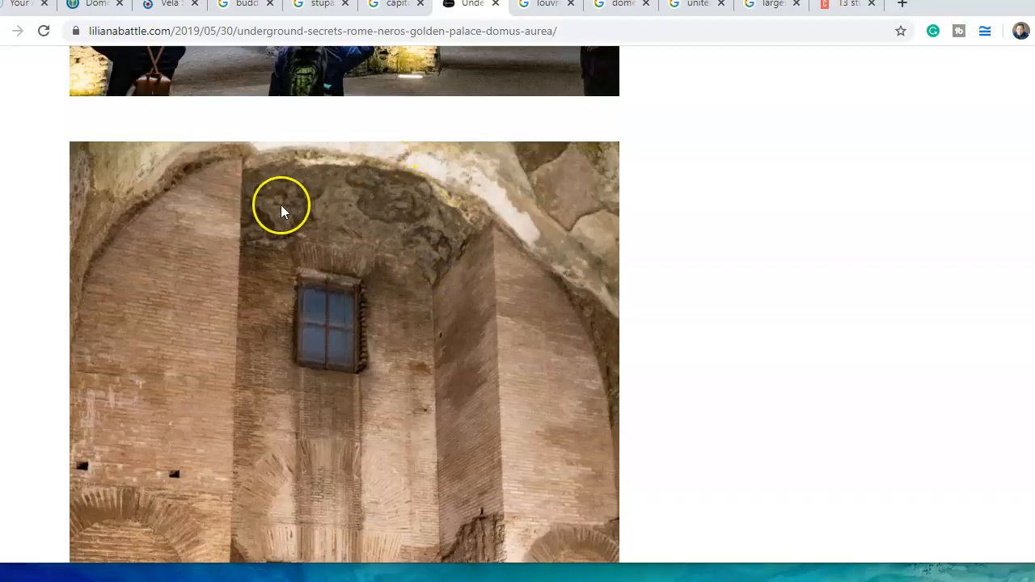
pyautogui.moveTo(411, 260)
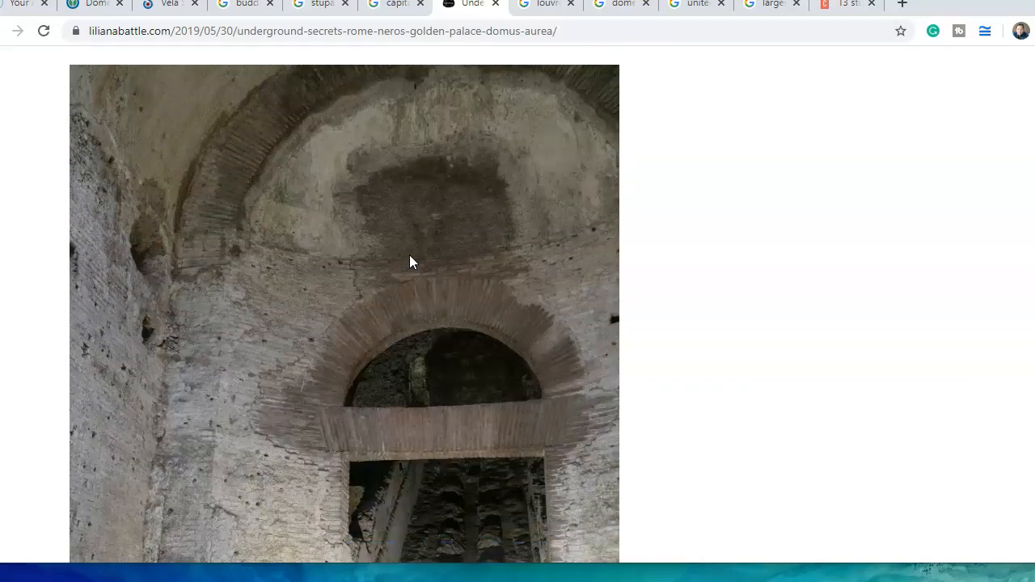
pyautogui.scroll(-3)
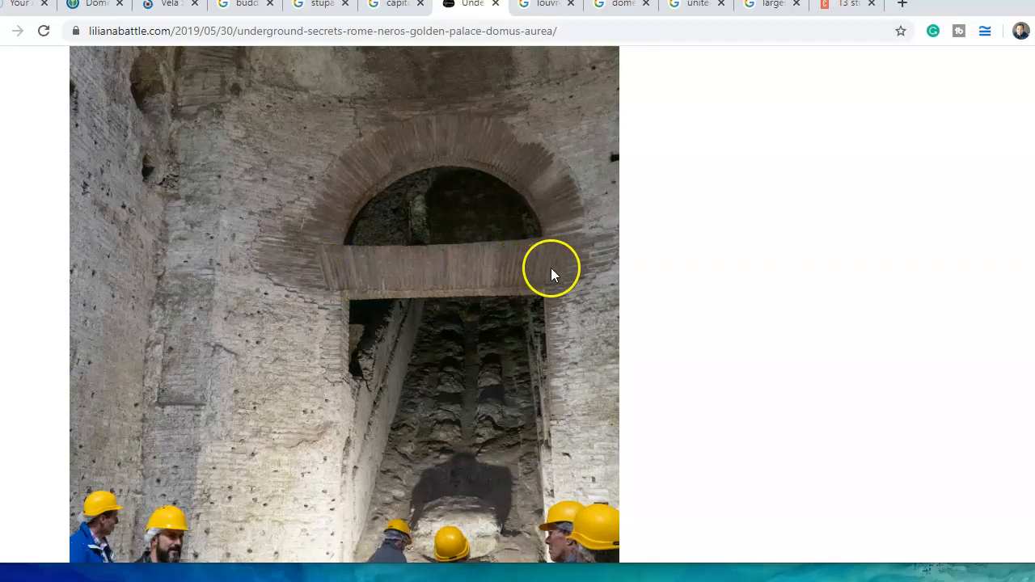
pyautogui.moveTo(558, 279)
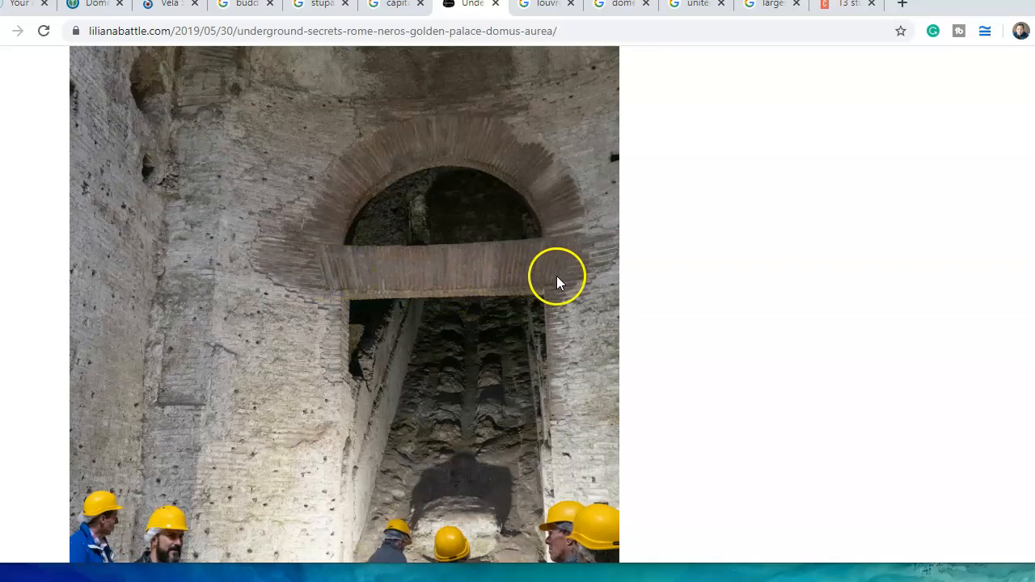
pyautogui.moveTo(335, 274)
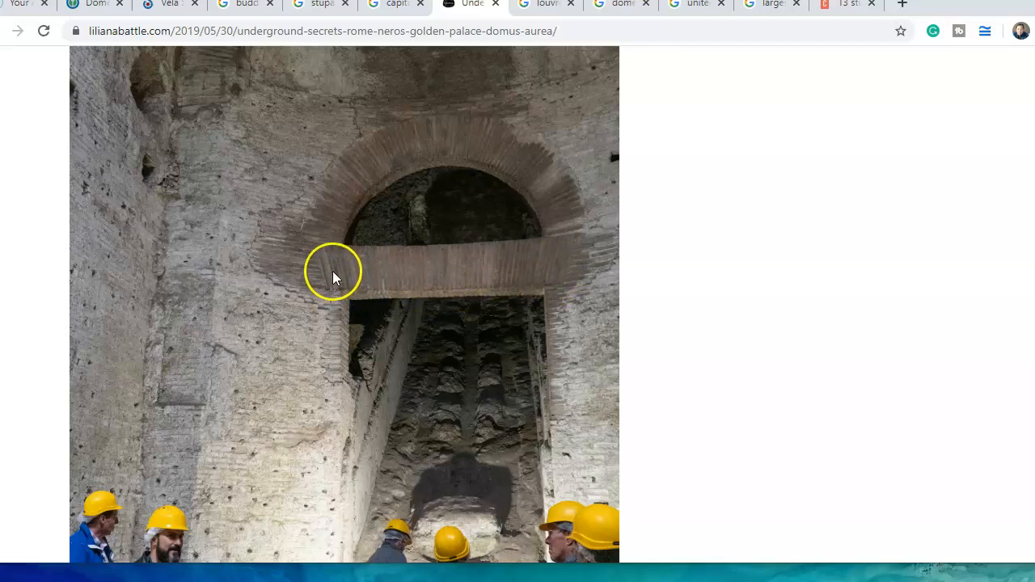
pyautogui.moveTo(566, 268)
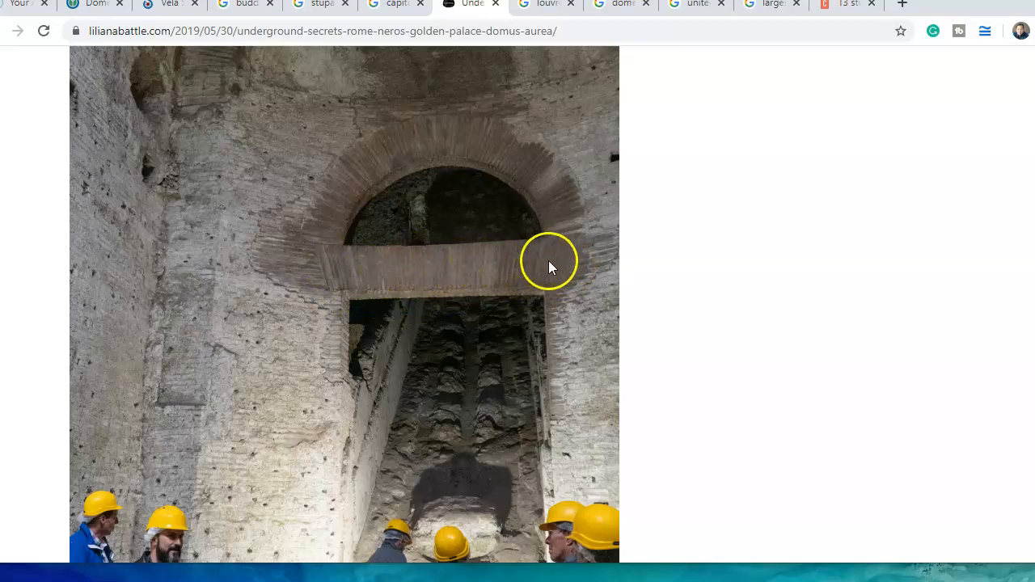
pyautogui.moveTo(390, 277)
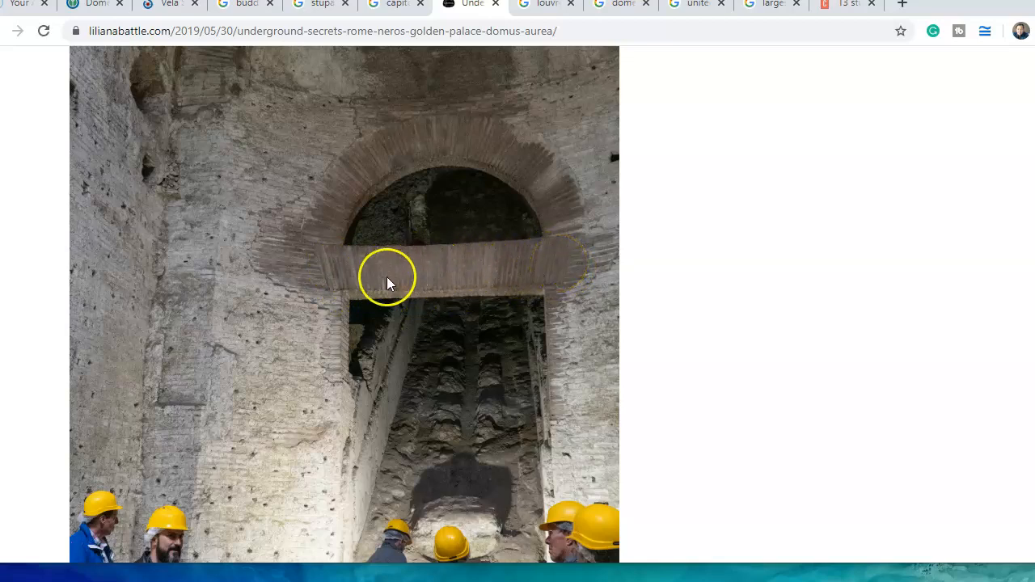
pyautogui.moveTo(374, 265)
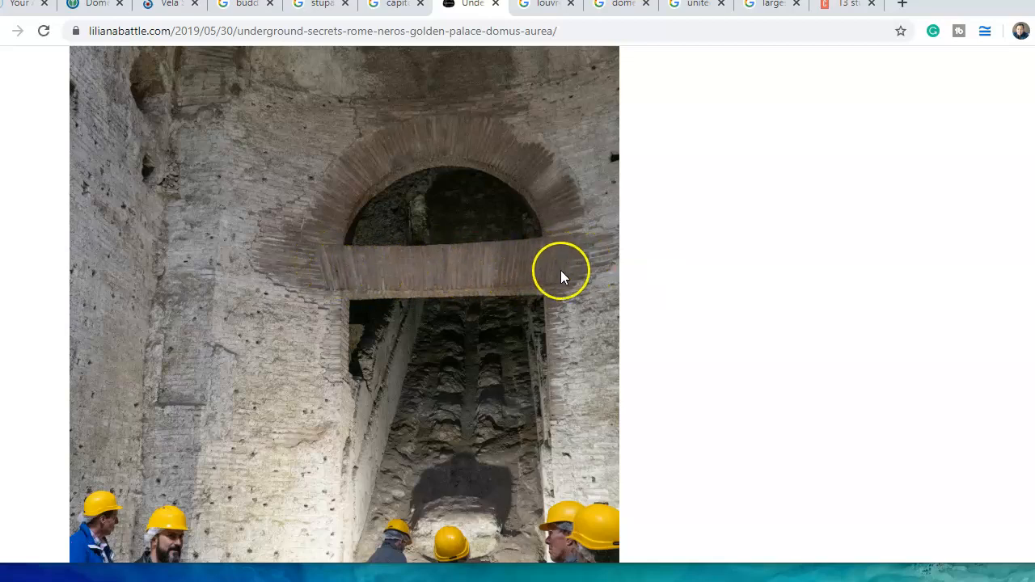
pyautogui.moveTo(515, 293)
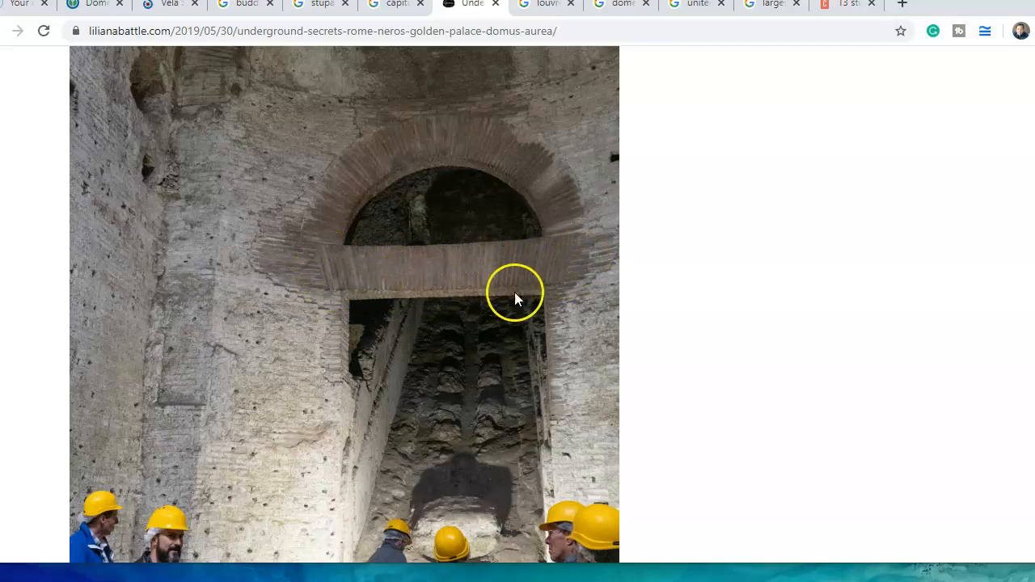
pyautogui.moveTo(602, 261)
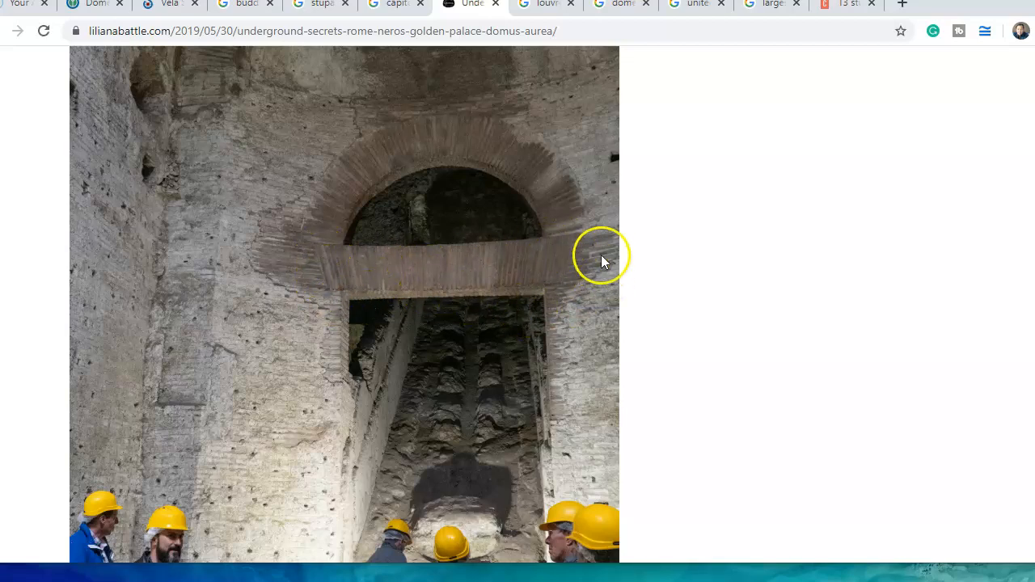
pyautogui.moveTo(325, 265)
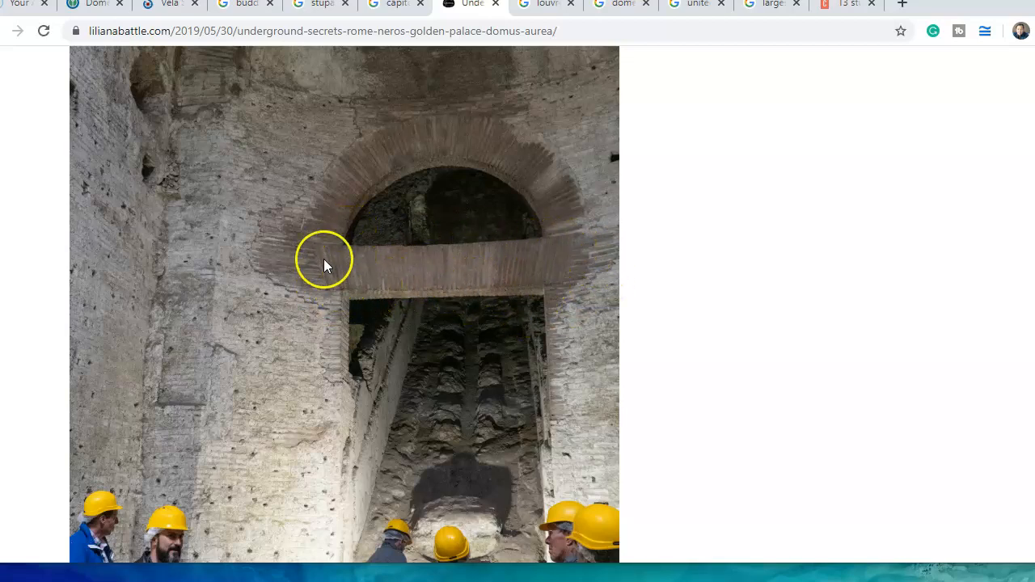
pyautogui.moveTo(483, 252)
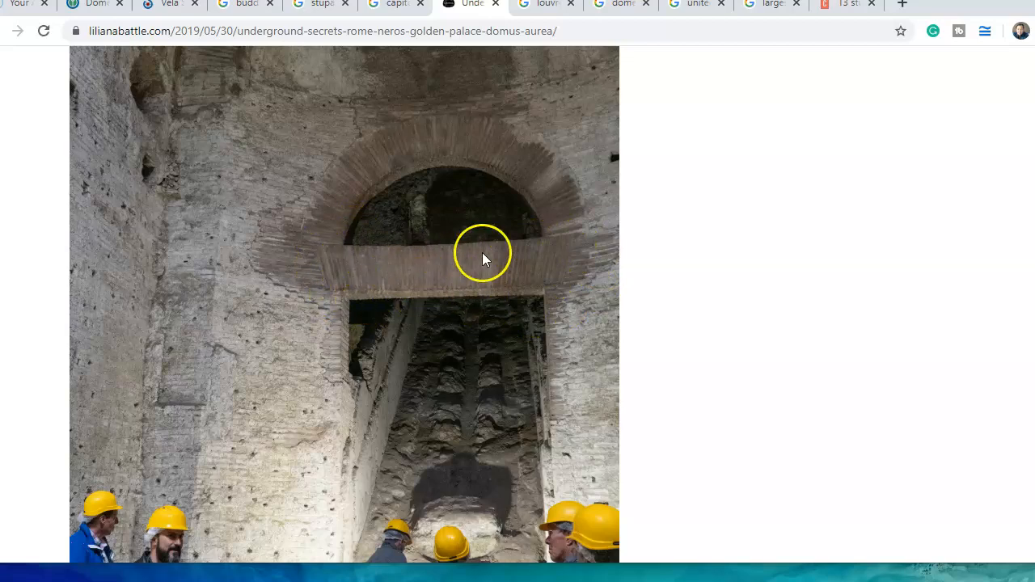
pyautogui.moveTo(538, 172)
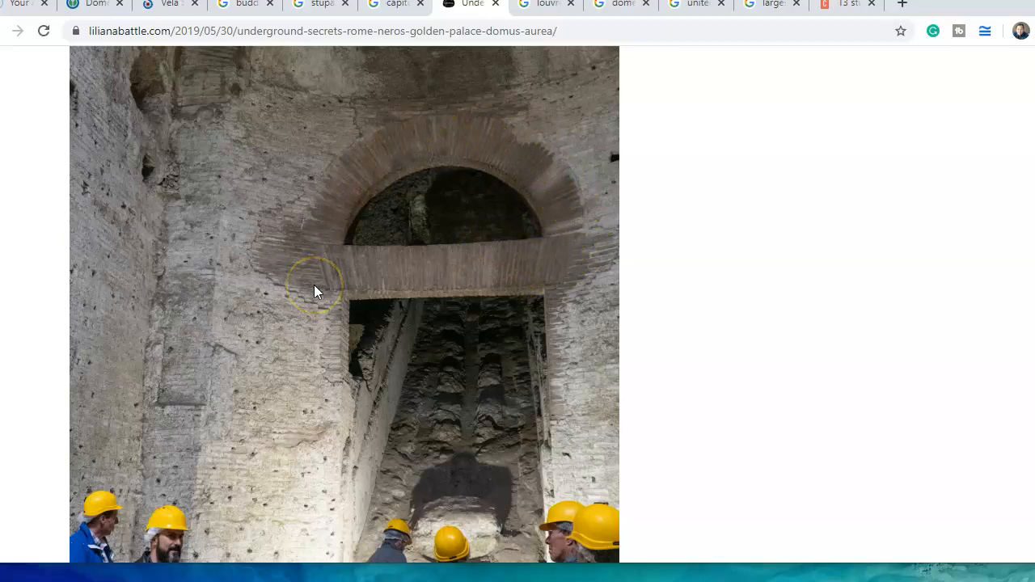
pyautogui.scroll(-3)
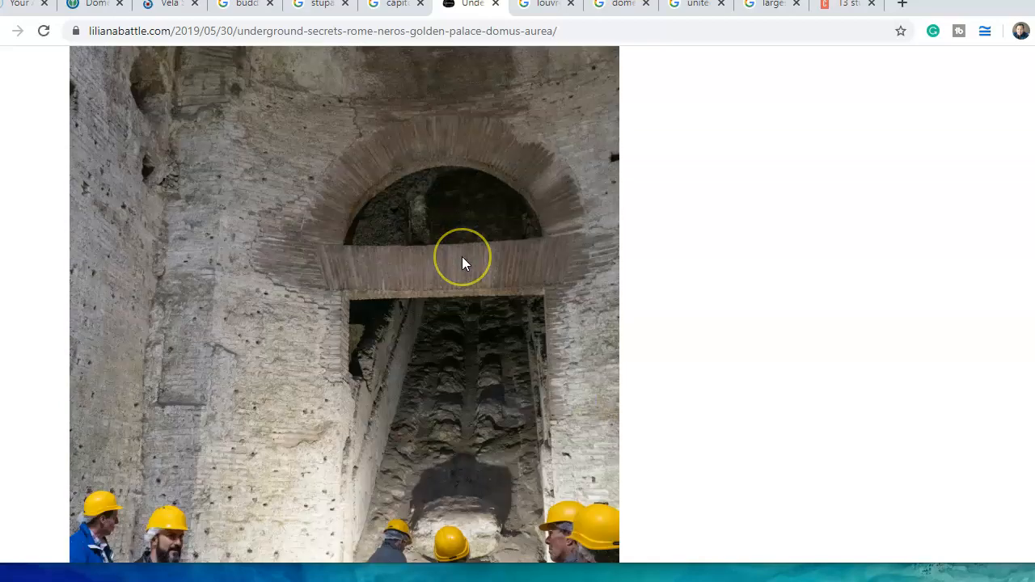
pyautogui.scroll(-3)
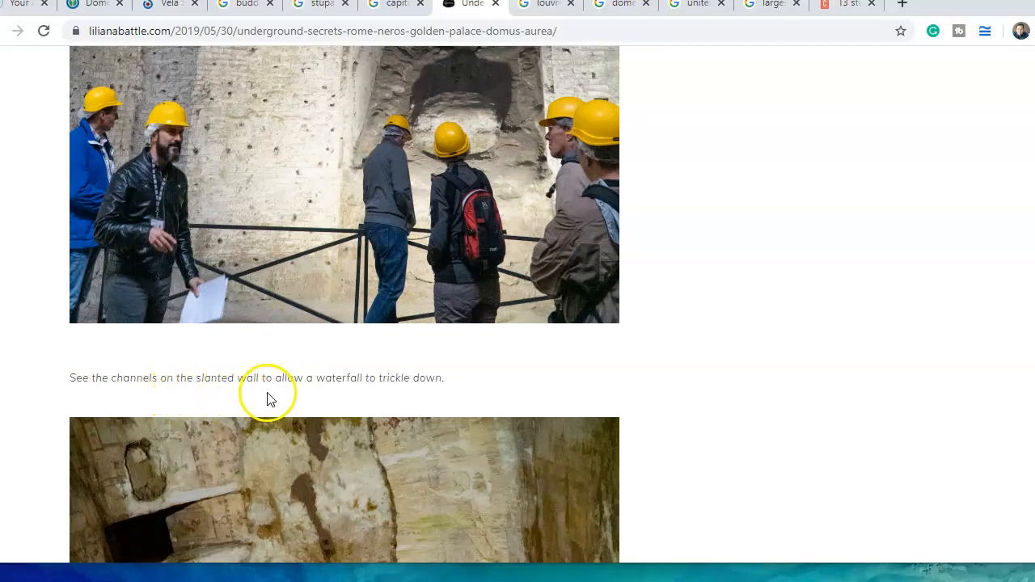
pyautogui.moveTo(468, 380)
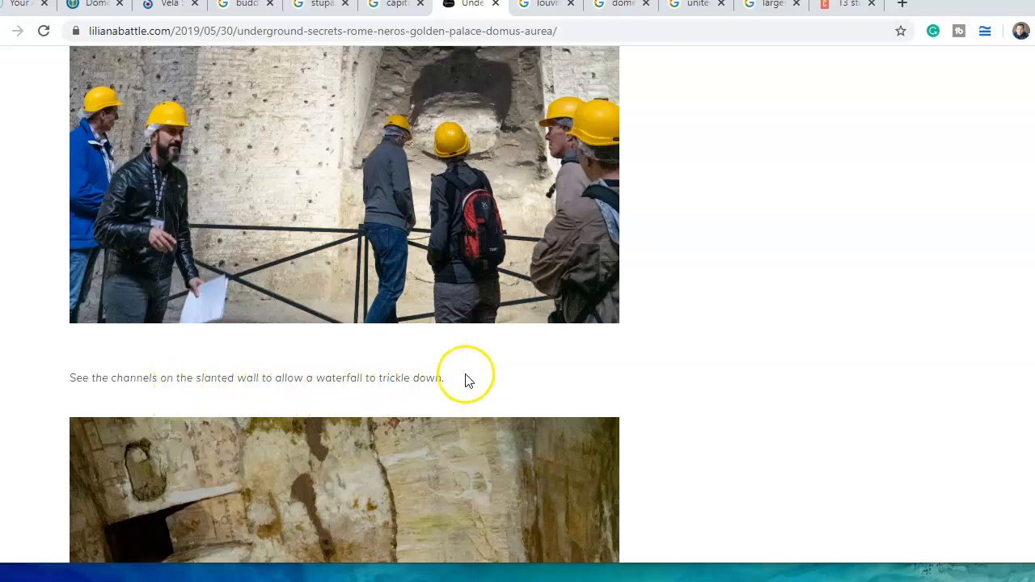
pyautogui.scroll(-3)
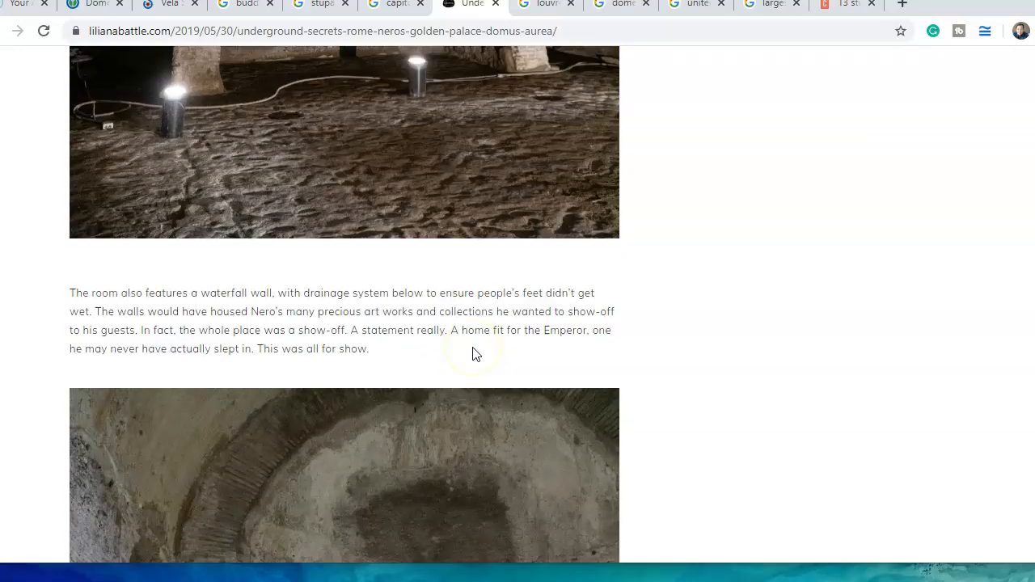
pyautogui.scroll(-3)
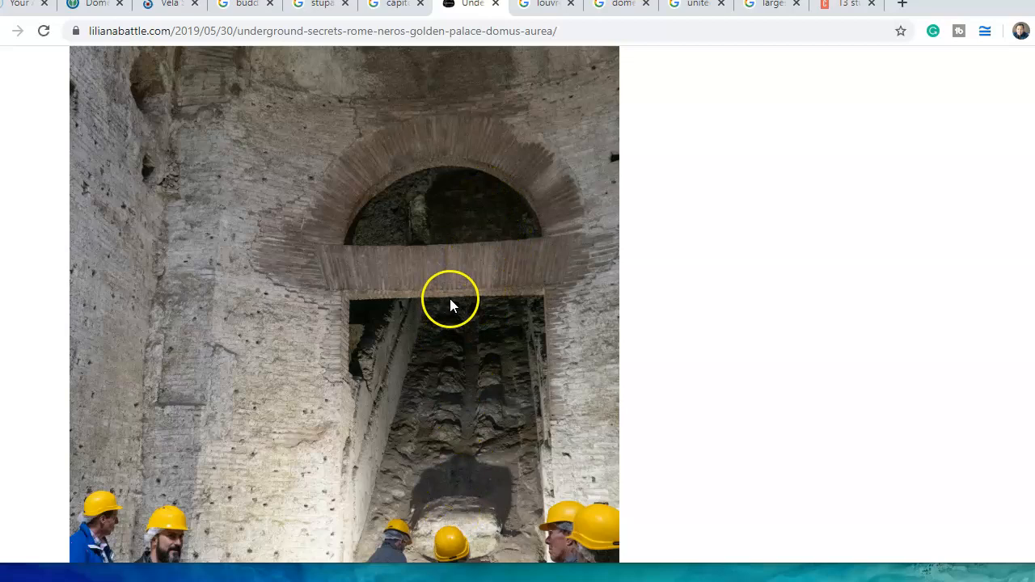
pyautogui.moveTo(467, 369)
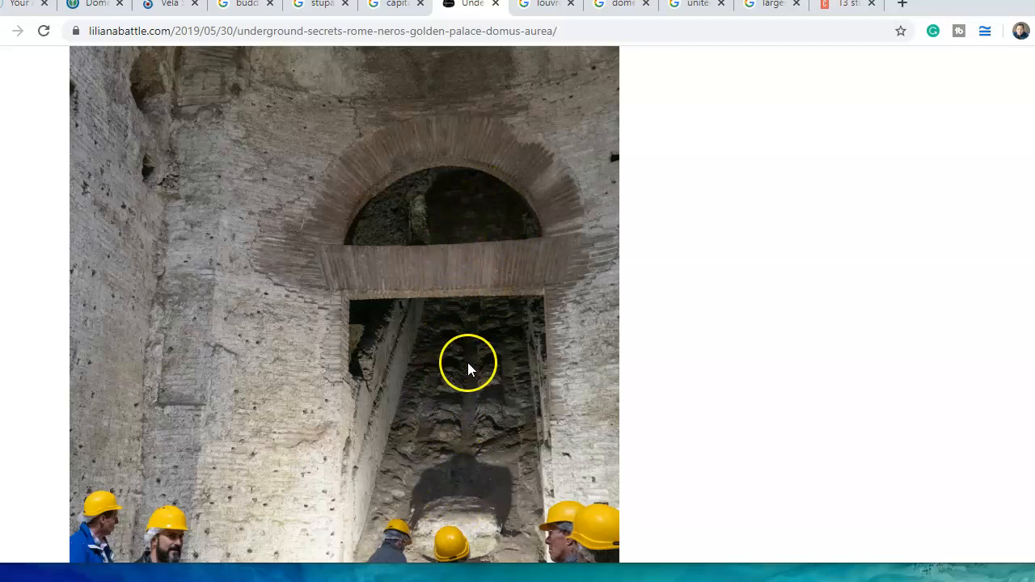
pyautogui.moveTo(481, 292)
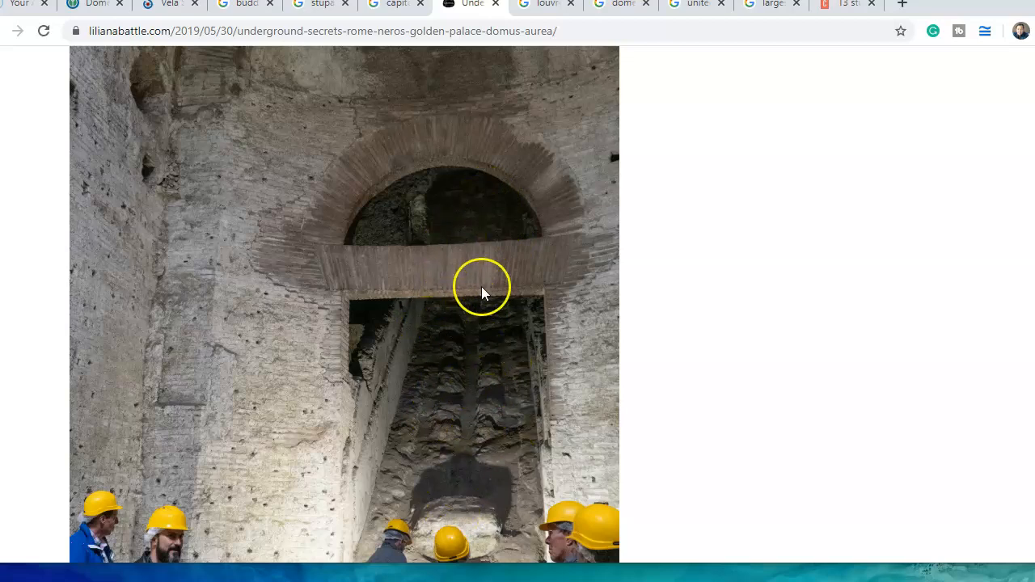
pyautogui.scroll(-3)
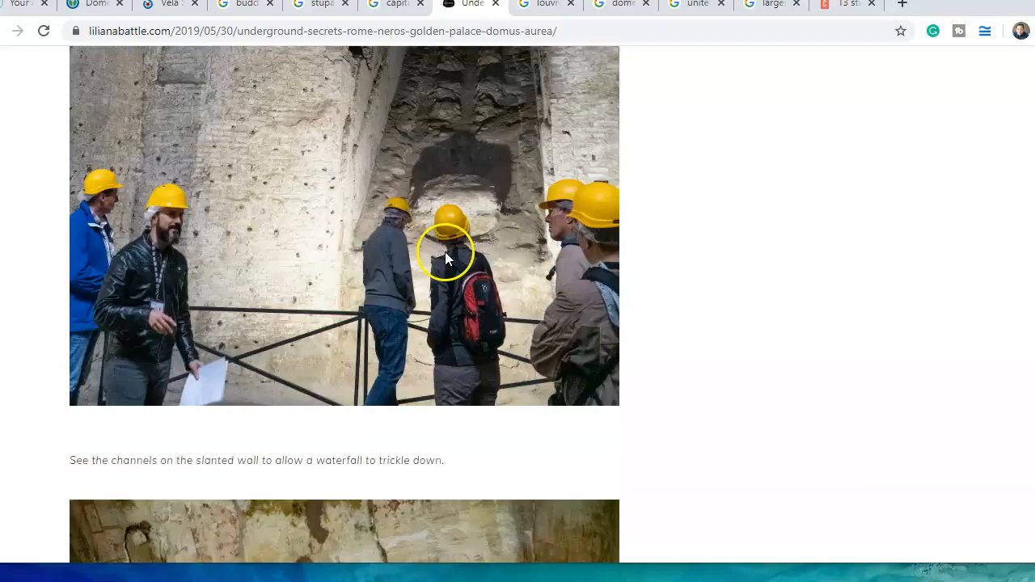
pyautogui.scroll(-3)
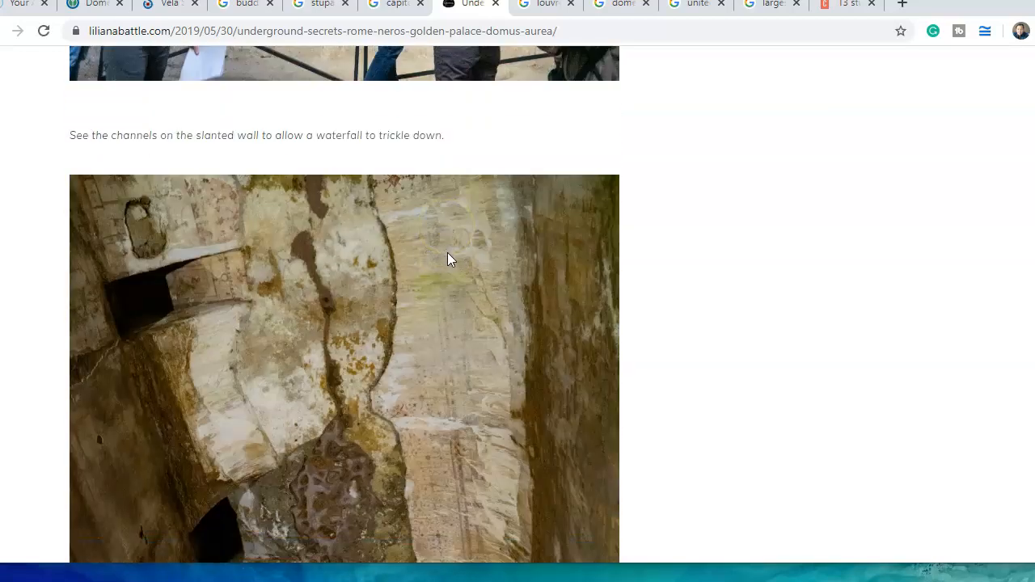
pyautogui.moveTo(193, 216)
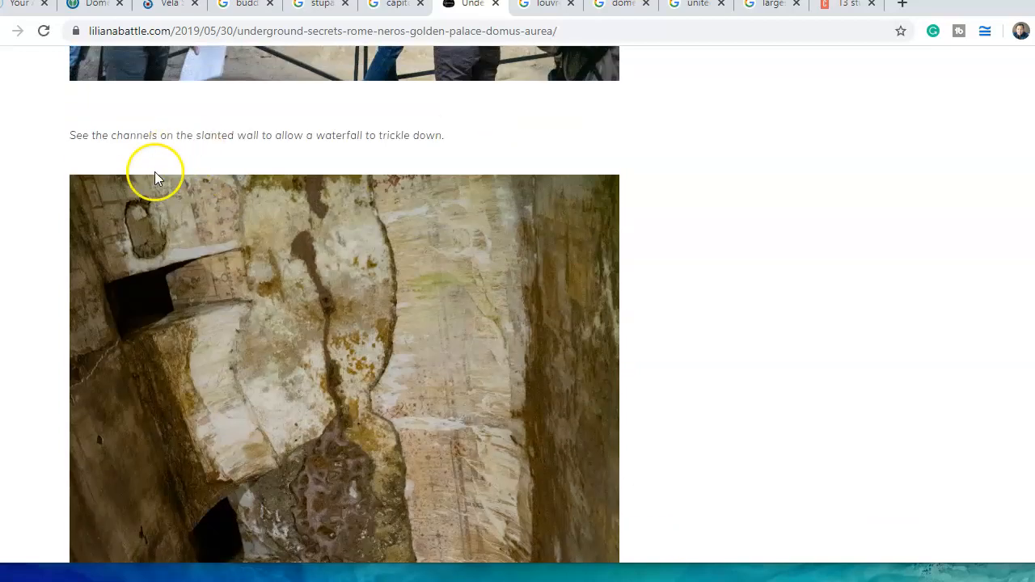
pyautogui.scroll(-3)
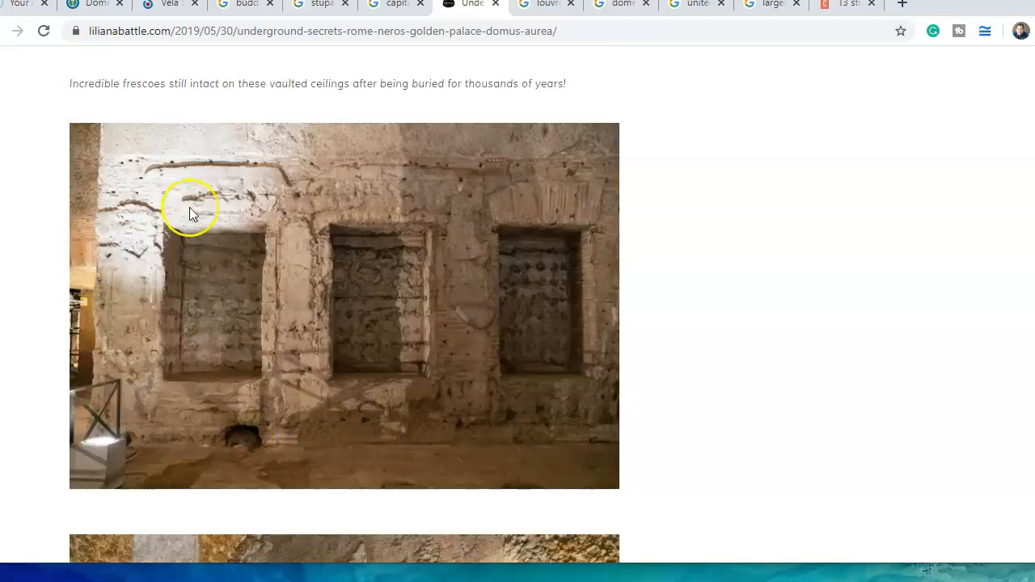
pyautogui.moveTo(602, 177)
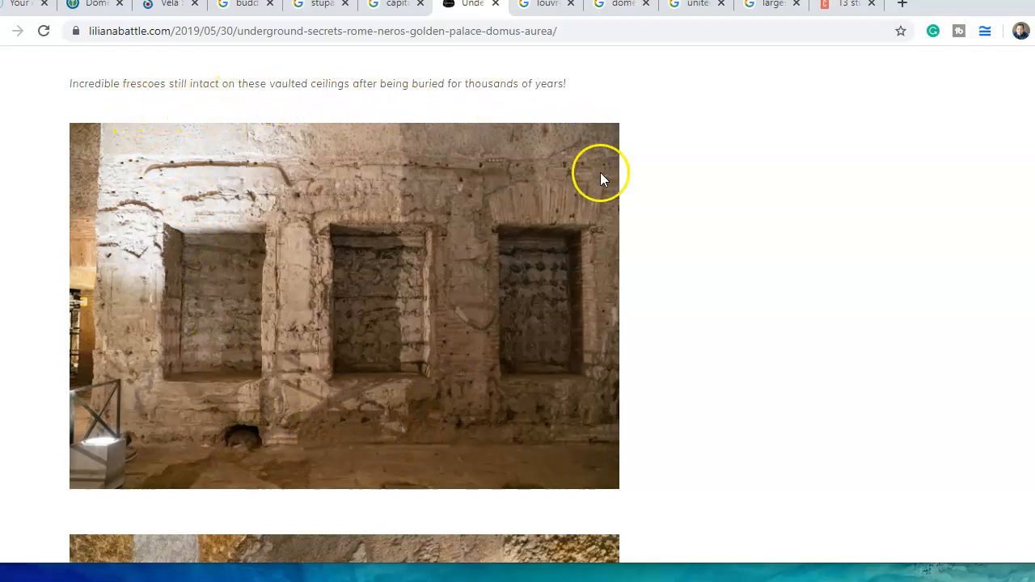
pyautogui.moveTo(194, 117)
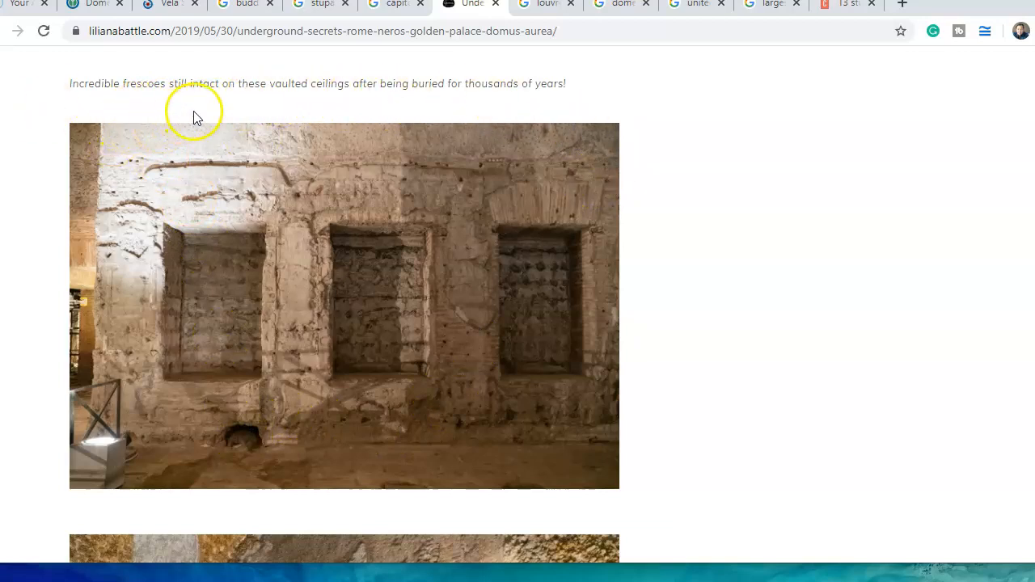
pyautogui.moveTo(402, 112)
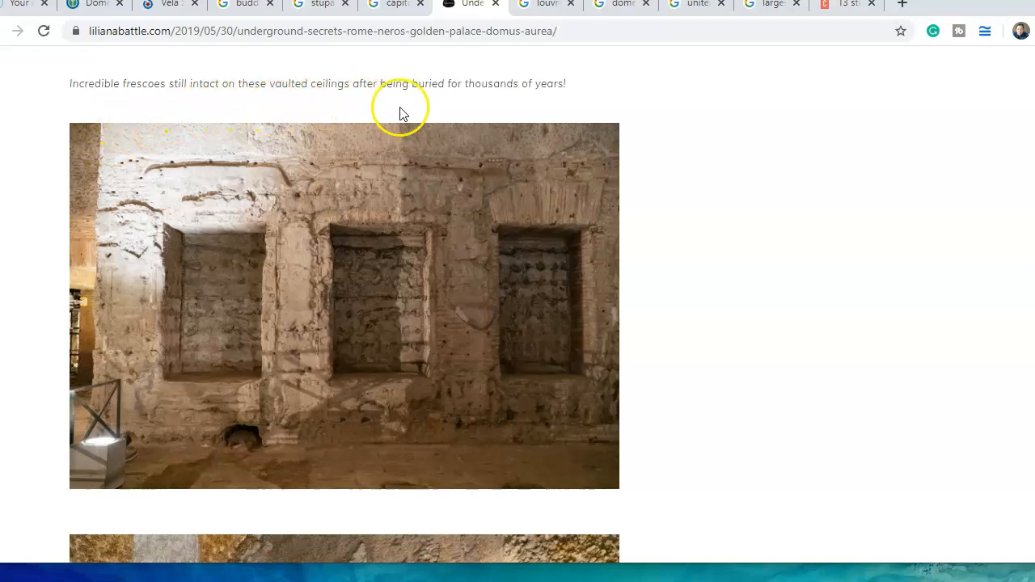
pyautogui.moveTo(491, 110)
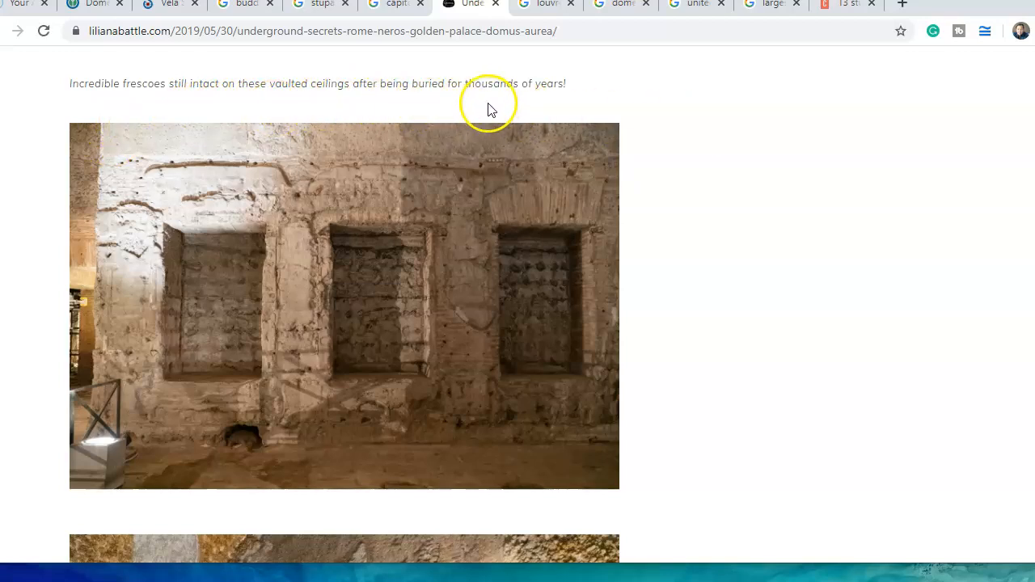
pyautogui.scroll(-3)
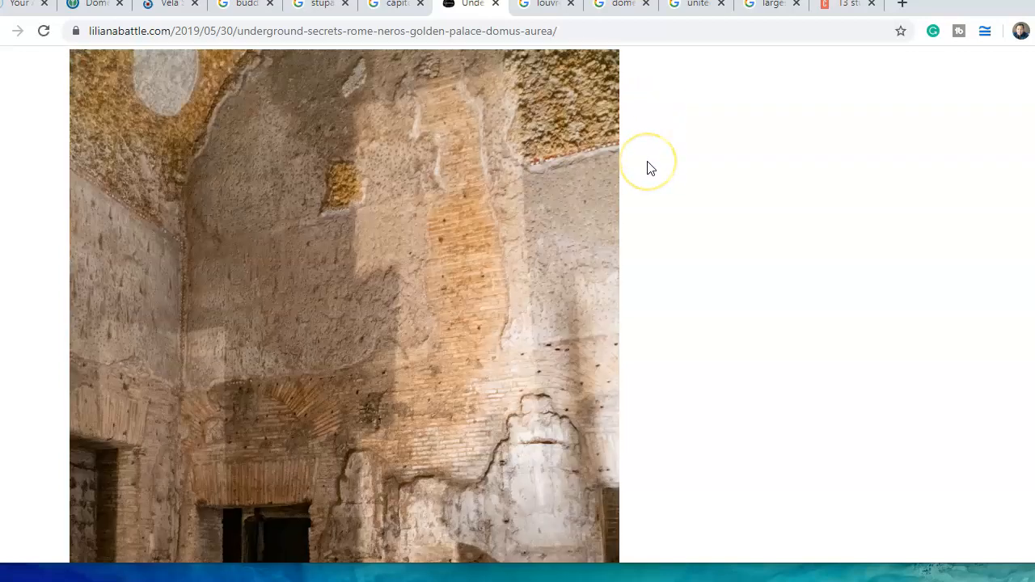
pyautogui.moveTo(329, 410)
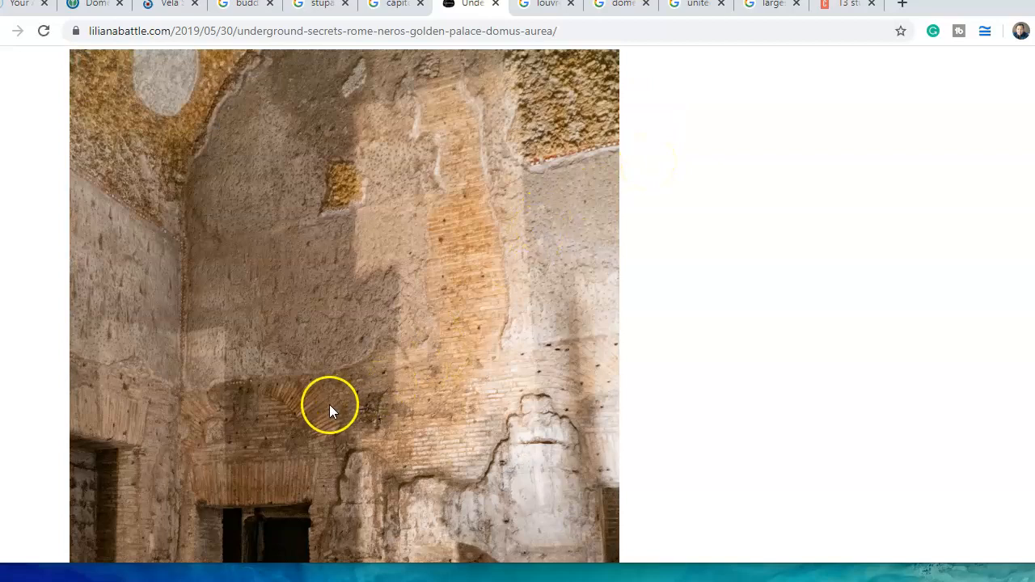
pyautogui.moveTo(437, 409)
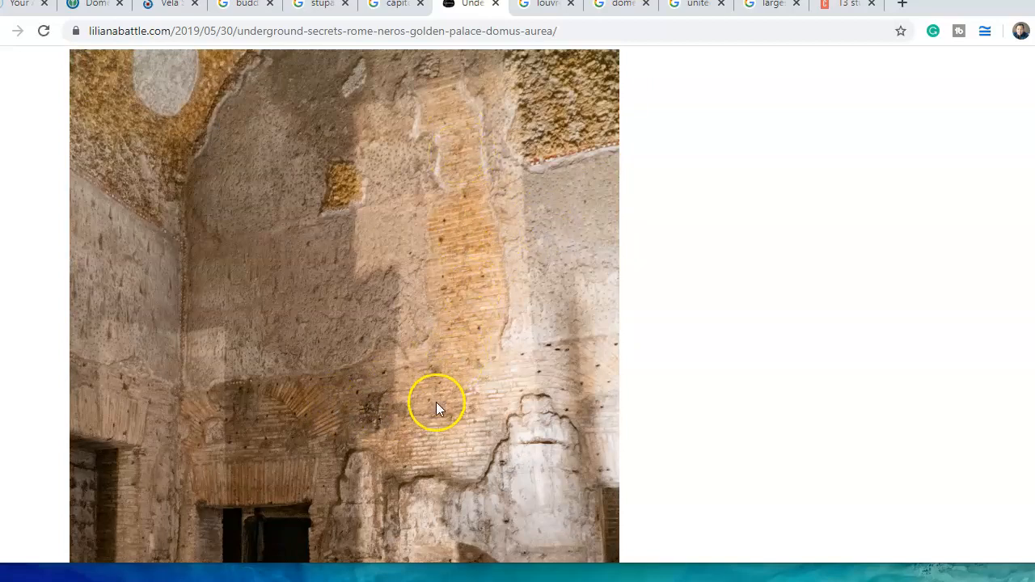
pyautogui.scroll(-3)
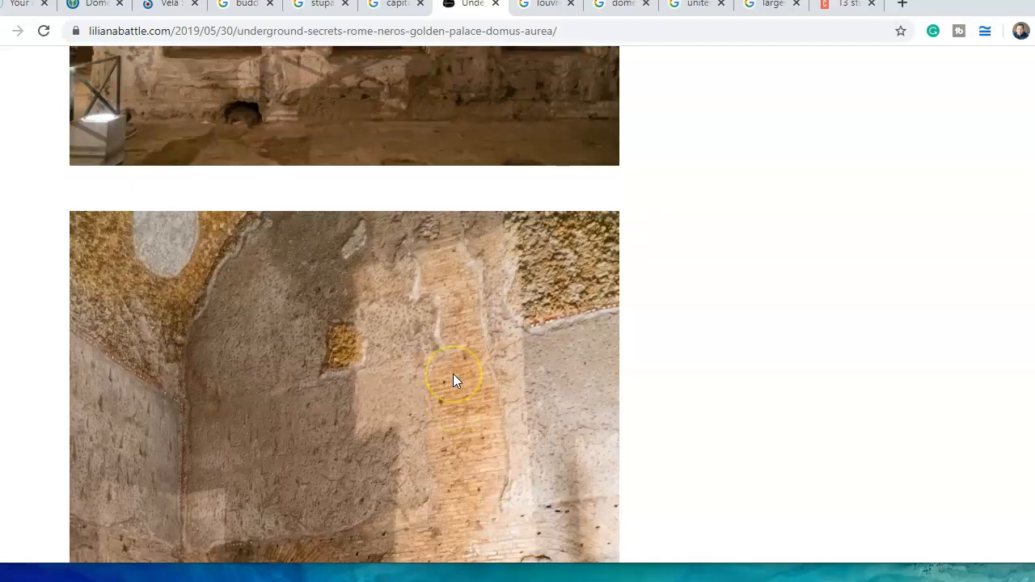
pyautogui.scroll(-3)
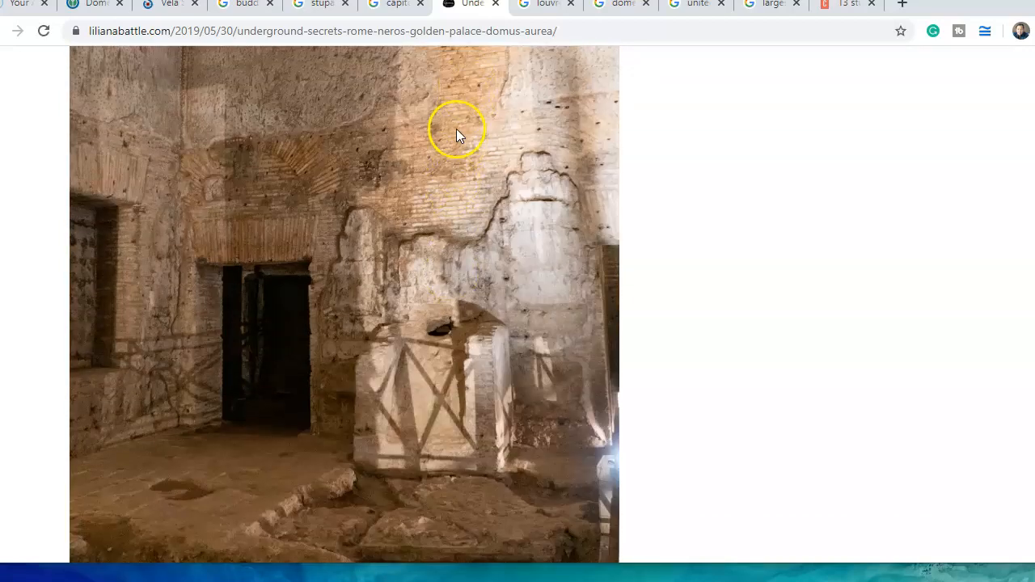
pyautogui.moveTo(457, 126)
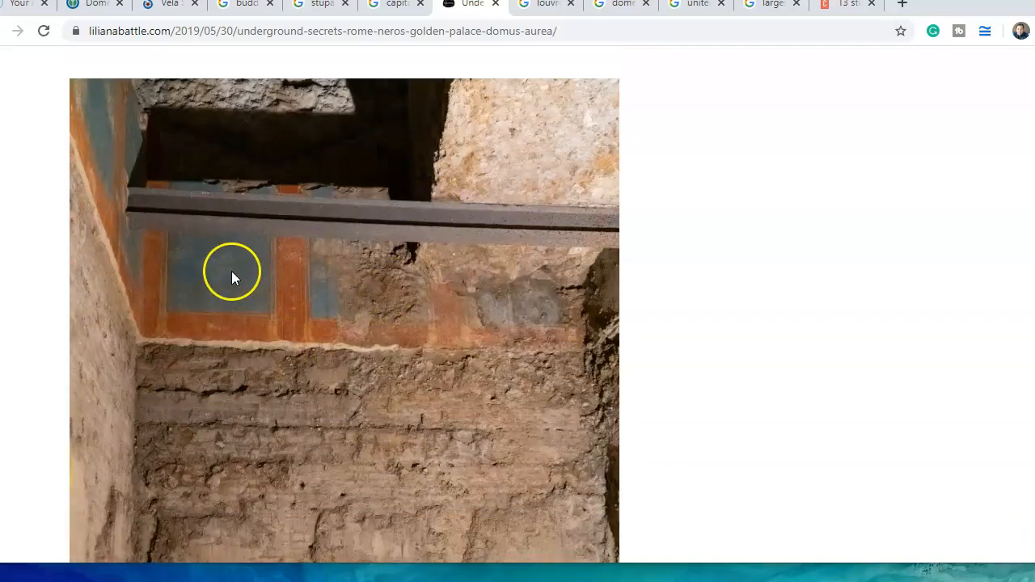
pyautogui.scroll(-3)
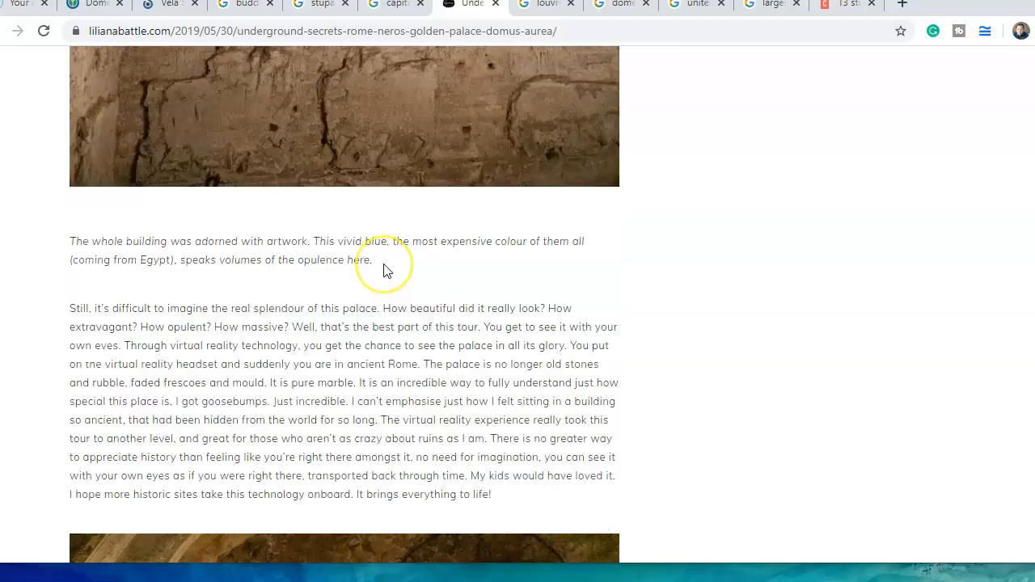
pyautogui.scroll(-3)
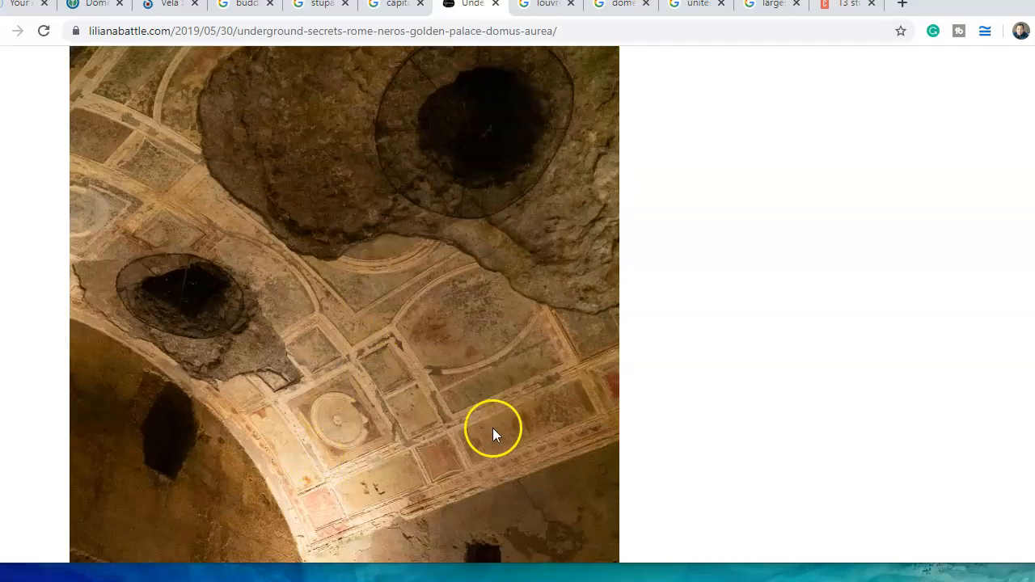
pyautogui.scroll(-3)
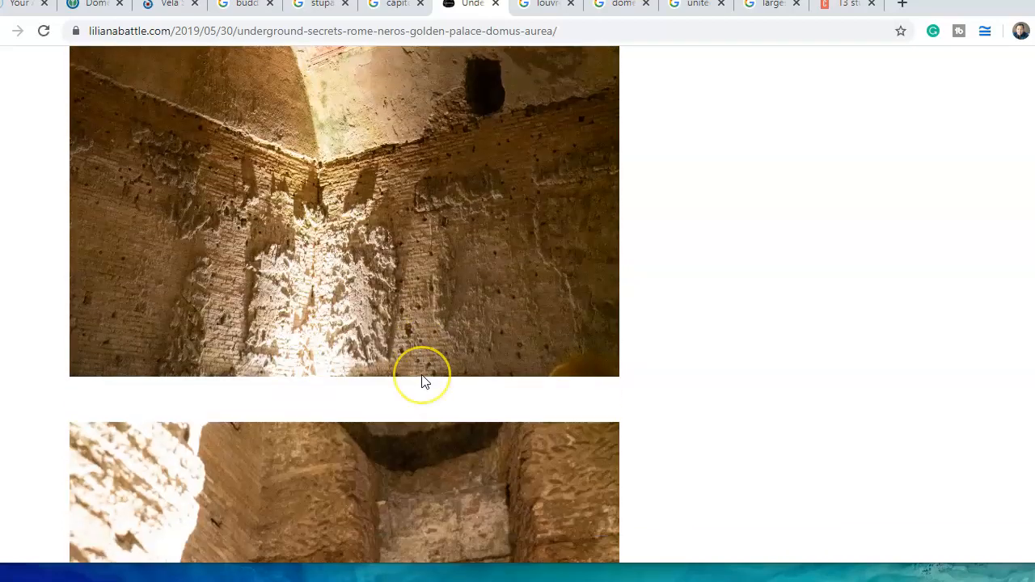
pyautogui.scroll(-3)
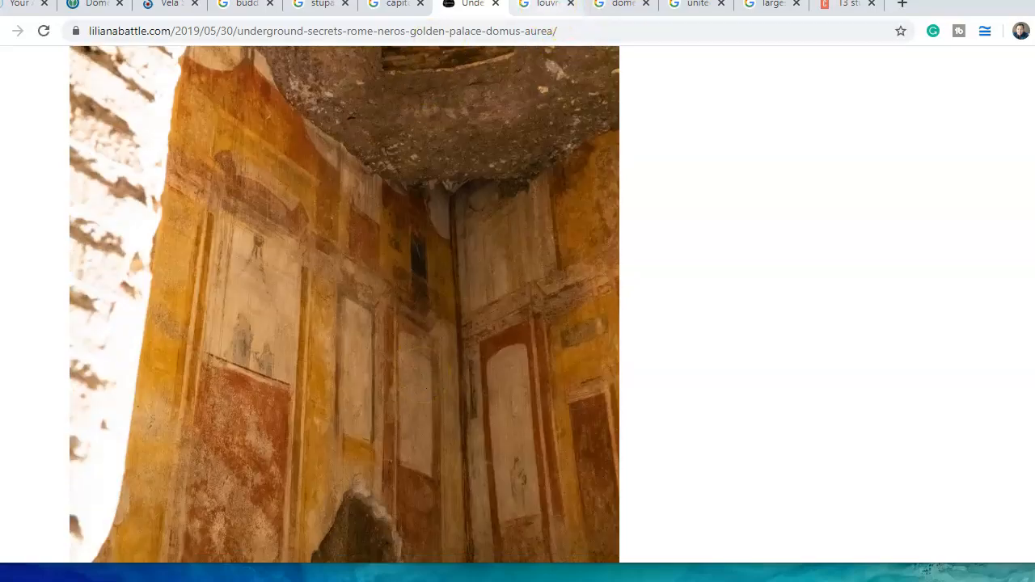
# Switch to the Louvre interiors results and scroll to Alamy's ornate Louvre ceiling photo
pyautogui.click(545, 4)
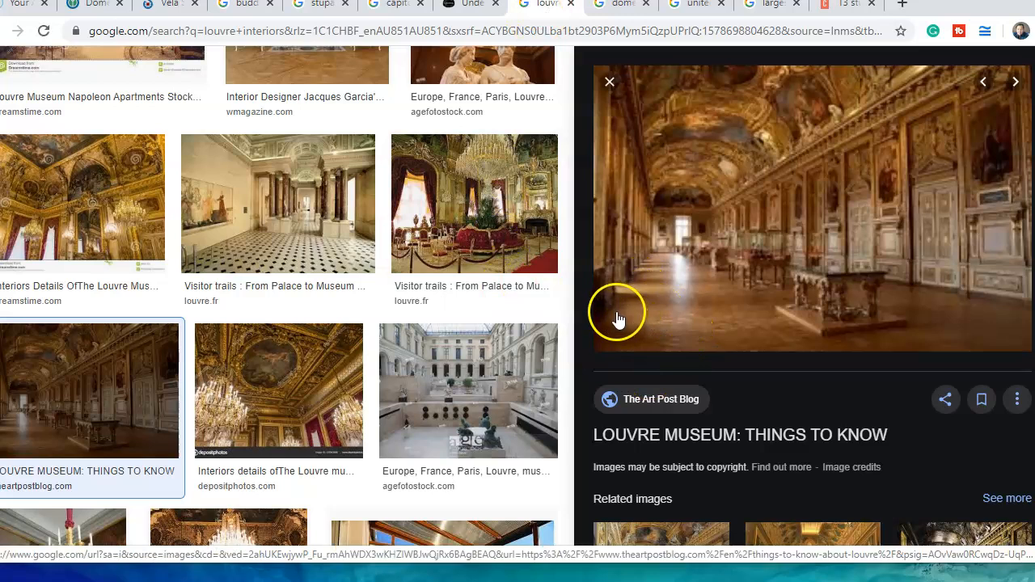
pyautogui.moveTo(675, 137)
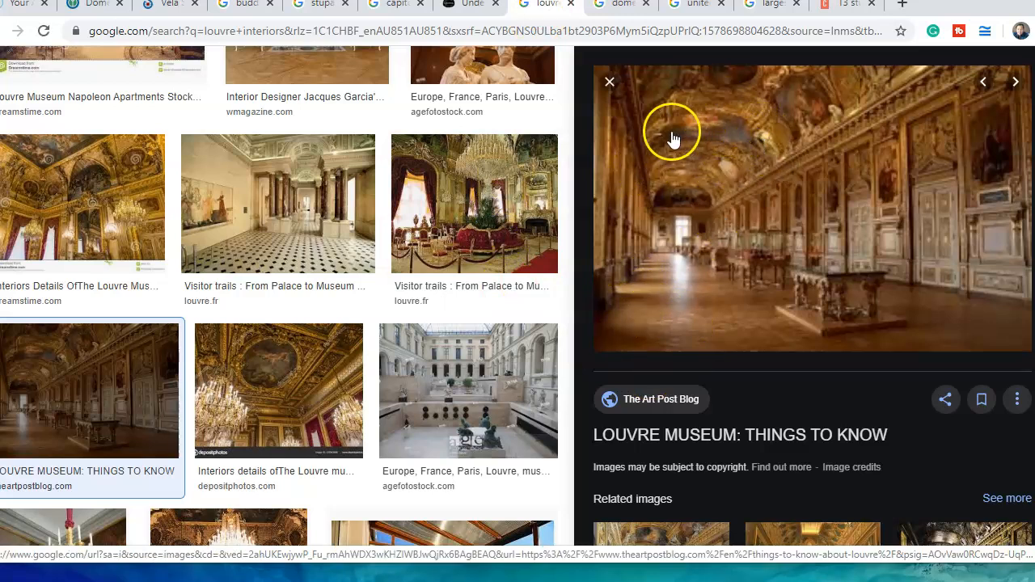
pyautogui.moveTo(701, 149)
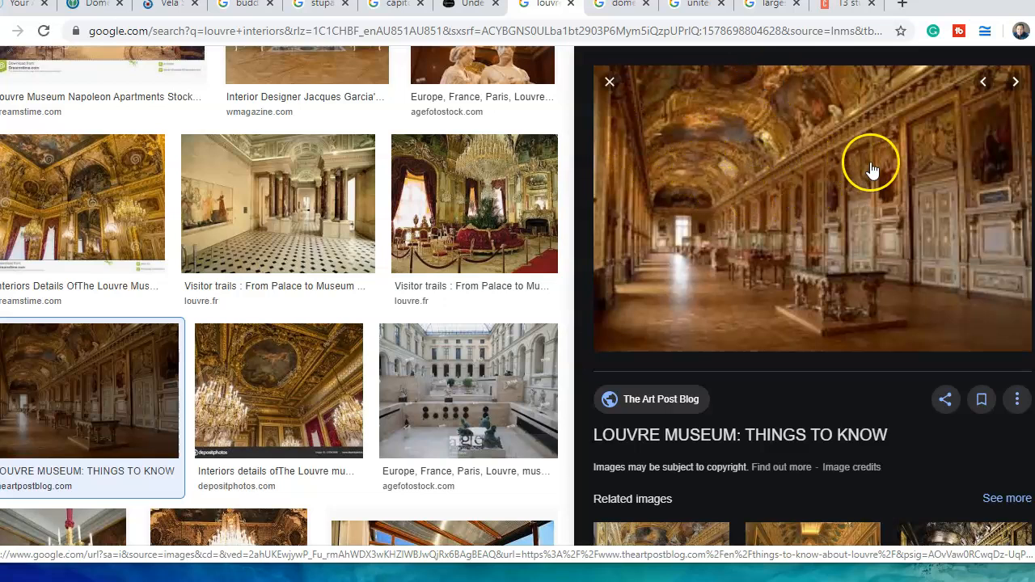
pyautogui.moveTo(274, 182)
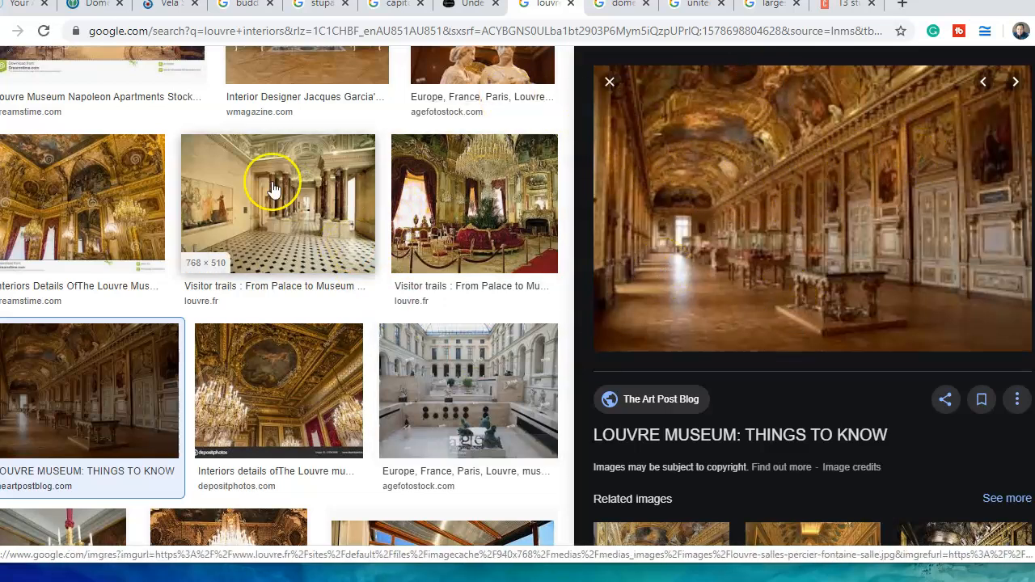
pyautogui.scroll(-3)
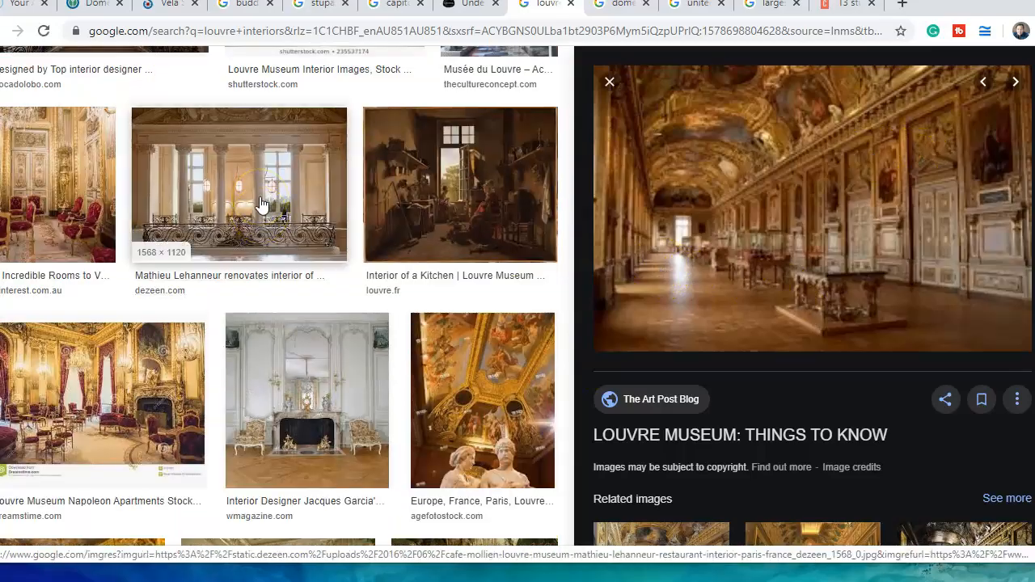
pyautogui.scroll(-3)
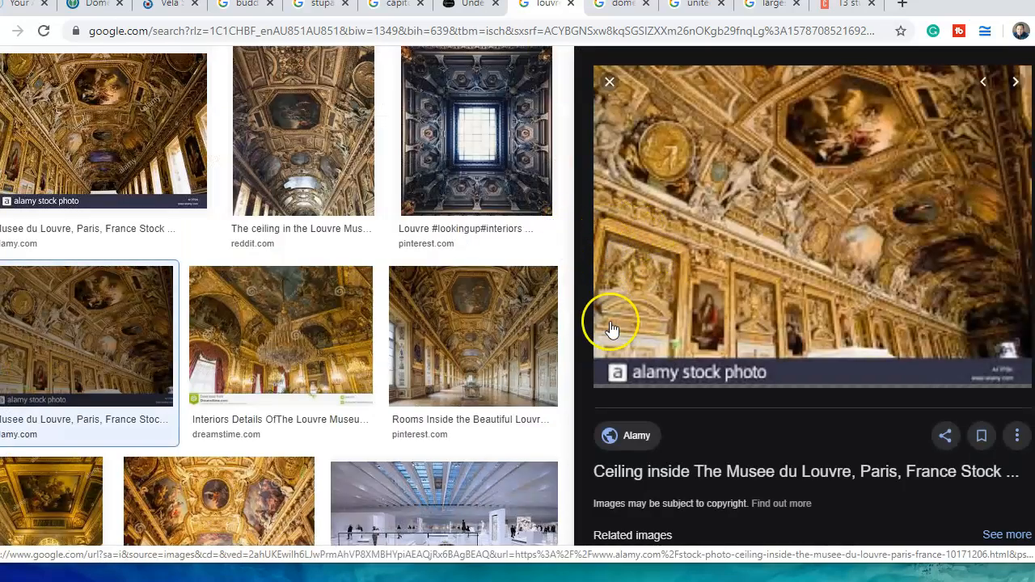
pyautogui.moveTo(727, 300)
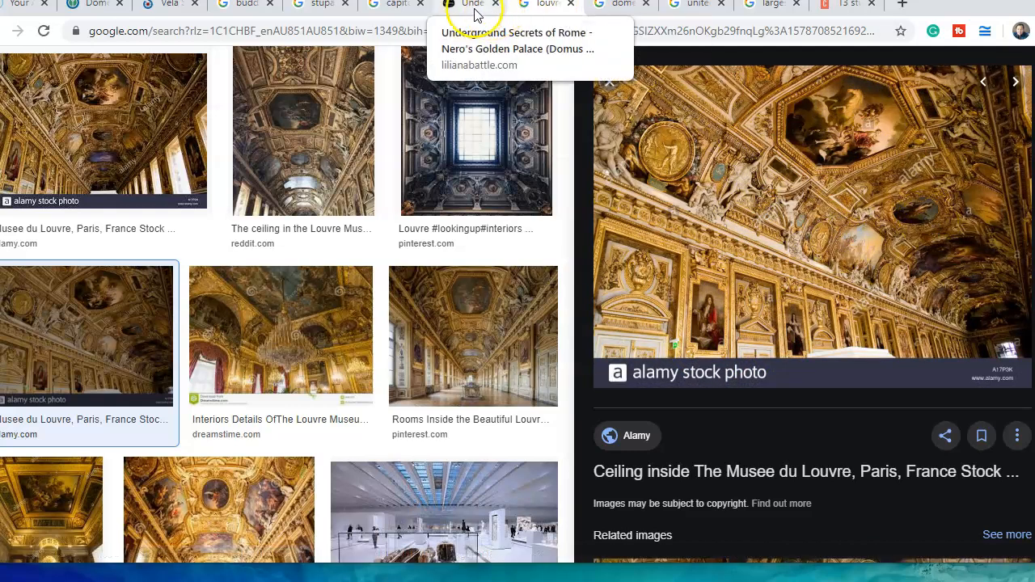
# Return to the Domus Aurea article and read past the Hercules fresco caption and grotto passage
pyautogui.click(469, 4)
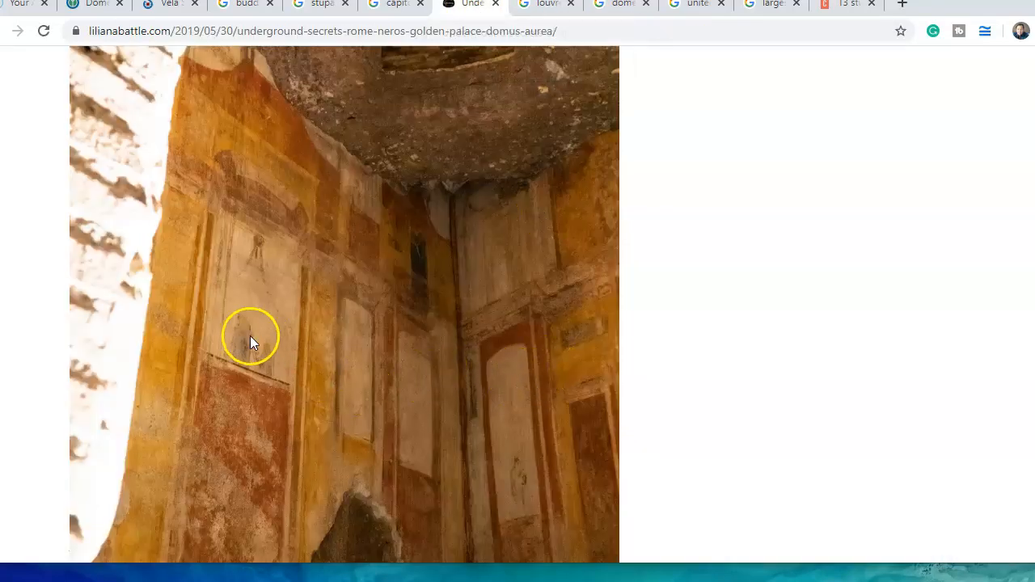
pyautogui.moveTo(420, 194)
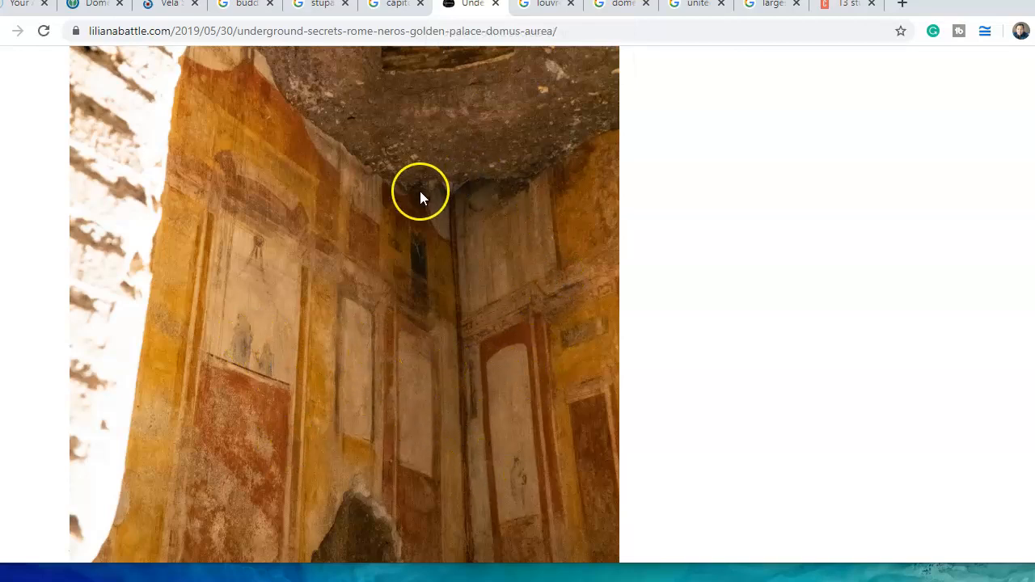
pyautogui.scroll(-3)
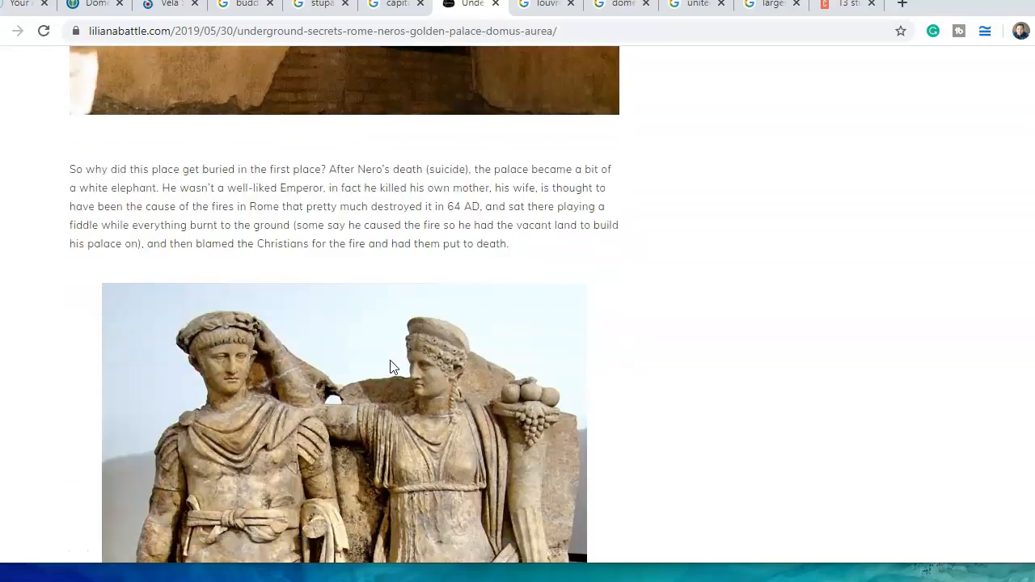
pyautogui.scroll(-3)
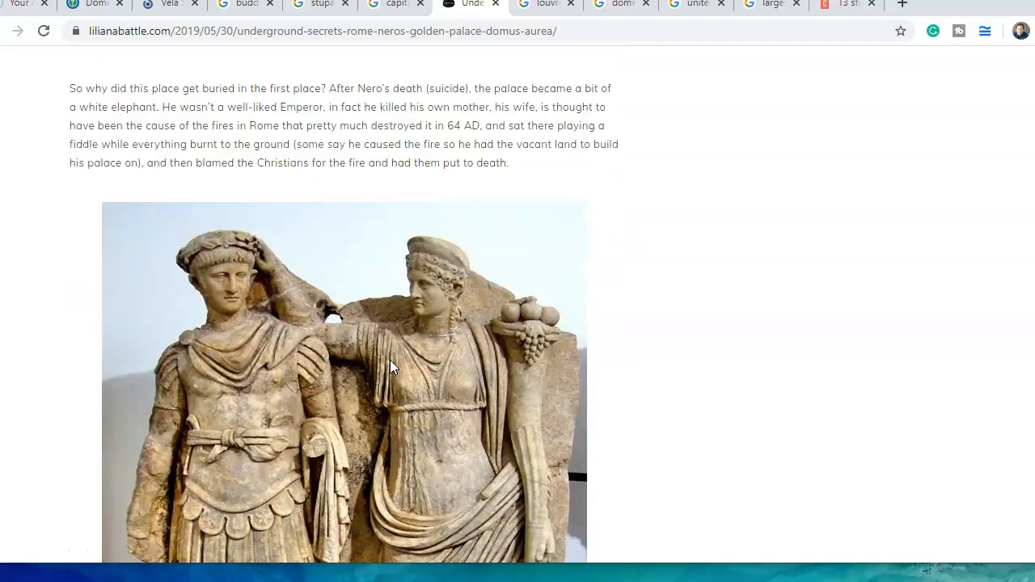
pyautogui.scroll(-3)
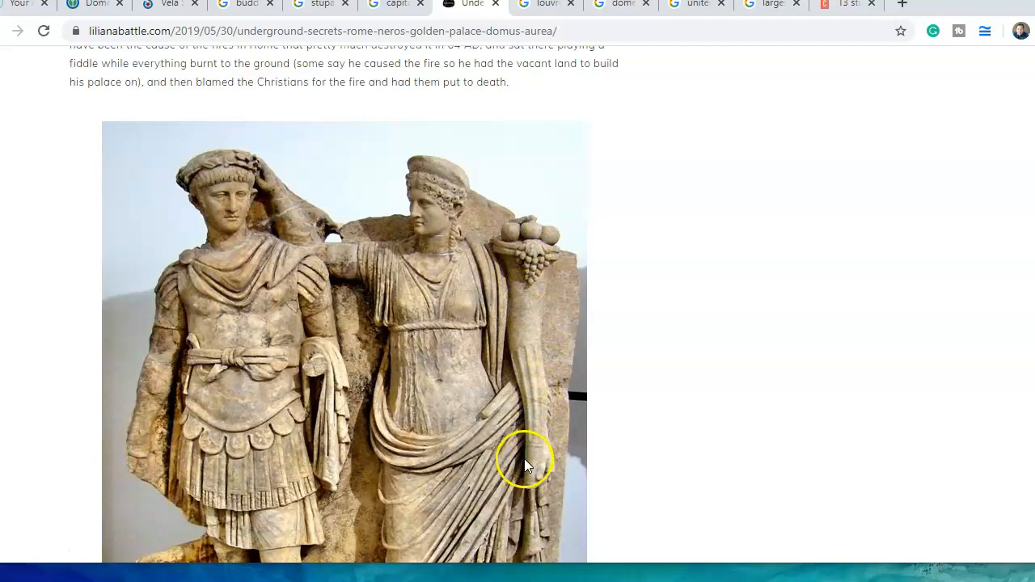
pyautogui.scroll(-3)
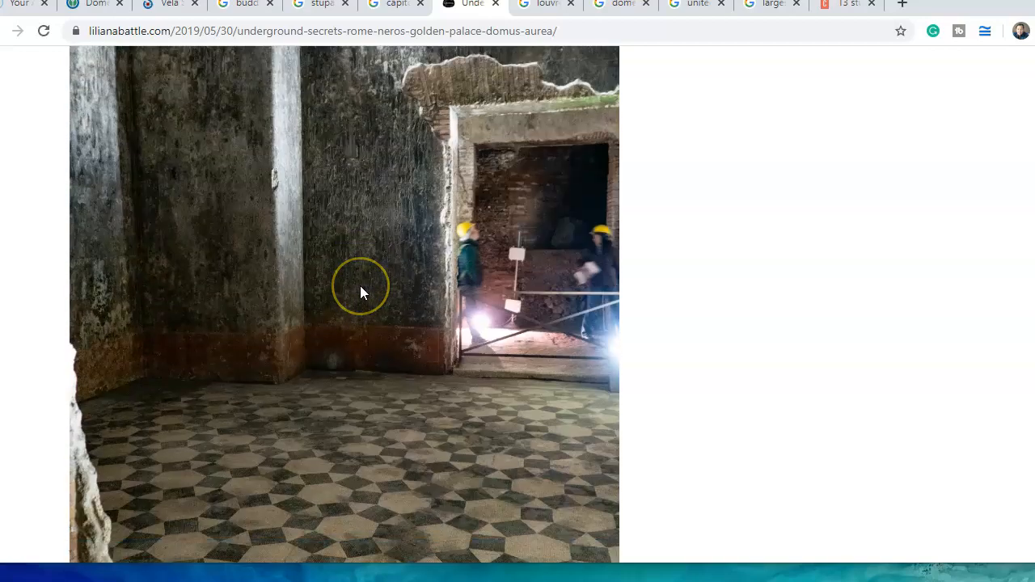
pyautogui.moveTo(412, 461)
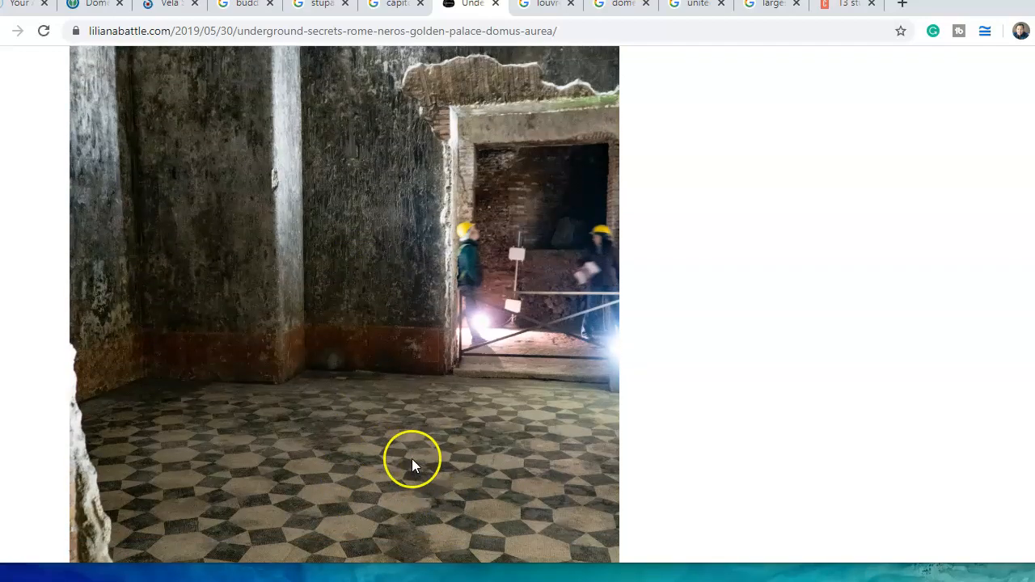
pyautogui.scroll(-3)
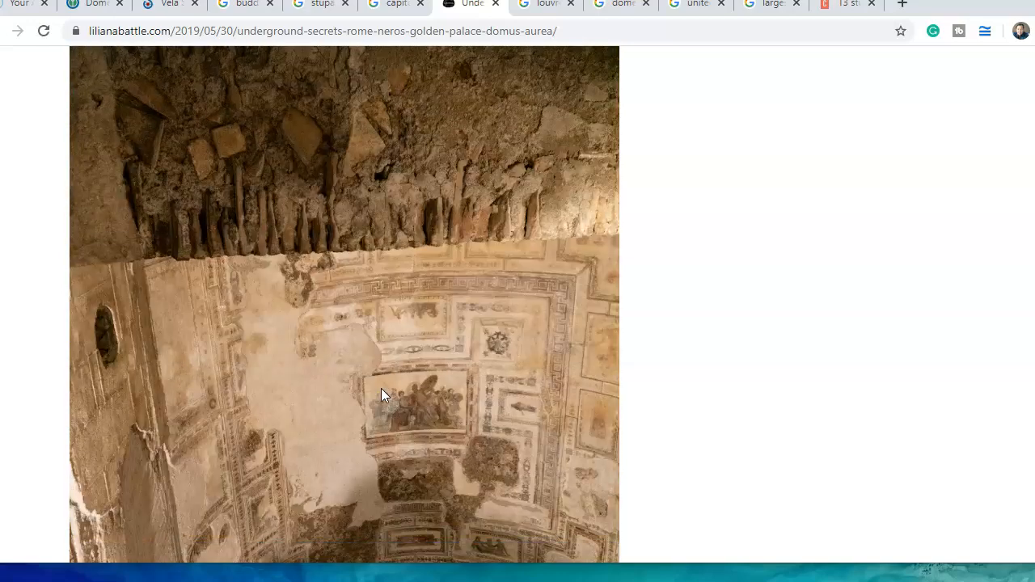
pyautogui.scroll(-3)
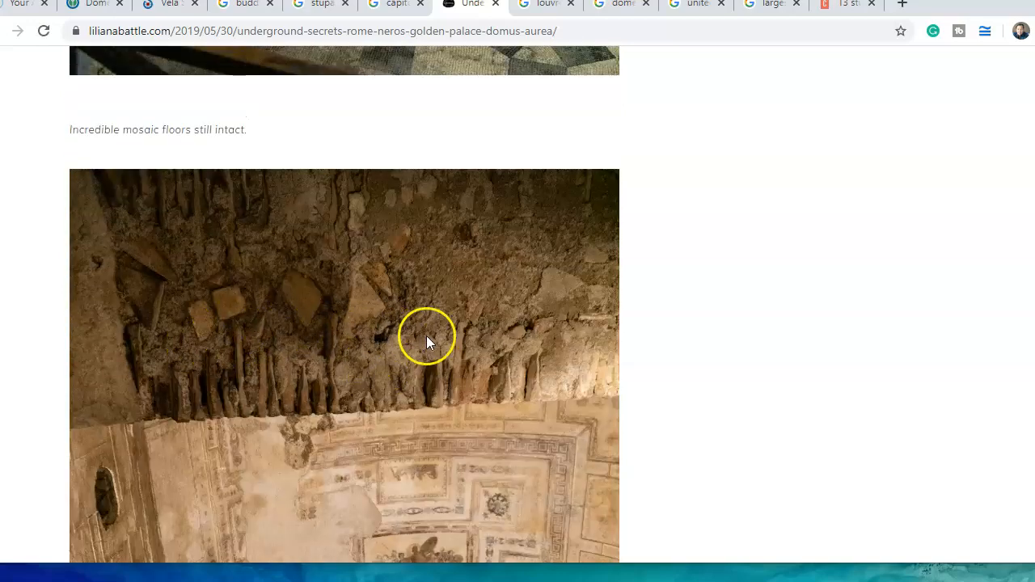
pyautogui.scroll(-3)
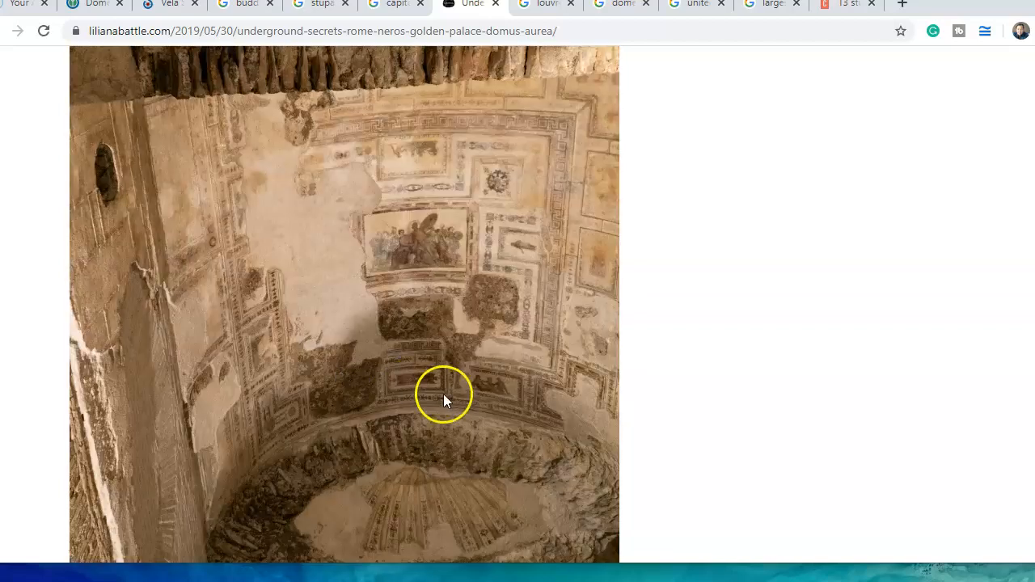
pyautogui.moveTo(407, 339)
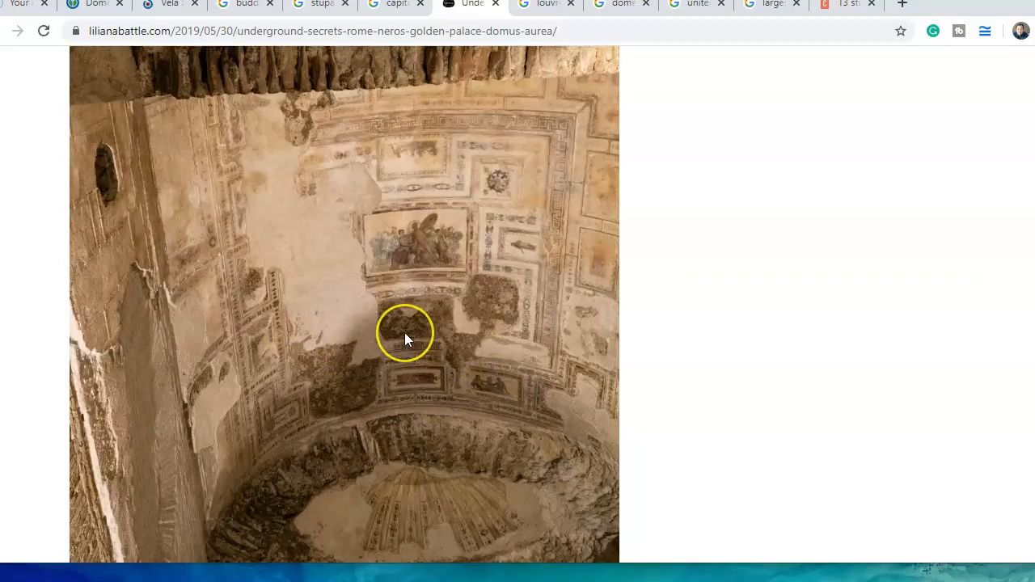
pyautogui.scroll(-3)
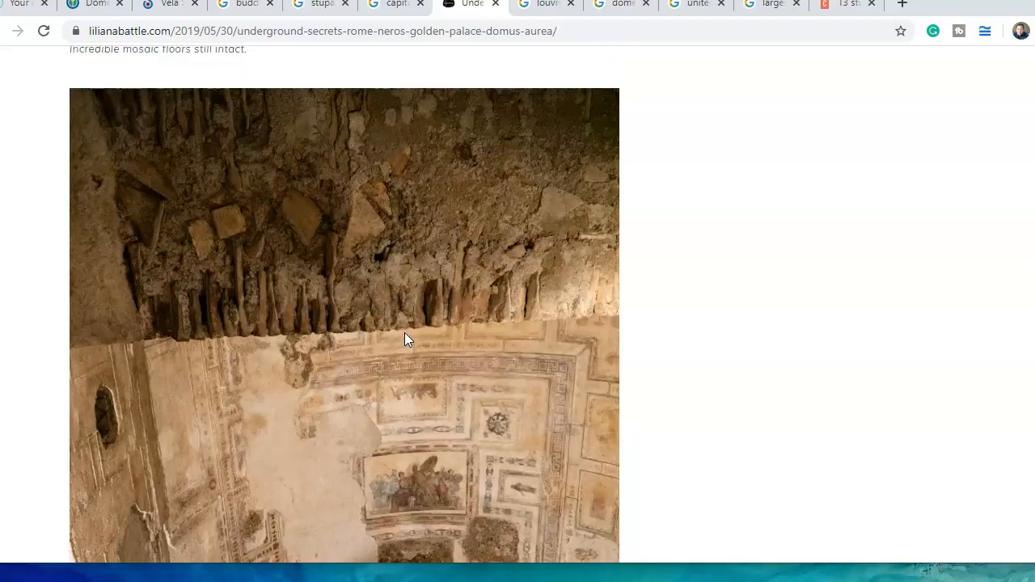
pyautogui.scroll(-3)
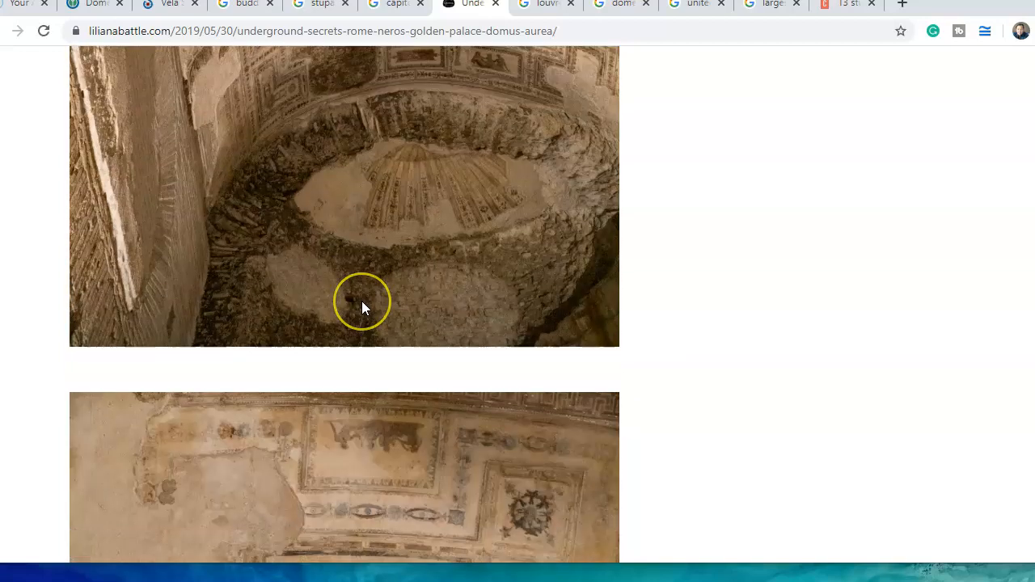
pyautogui.scroll(-3)
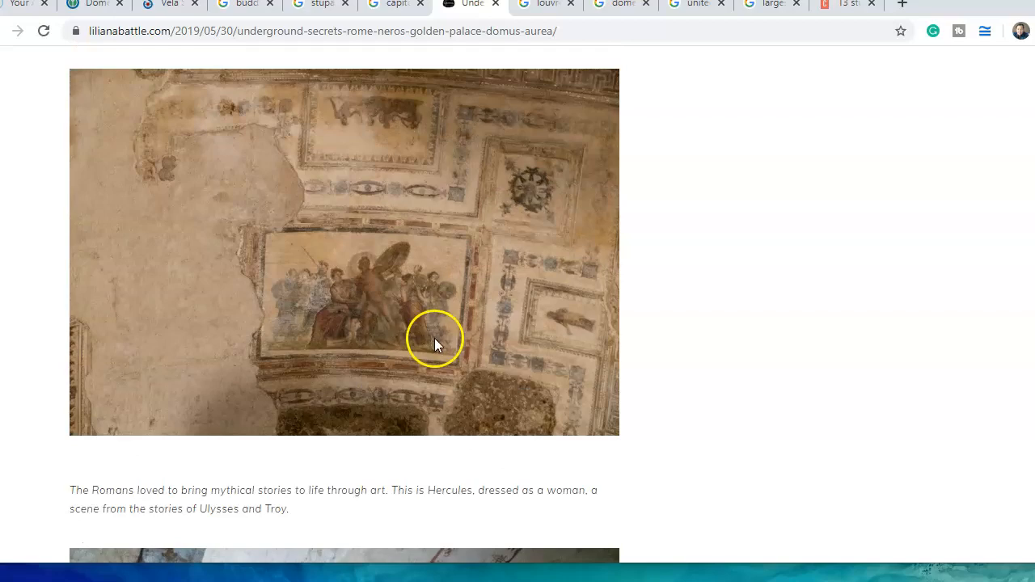
pyautogui.scroll(-3)
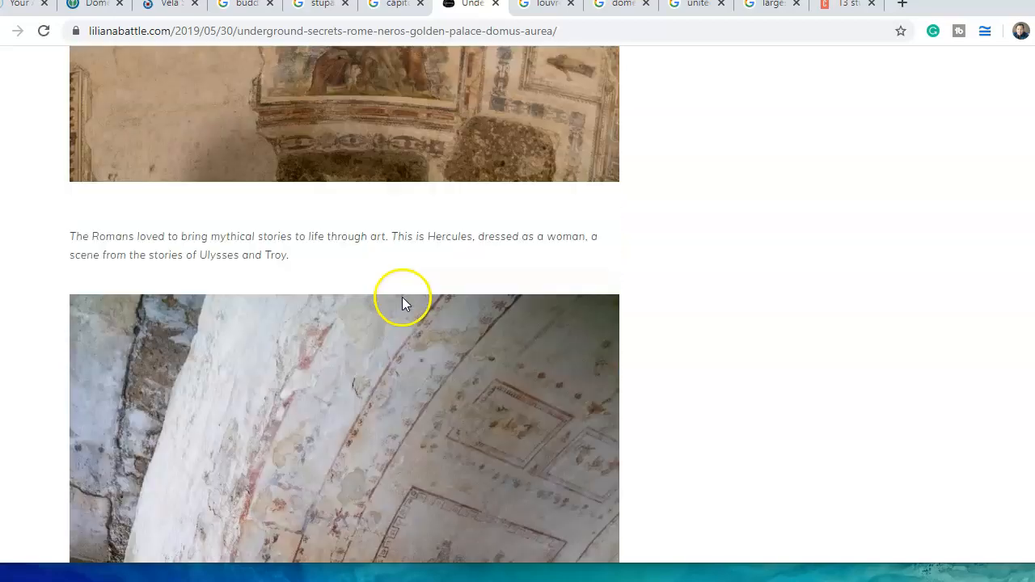
pyautogui.scroll(-3)
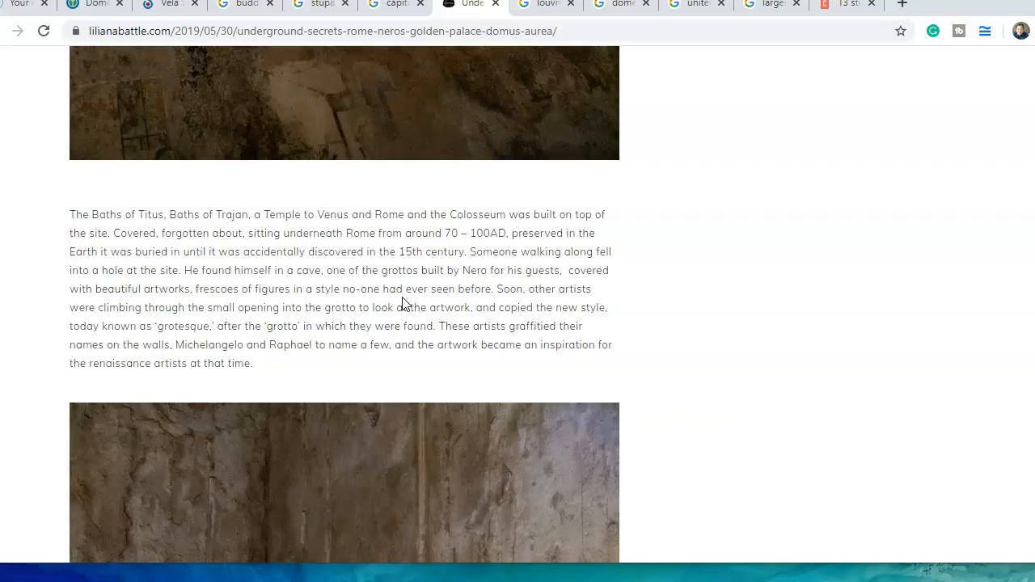
pyautogui.scroll(-3)
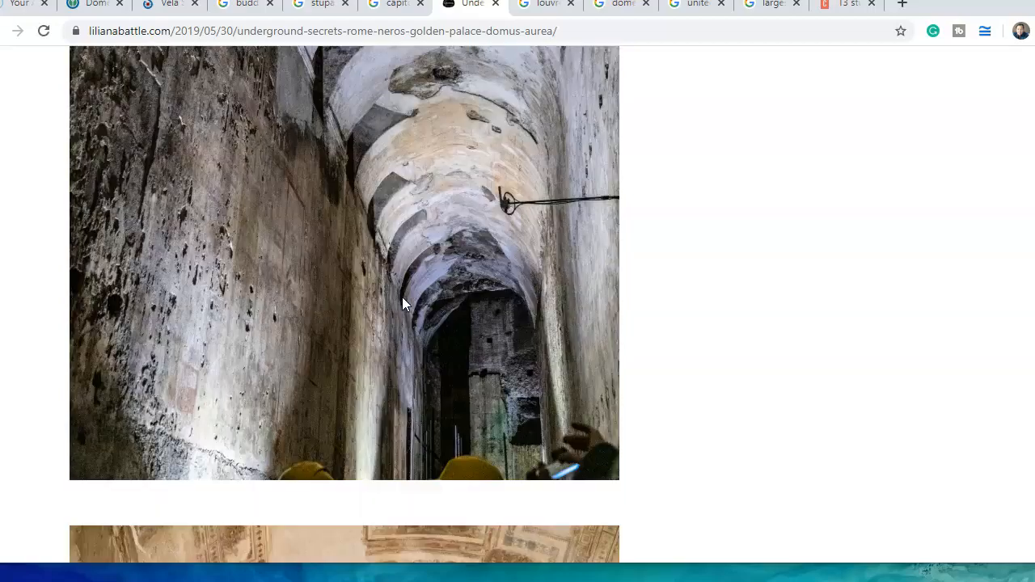
pyautogui.scroll(-3)
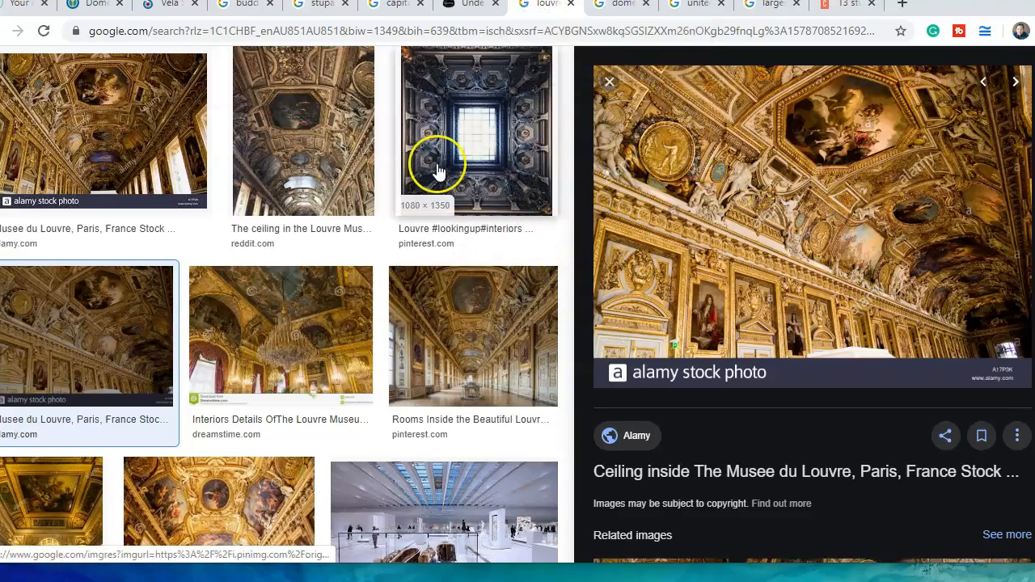
pyautogui.moveTo(540, 97)
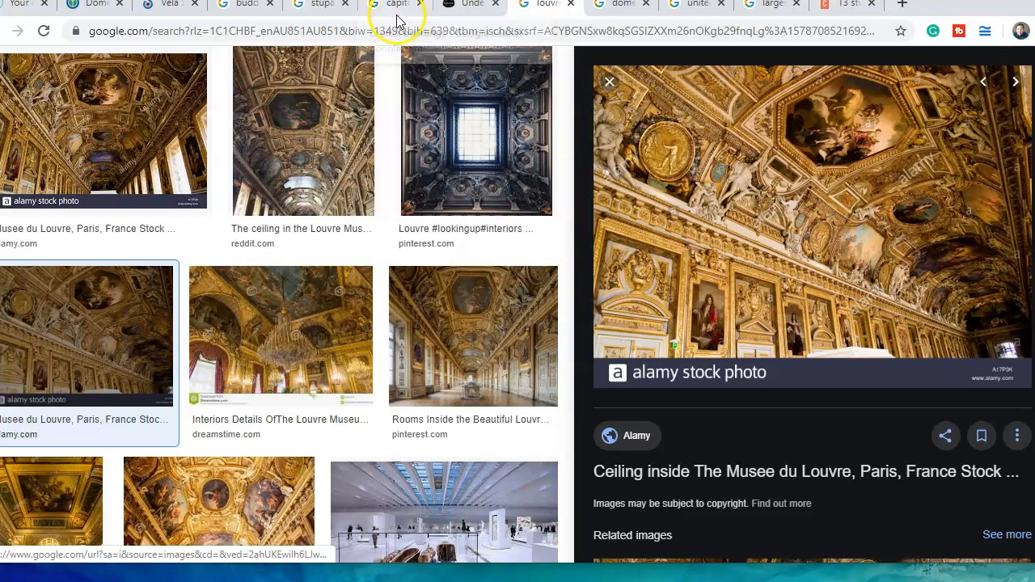
# Preview the Capitol buildings image results, then return to the Louvre results
pyautogui.click(396, 4)
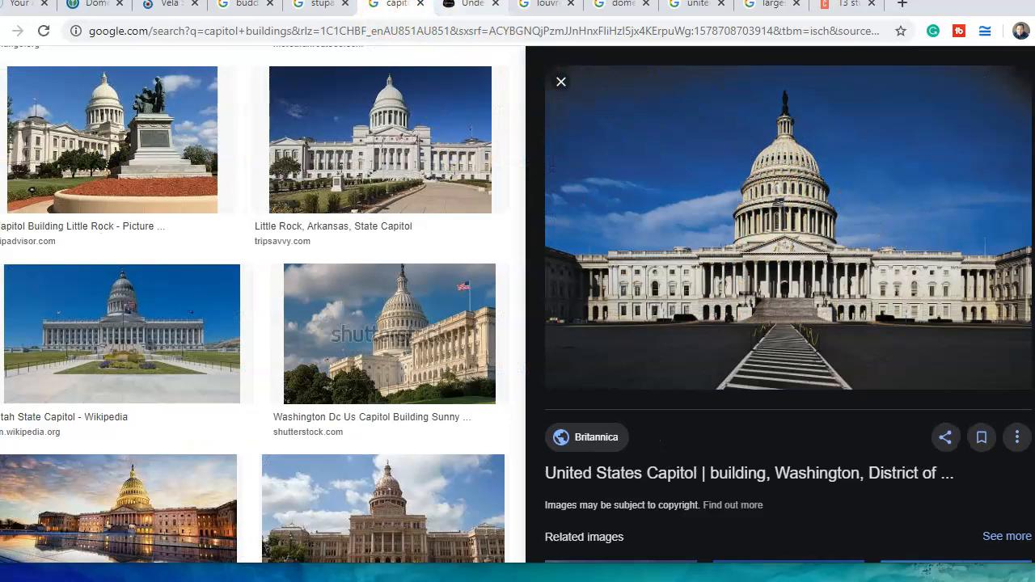
pyautogui.click(546, 4)
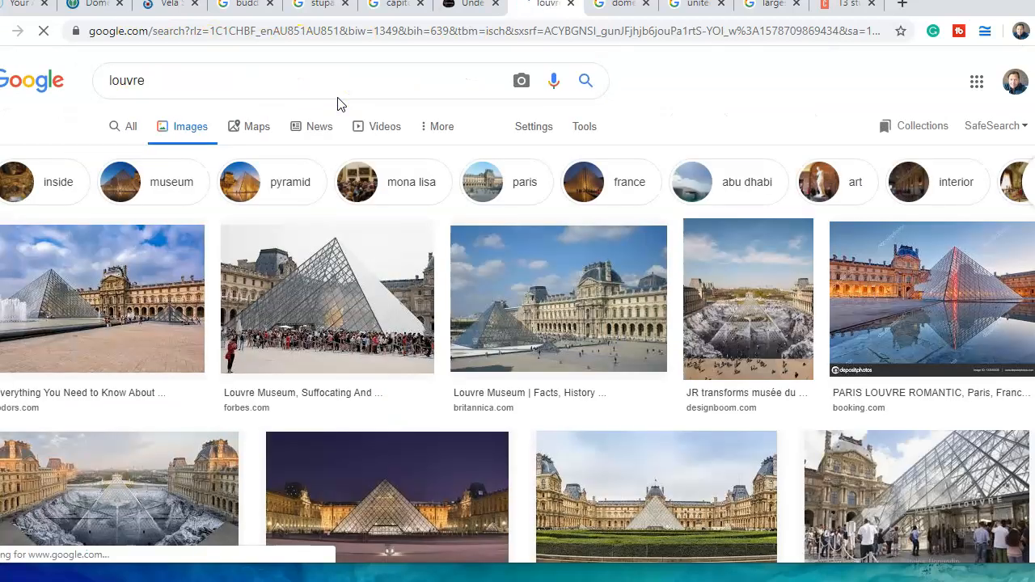
# Preview Britannica's Louvre Museum photo of the glass pyramid and browse further results
pyautogui.click(558, 298)
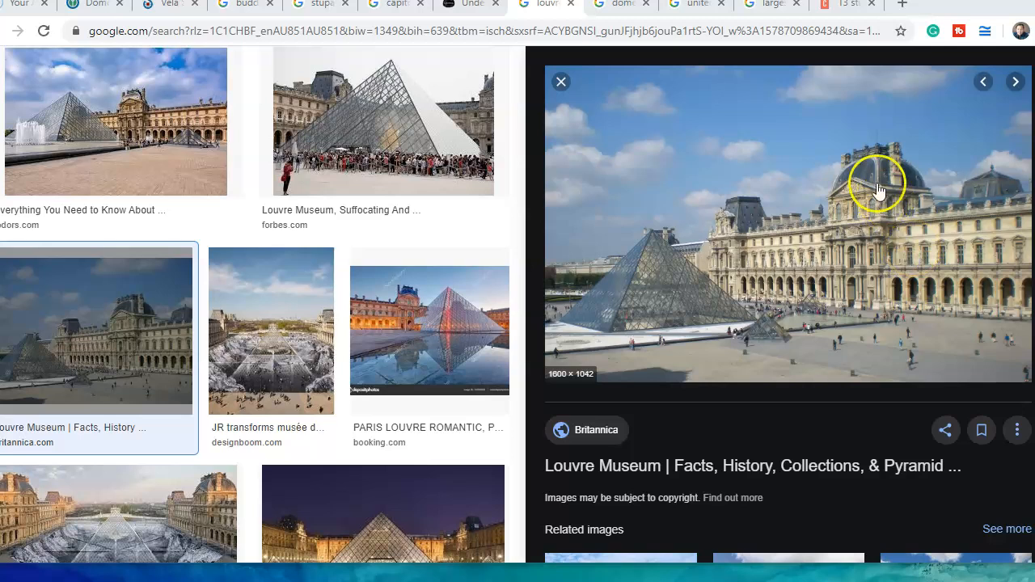
pyautogui.moveTo(900, 266)
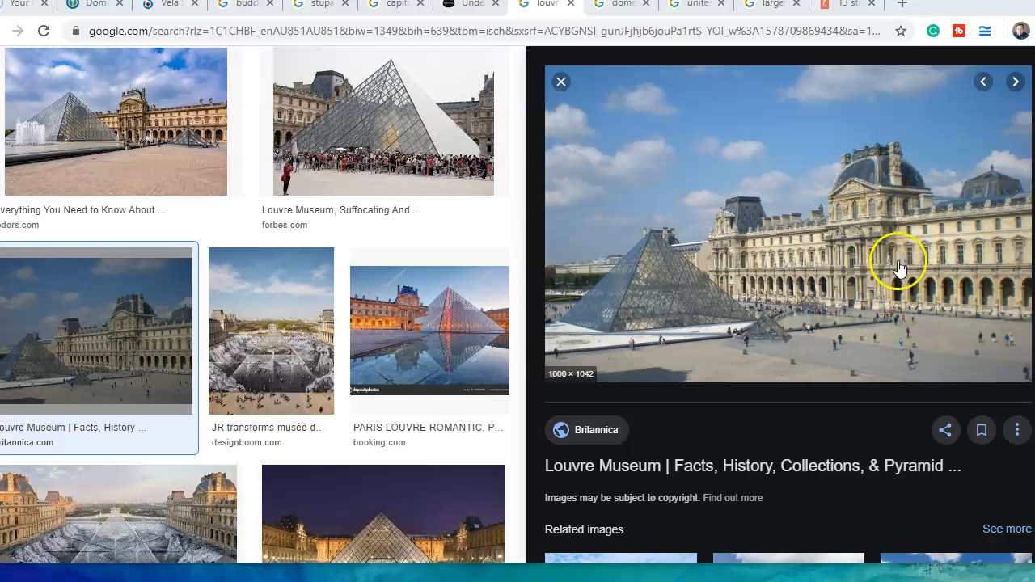
pyautogui.moveTo(887, 154)
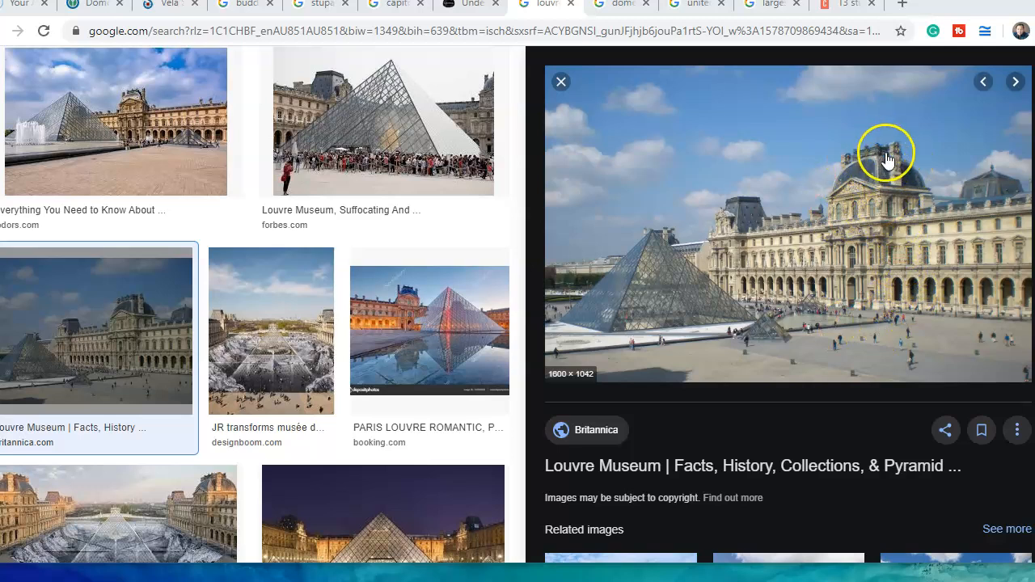
pyautogui.moveTo(898, 168)
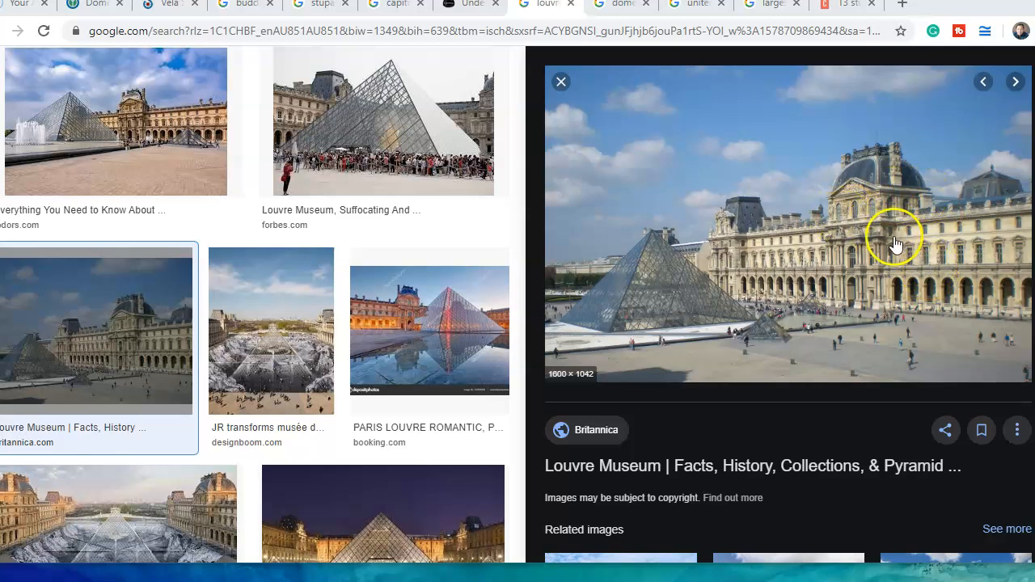
pyautogui.scroll(-3)
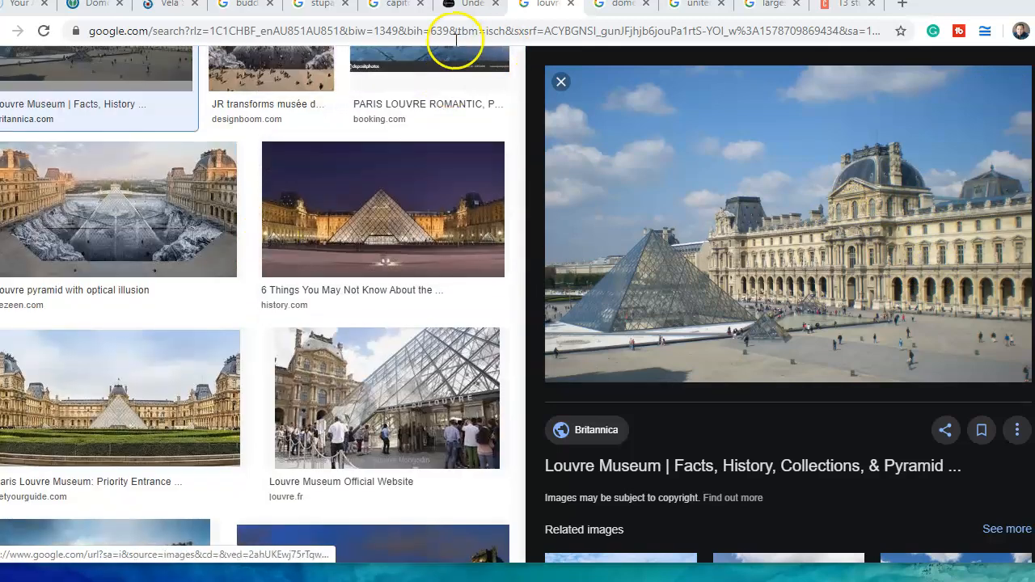
# Revisit the Domus Aurea Golden Palace article and scroll through its underground room photos
pyautogui.click(469, 5)
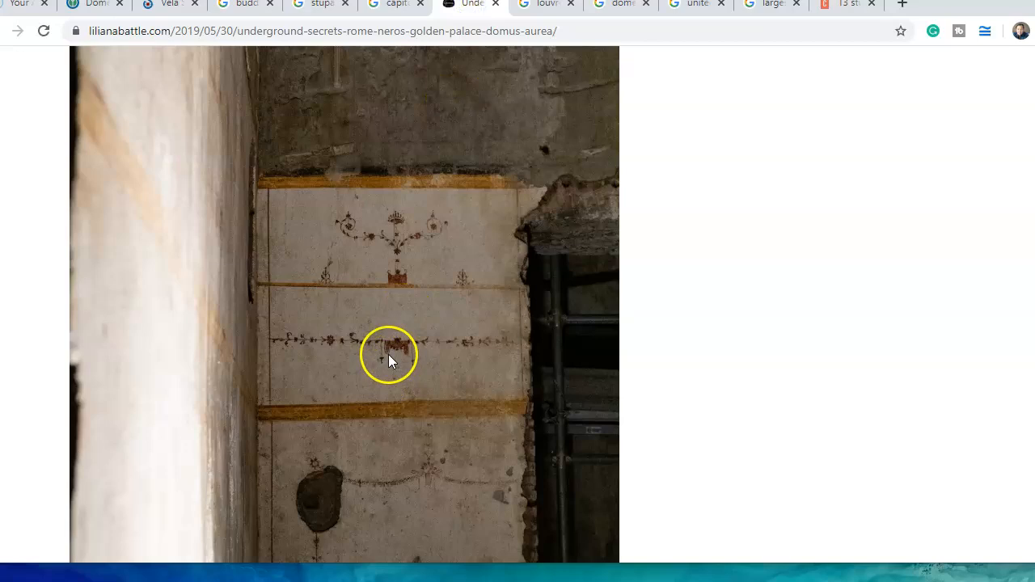
pyautogui.scroll(-3)
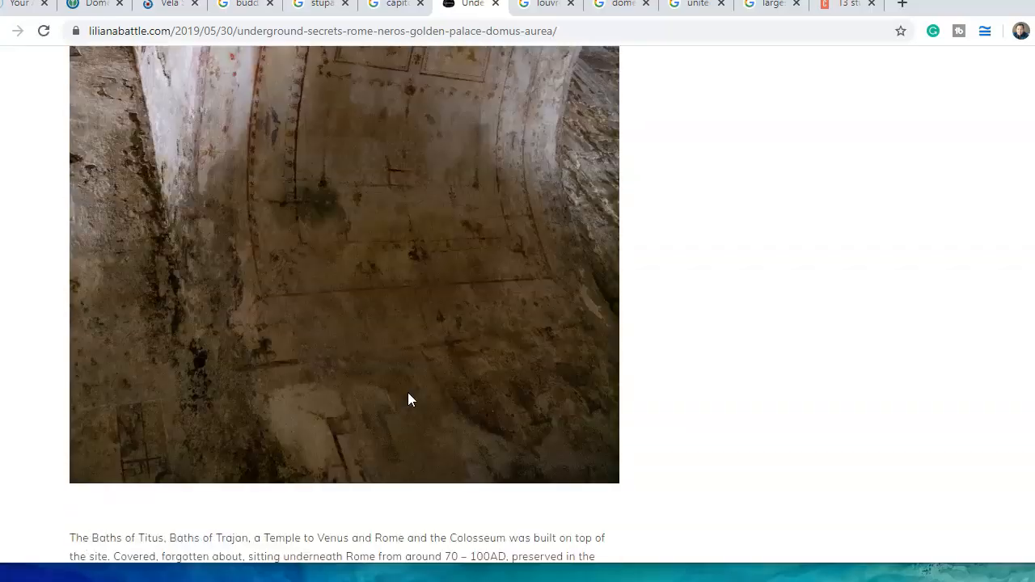
pyautogui.scroll(-3)
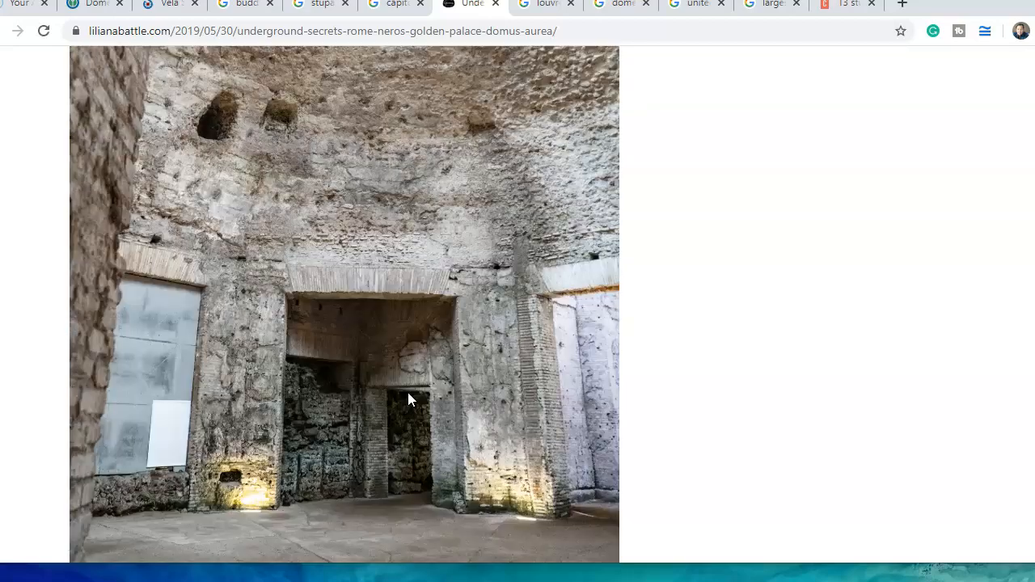
pyautogui.scroll(-3)
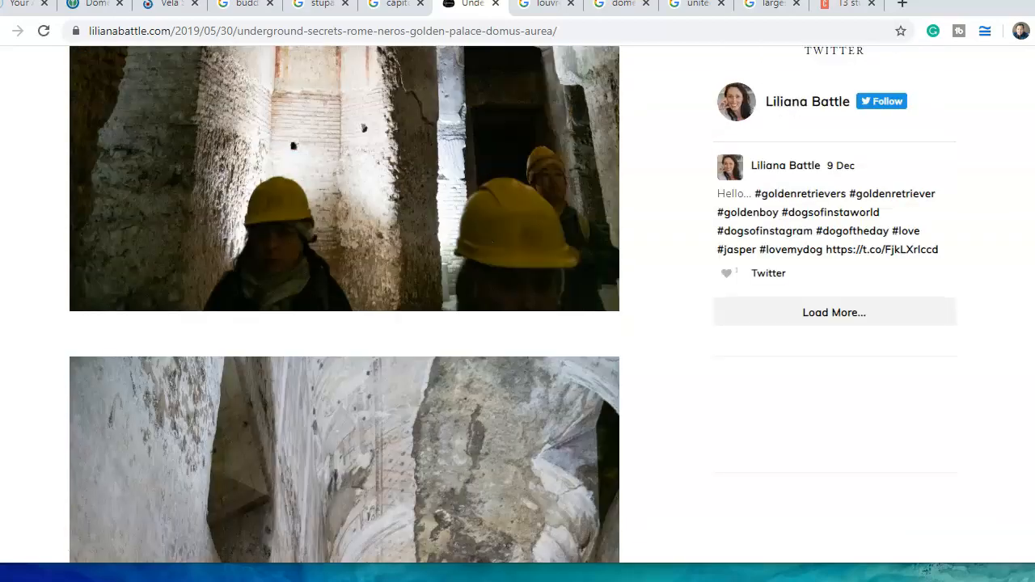
pyautogui.scroll(3)
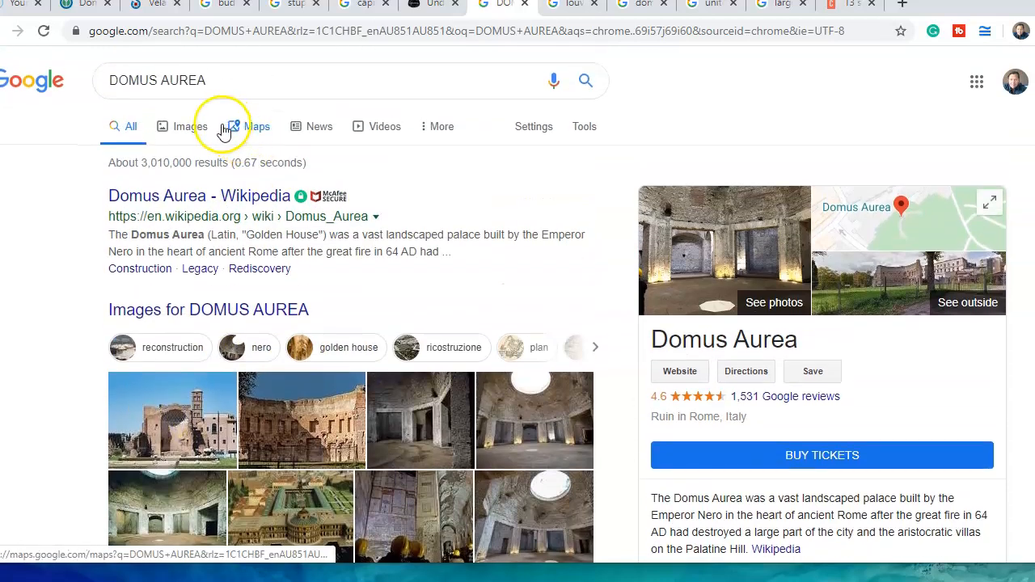
# Preview Depositphotos' ruins image and rome-museum.com's Domus Aurea of Rome photo among the results
pyautogui.click(189, 126)
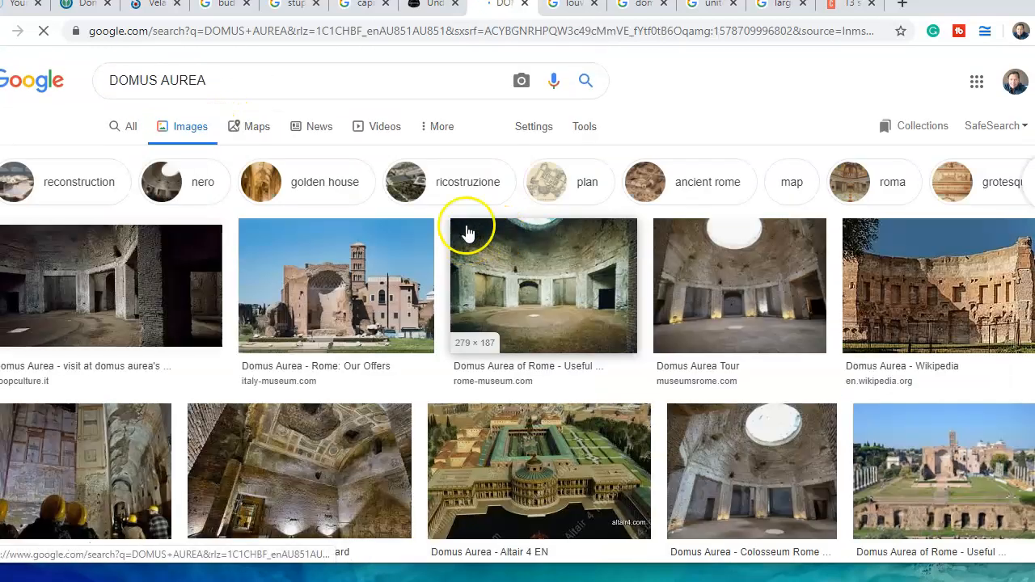
pyautogui.click(335, 285)
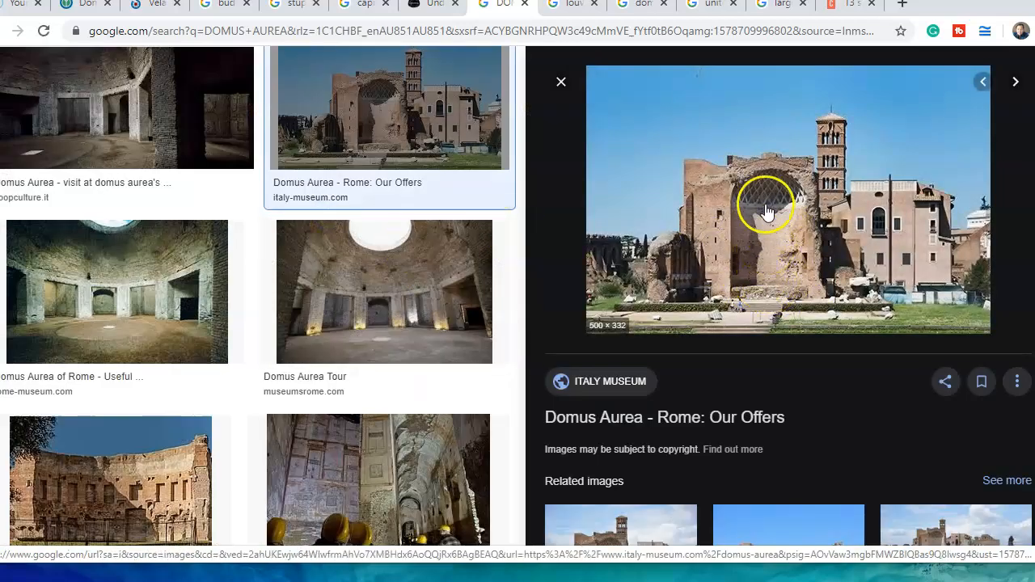
pyautogui.moveTo(797, 262)
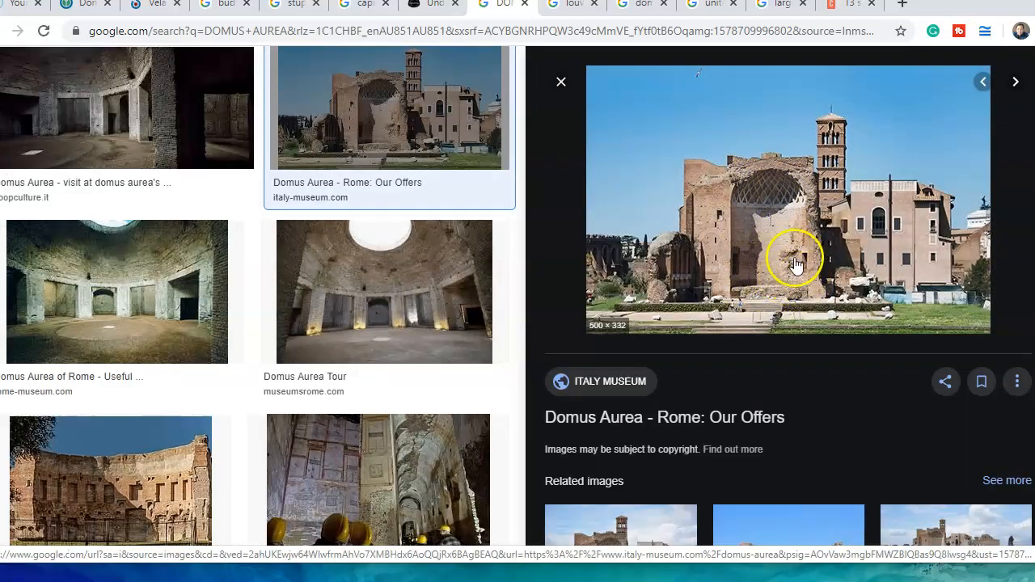
pyautogui.moveTo(796, 300)
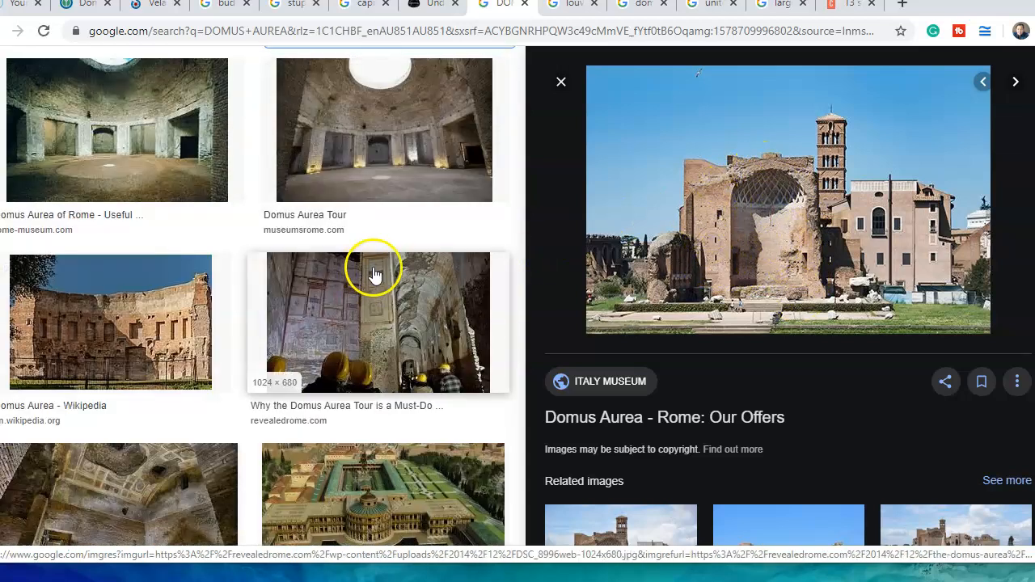
pyautogui.scroll(-3)
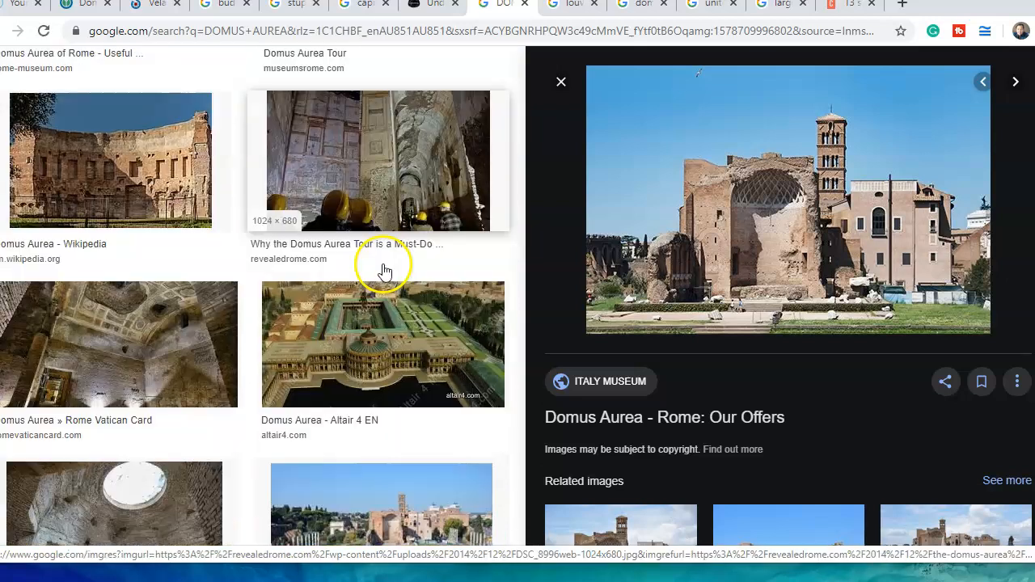
pyautogui.click(383, 344)
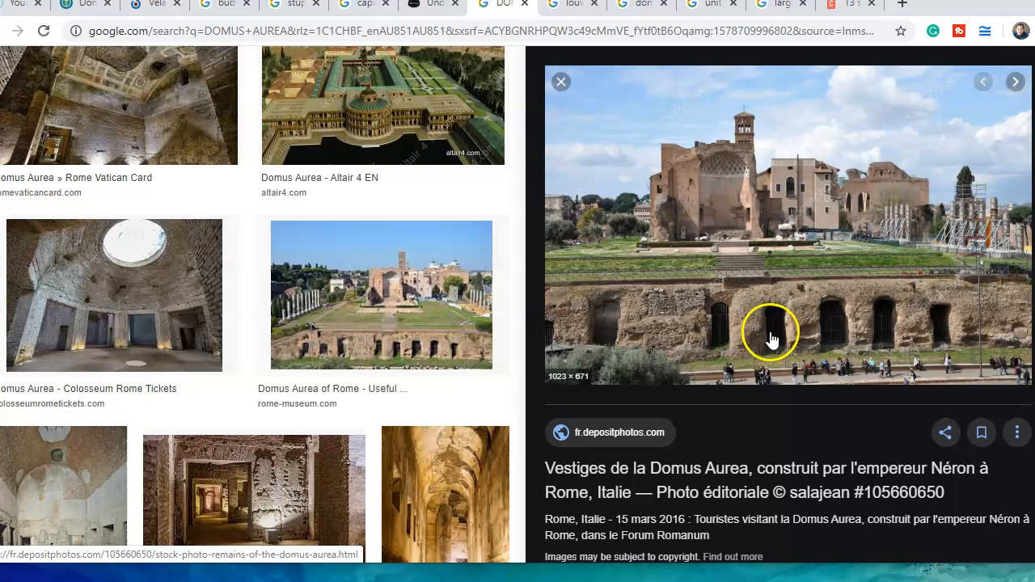
pyautogui.moveTo(667, 190)
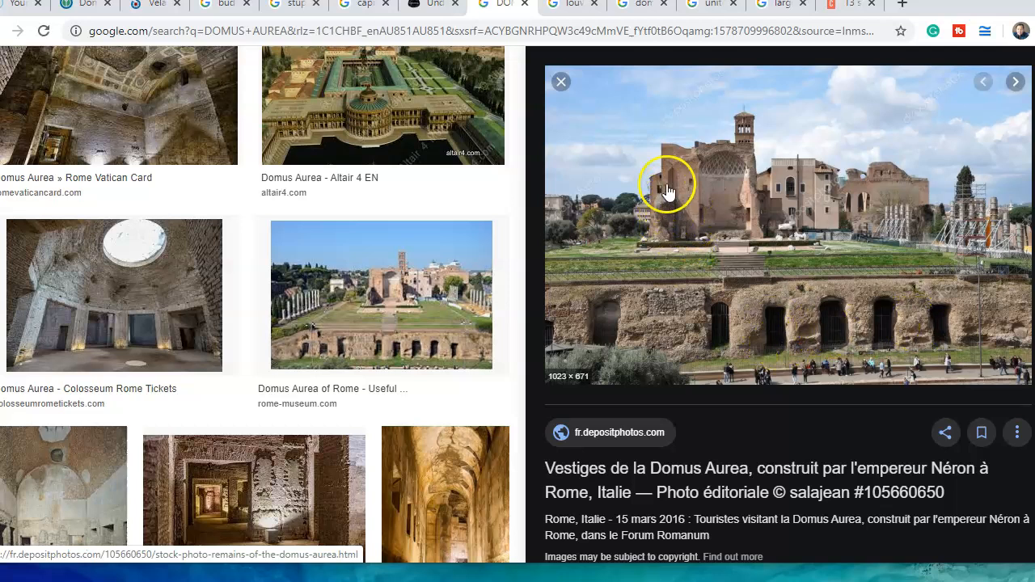
pyautogui.moveTo(734, 178)
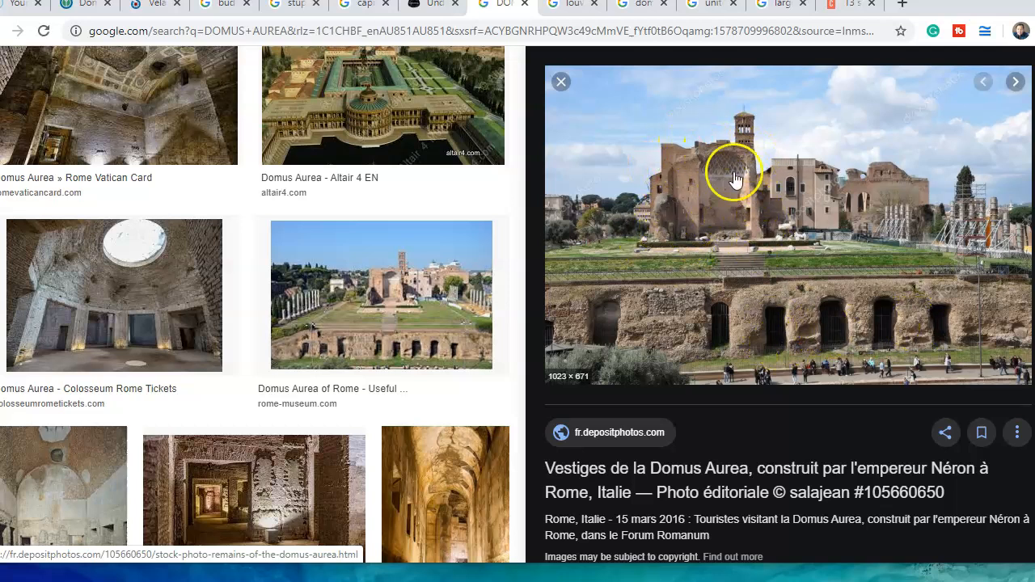
pyautogui.moveTo(381, 103)
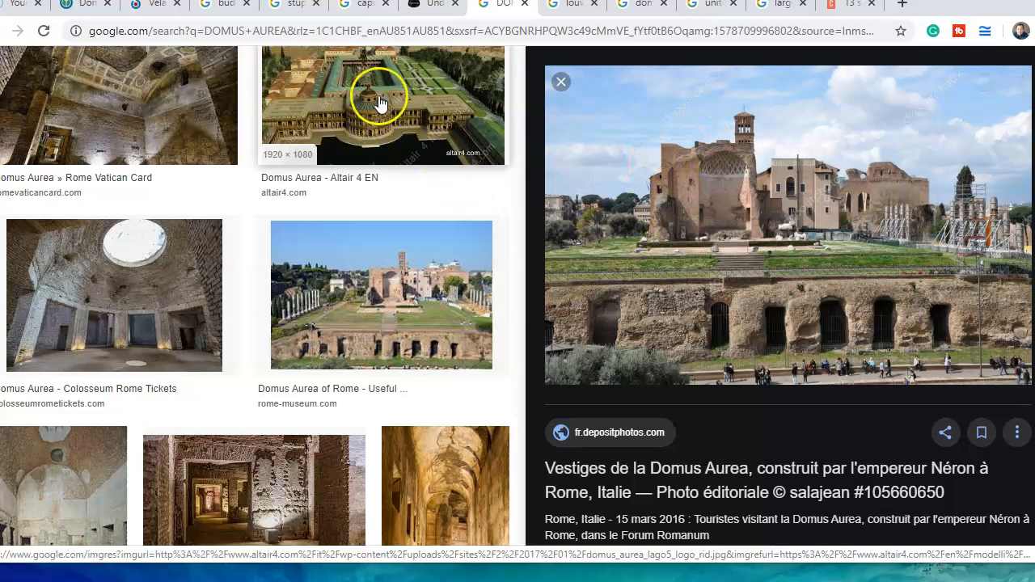
pyautogui.moveTo(370, 97)
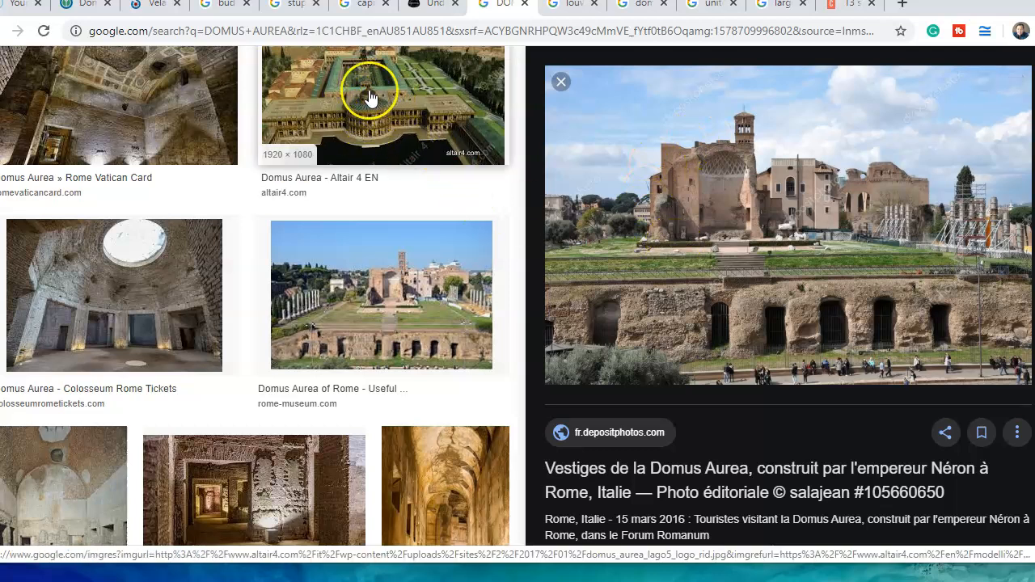
pyautogui.moveTo(295, 121)
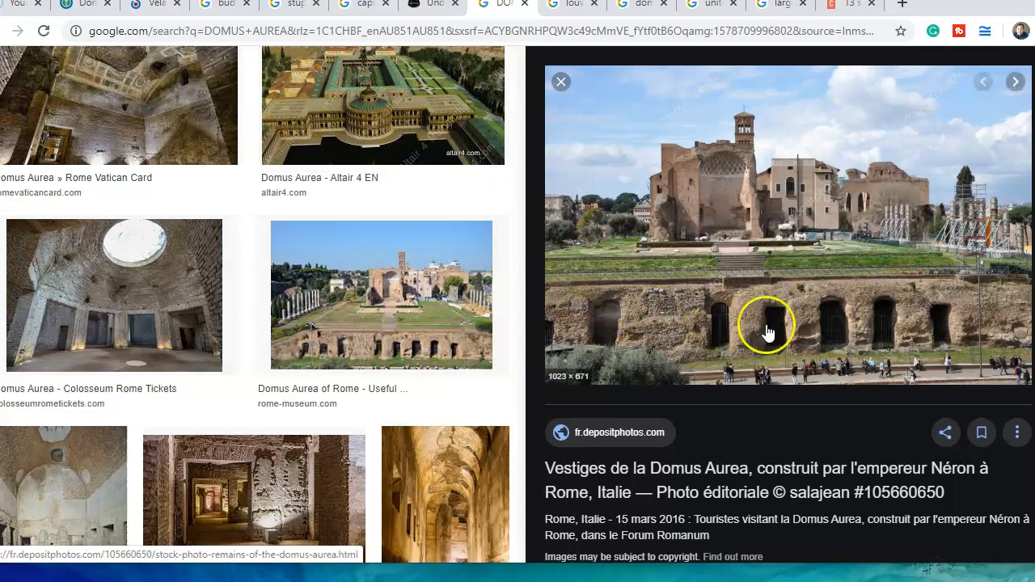
pyautogui.moveTo(821, 362)
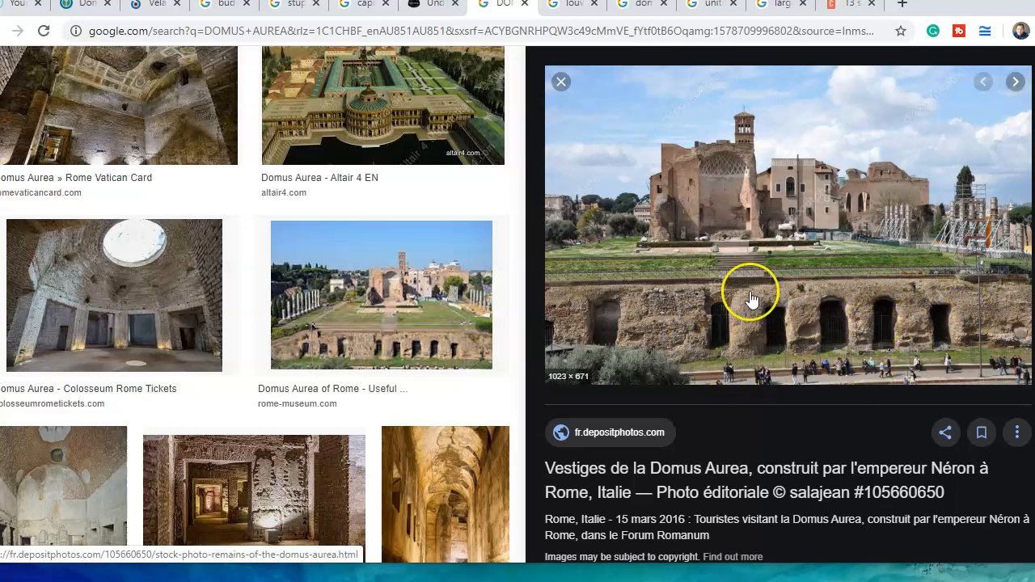
pyautogui.scroll(-3)
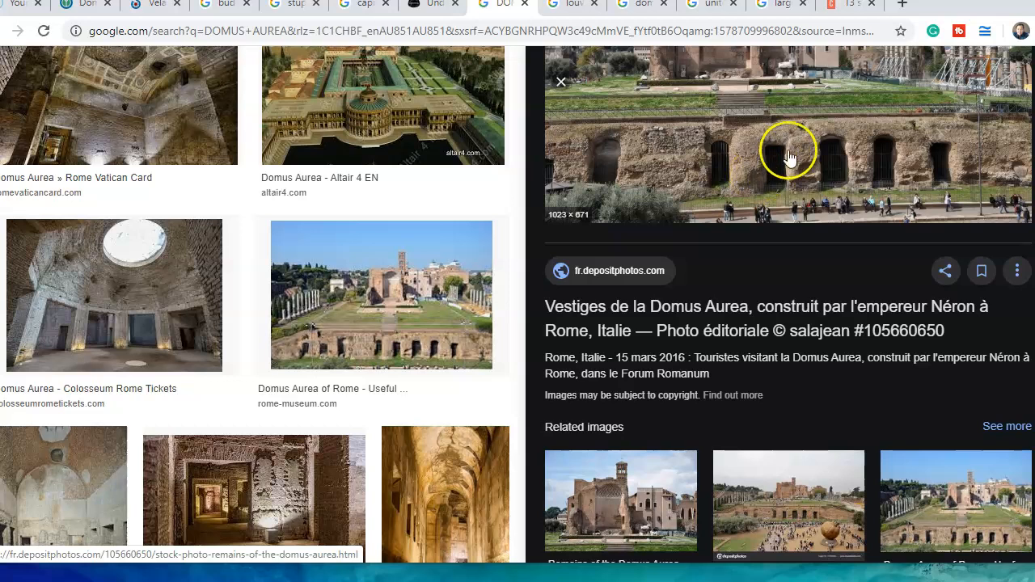
pyautogui.moveTo(806, 201)
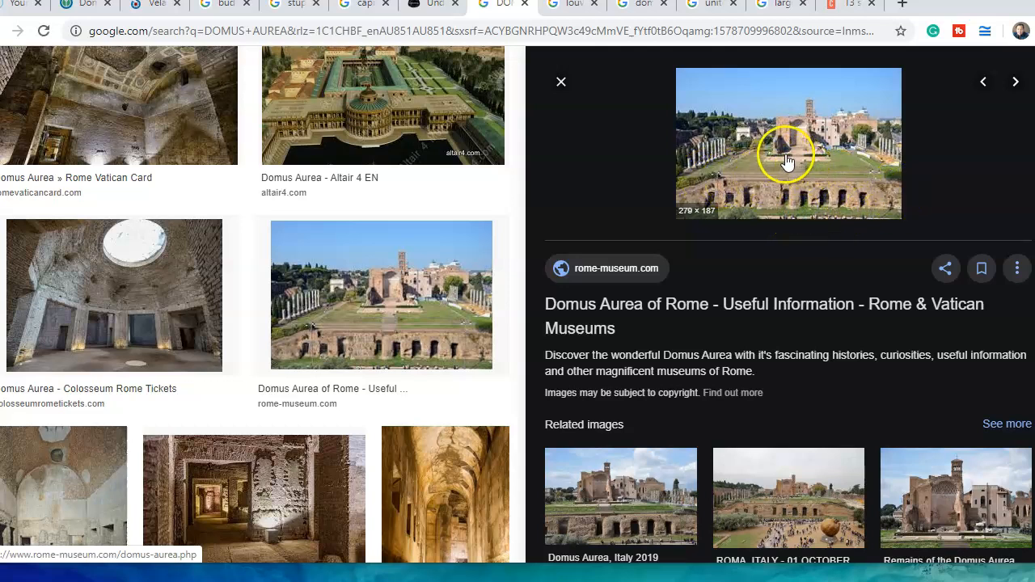
pyautogui.moveTo(813, 132)
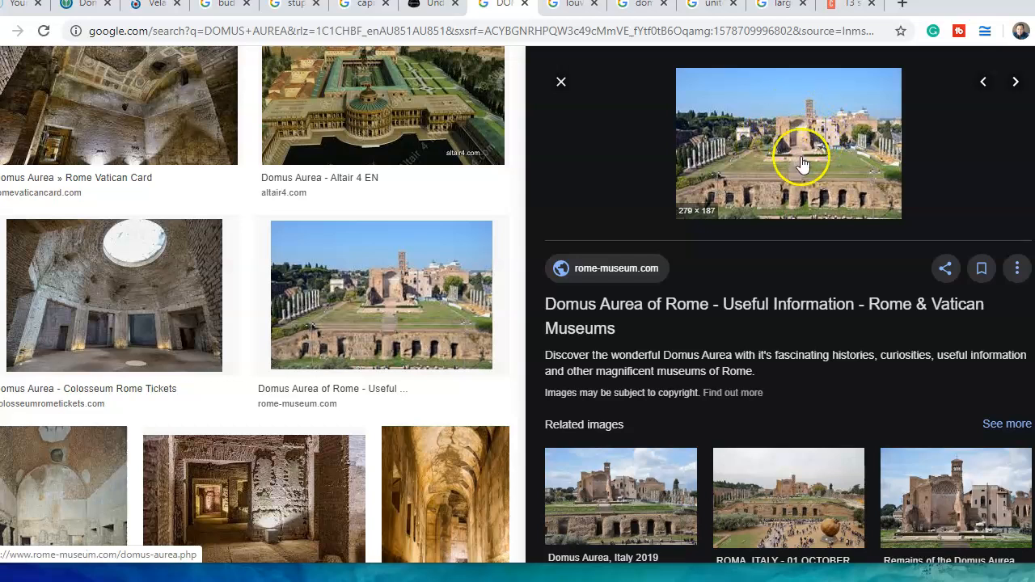
pyautogui.moveTo(352, 295)
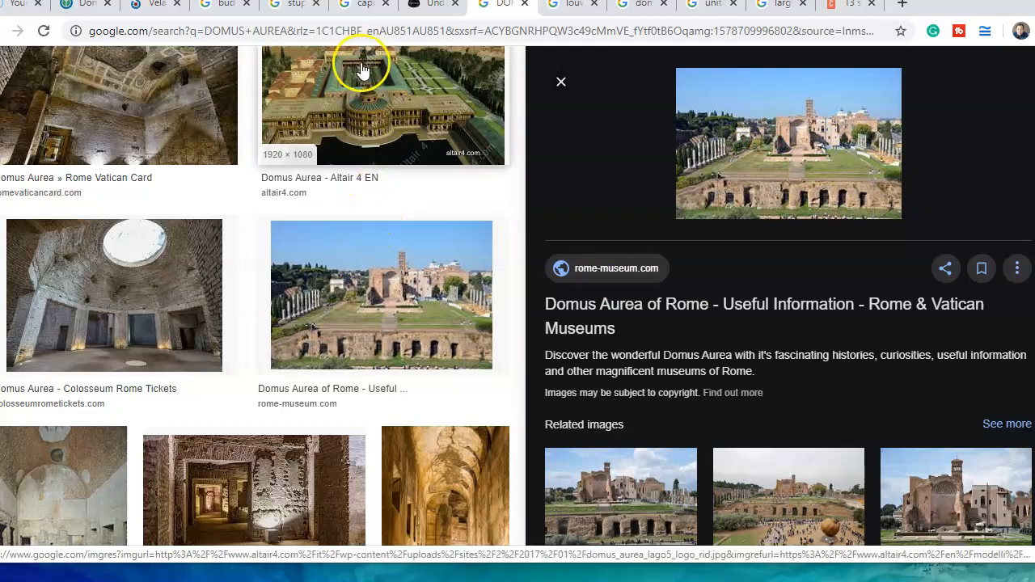
pyautogui.scroll(-3)
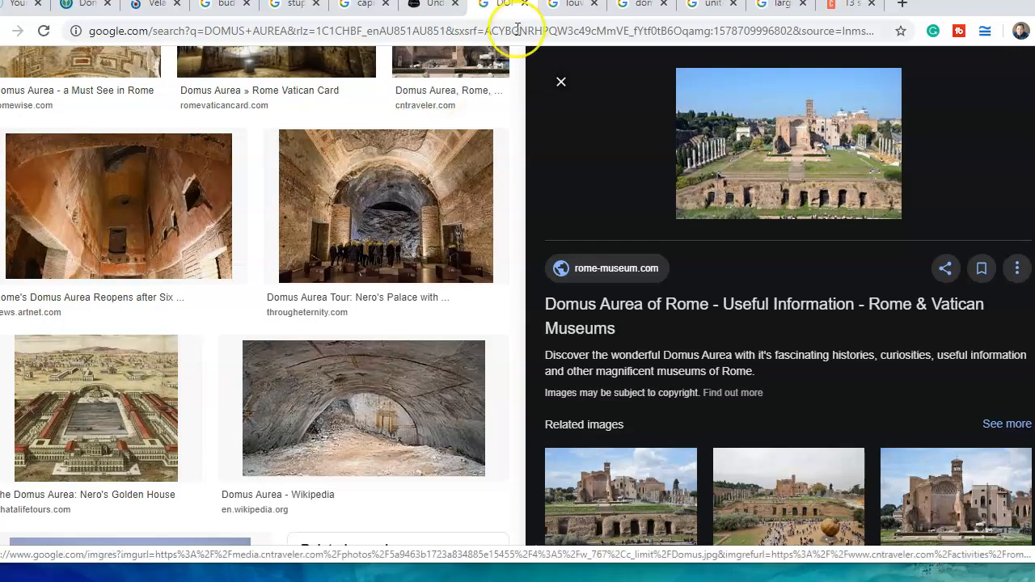
# Bring up the Louvre image search previewing Britannica's glass pyramid photo
pyautogui.click(570, 4)
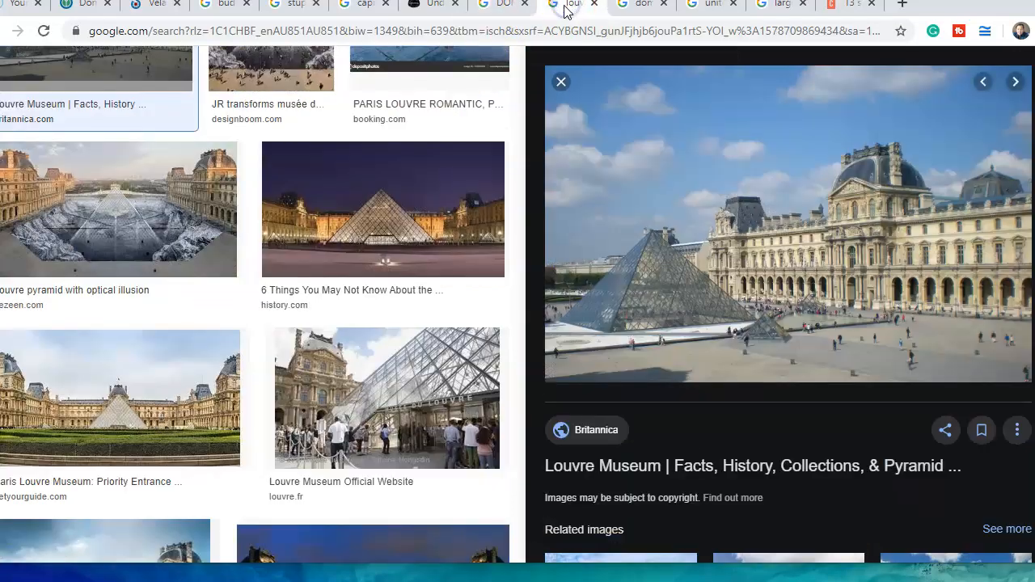
pyautogui.moveTo(889, 200)
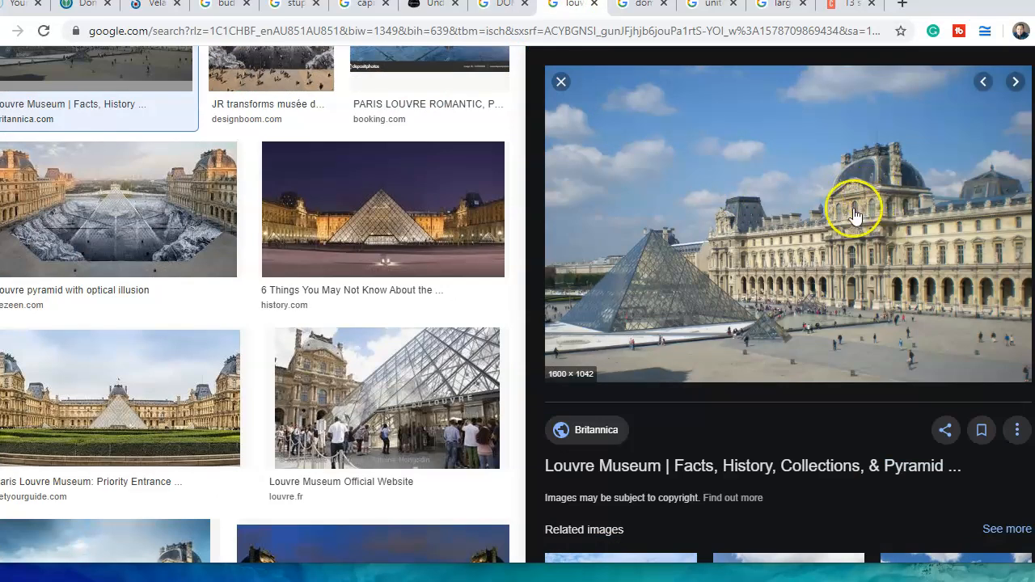
pyautogui.moveTo(871, 350)
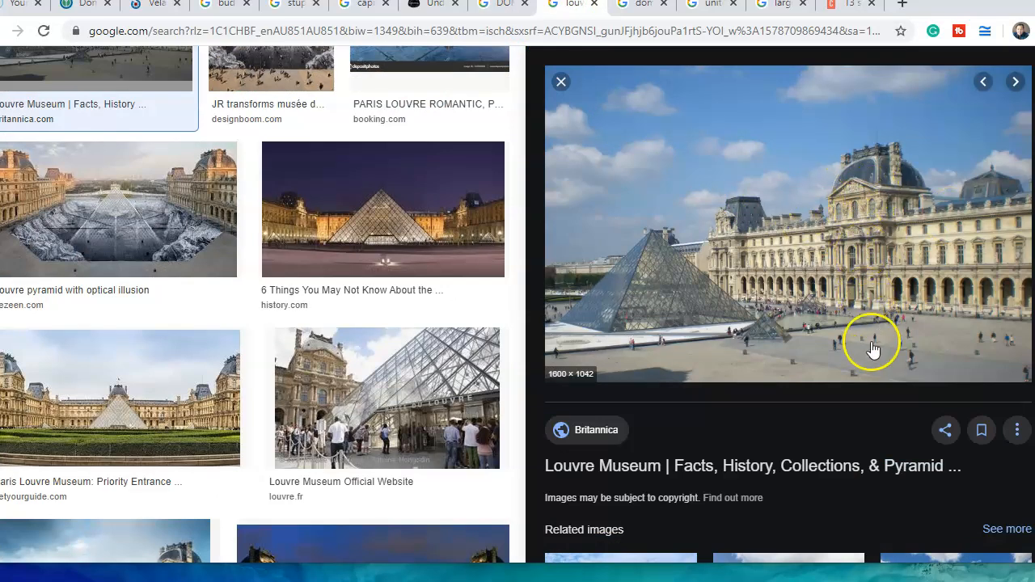
pyautogui.moveTo(744, 214)
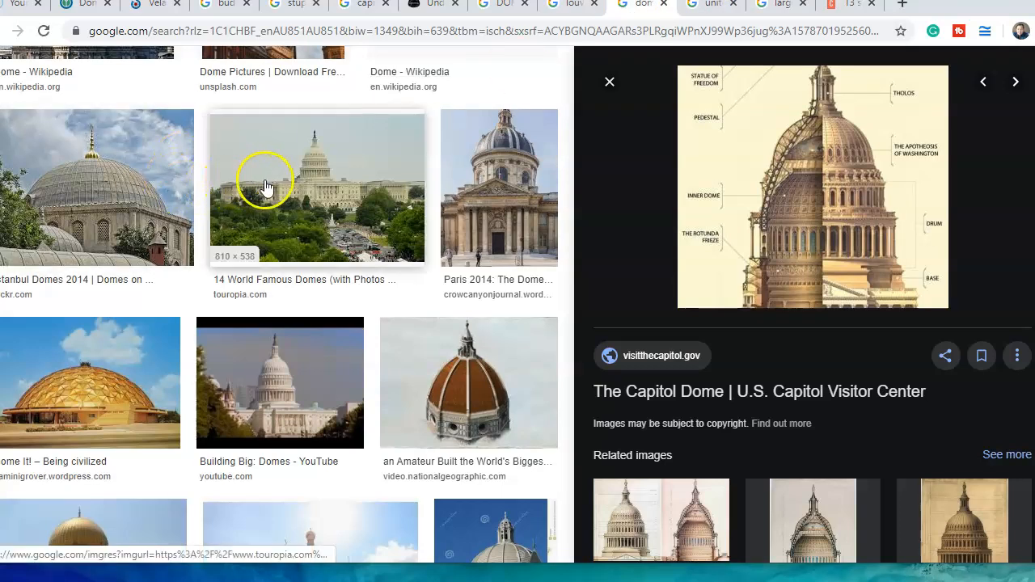
pyautogui.moveTo(400, 176)
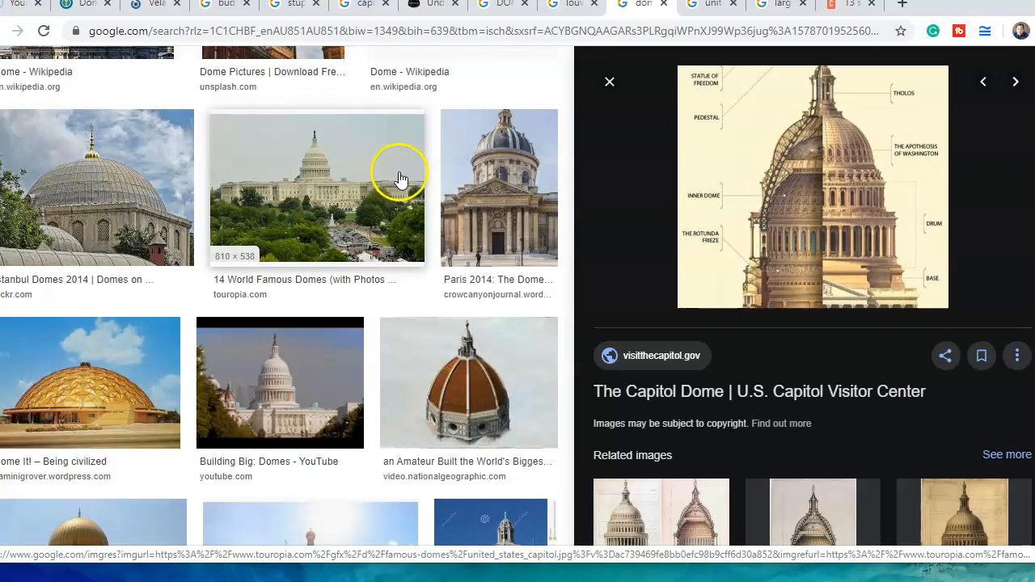
pyautogui.moveTo(304, 139)
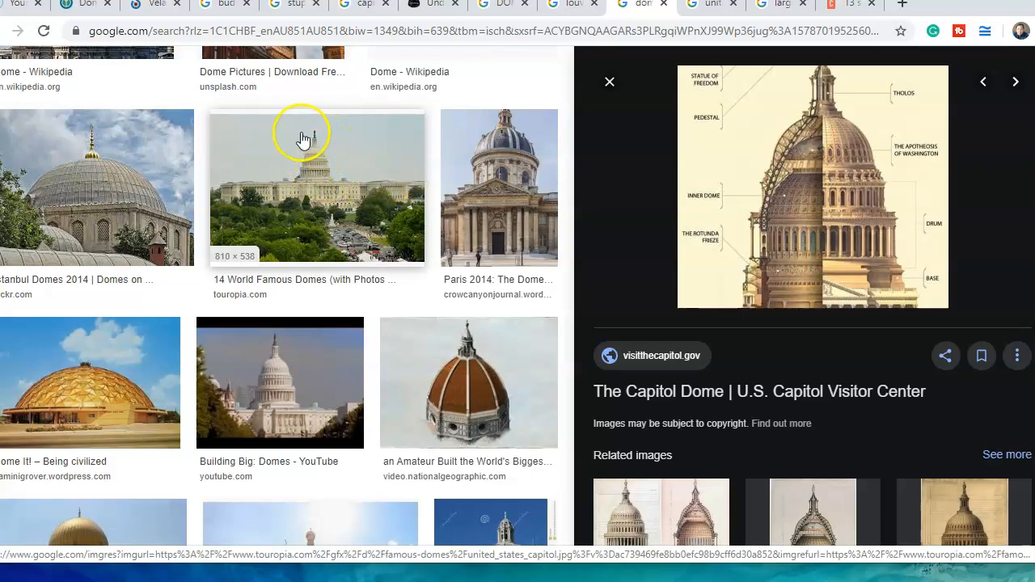
pyautogui.moveTo(327, 146)
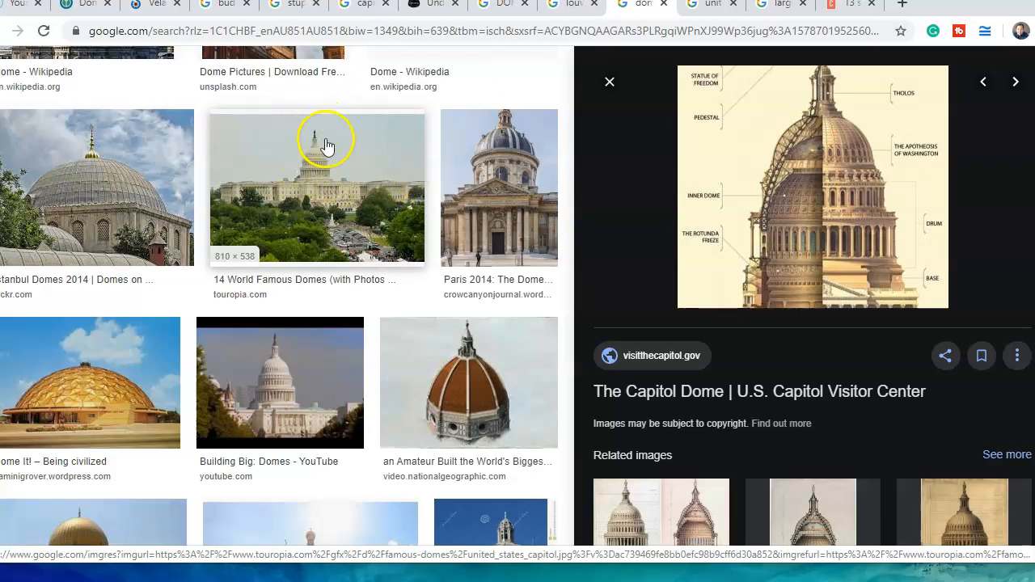
# Scroll the domes results and open visitthecapitol.gov's Capitol Dome cross-section in a new tab
pyautogui.scroll(-3)
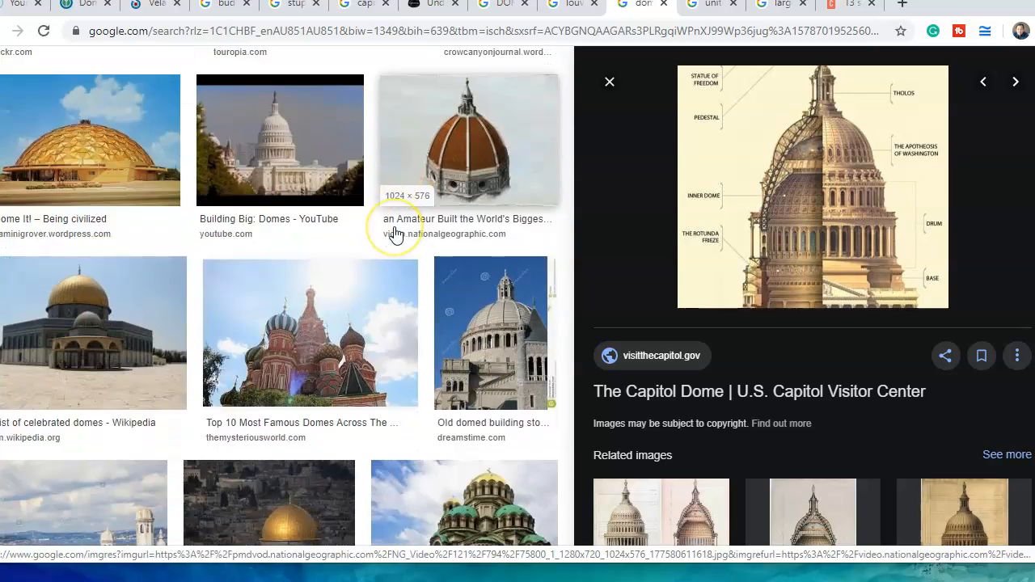
pyautogui.scroll(-3)
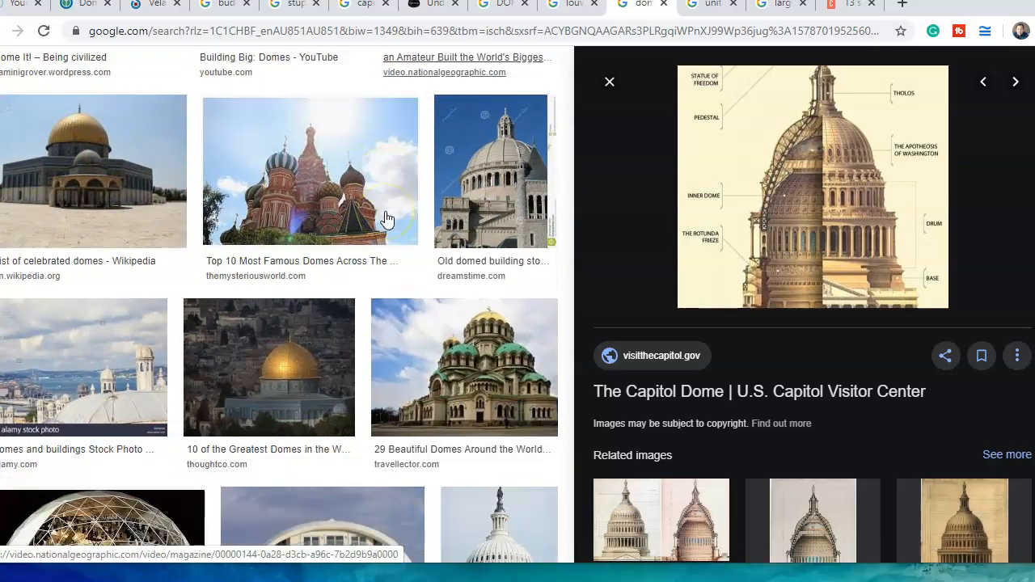
pyautogui.moveTo(285, 166)
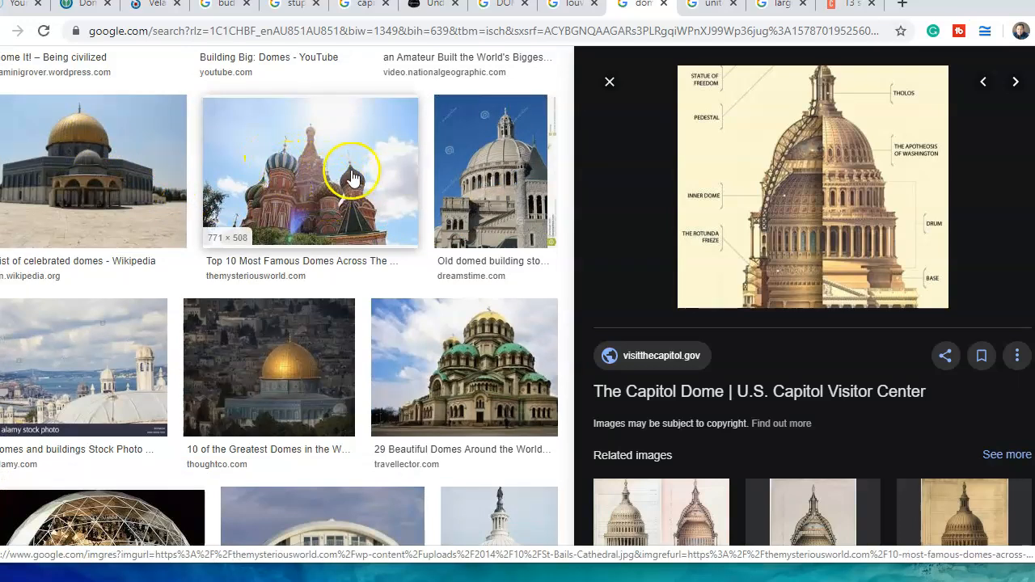
pyautogui.moveTo(303, 234)
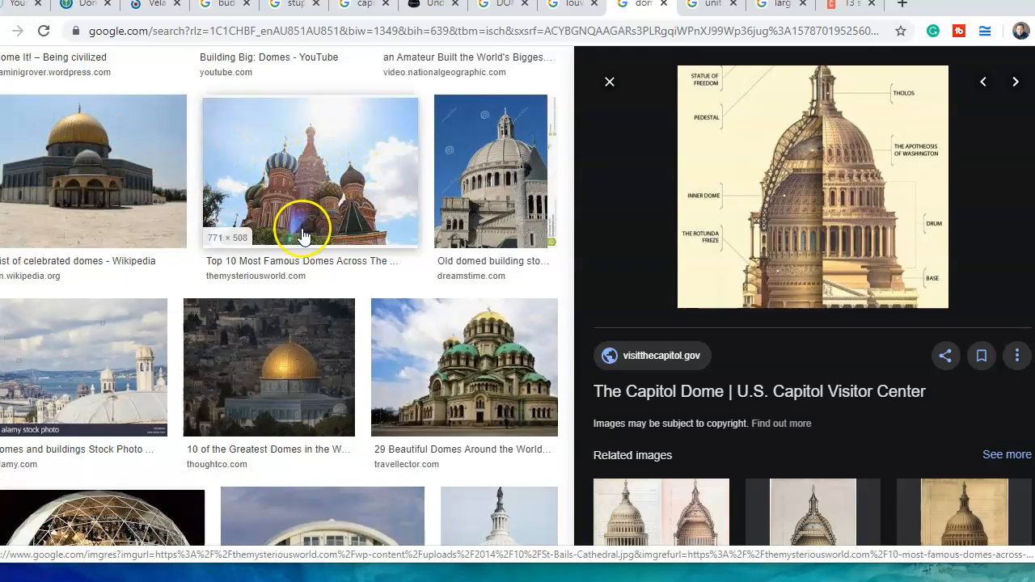
pyautogui.scroll(-3)
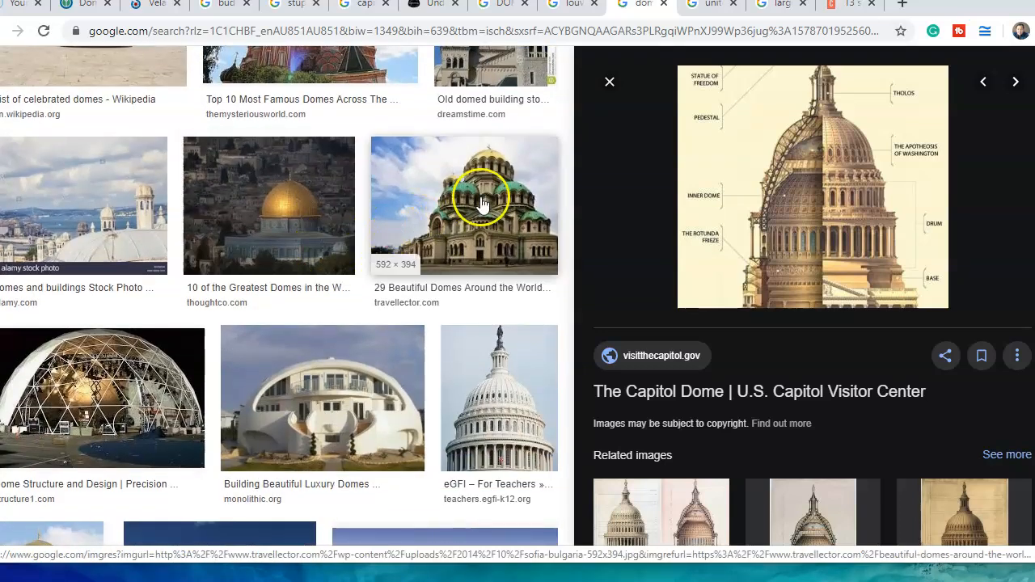
pyautogui.moveTo(497, 384)
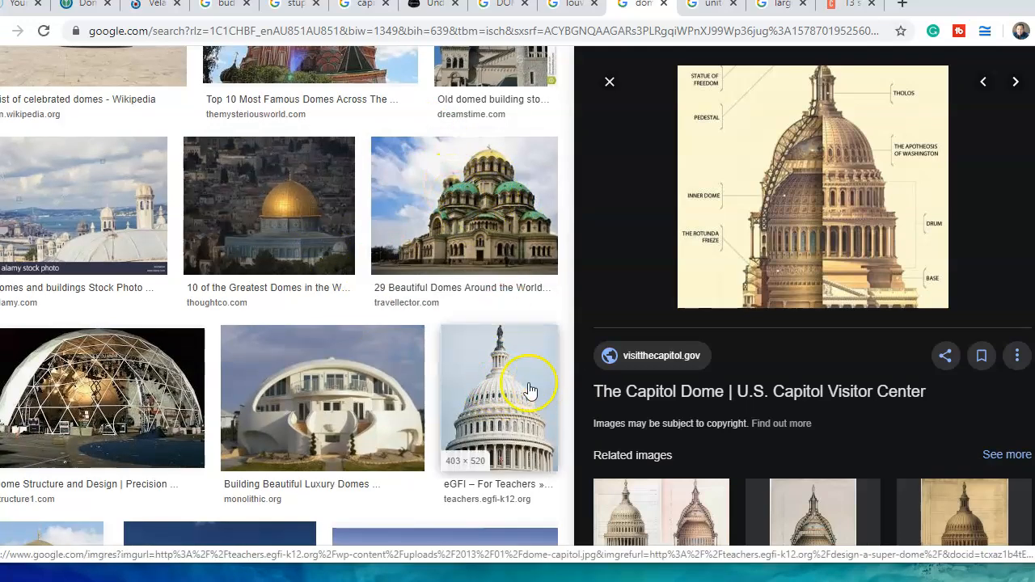
pyautogui.scroll(-3)
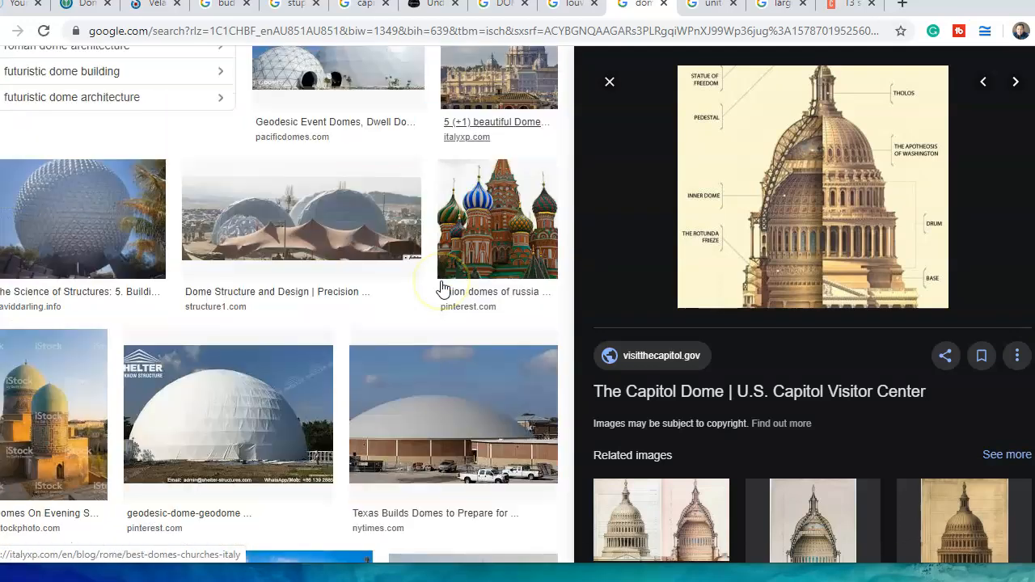
pyautogui.scroll(-3)
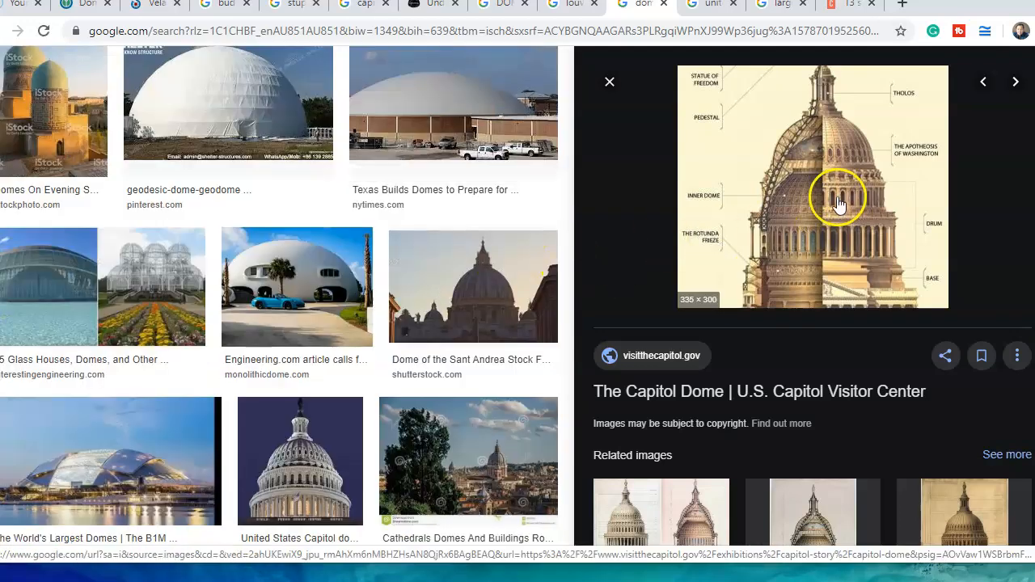
pyautogui.moveTo(817, 281)
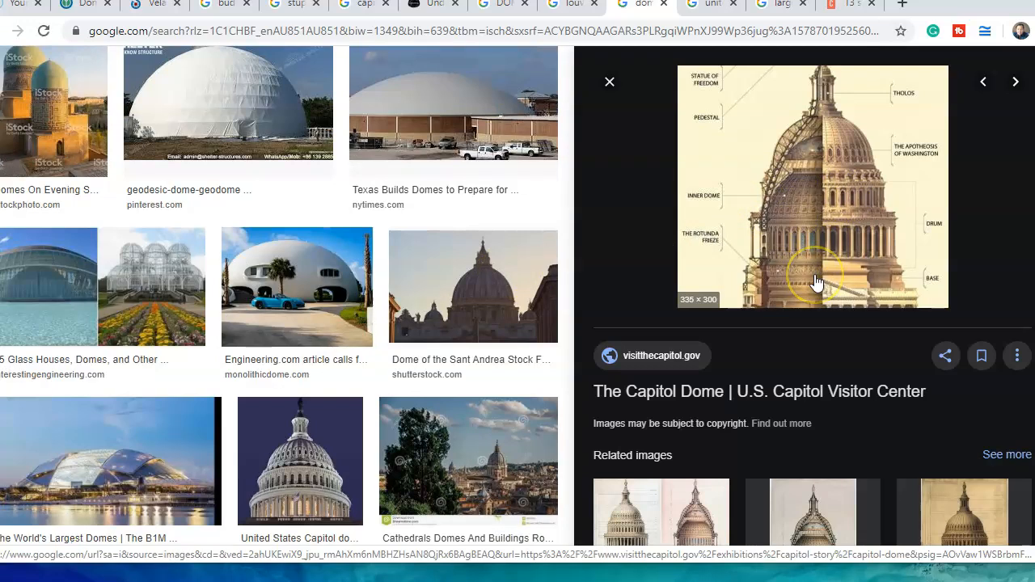
pyautogui.moveTo(836, 179)
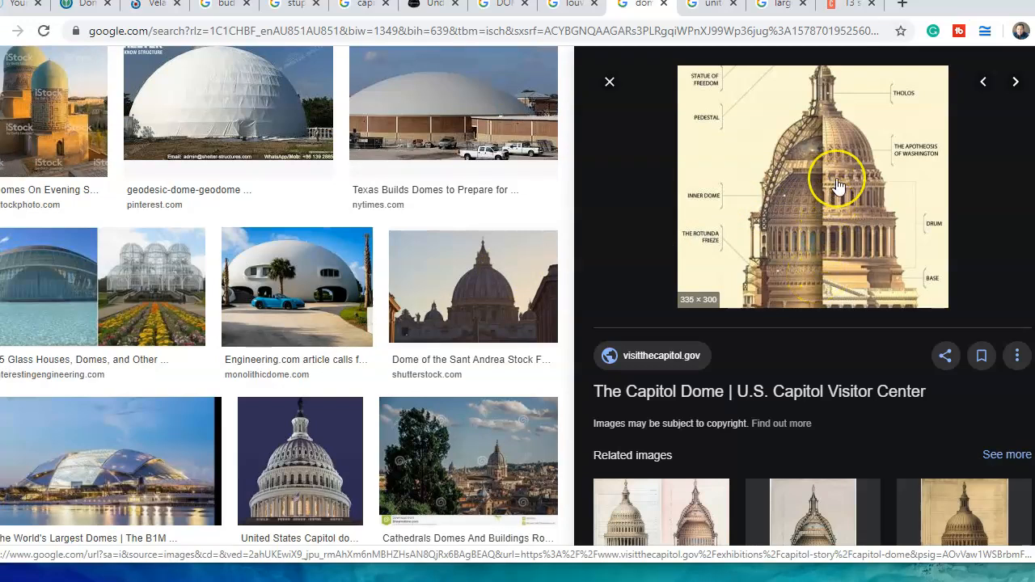
pyautogui.scroll(-3)
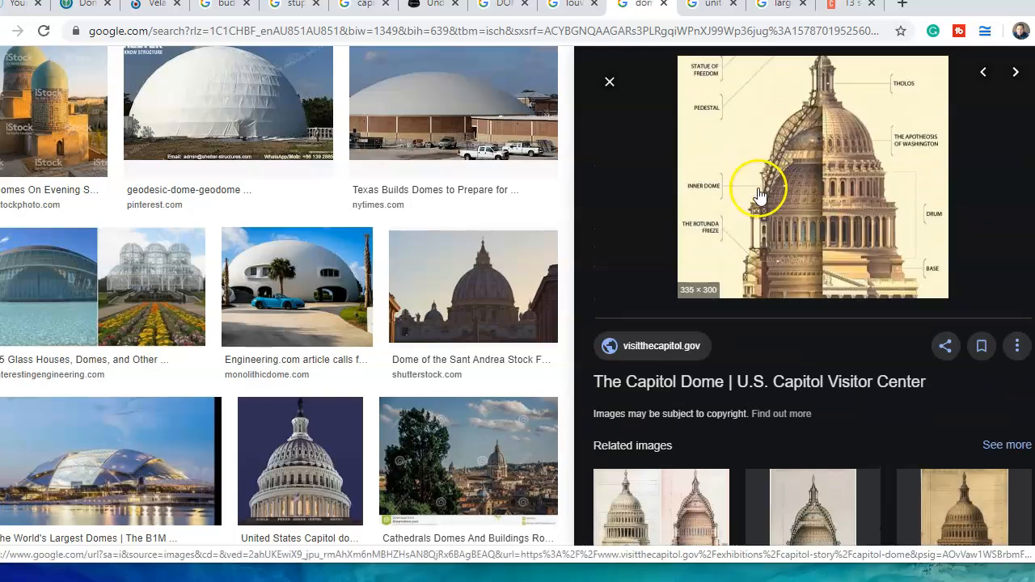
pyautogui.rightClick(760, 194)
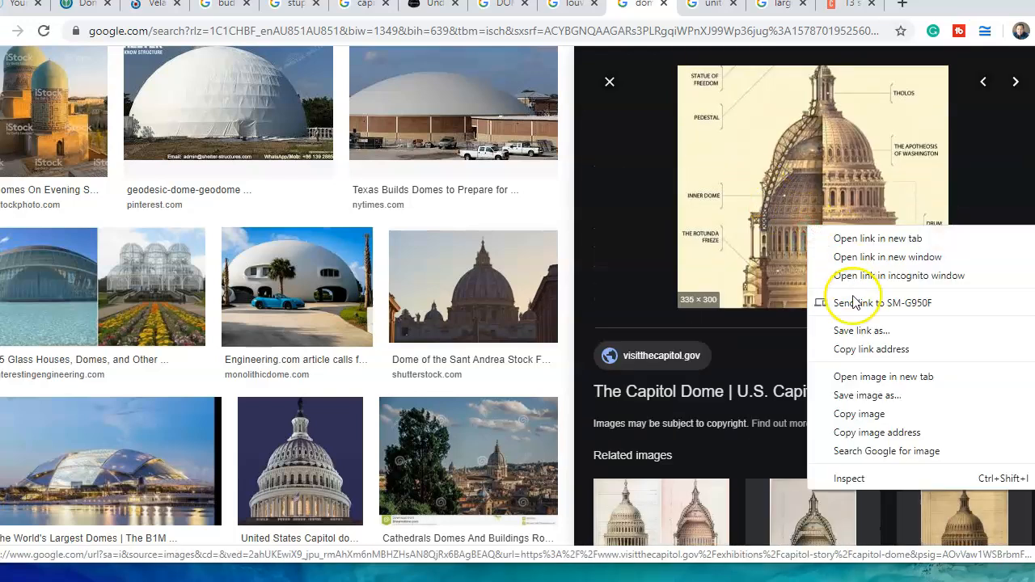
pyautogui.moveTo(849, 376)
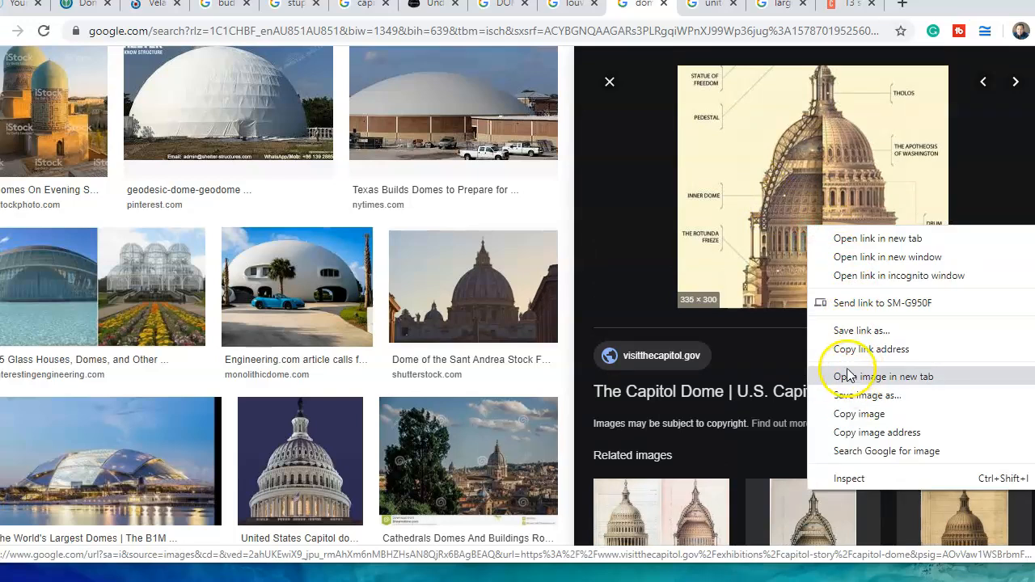
pyautogui.click(881, 376)
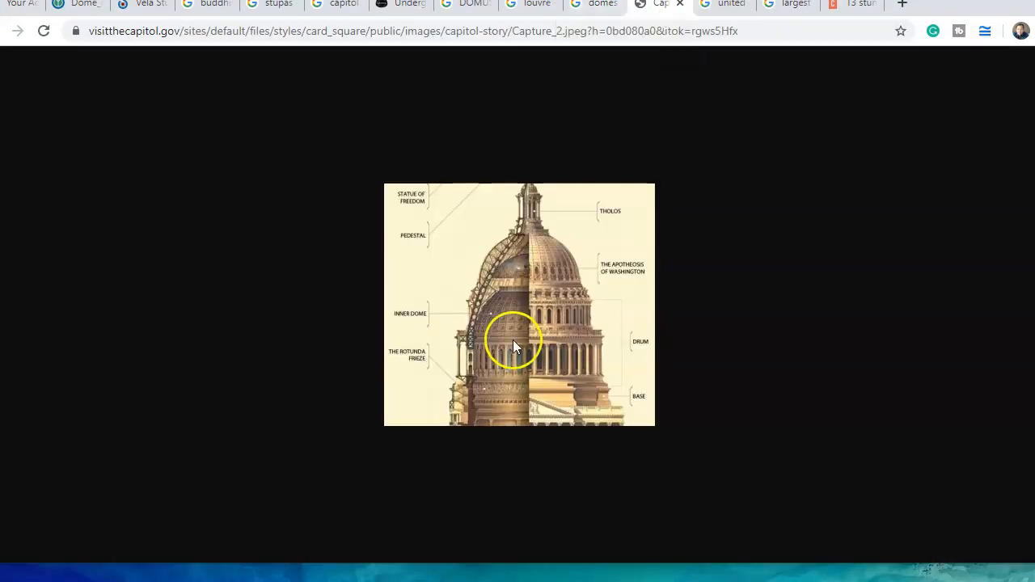
pyautogui.moveTo(437, 218)
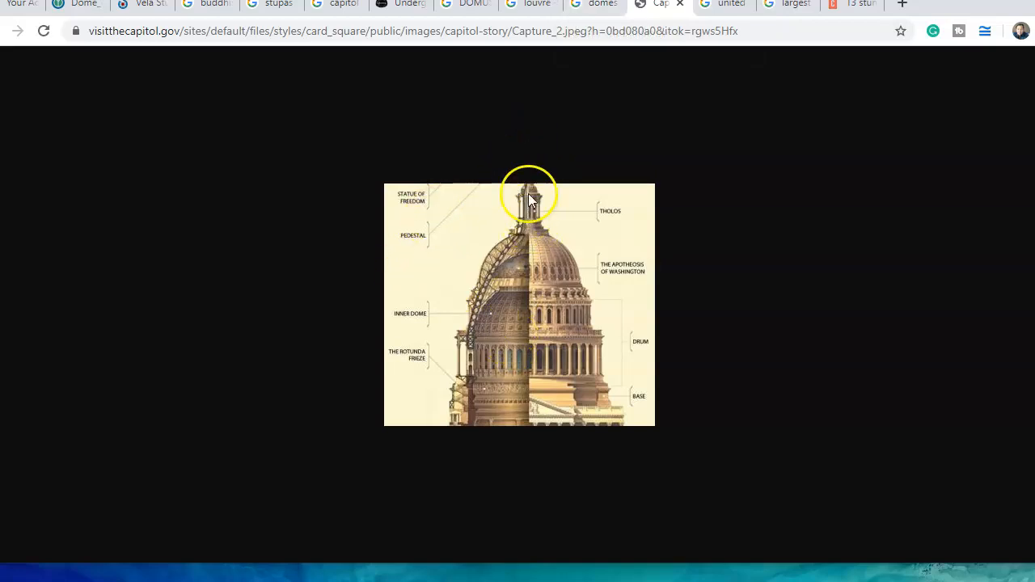
pyautogui.moveTo(449, 221)
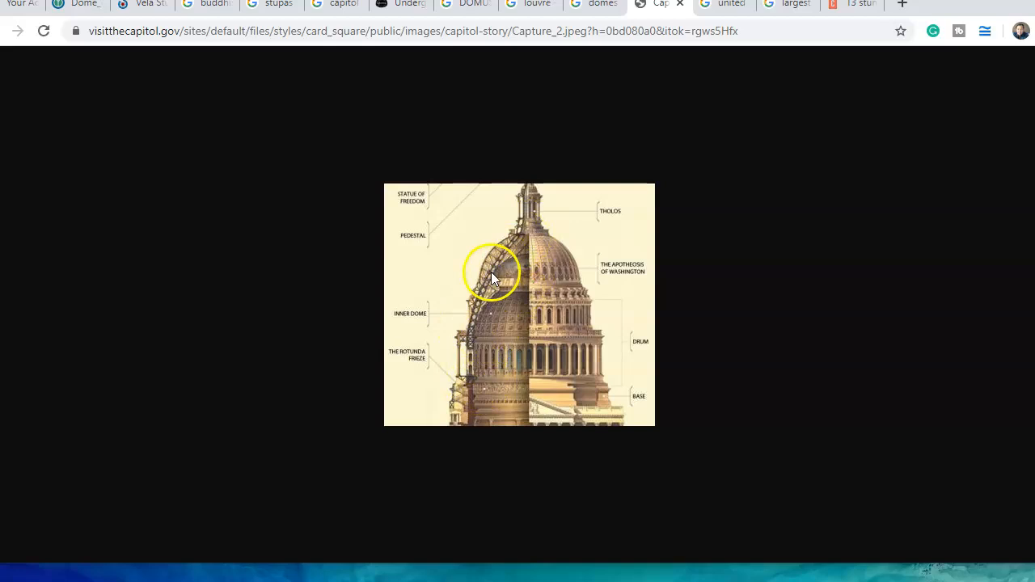
pyautogui.moveTo(547, 272)
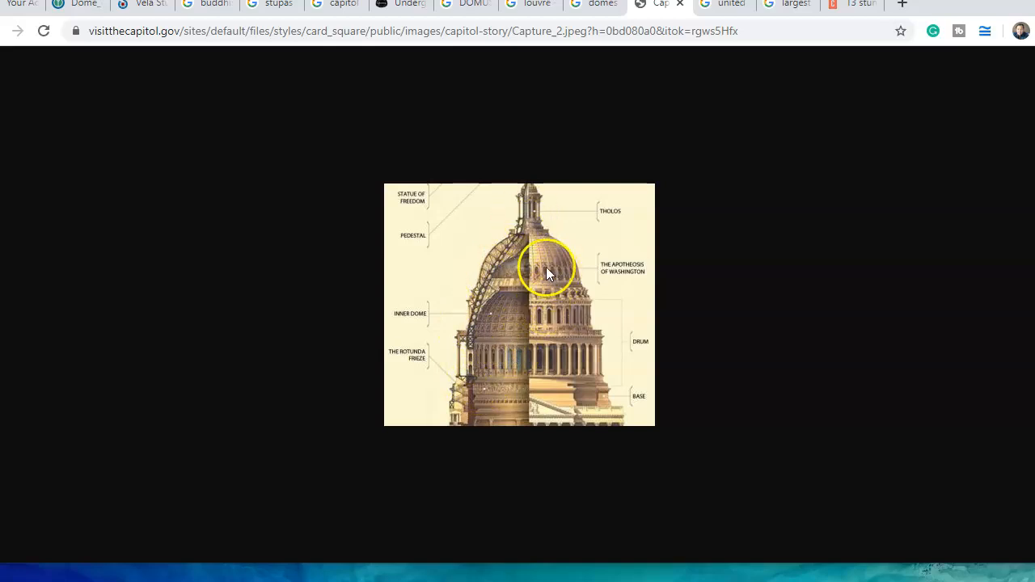
pyautogui.moveTo(538, 384)
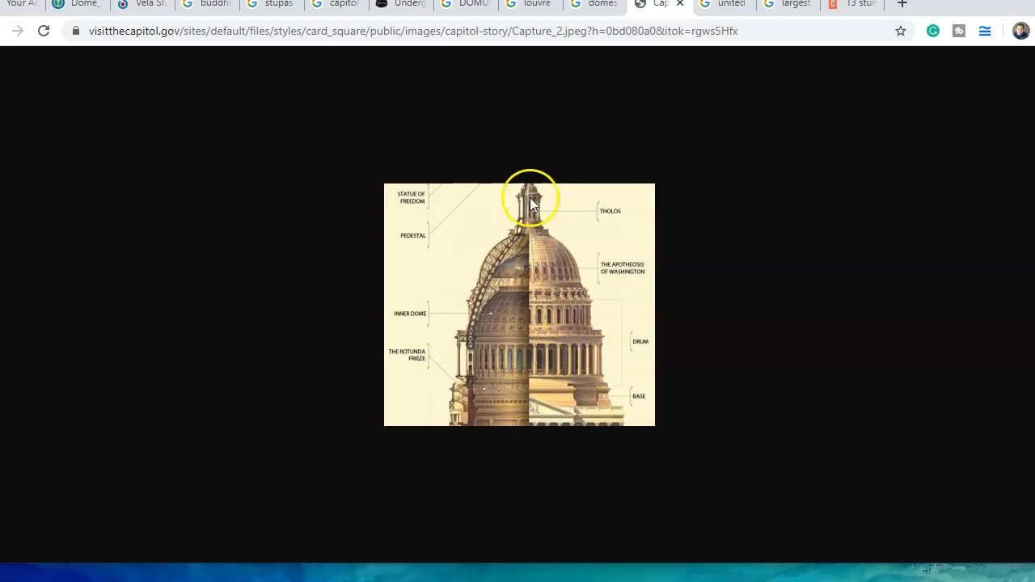
pyautogui.moveTo(495, 382)
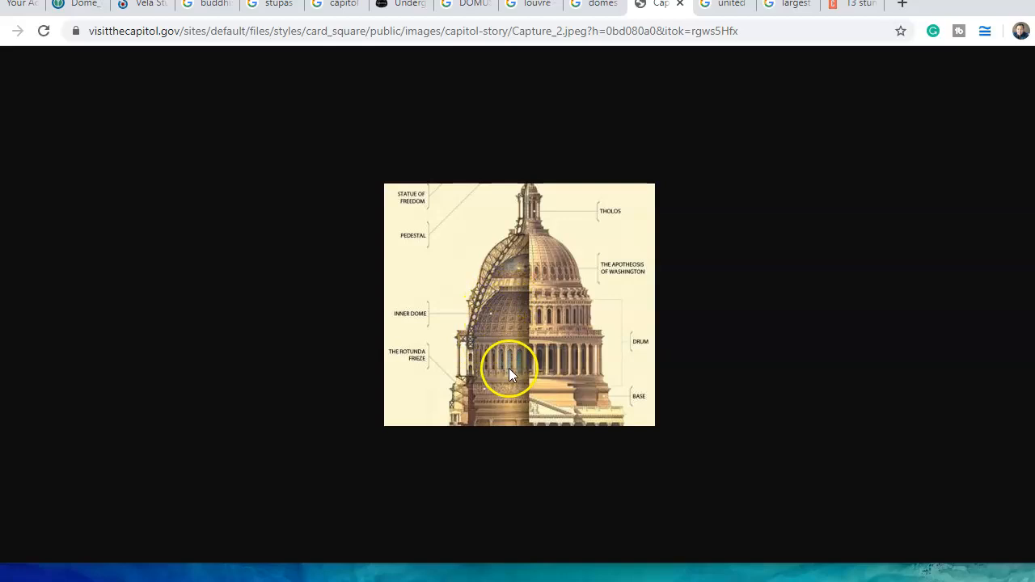
pyautogui.moveTo(518, 261)
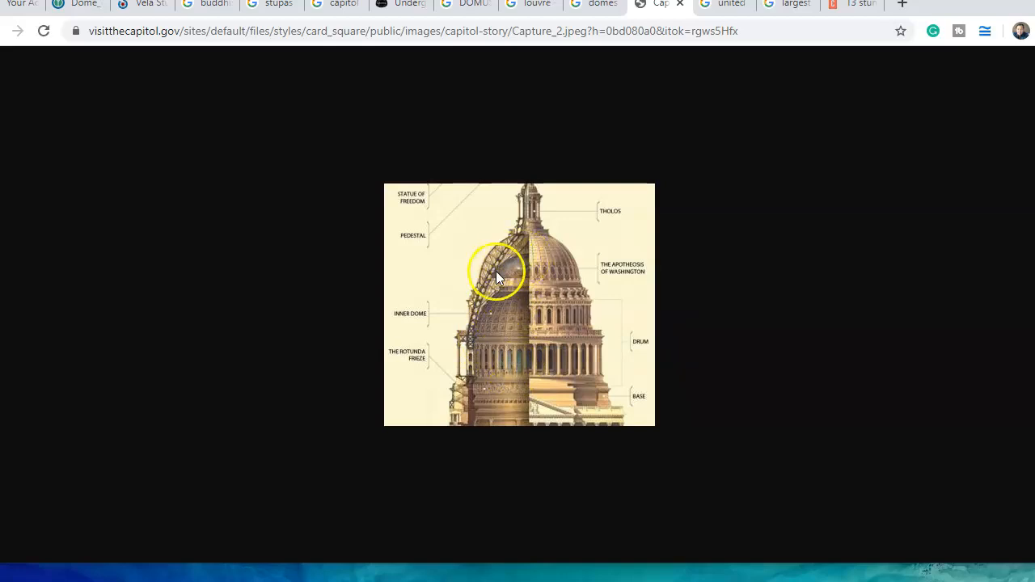
pyautogui.moveTo(530, 267)
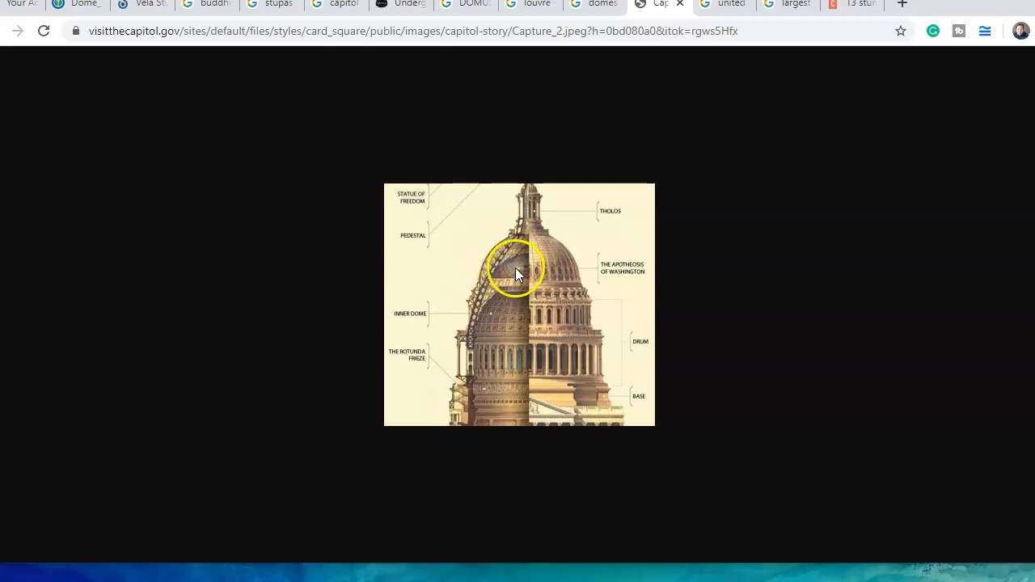
# Return to the domes image search showing the Capitol Dome cross-section preview
pyautogui.click(594, 4)
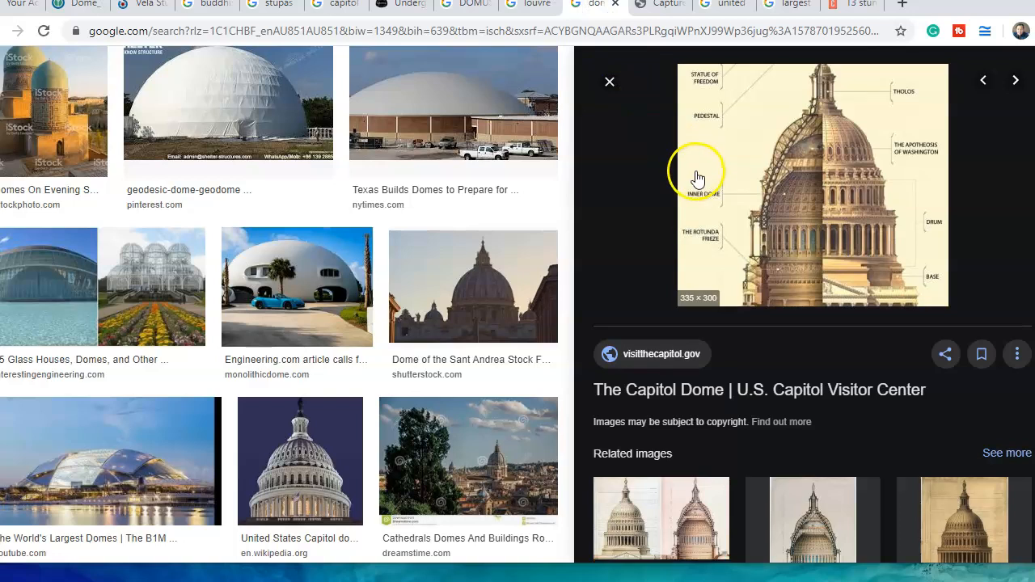
# Browse related dome sections and preview Wikiwand's United States Capitol dome section drawing
pyautogui.scroll(-3)
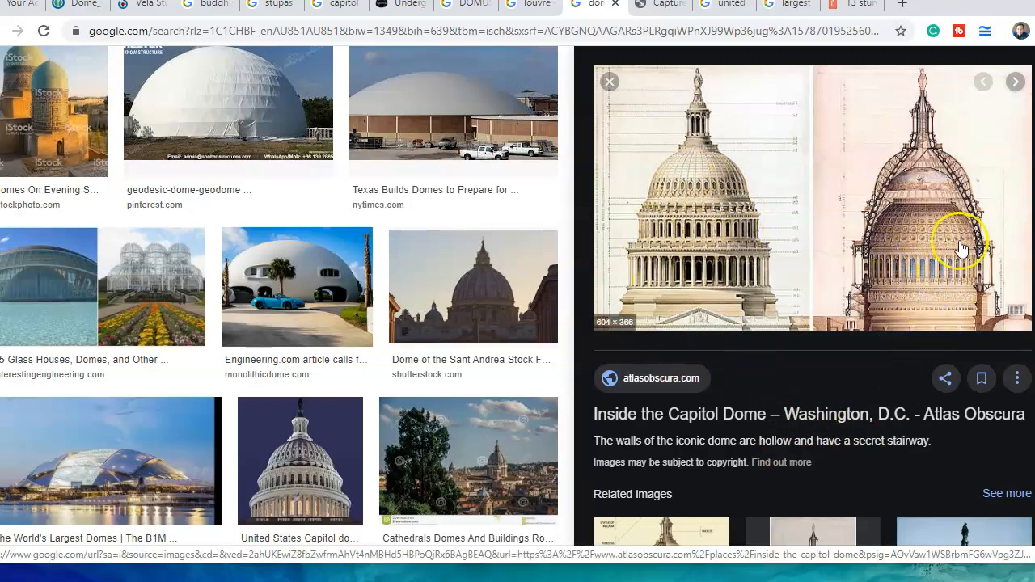
pyautogui.moveTo(893, 194)
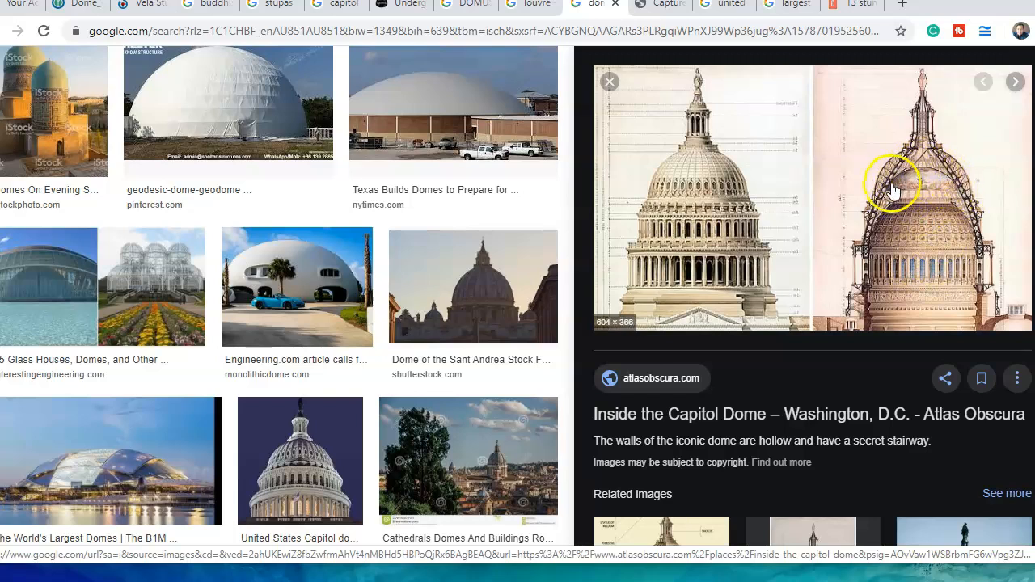
pyautogui.moveTo(982, 259)
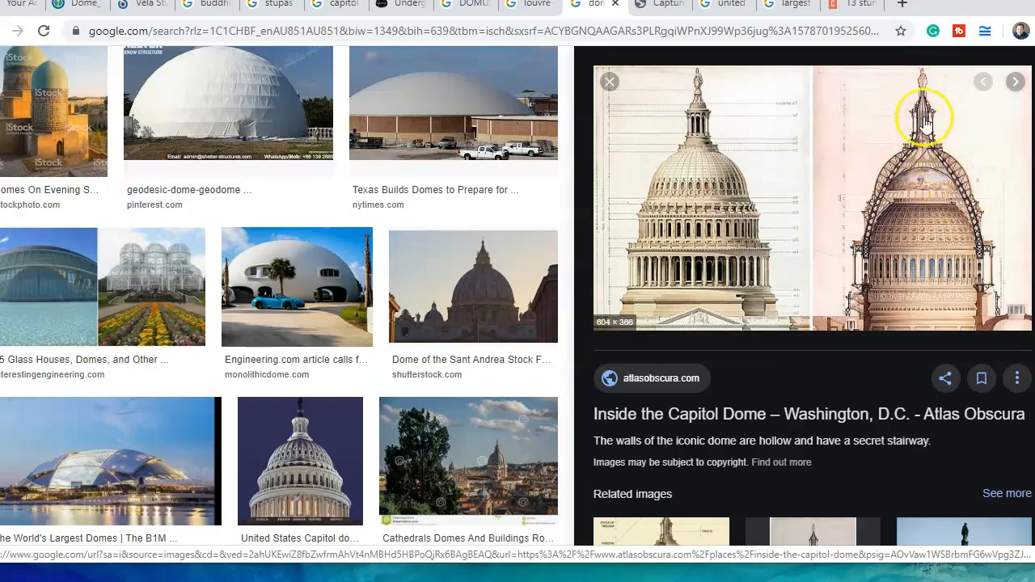
pyautogui.scroll(-3)
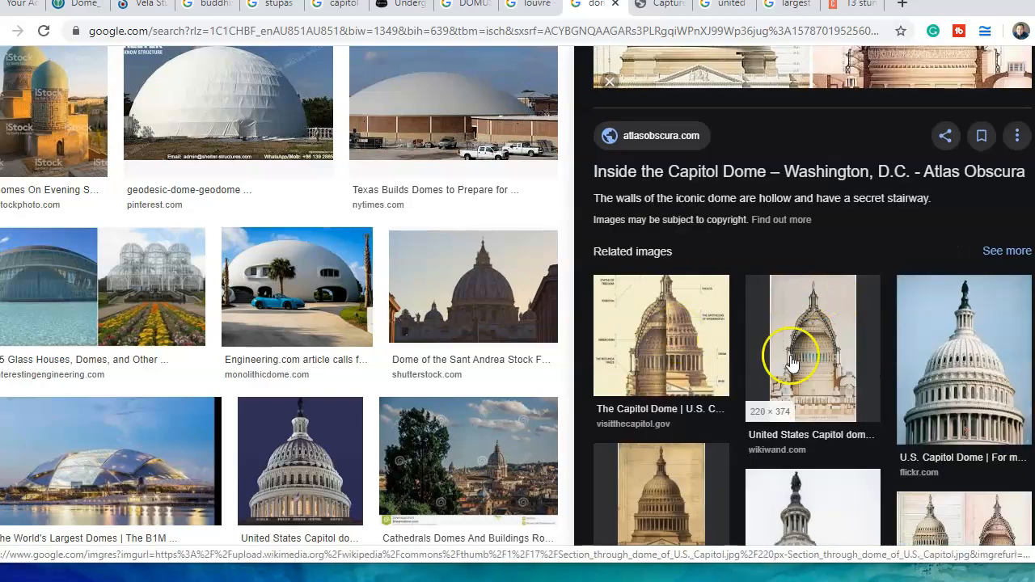
pyautogui.click(812, 348)
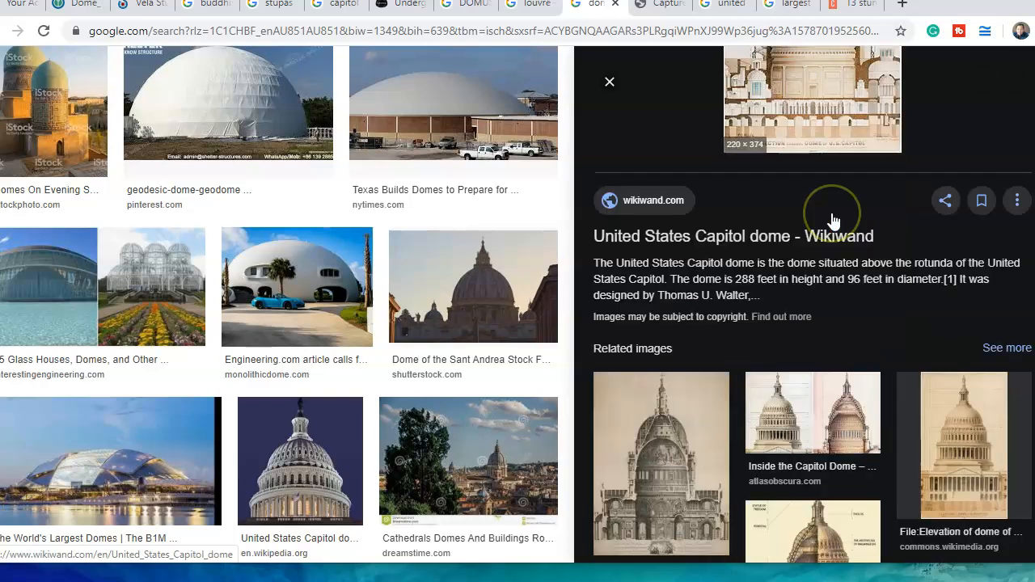
pyautogui.scroll(-3)
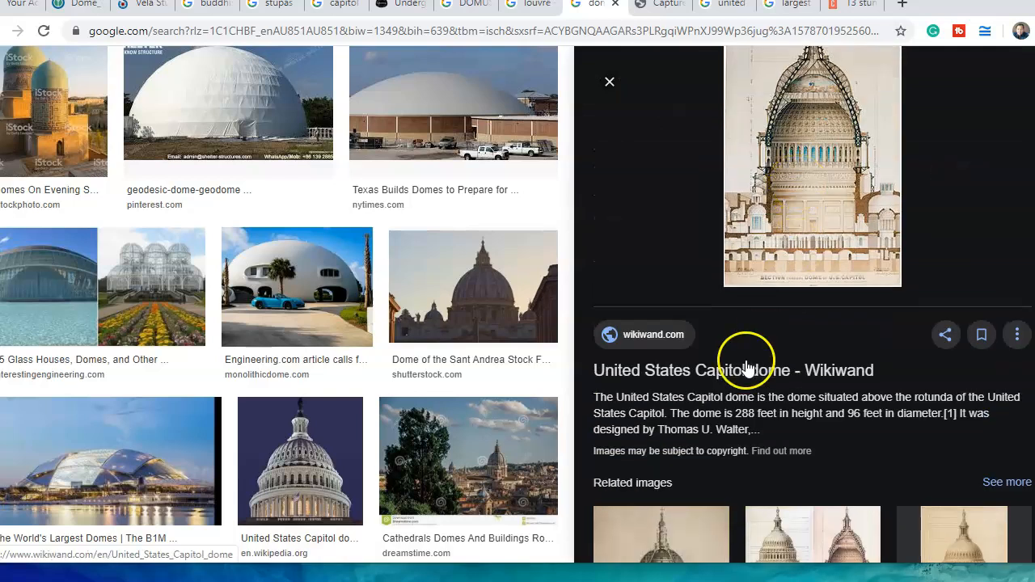
pyautogui.moveTo(701, 380)
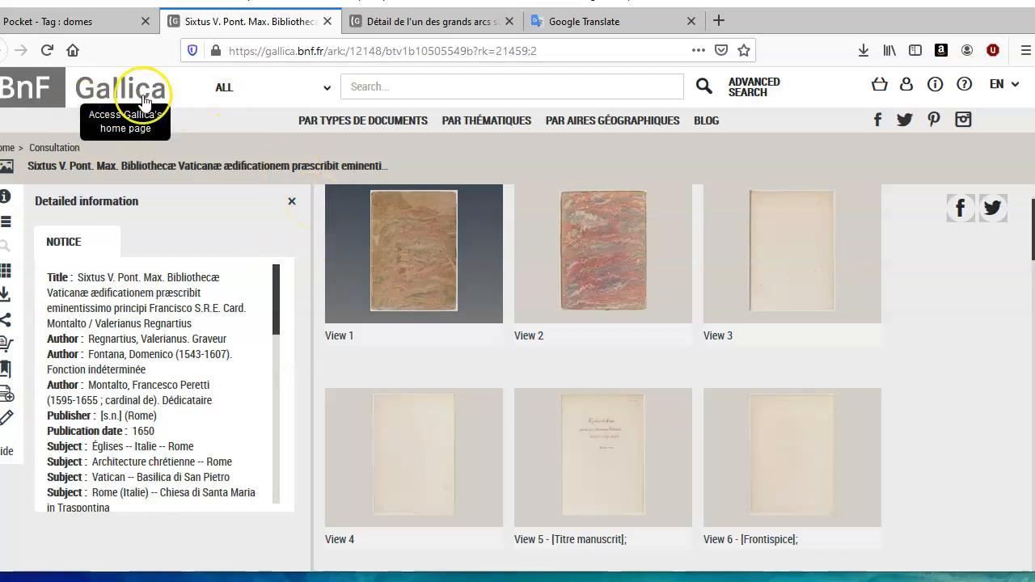
pyautogui.moveTo(187, 185)
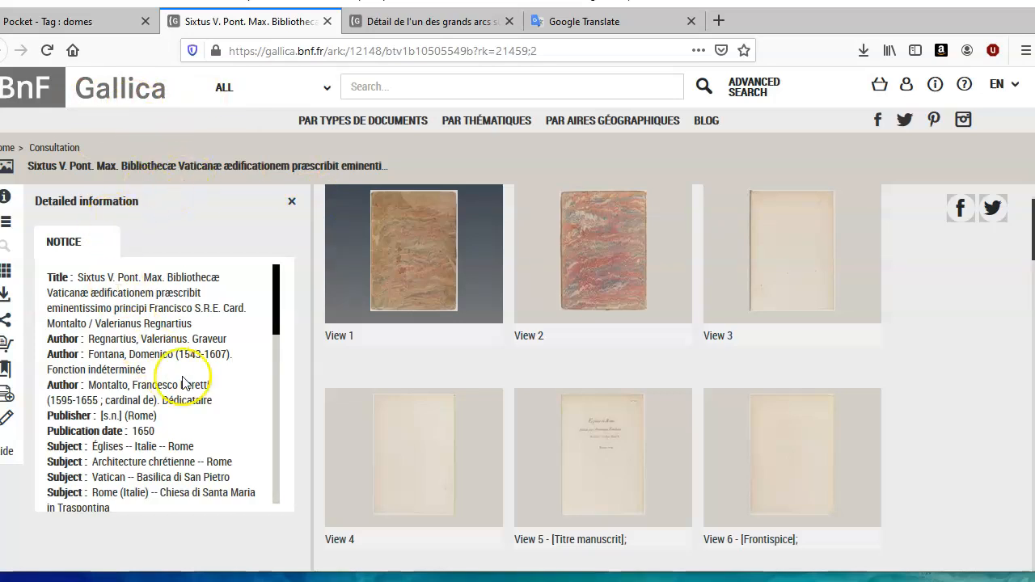
pyautogui.moveTo(306, 247)
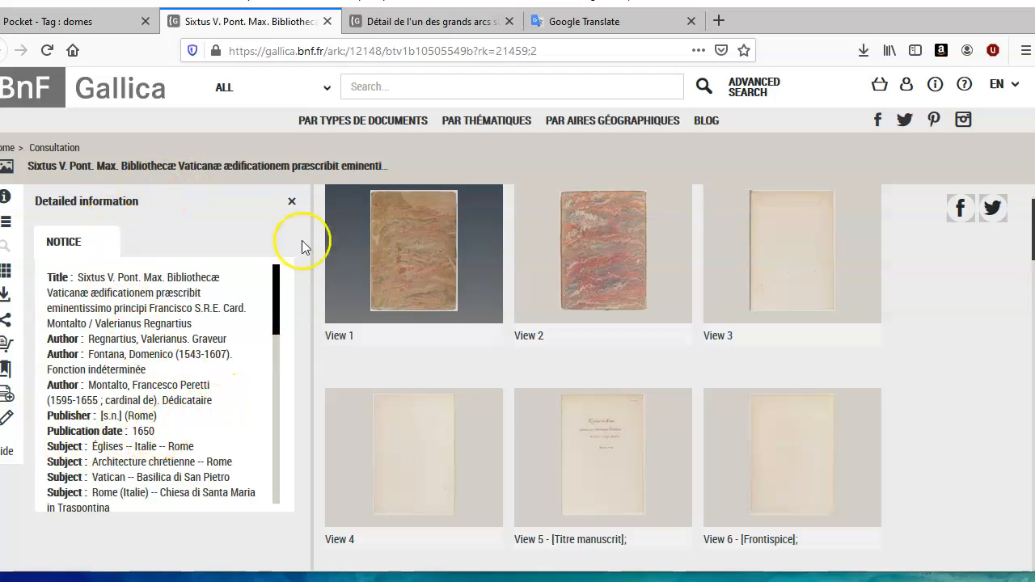
# Close the Sixtus V book's detailed information, glance at the arch drawing, then return
pyautogui.click(612, 21)
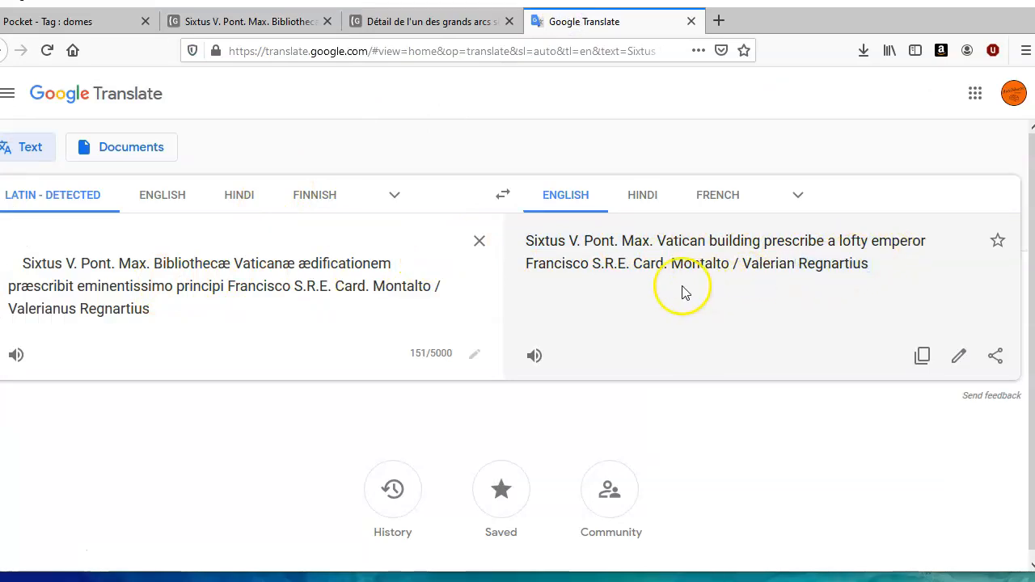
pyautogui.click(428, 21)
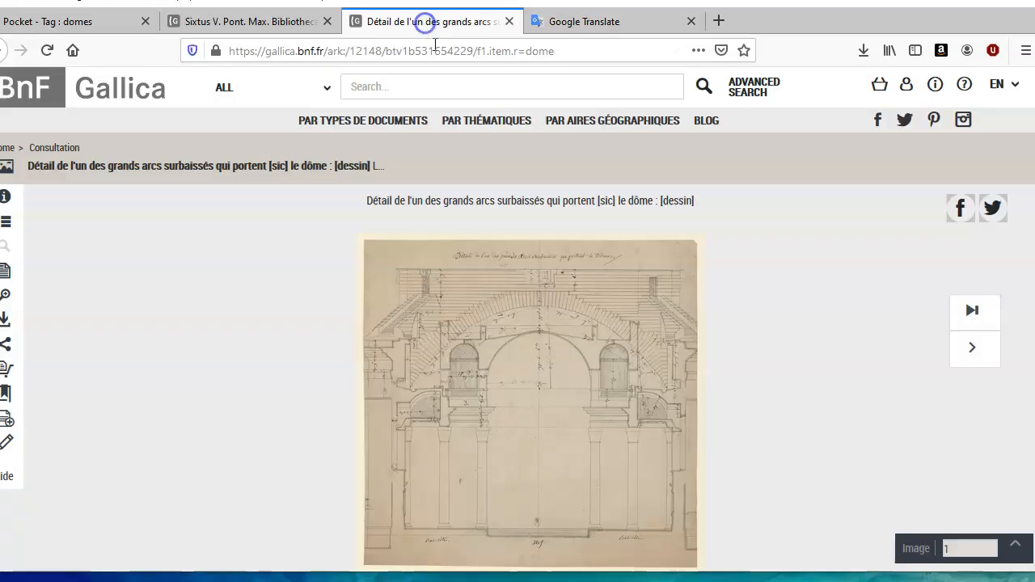
pyautogui.click(246, 21)
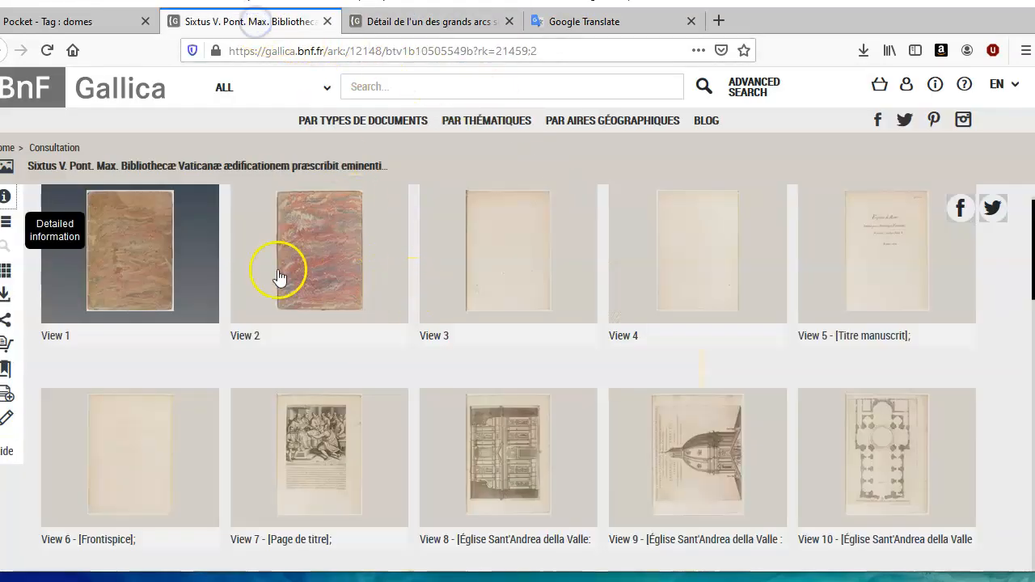
# Scroll the Sixtus V thumbnails and open View 20, the unidentified domed church
pyautogui.scroll(-3)
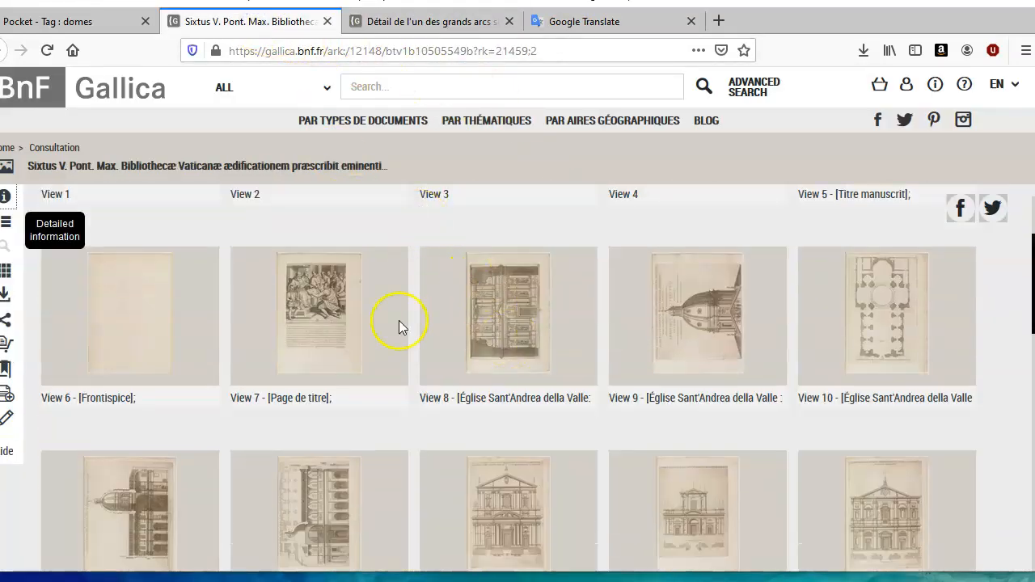
pyautogui.scroll(-3)
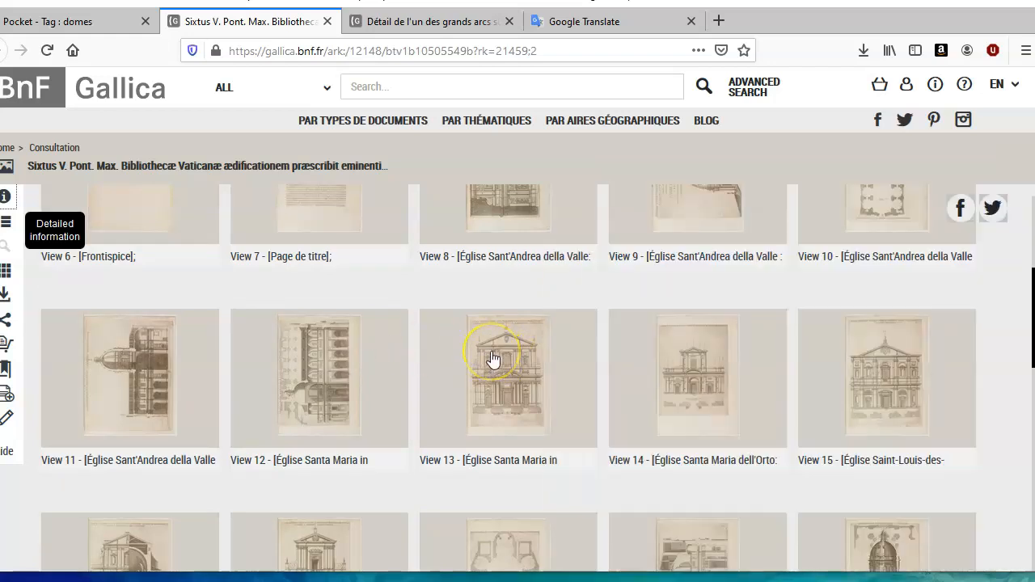
pyautogui.scroll(-3)
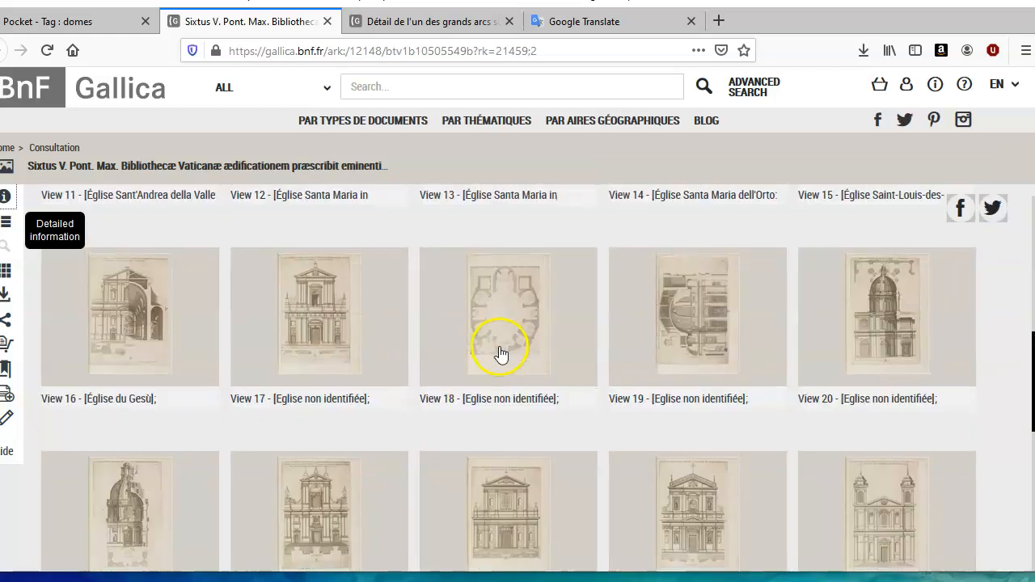
pyautogui.moveTo(200, 314)
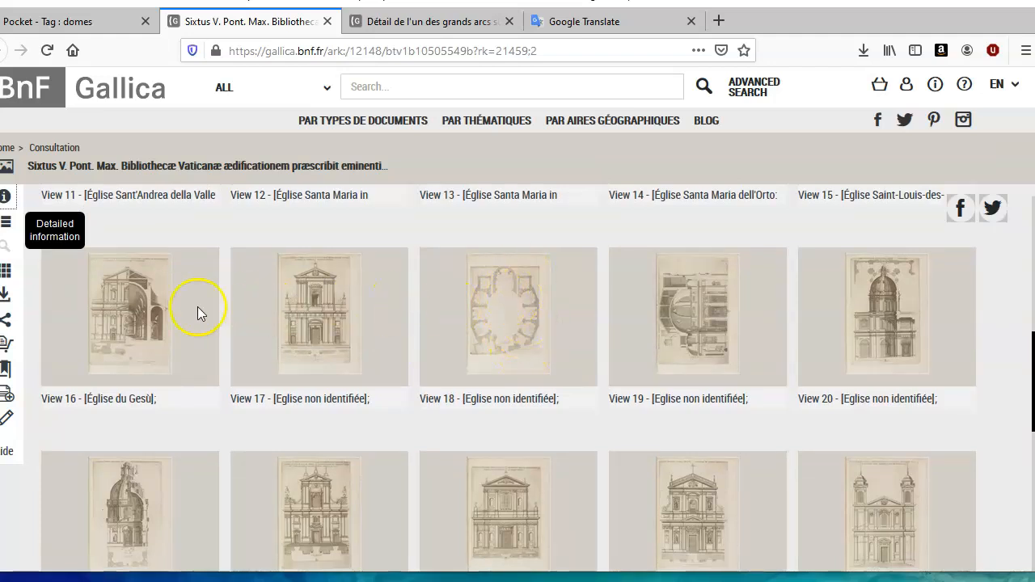
pyautogui.moveTo(351, 341)
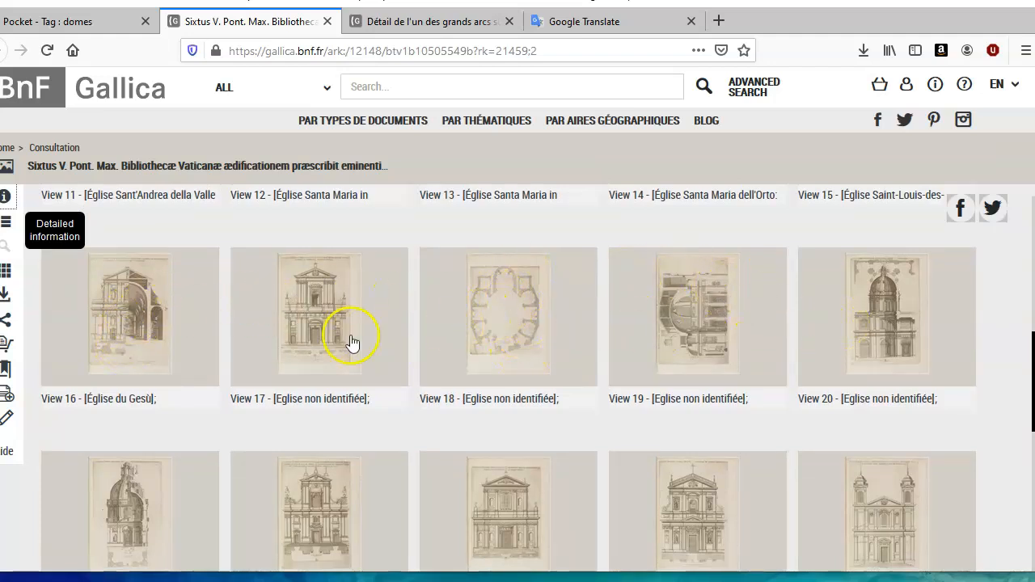
pyautogui.scroll(-3)
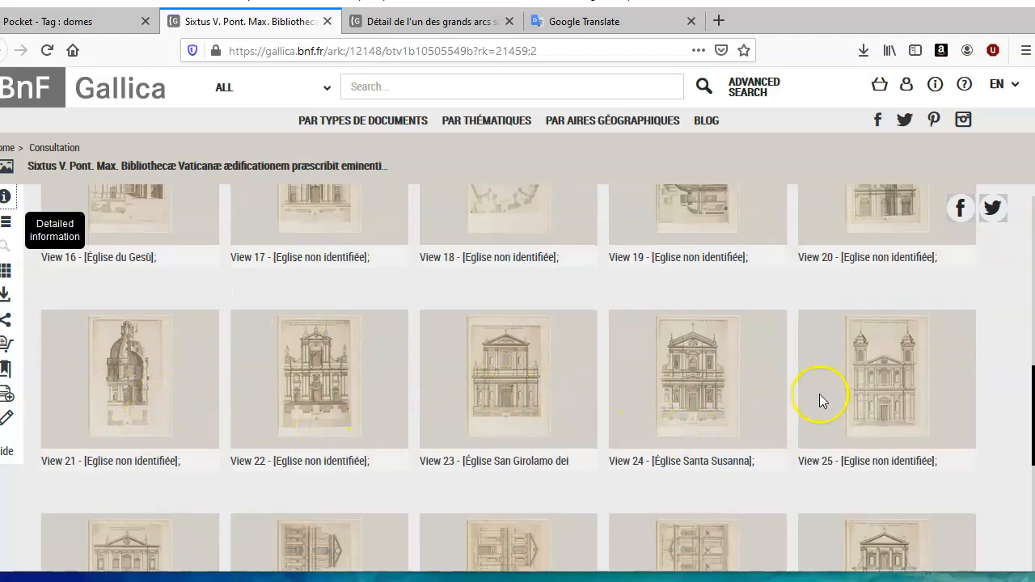
pyautogui.moveTo(744, 408)
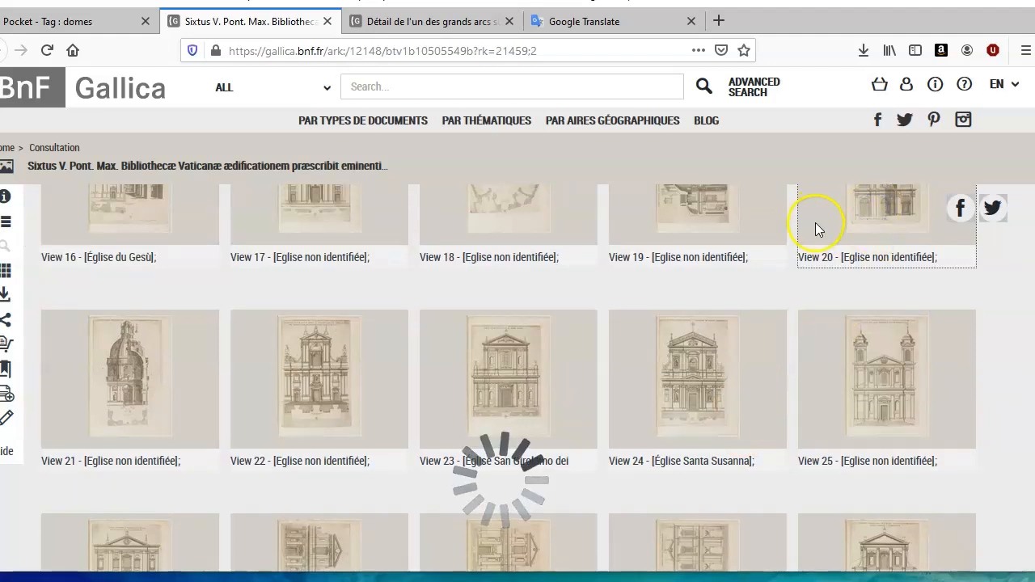
pyautogui.click(886, 207)
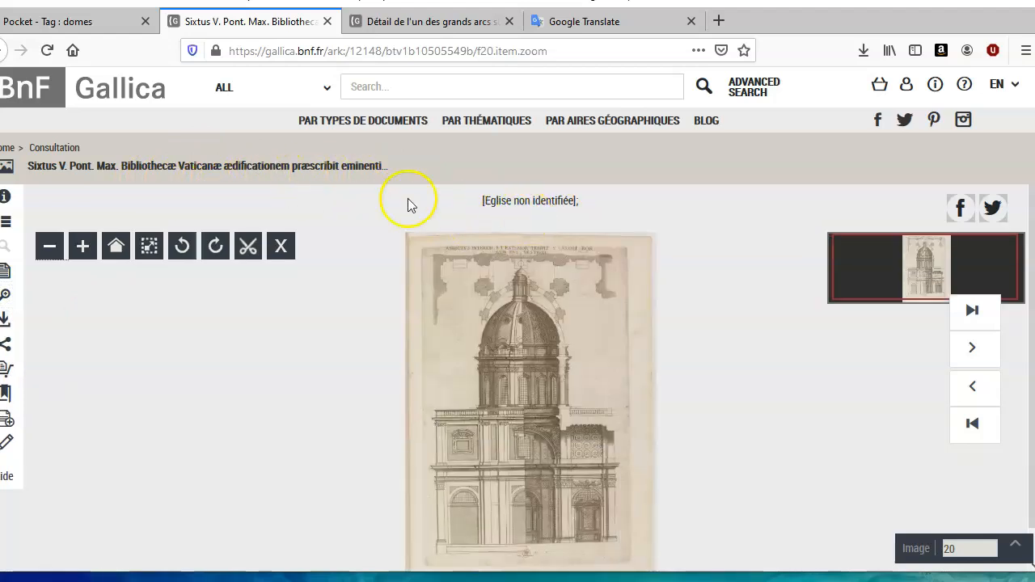
pyautogui.moveTo(511, 207)
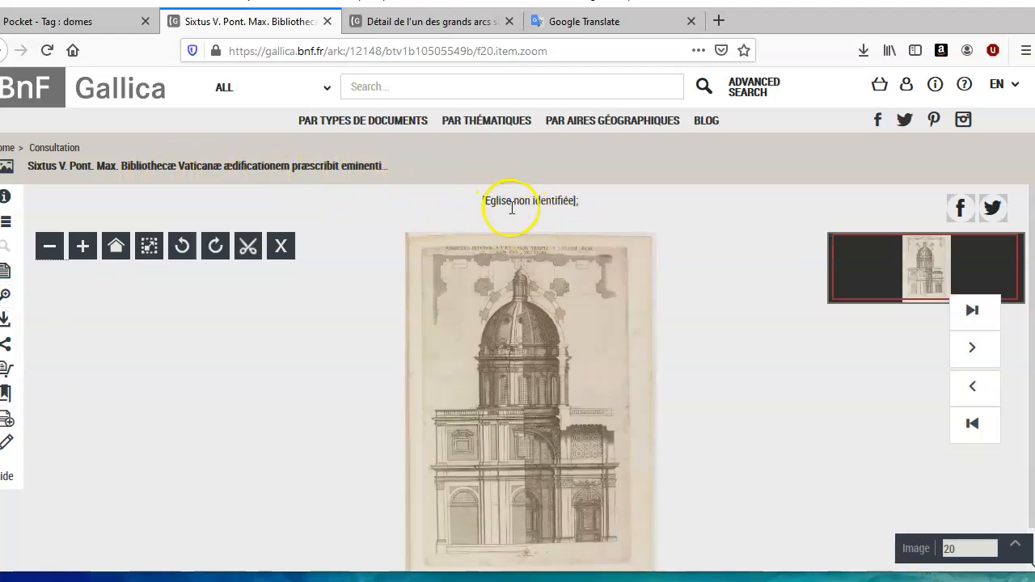
# Zoom into View 20's church drawing and pan up to the dome's lantern
pyautogui.click(82, 246)
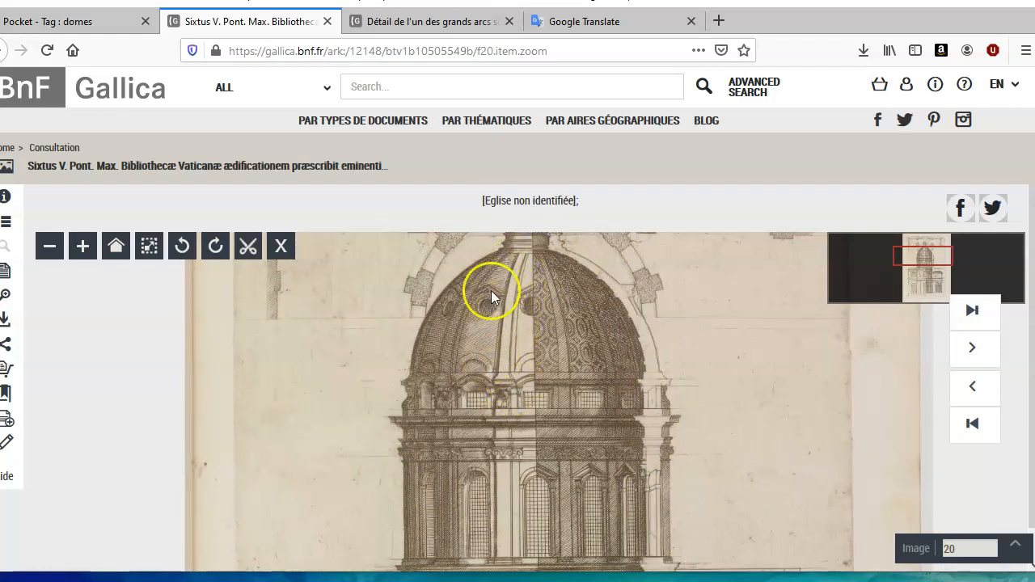
pyautogui.moveTo(584, 329)
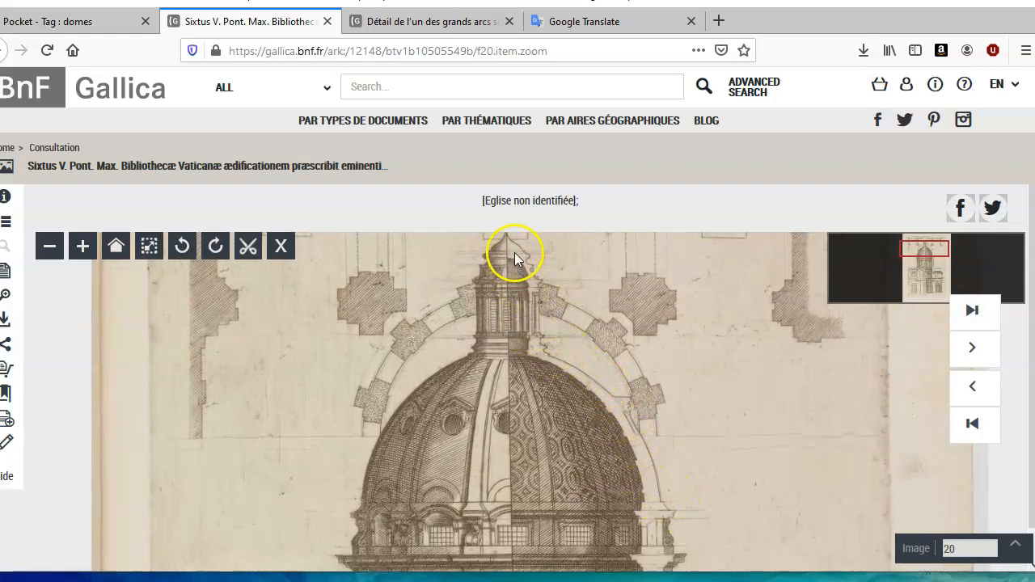
pyautogui.moveTo(515, 257); pyautogui.dragTo(506, 315)
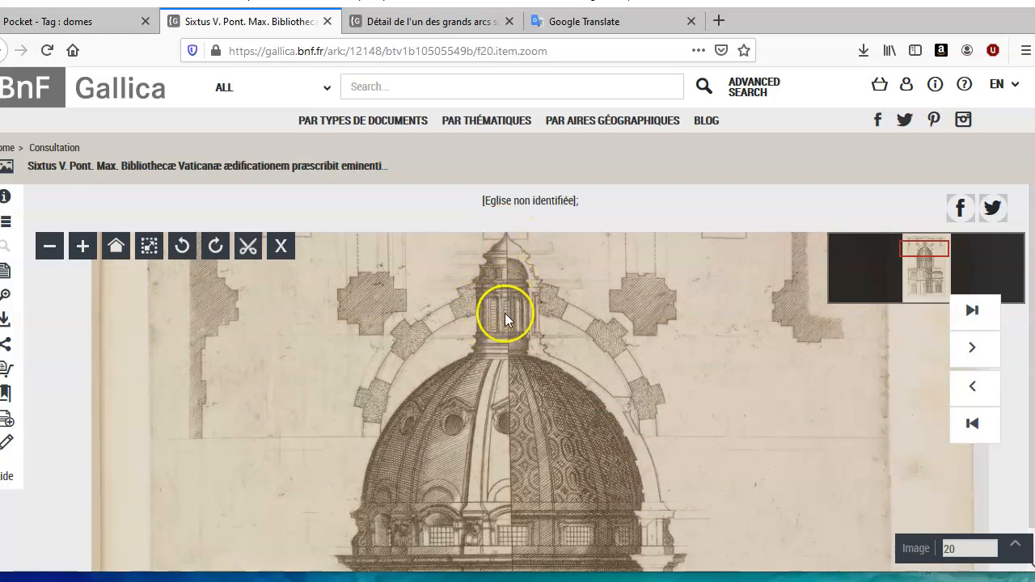
pyautogui.moveTo(526, 295)
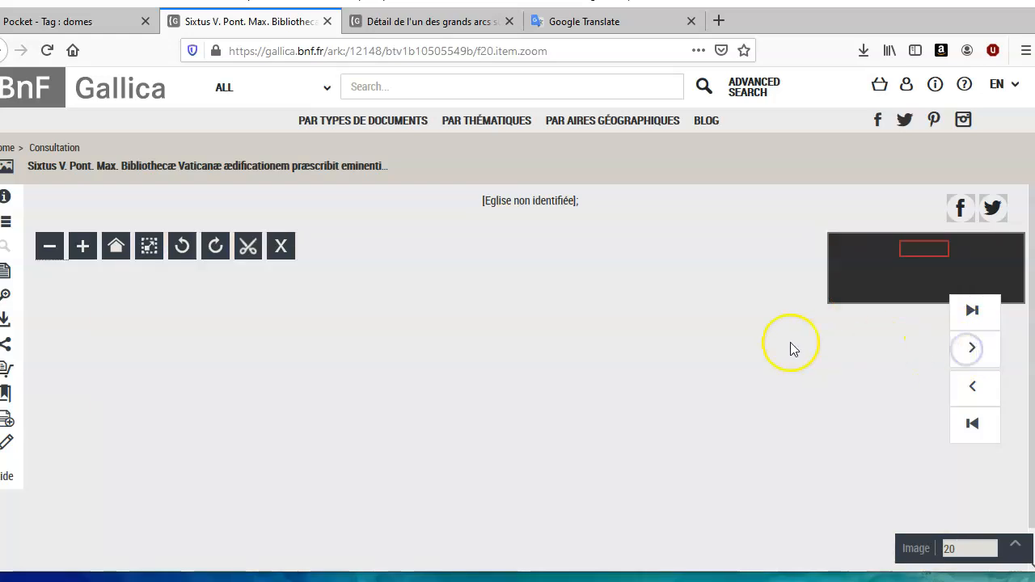
# Page through the Sixtus V book's plates, enlarging a dome, to Sant'Andrea della Valle's section
pyautogui.click(973, 347)
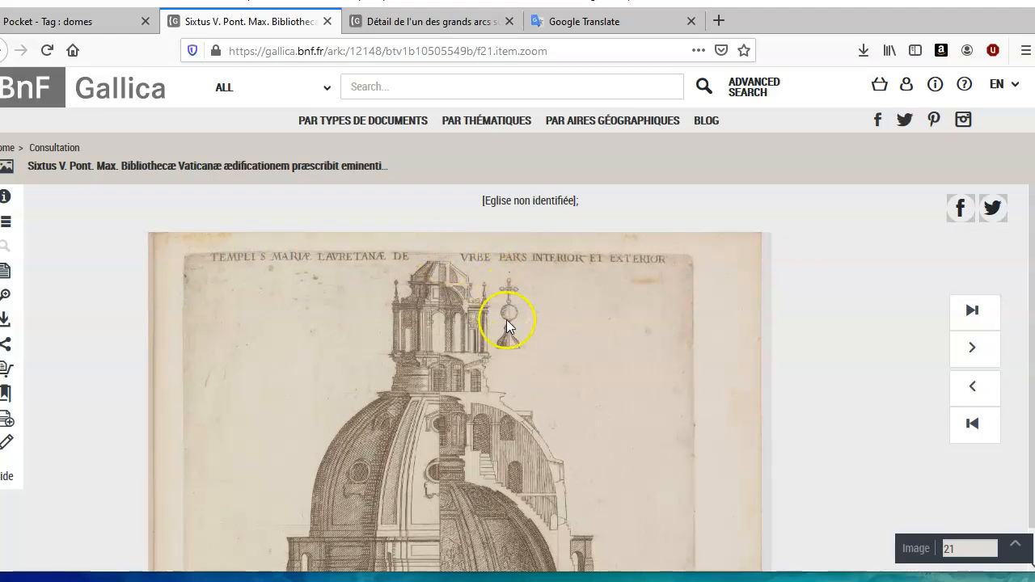
pyautogui.click(507, 320)
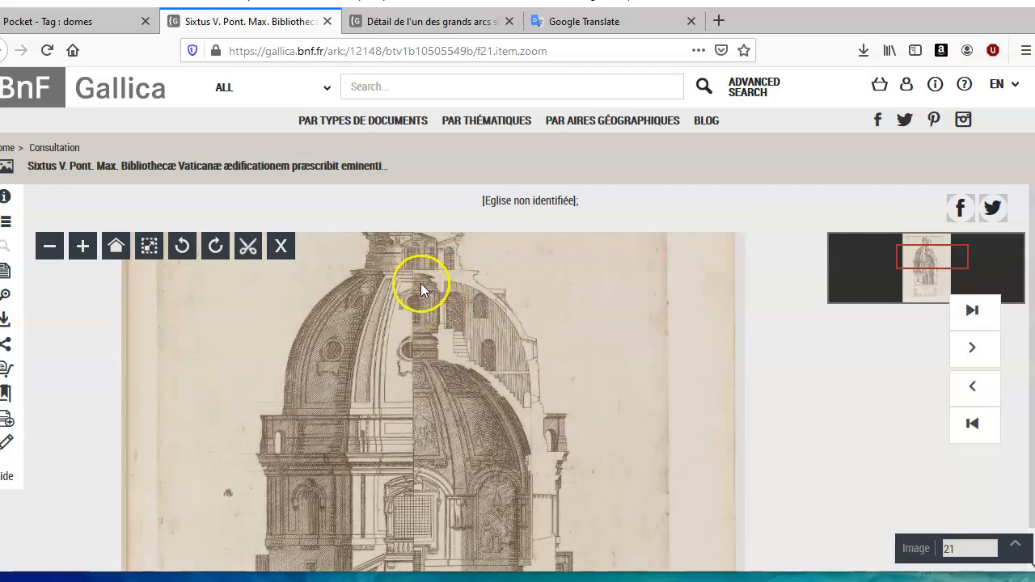
pyautogui.moveTo(453, 310)
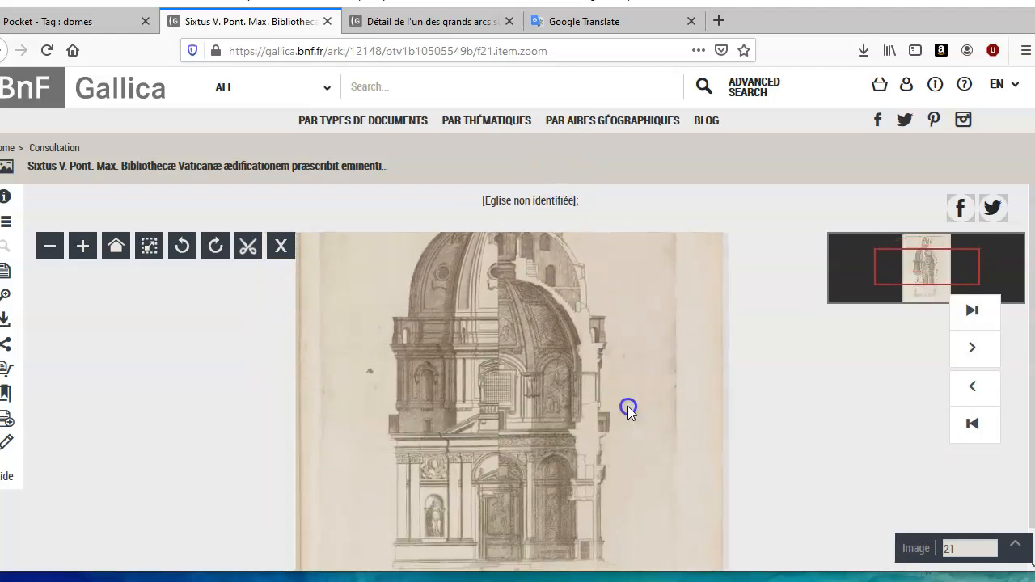
pyautogui.click(972, 347)
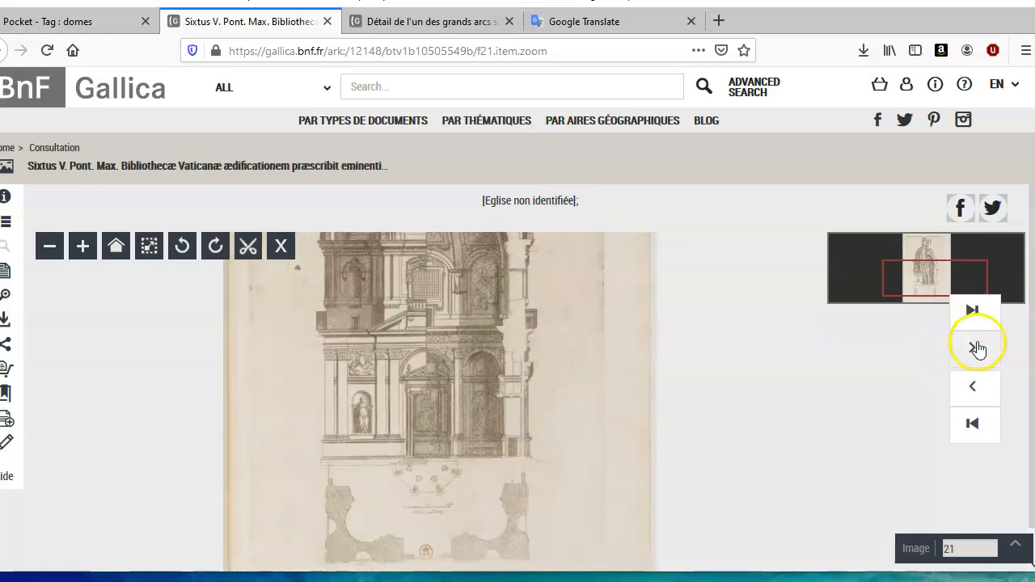
pyautogui.click(974, 347)
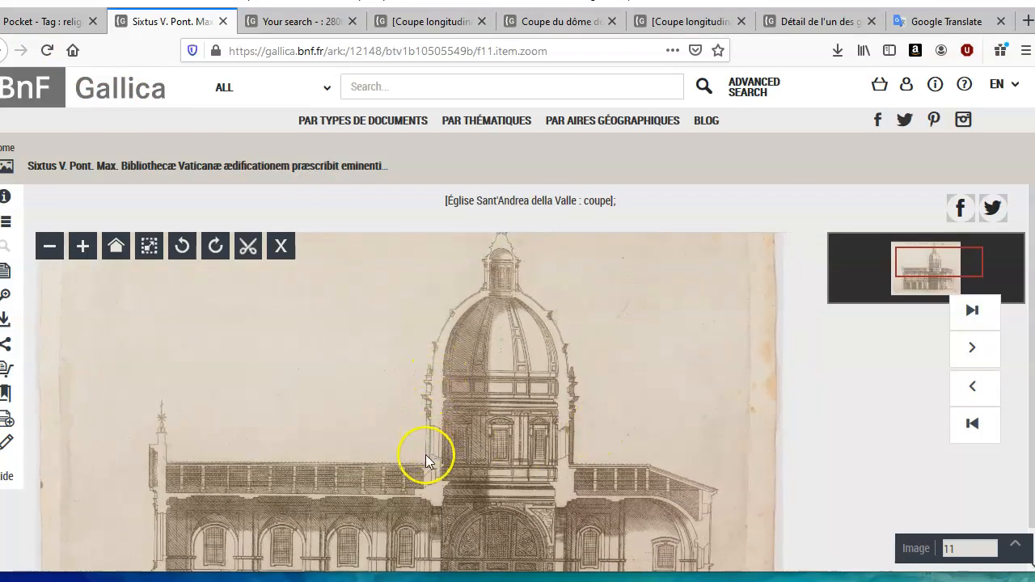
pyautogui.moveTo(522, 294)
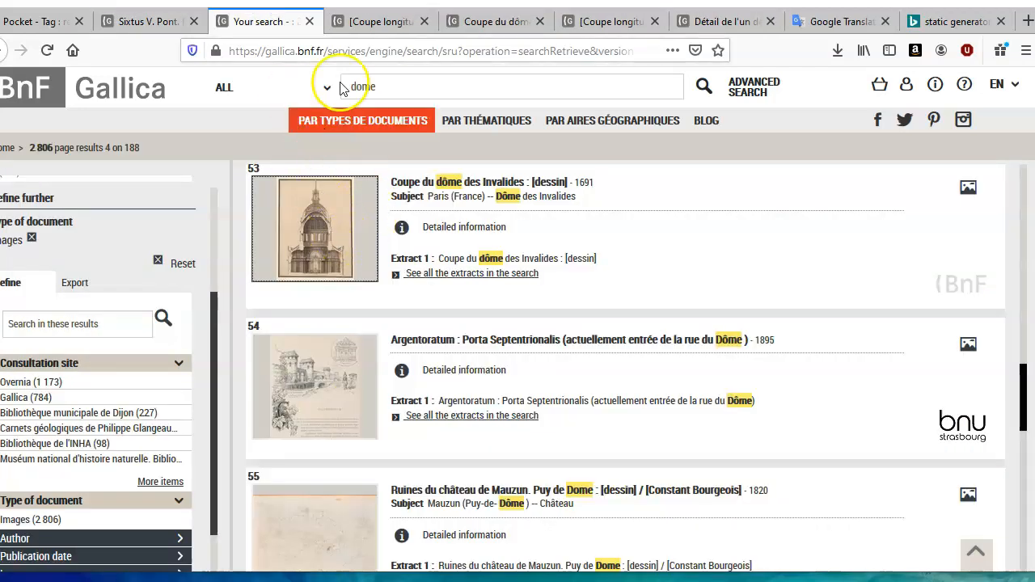
# Open View 1 of the Invalides longitudinal section zoomed, then return to the Sixtus V plate
pyautogui.scroll(-3)
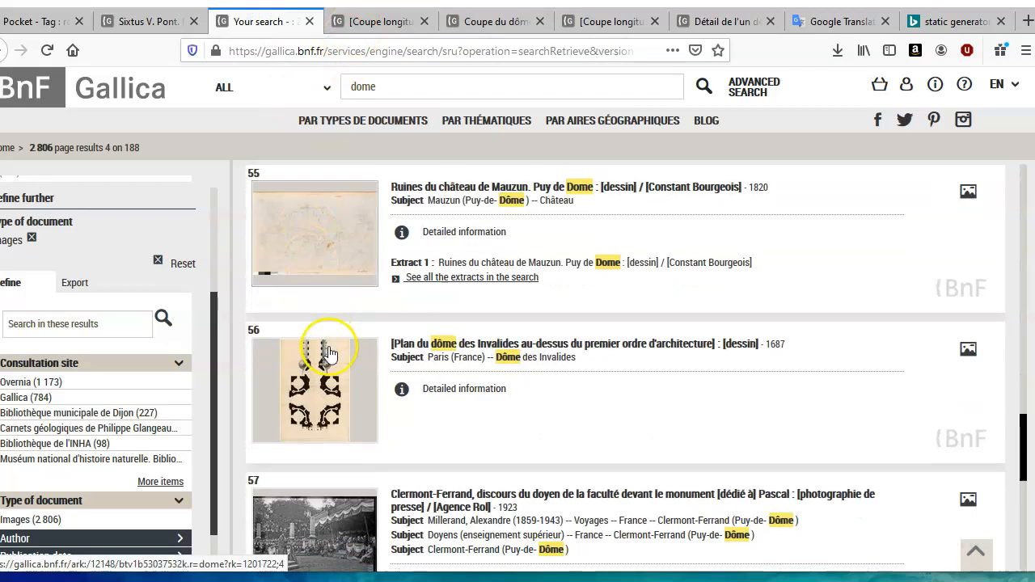
pyautogui.scroll(-3)
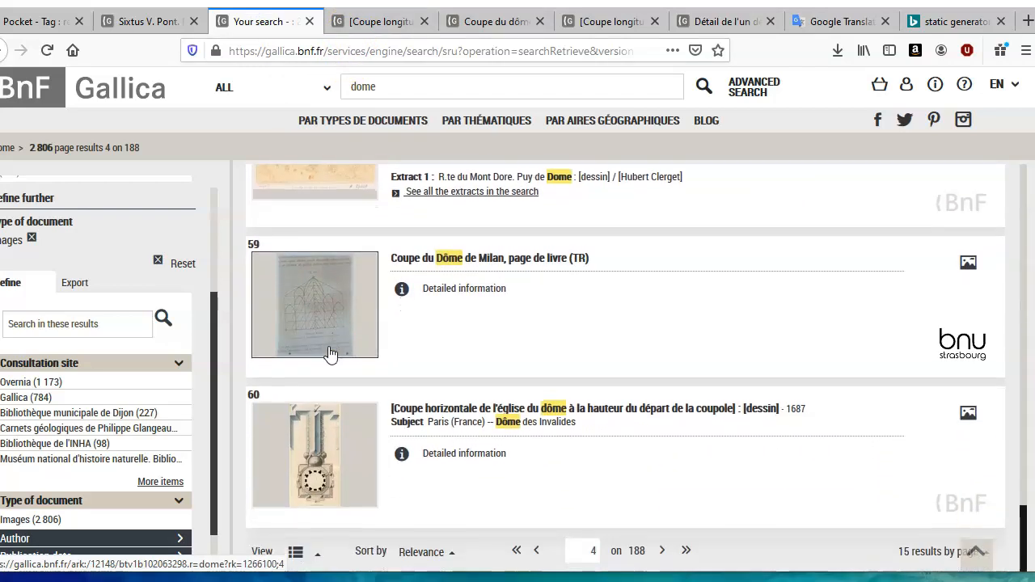
pyautogui.click(315, 304)
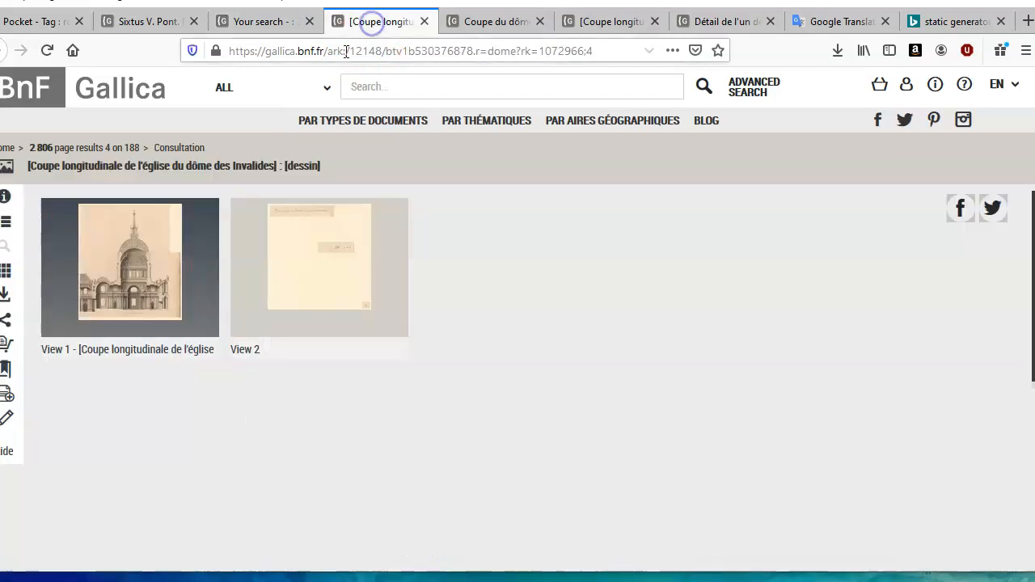
pyautogui.click(129, 263)
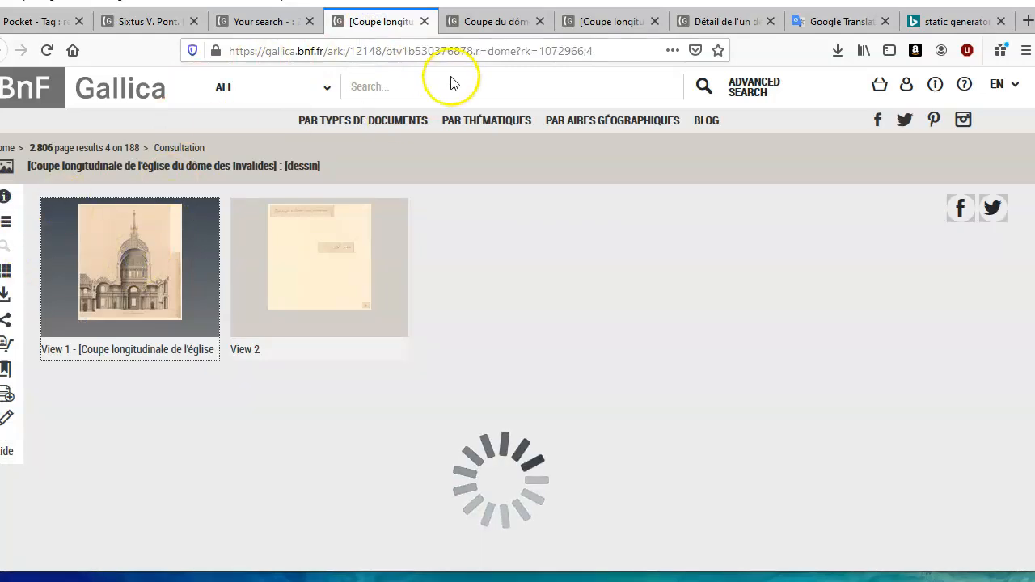
pyautogui.click(128, 261)
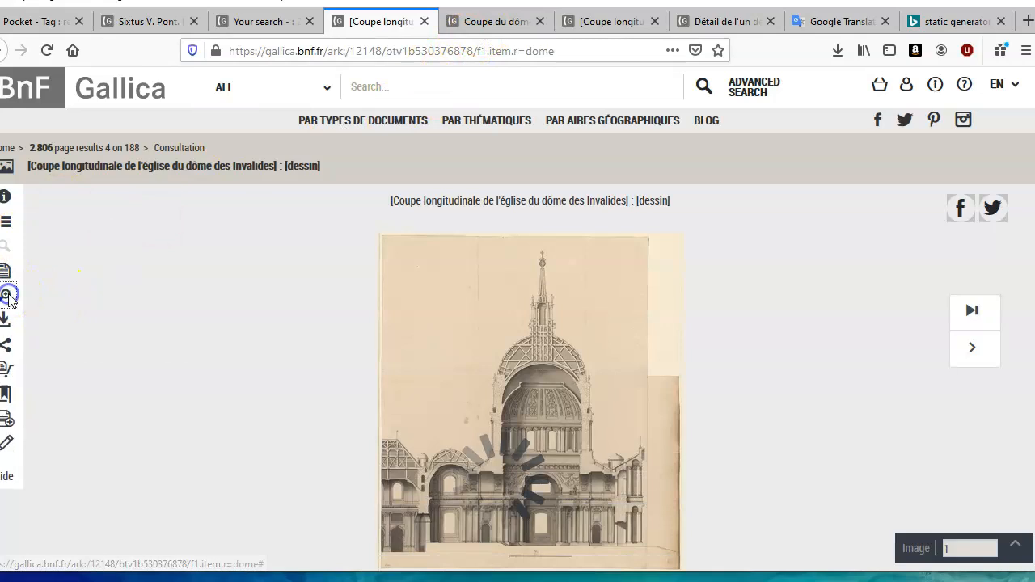
pyautogui.click(8, 294)
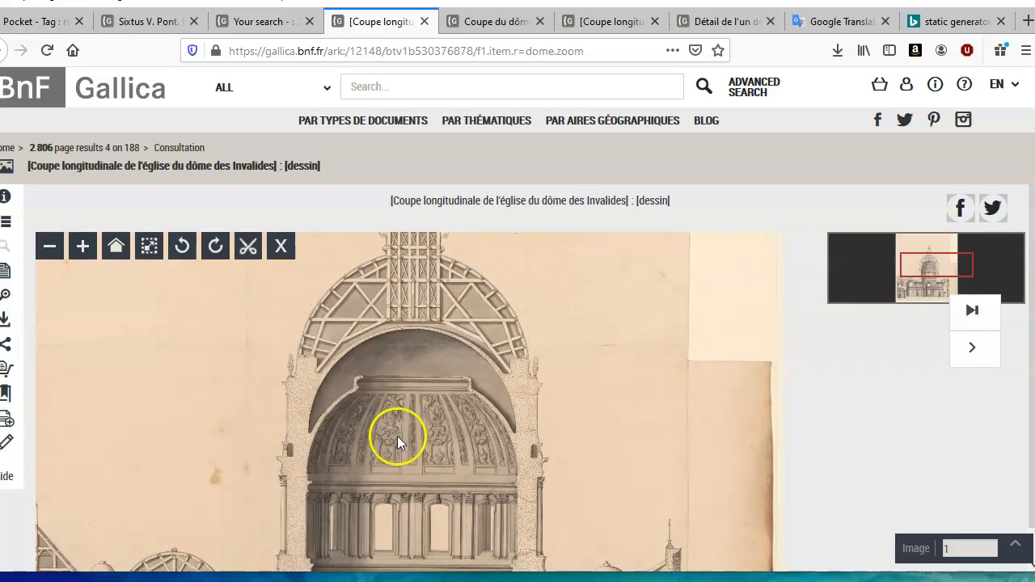
pyautogui.moveTo(344, 394)
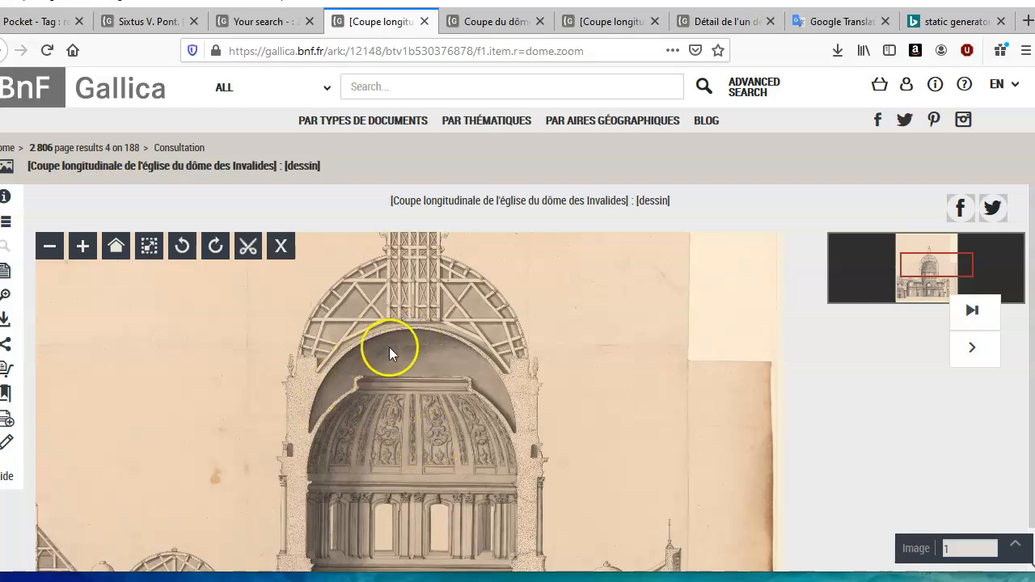
pyautogui.moveTo(380, 364)
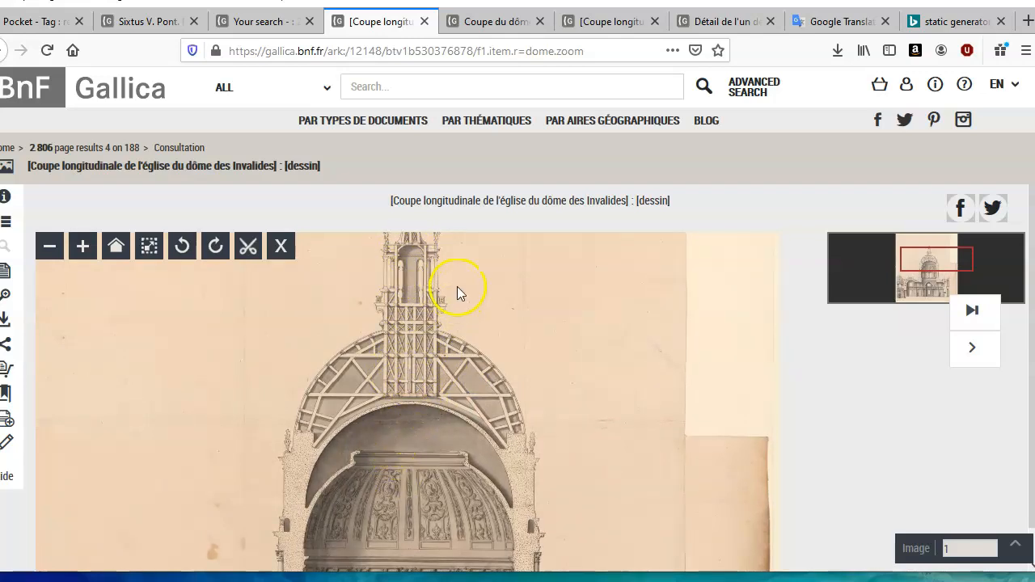
pyautogui.click(266, 21)
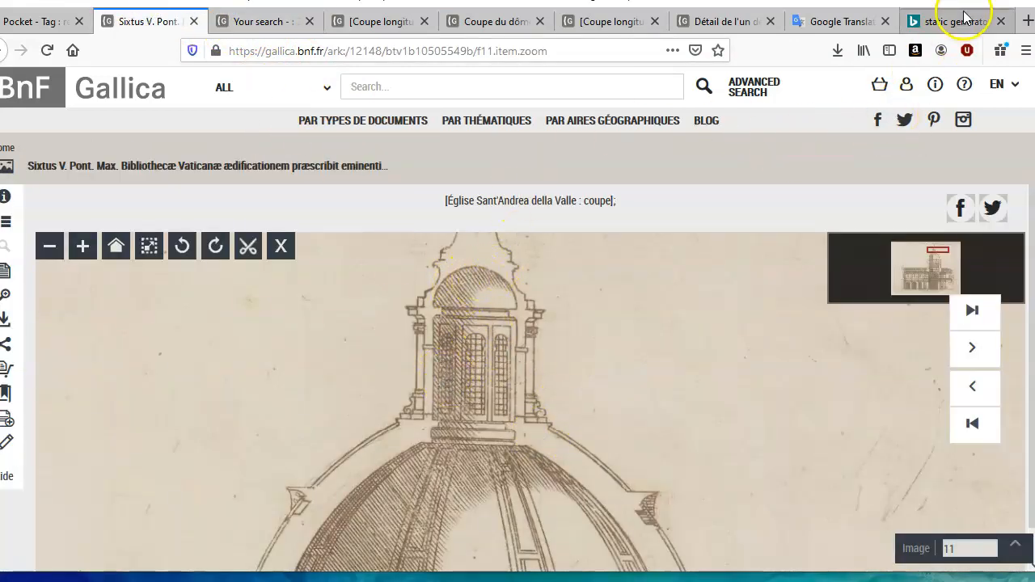
# Browse the Bing Images results for static electricity generator hair photos
pyautogui.click(954, 21)
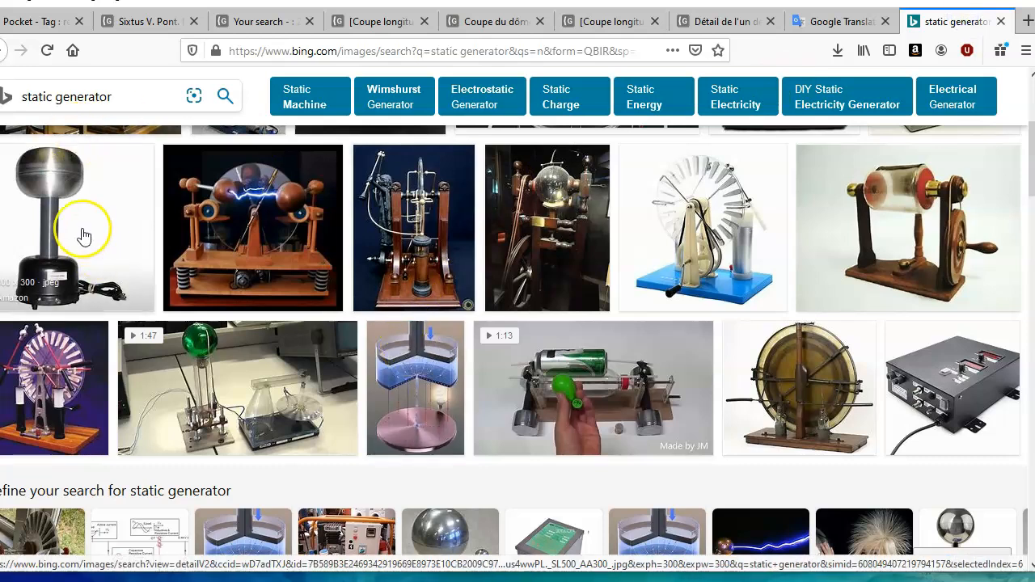
pyautogui.scroll(-3)
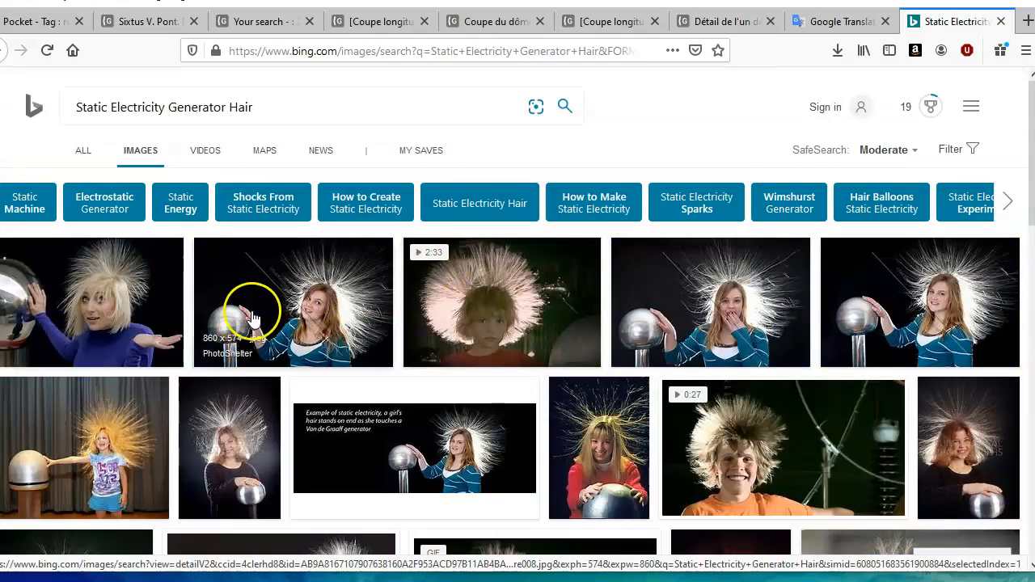
pyautogui.scroll(-3)
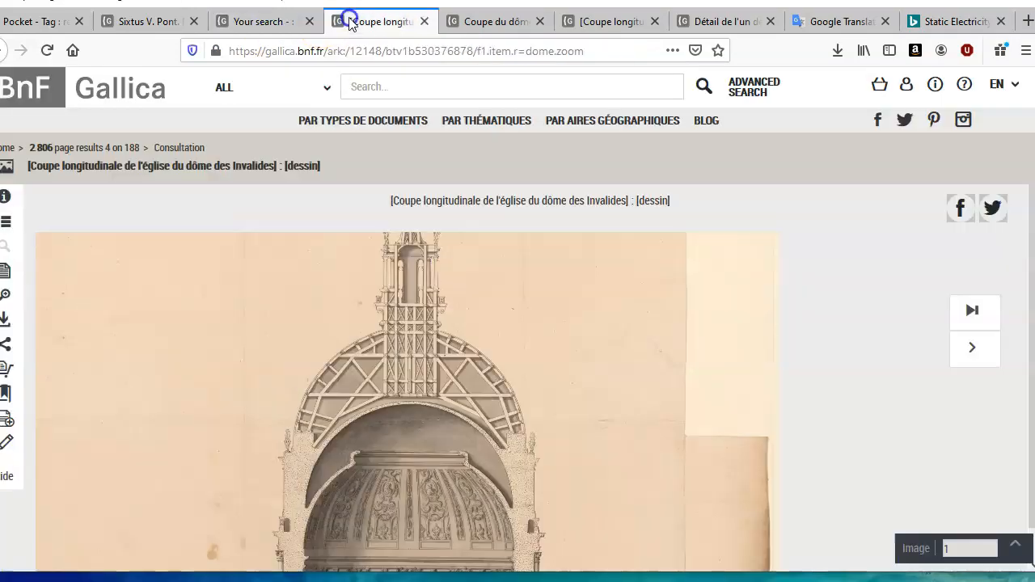
# Compare Sant'Andrea's lantern with the Invalides spire cross, then open the projected church section
pyautogui.click(412, 328)
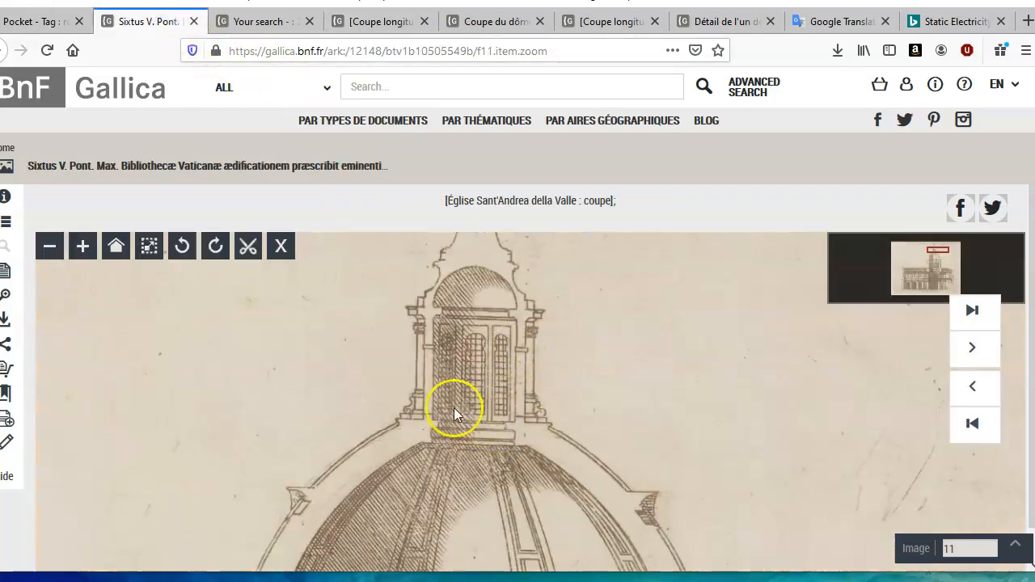
pyautogui.click(380, 20)
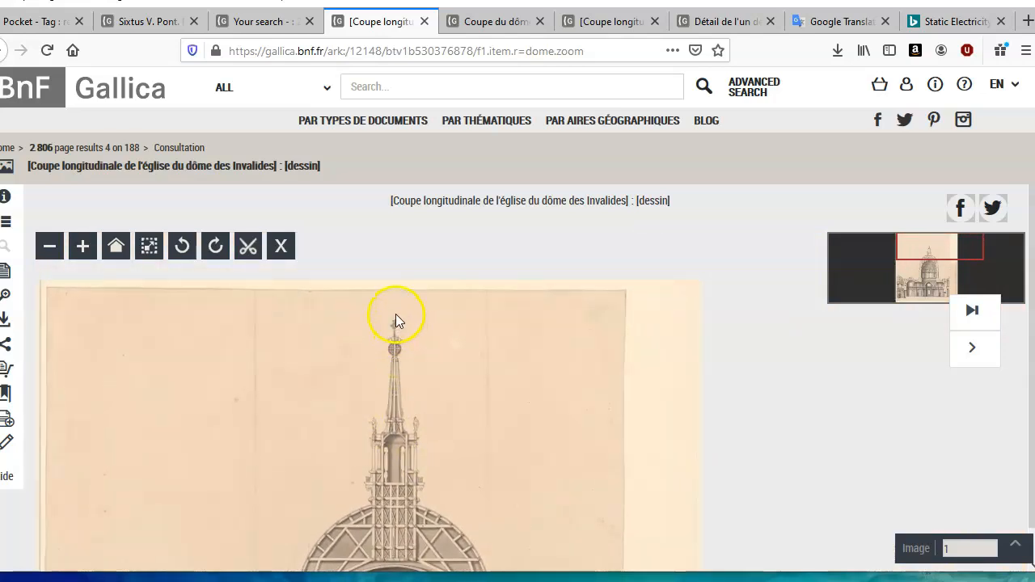
pyautogui.click(82, 246)
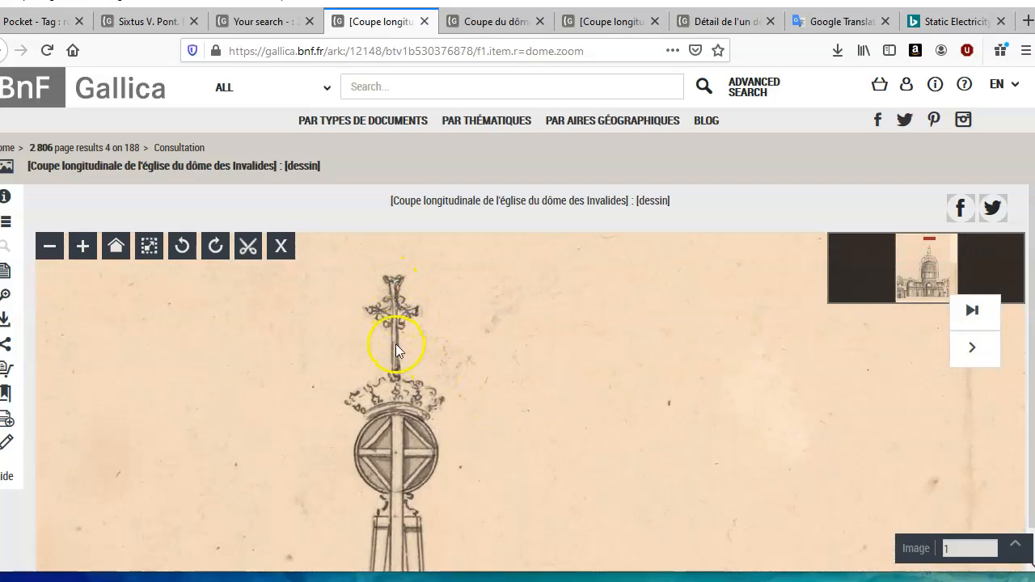
pyautogui.click(150, 21)
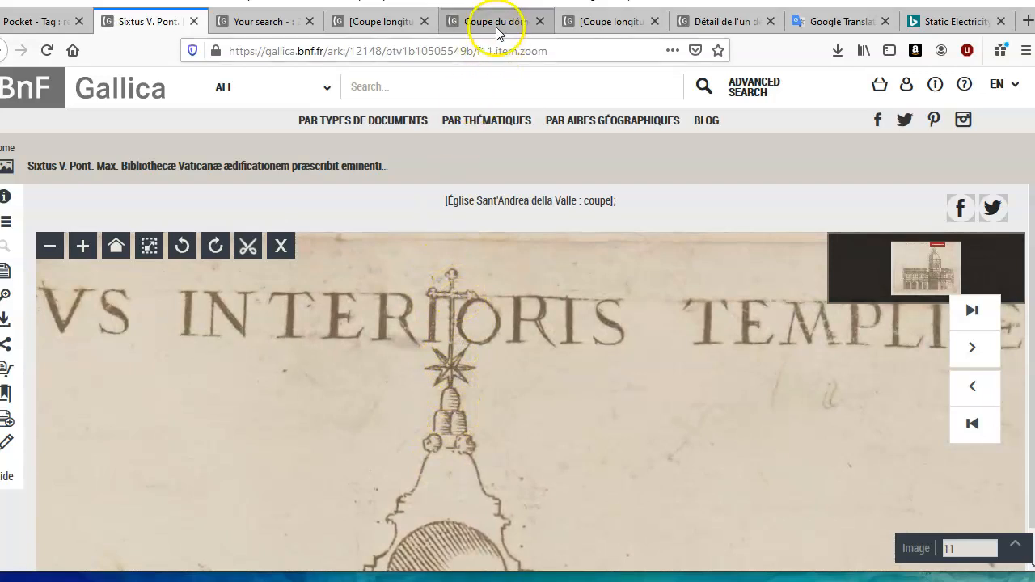
pyautogui.click(493, 20)
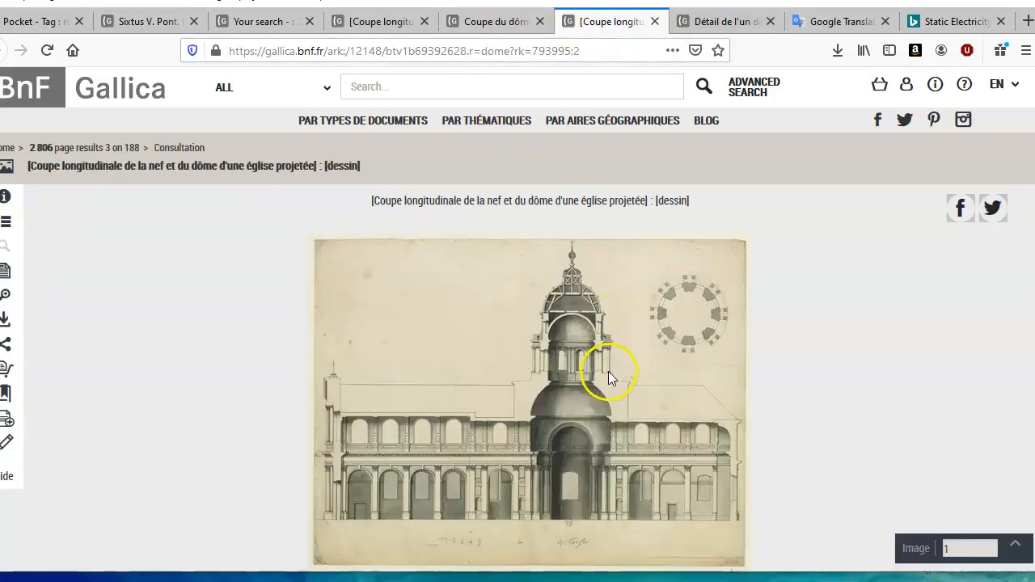
pyautogui.moveTo(8, 295)
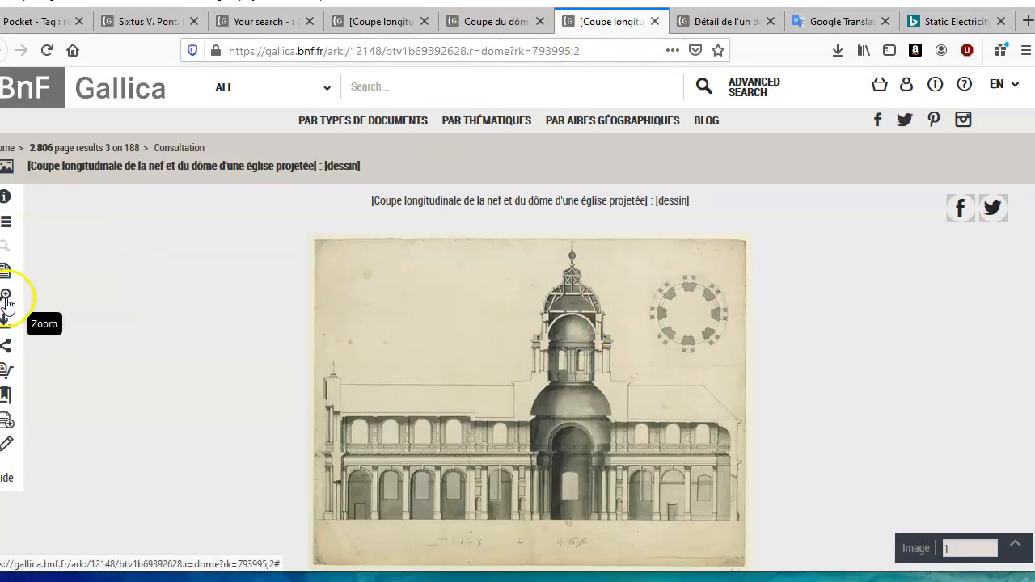
# Zoom in on the projected church's dome, lantern and circular plan
pyautogui.click(8, 294)
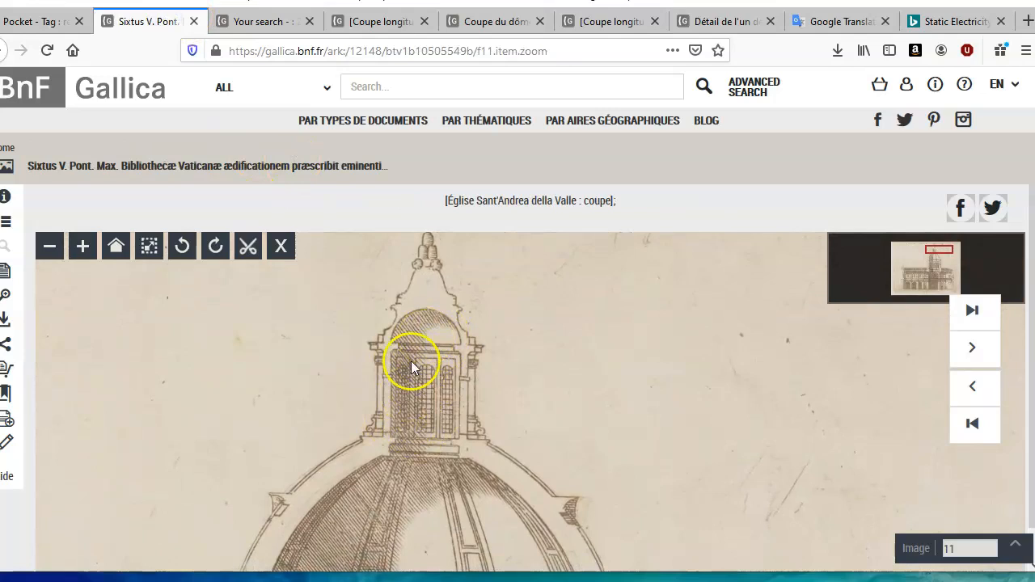
pyautogui.click(493, 21)
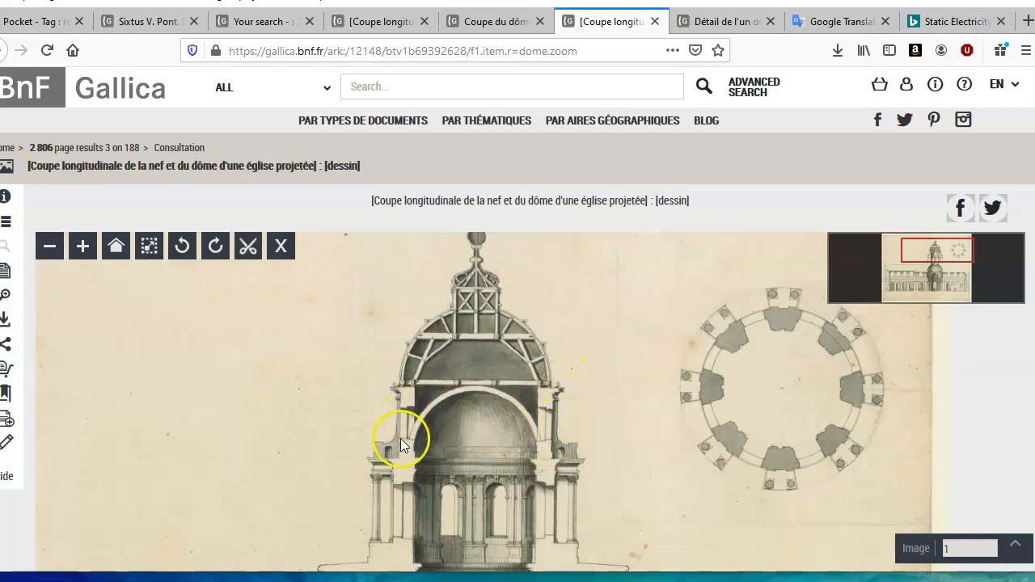
pyautogui.moveTo(421, 447)
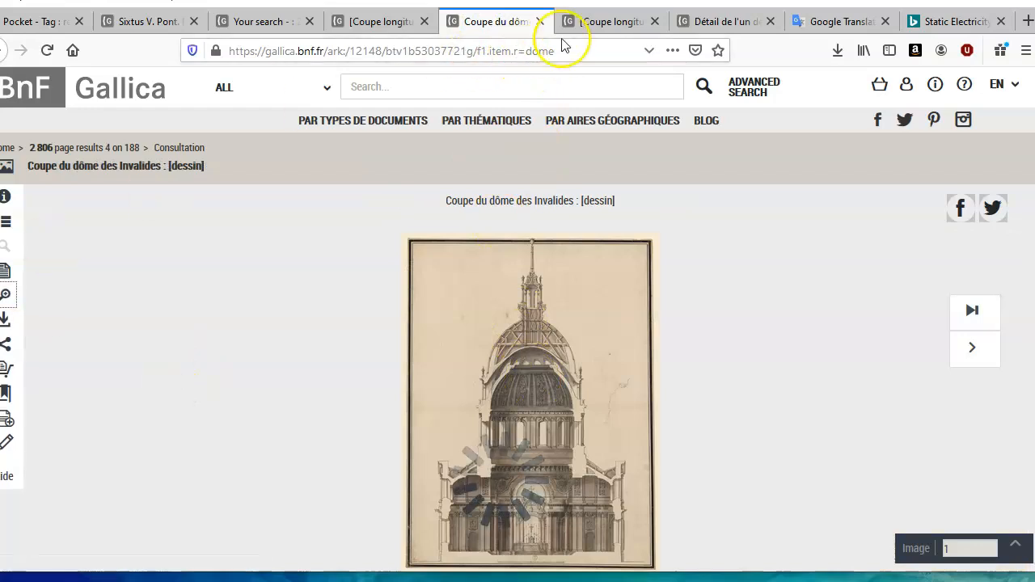
# Zoom and pan Lequeu's great-arch detail drawing, then view and close its catalogue record
pyautogui.click(724, 21)
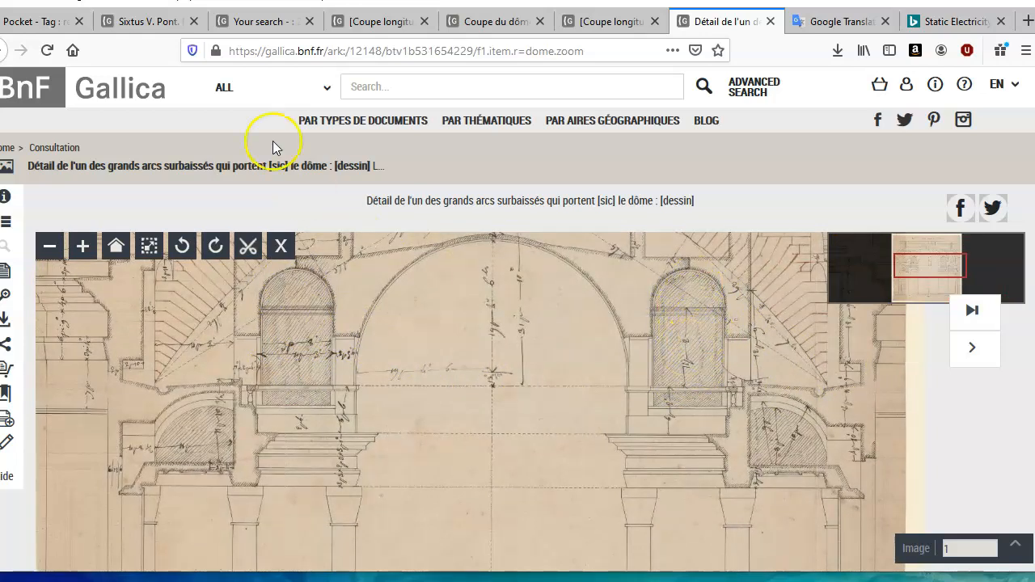
pyautogui.click(149, 20)
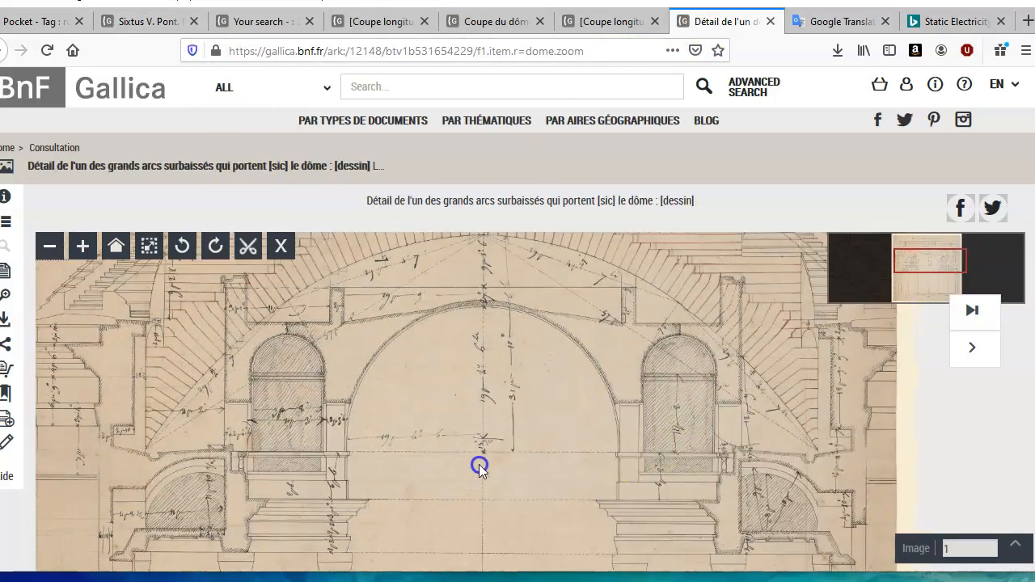
pyautogui.moveTo(479, 467); pyautogui.dragTo(342, 439)
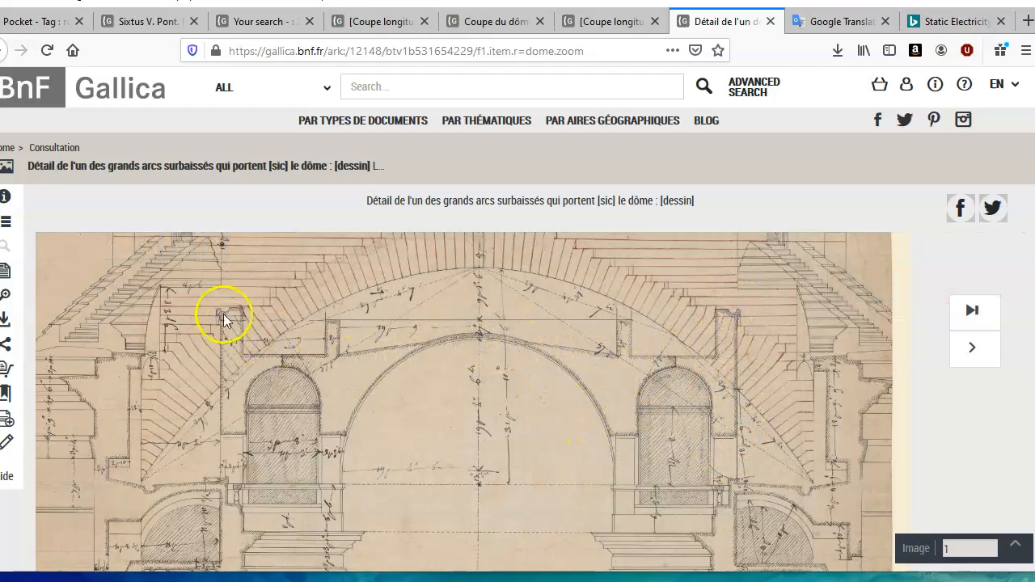
pyautogui.moveTo(397, 364)
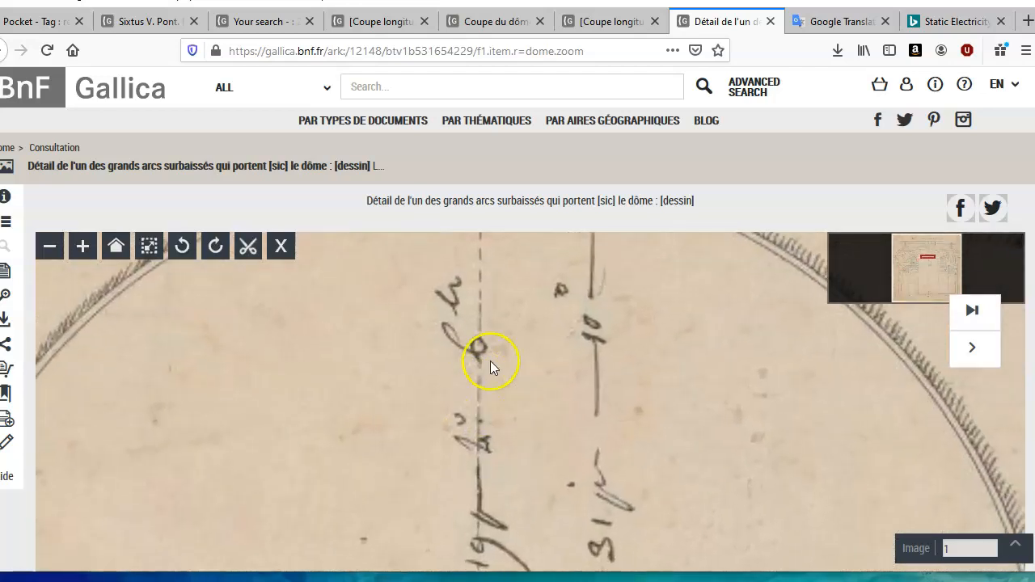
pyautogui.click(50, 246)
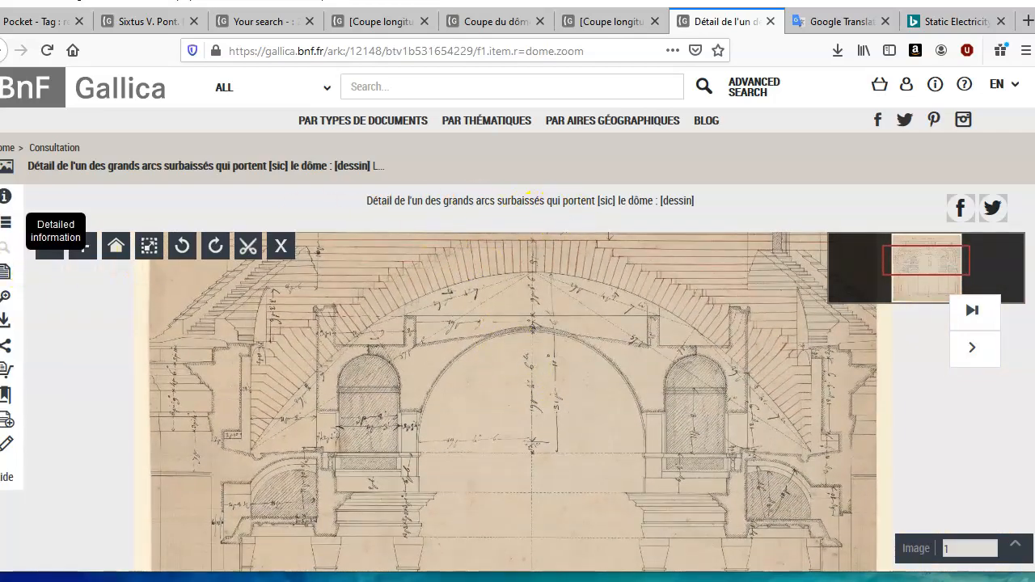
pyautogui.click(5, 195)
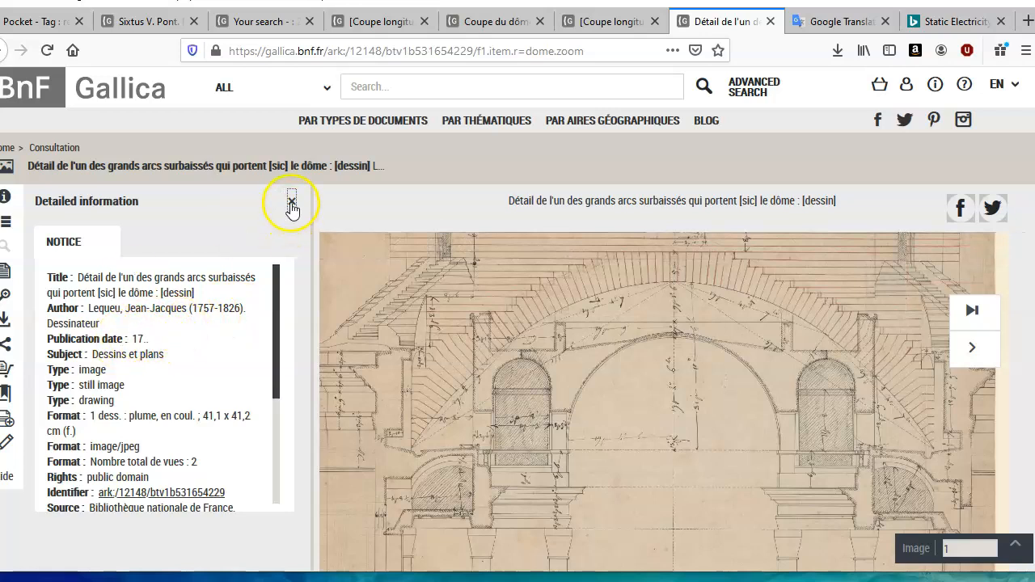
pyautogui.click(291, 200)
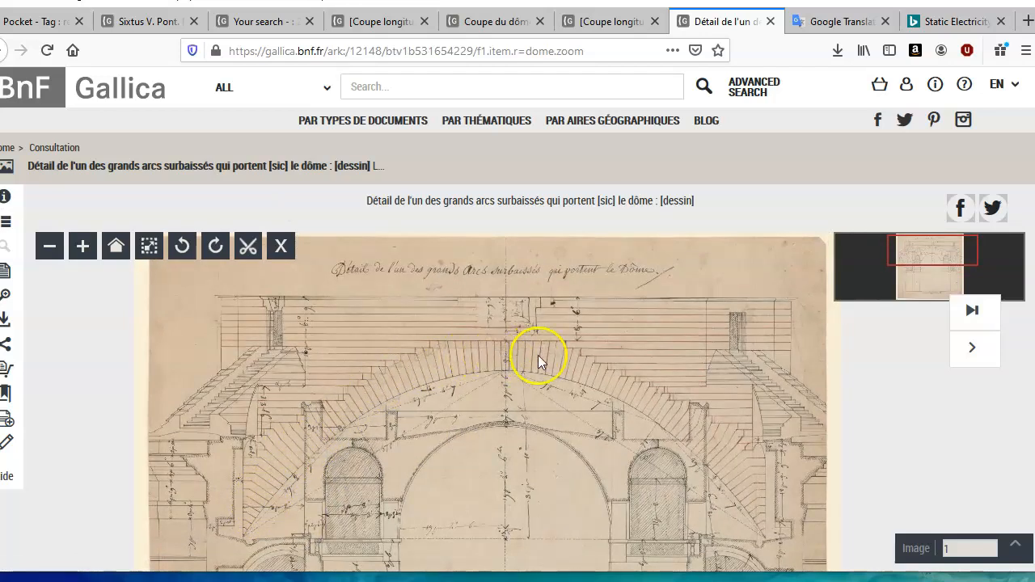
pyautogui.moveTo(759, 497)
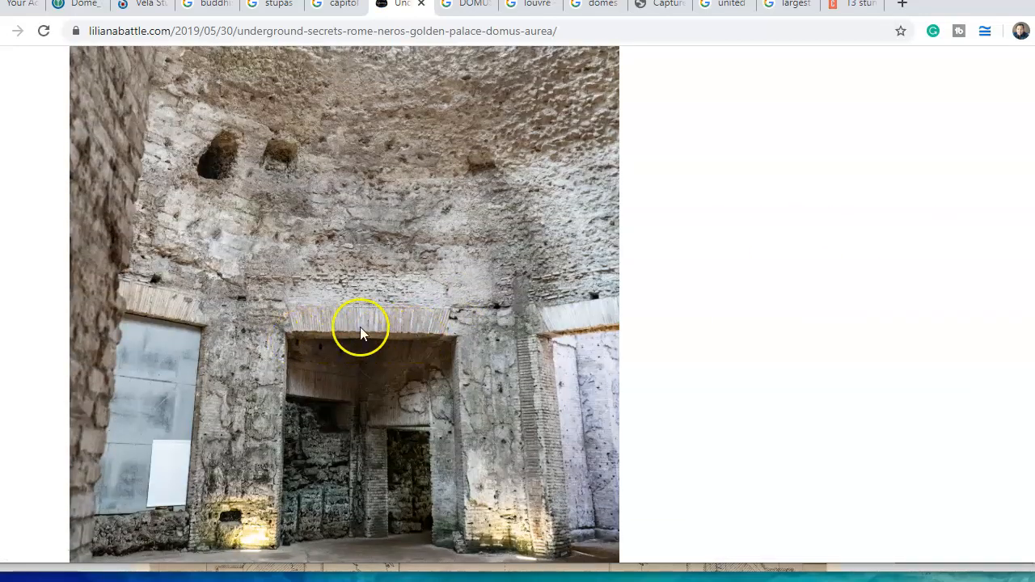
# Scroll Liliana Battle's Domus Aurea article to the brick arch and doorway lintel photos
pyautogui.scroll(-3)
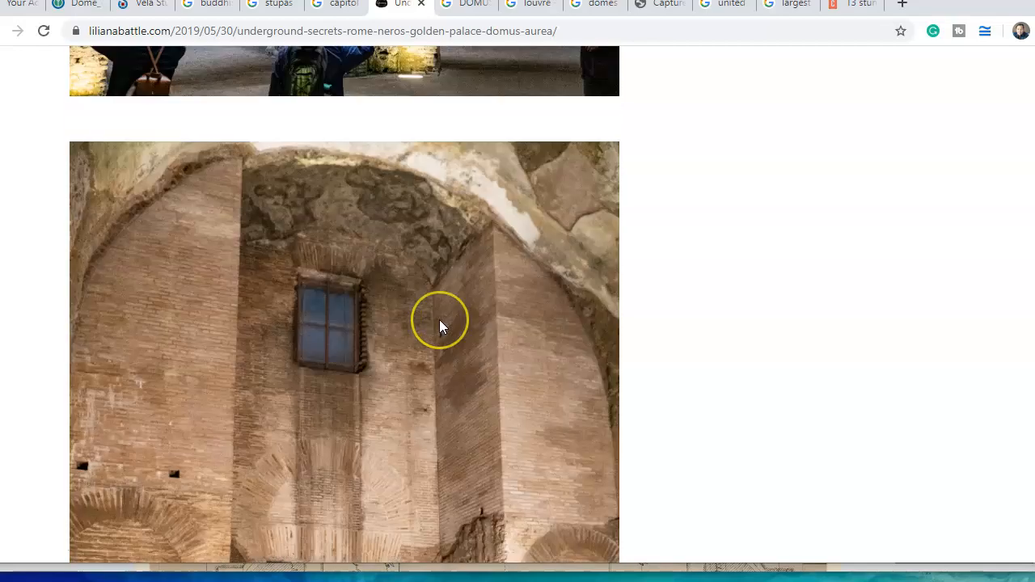
pyautogui.scroll(-3)
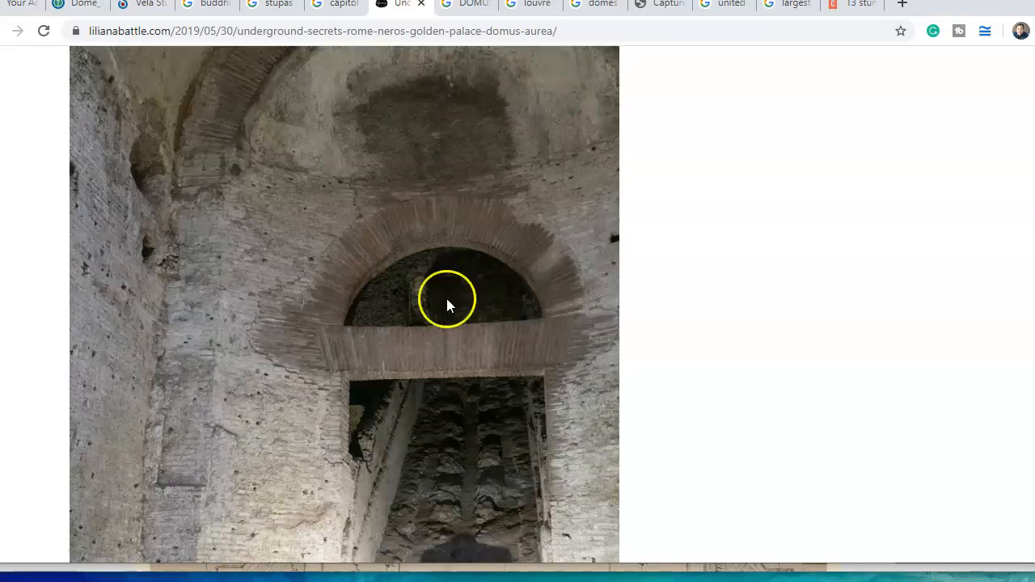
pyautogui.moveTo(343, 287)
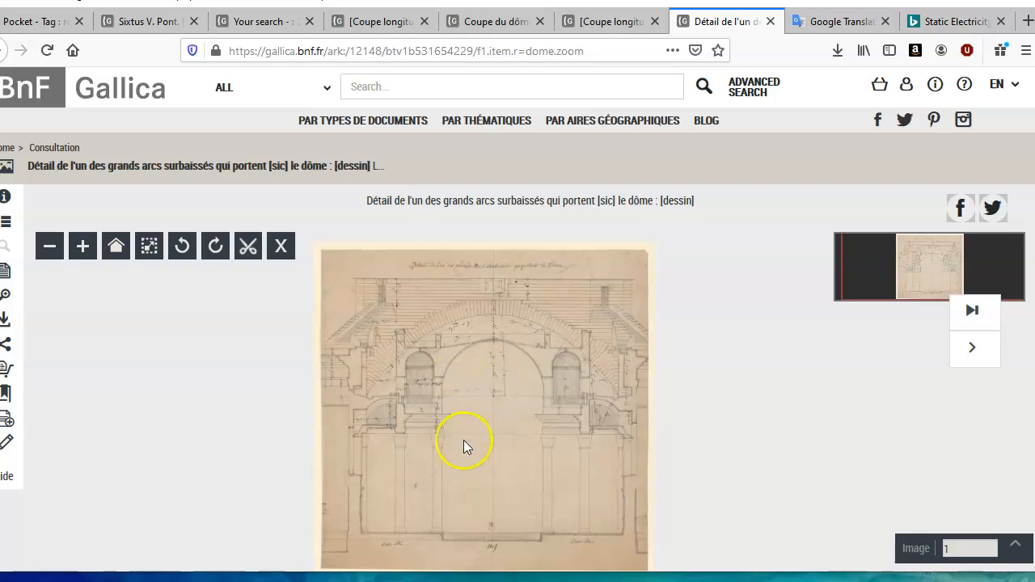
pyautogui.moveTo(465, 396)
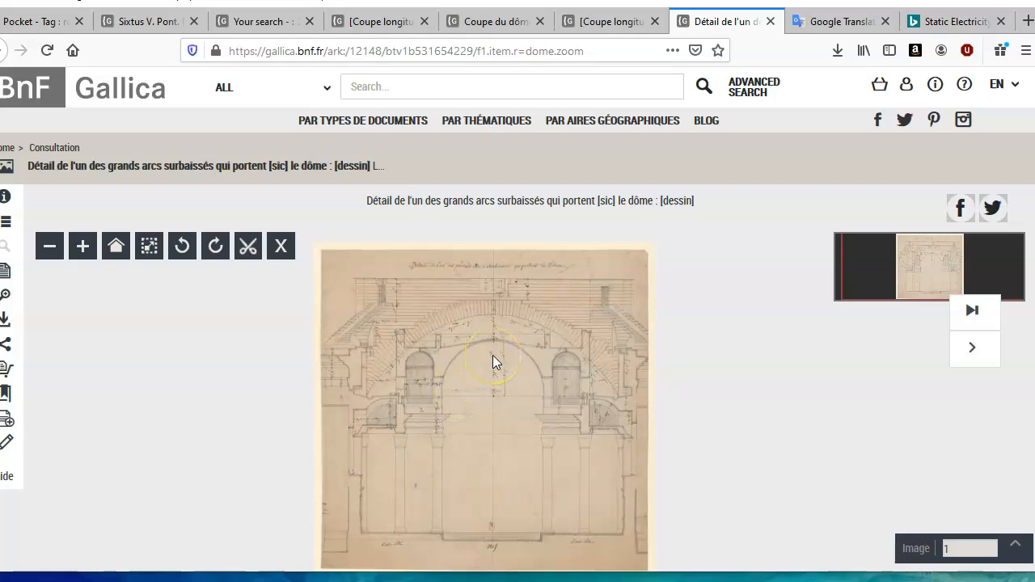
pyautogui.moveTo(532, 344)
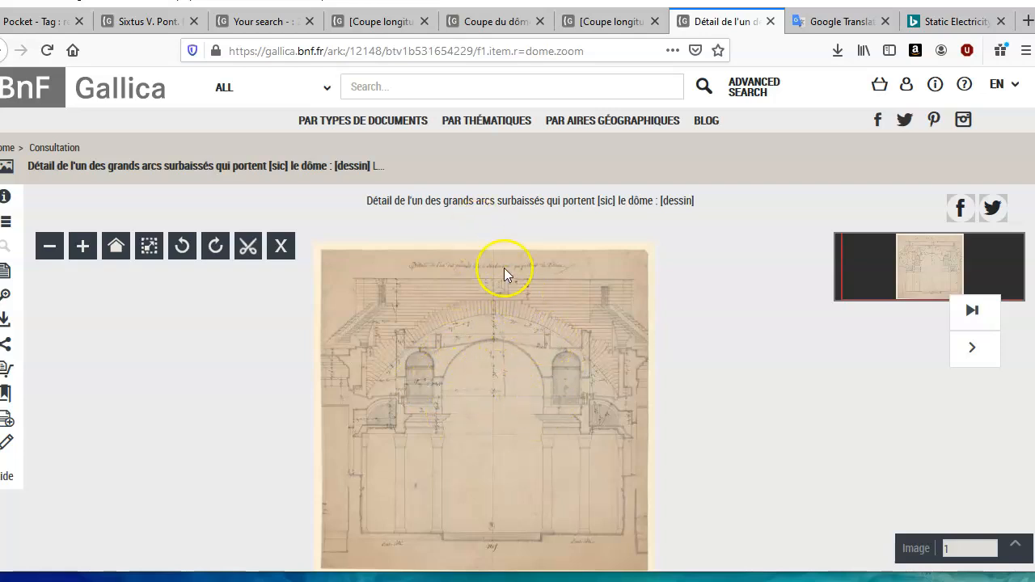
pyautogui.moveTo(525, 396)
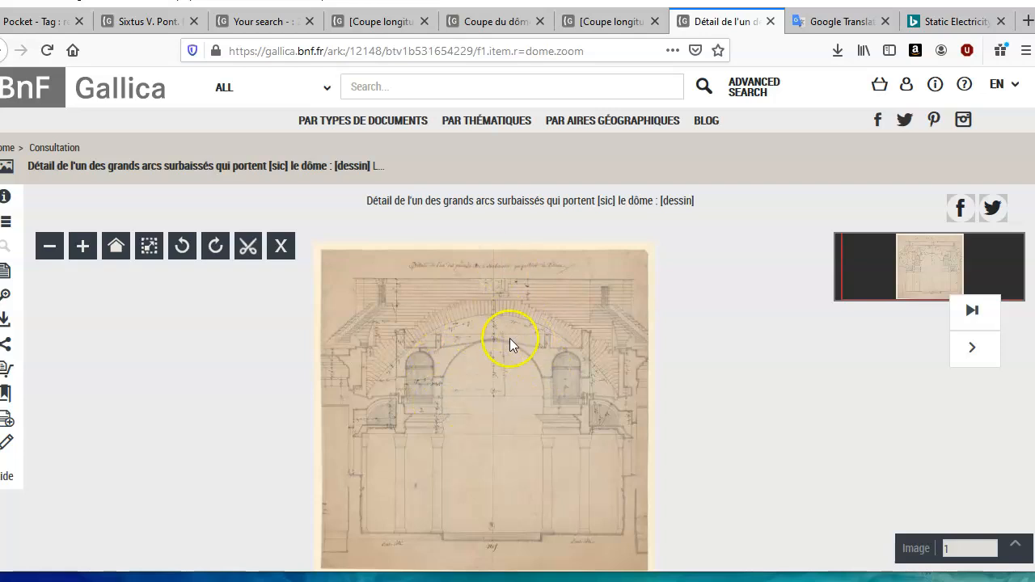
pyautogui.moveTo(542, 384)
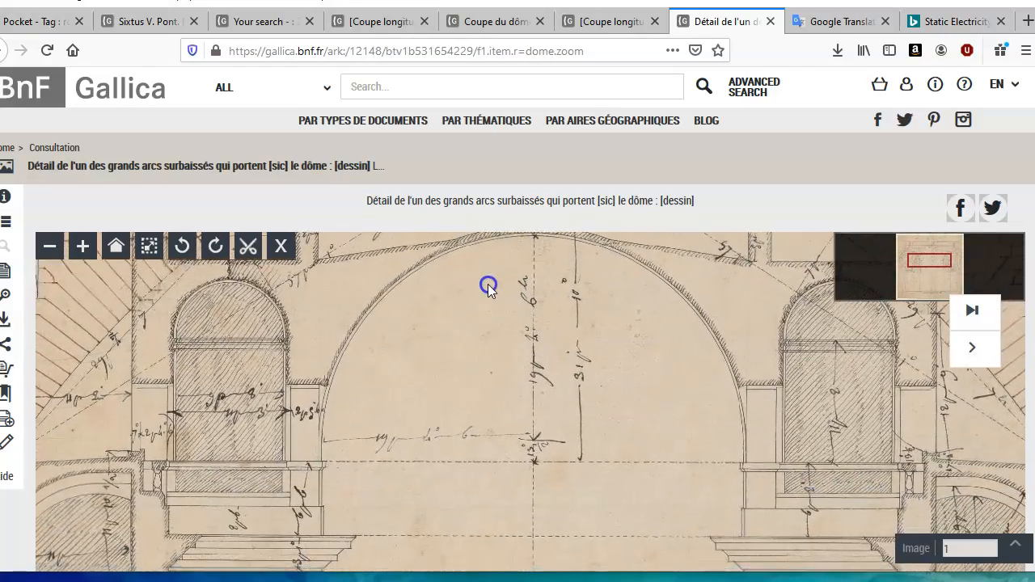
# Zoom in on the arch drawing's measurements and title, then zoom back out
pyautogui.click(81, 245)
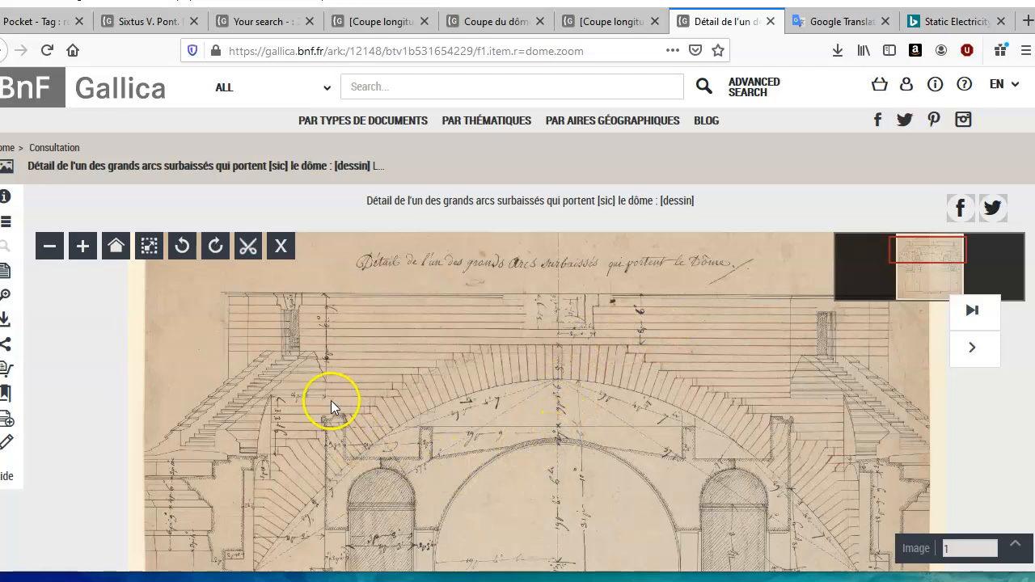
pyautogui.click(49, 246)
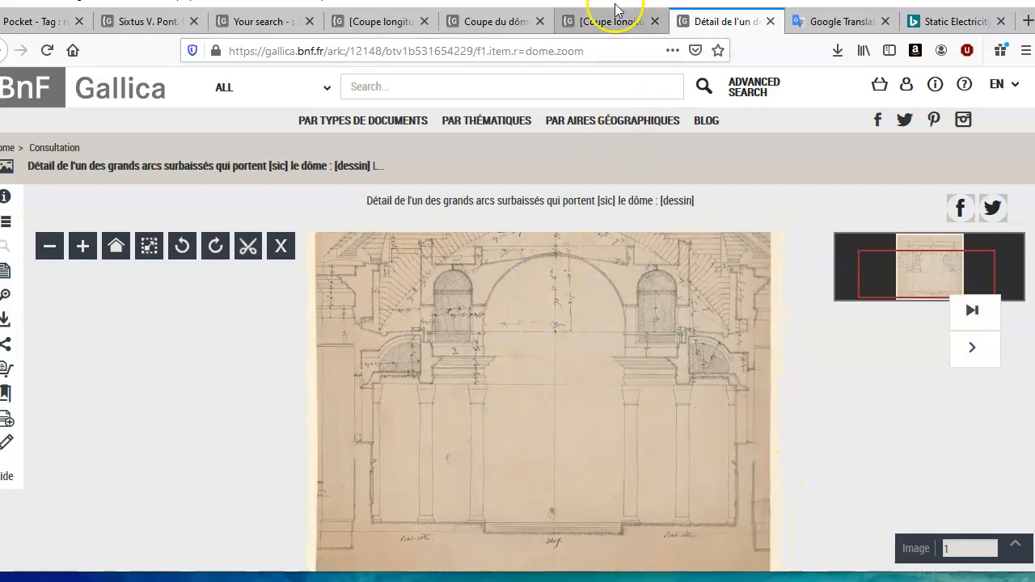
# Show the whole projected church nave-and-dome section, zoomed out to include the circular plan
pyautogui.click(611, 21)
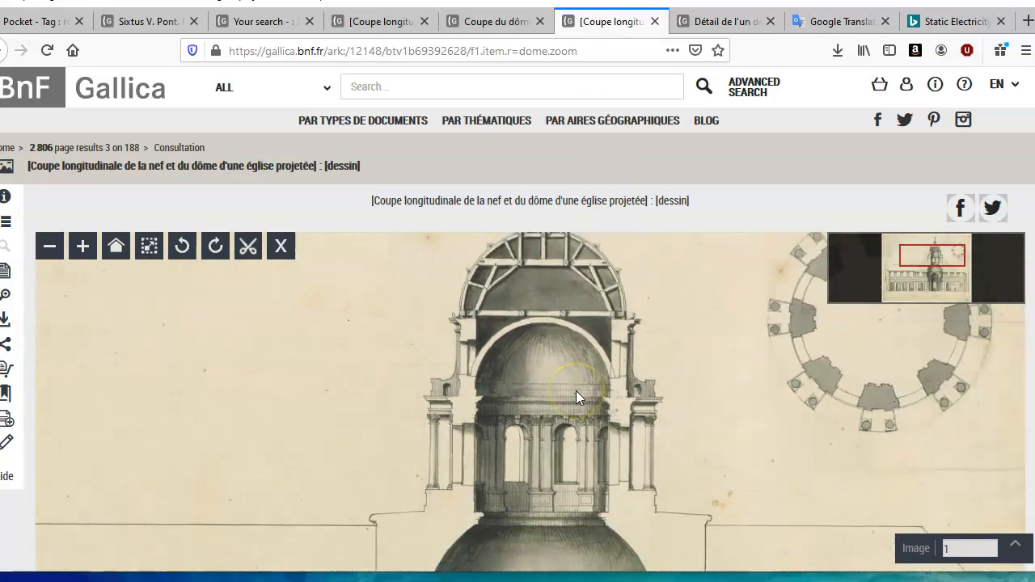
pyautogui.click(49, 246)
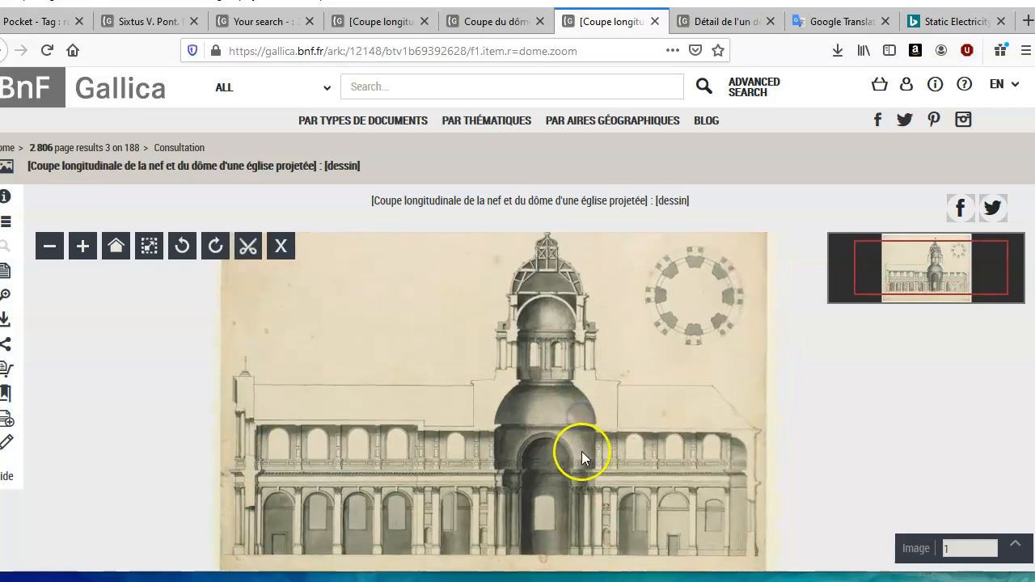
pyautogui.moveTo(548, 323)
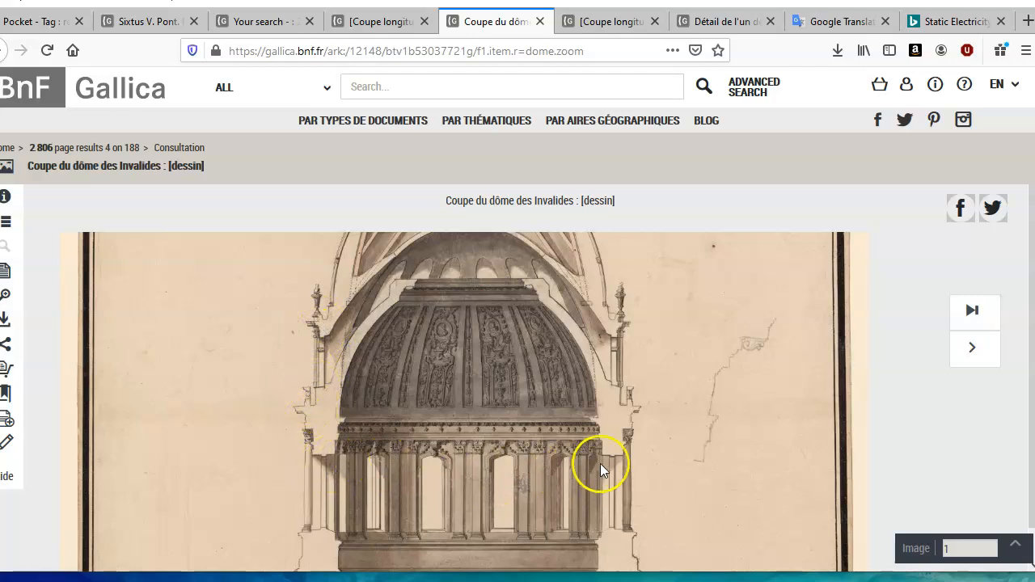
pyautogui.moveTo(609, 461)
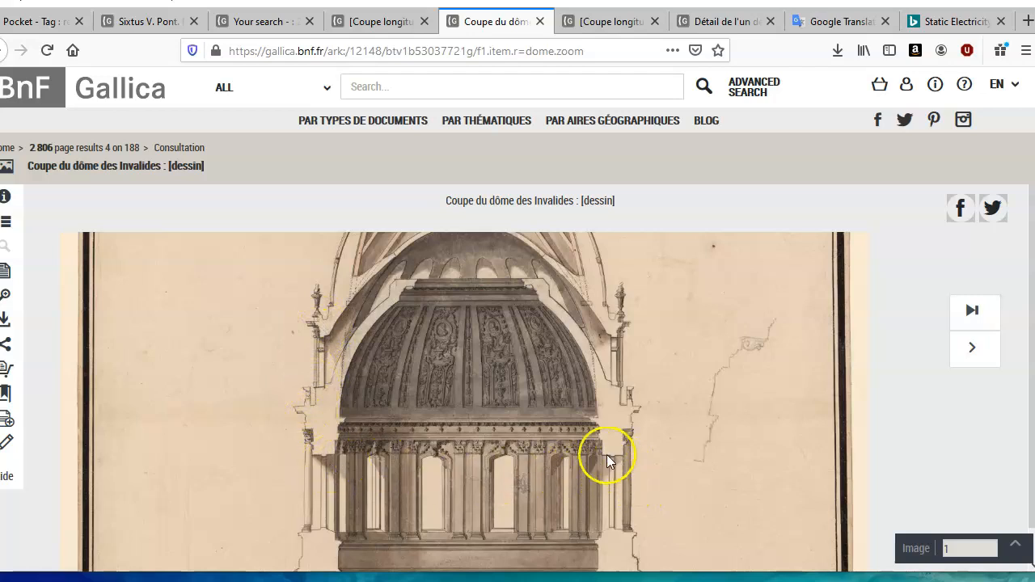
pyautogui.moveTo(498, 372)
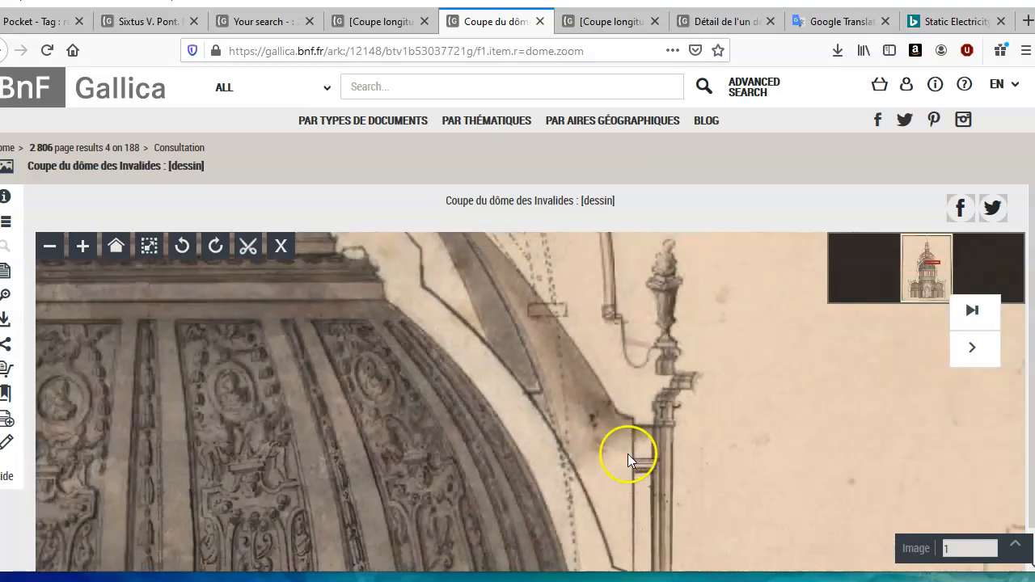
# Pan the Invalides dome section up to its timber framing, then return to Bing's static-electricity photos
pyautogui.moveTo(630, 456); pyautogui.dragTo(356, 311)
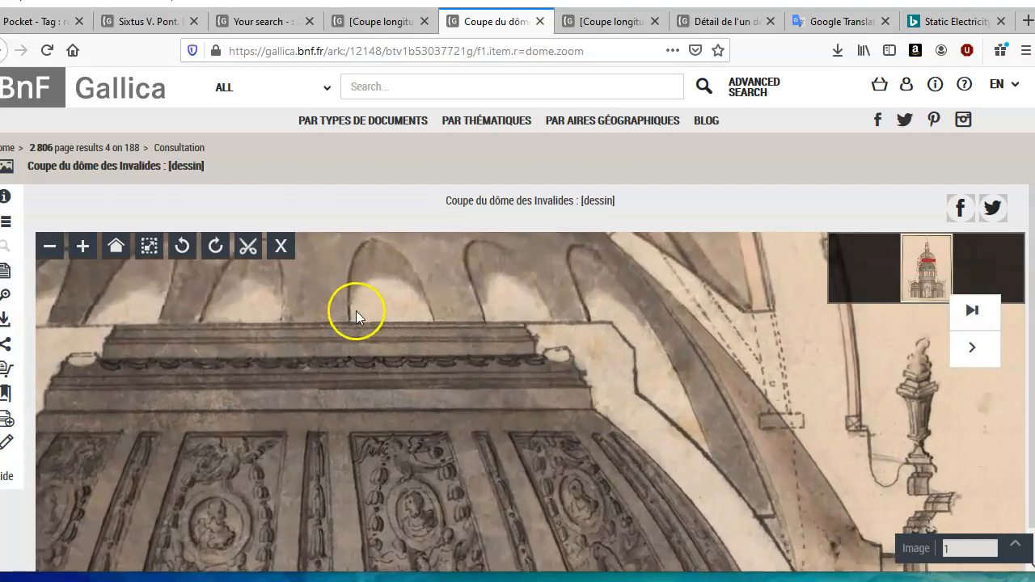
pyautogui.click(48, 246)
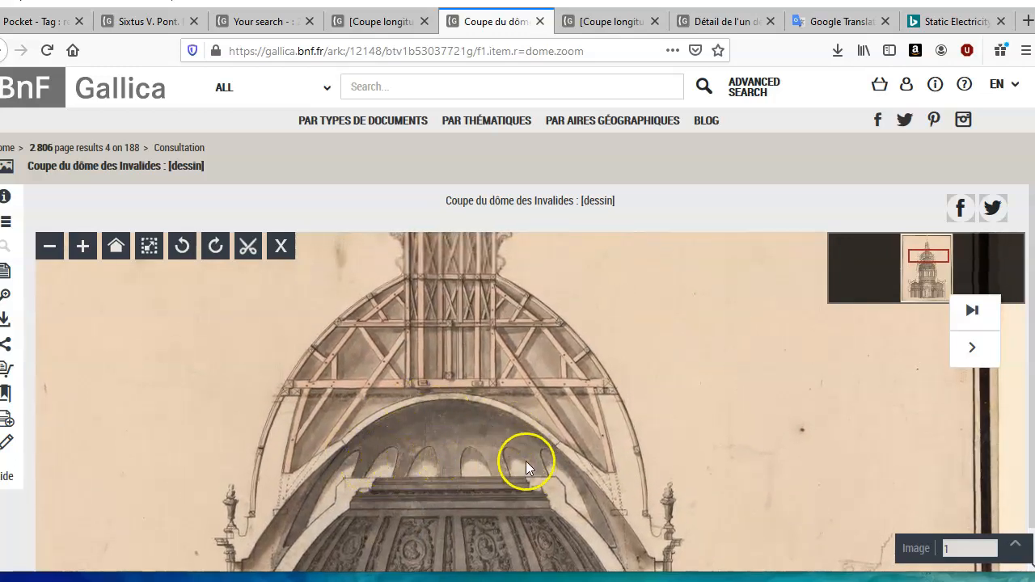
pyautogui.click(954, 21)
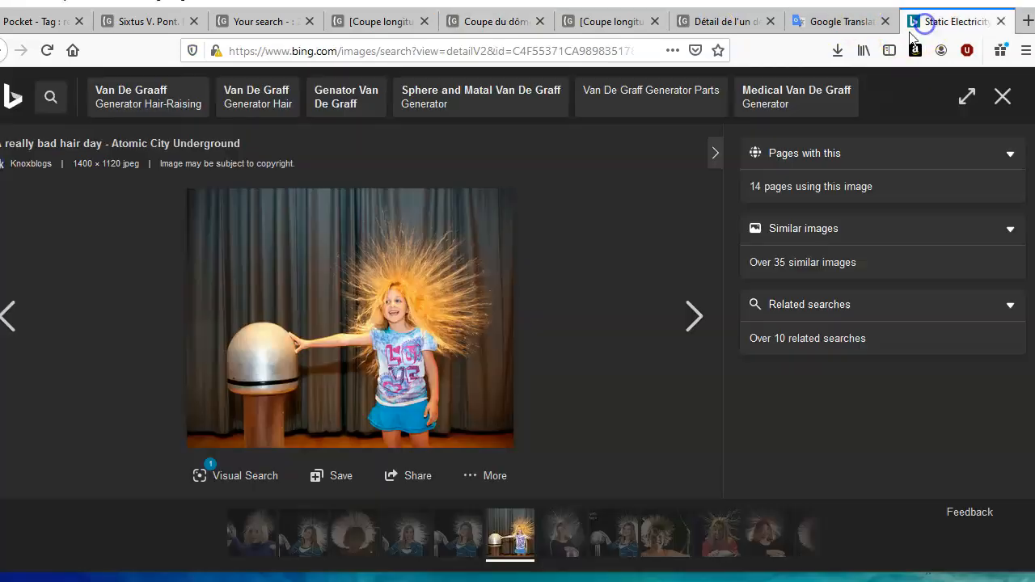
# Reopen 'Coupe du dôme des Invalides', scroll from lantern to altar, and zoom out
pyautogui.click(495, 20)
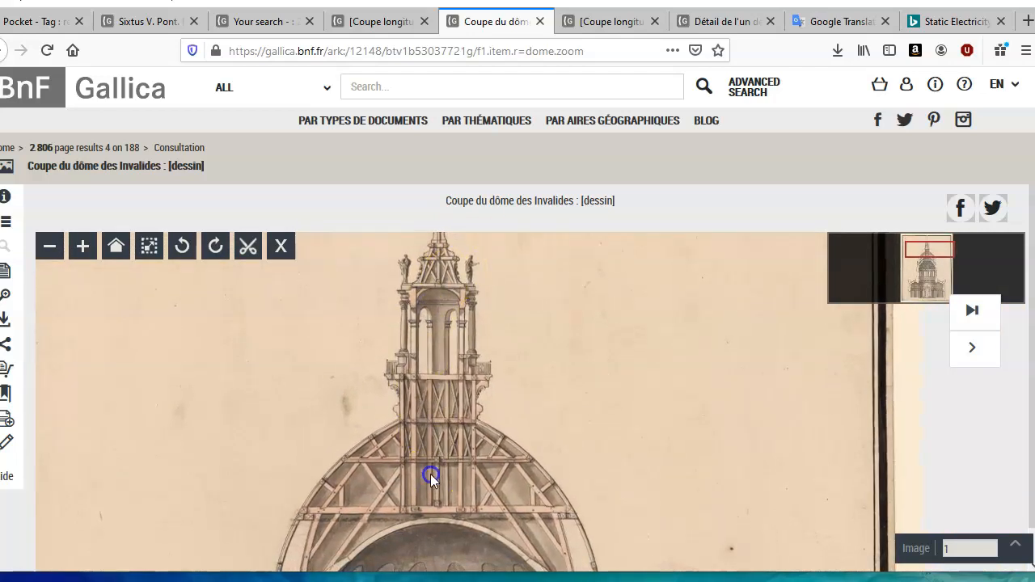
pyautogui.scroll(-3)
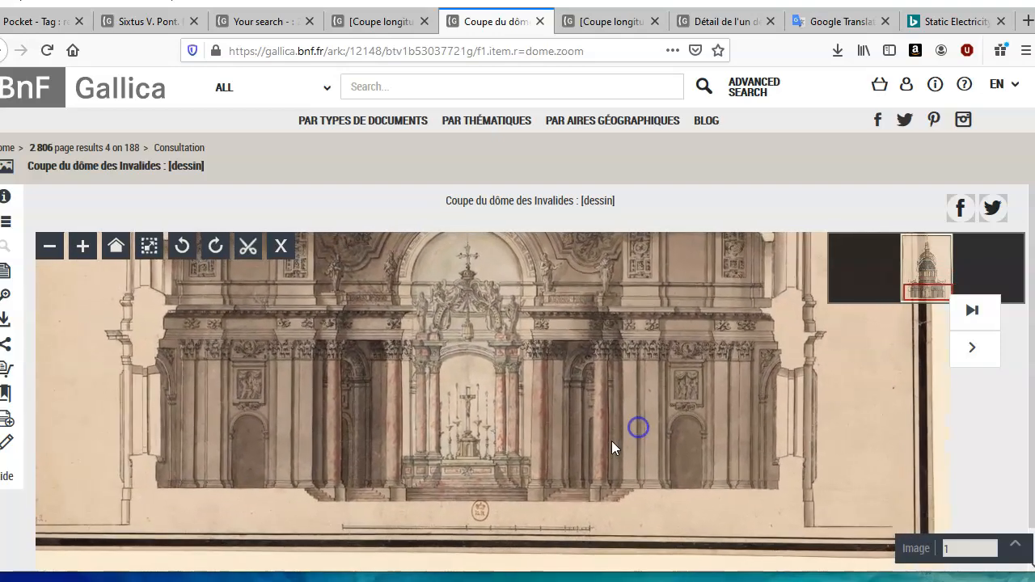
pyautogui.click(49, 246)
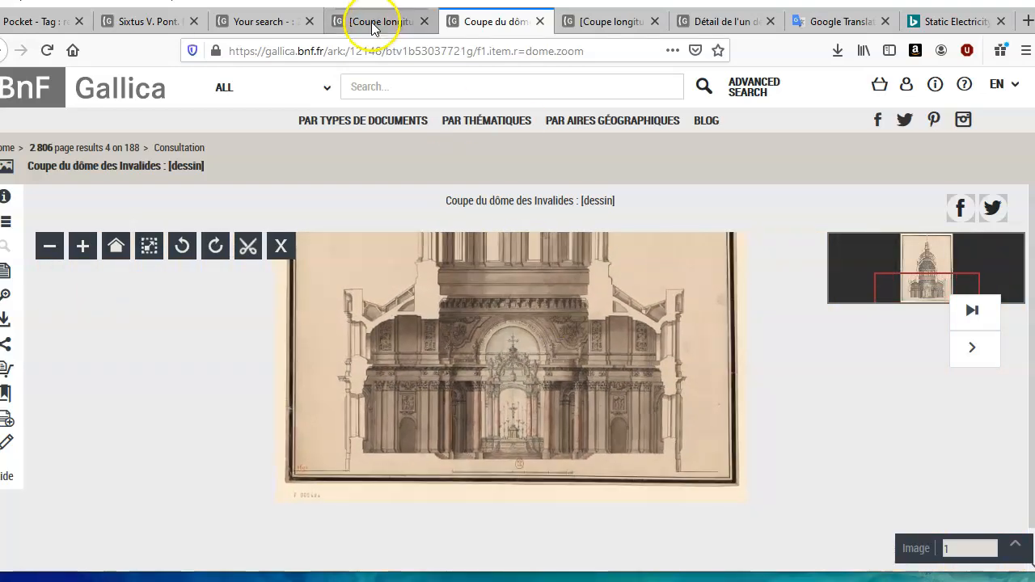
# Tour the Invalides section, dome results, arch detail and projected church drawings, then reach Bing
pyautogui.click(376, 21)
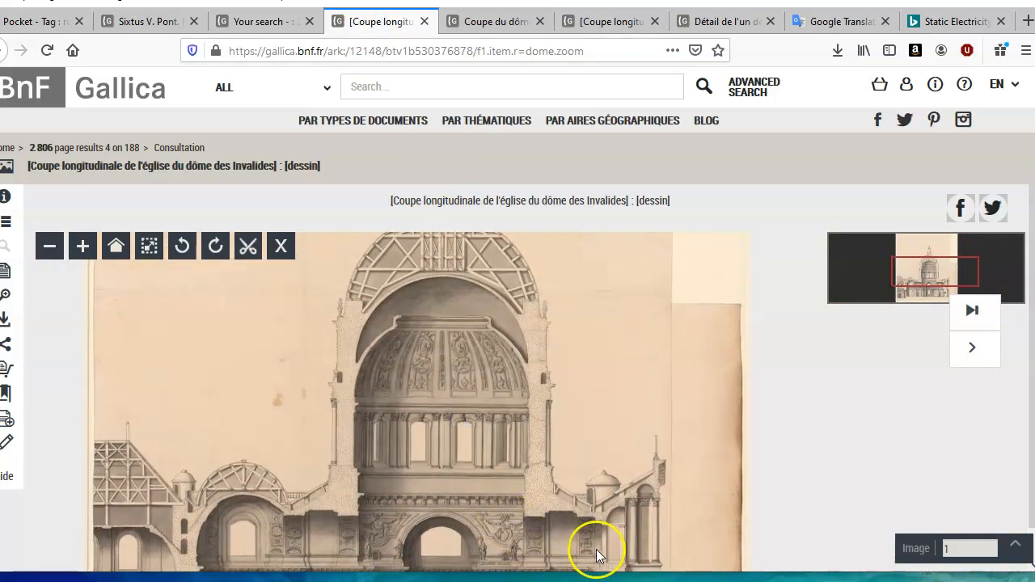
pyautogui.click(265, 20)
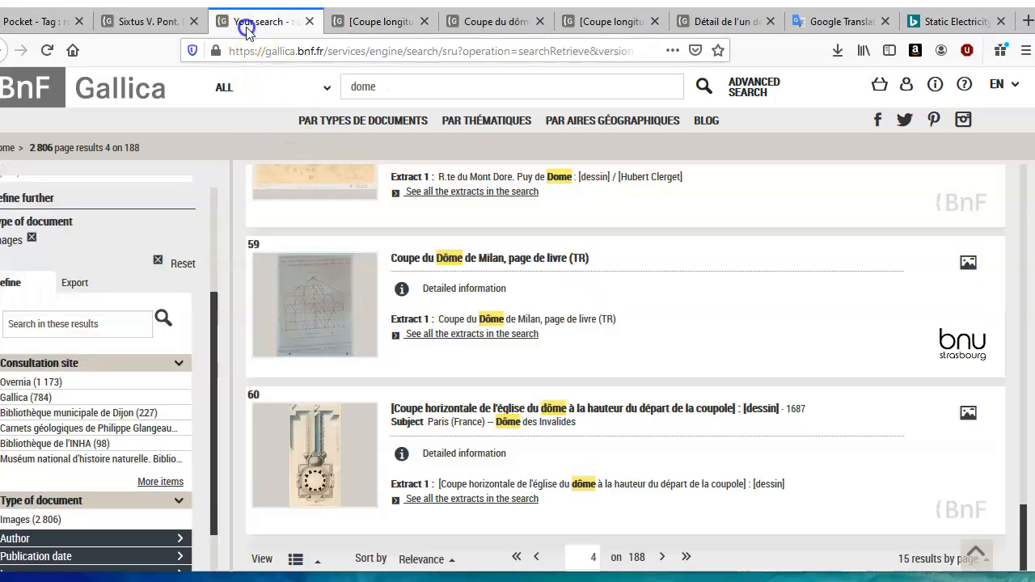
pyautogui.scroll(-3)
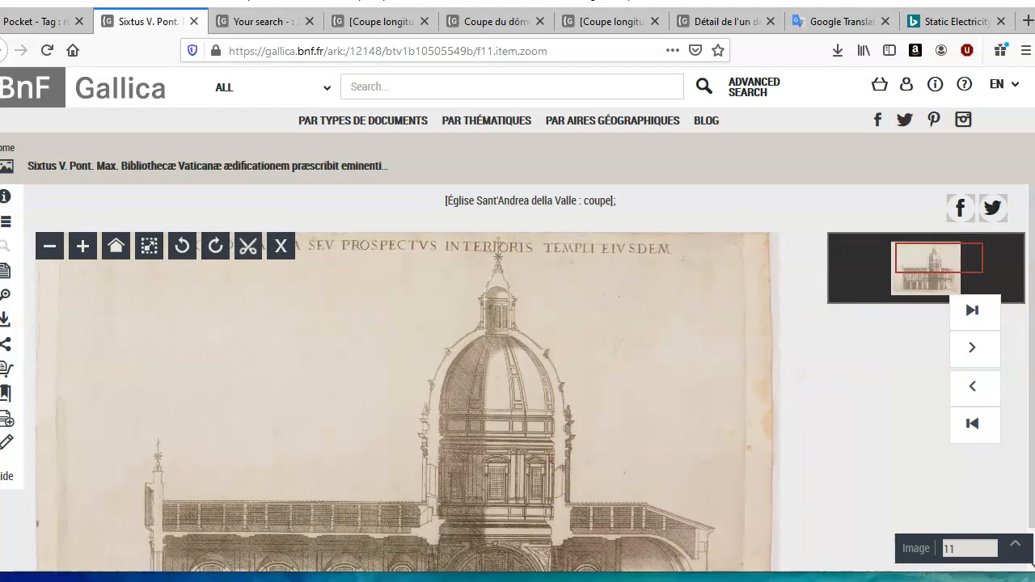
pyautogui.click(722, 21)
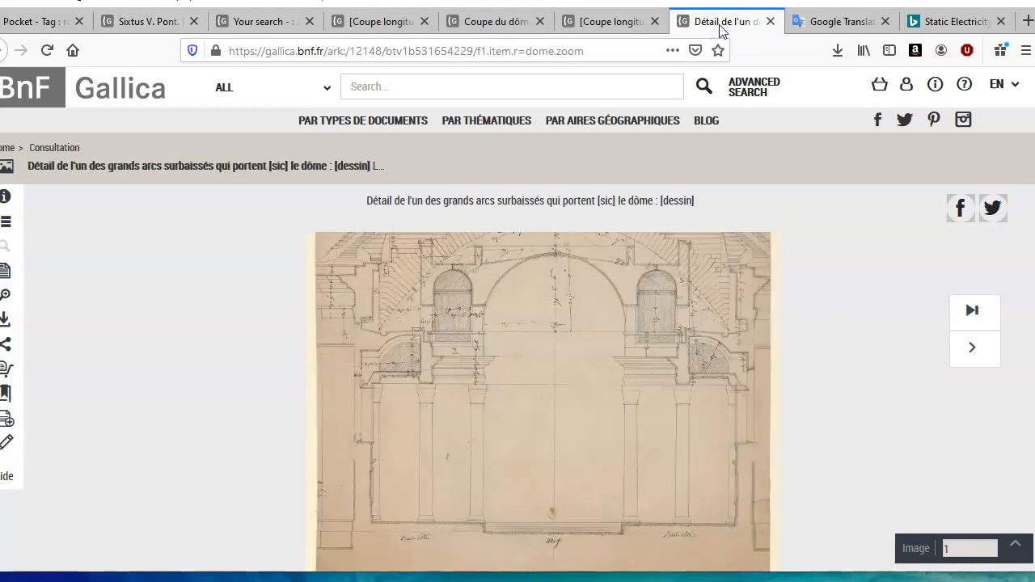
pyautogui.click(610, 21)
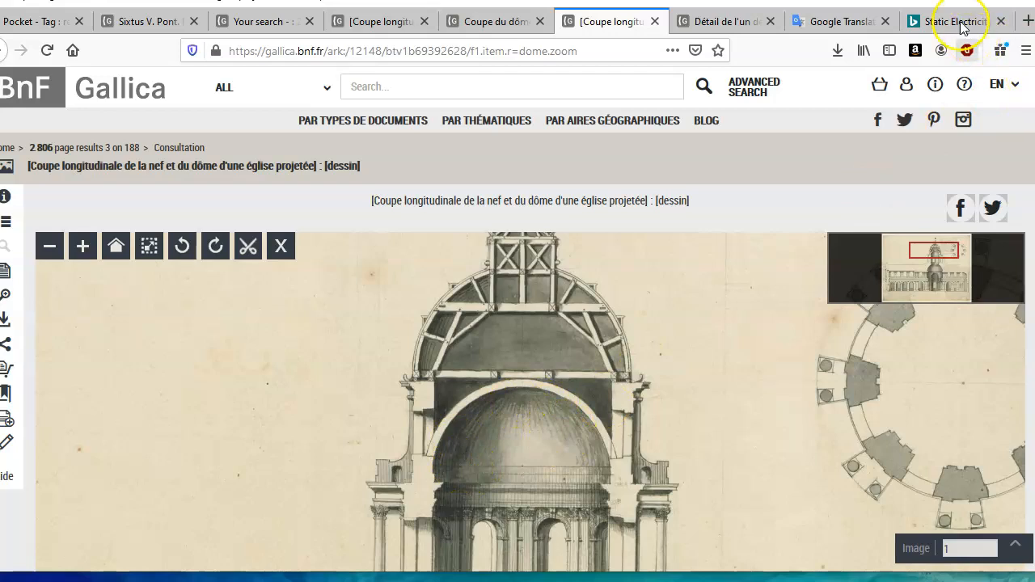
pyautogui.click(954, 21)
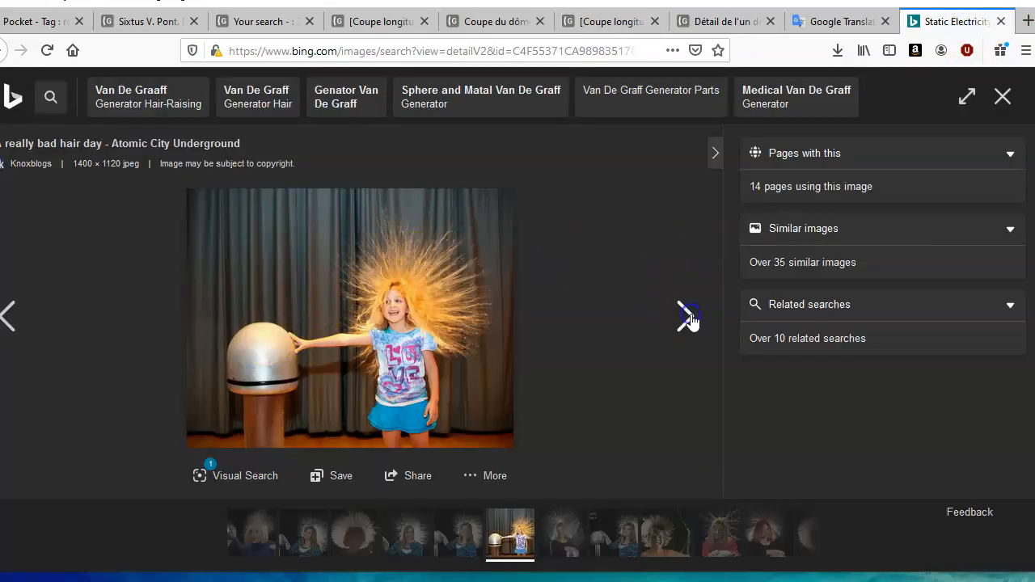
# Step through six static-electricity hair photos, then return to the Gallica arch drawing
pyautogui.click(683, 315)
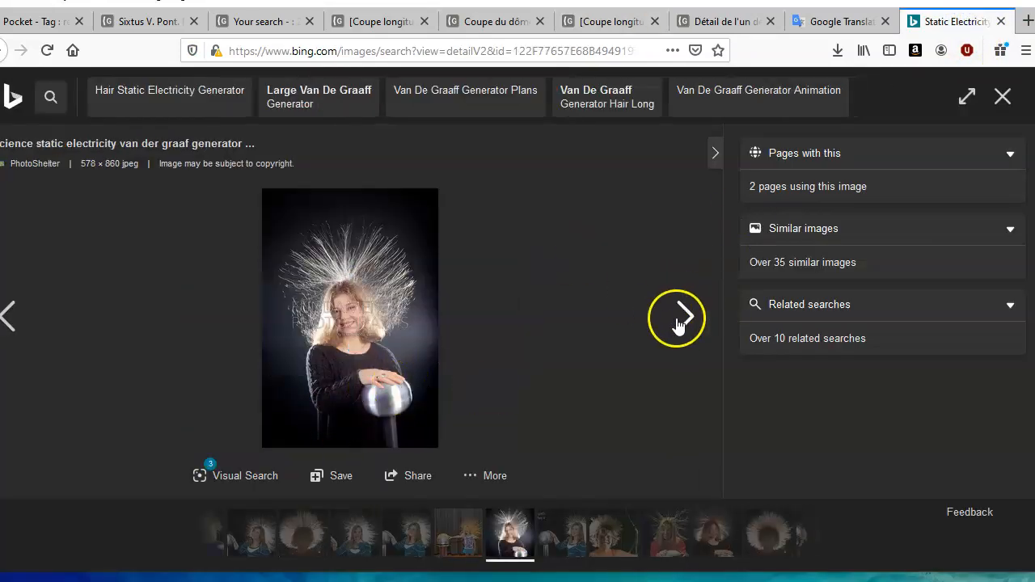
pyautogui.click(677, 317)
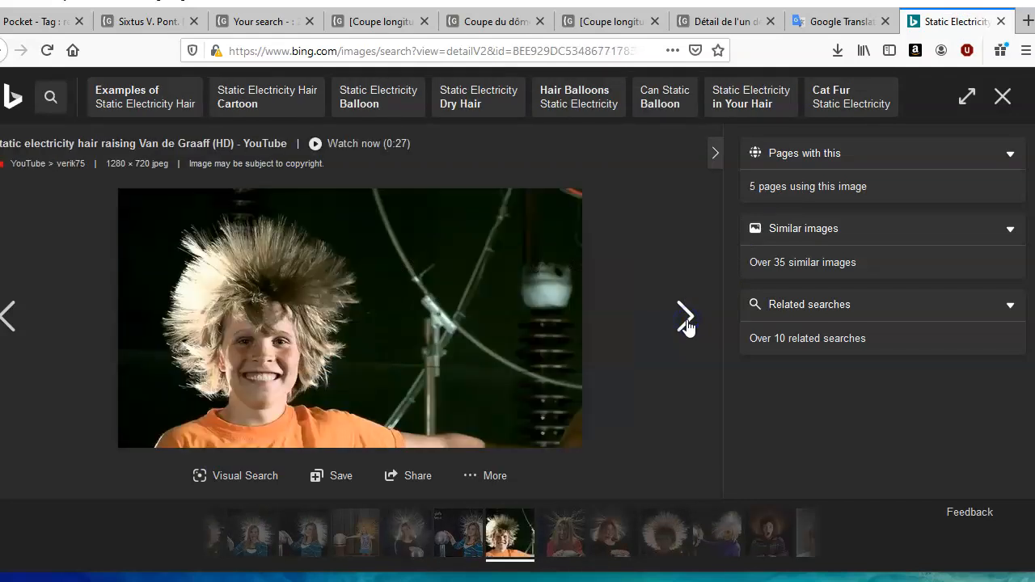
pyautogui.click(685, 316)
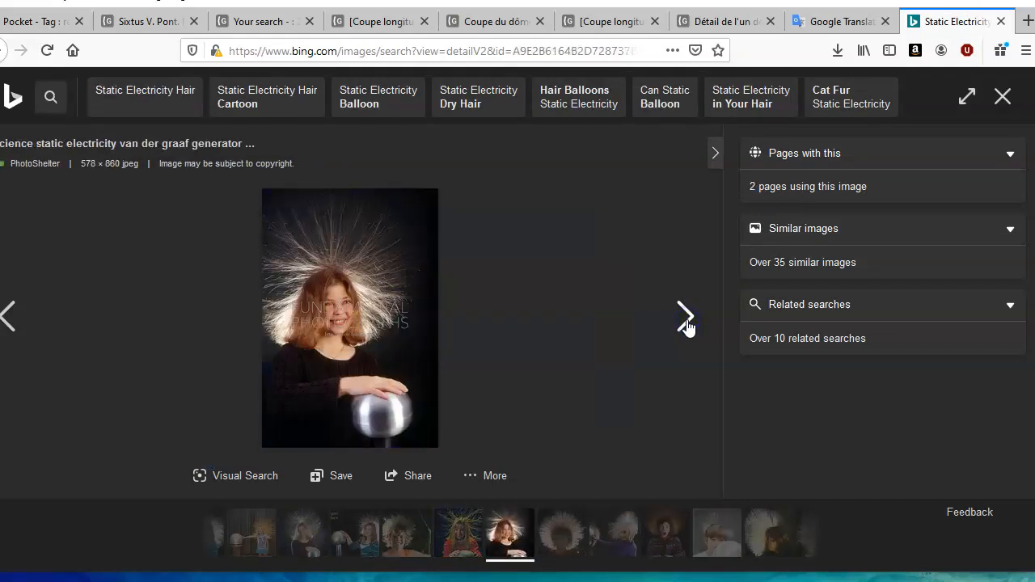
pyautogui.click(685, 316)
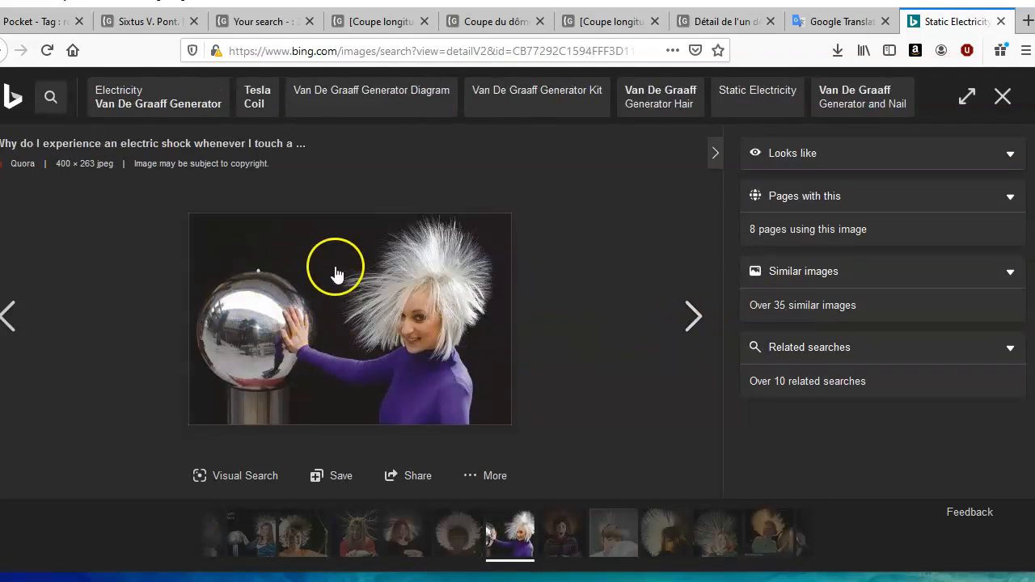
pyautogui.moveTo(706, 310)
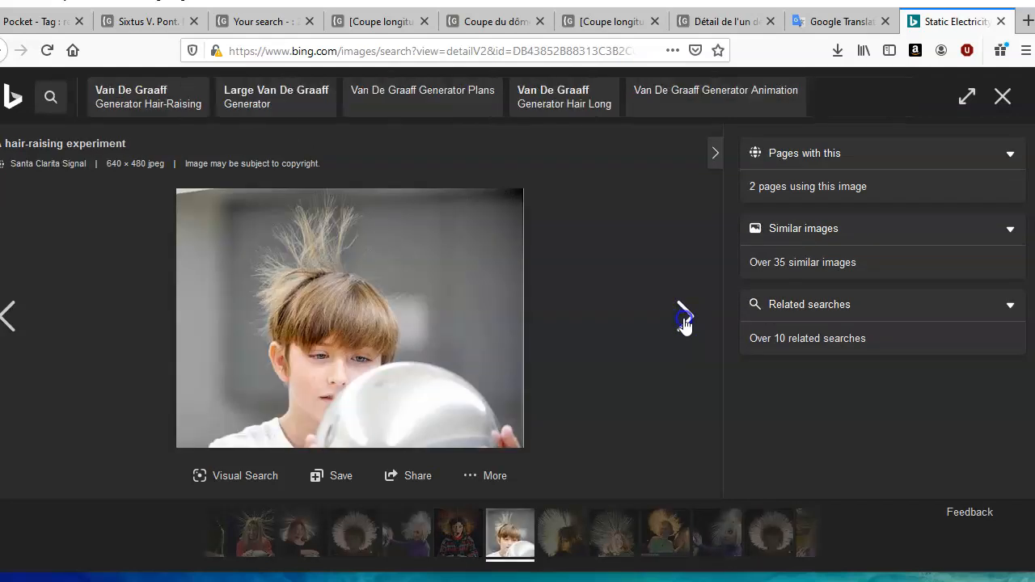
pyautogui.click(685, 315)
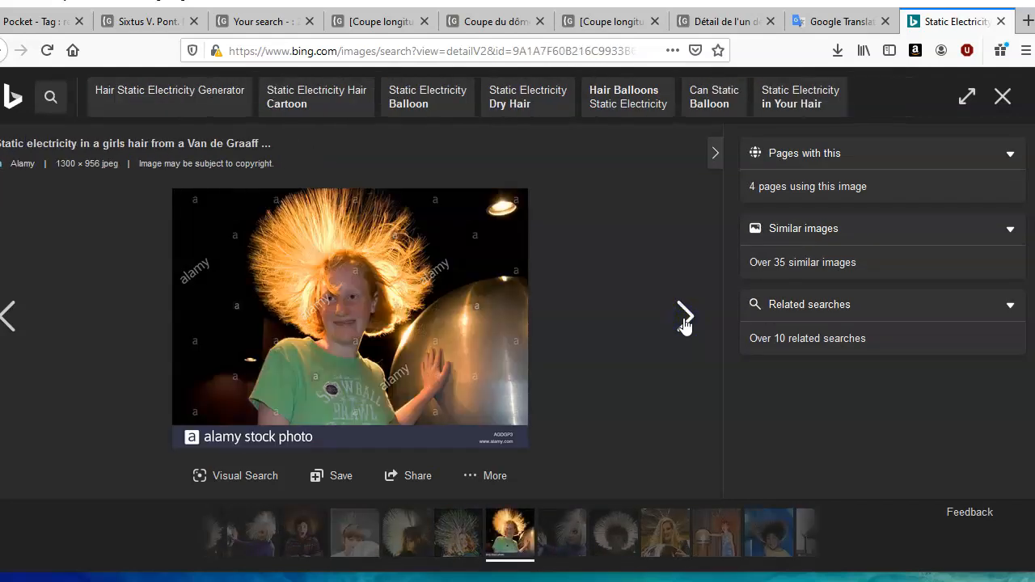
pyautogui.click(685, 316)
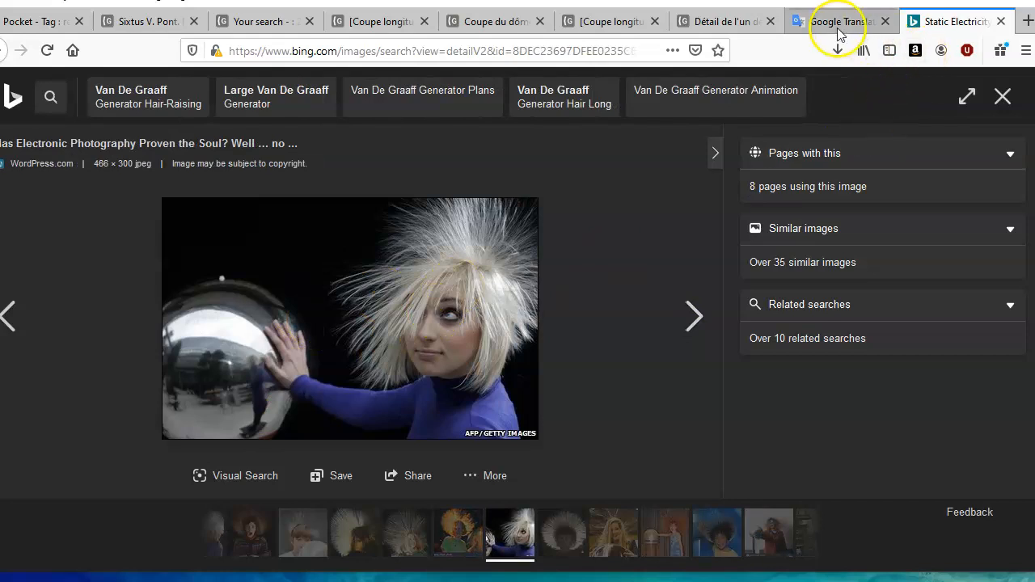
pyautogui.click(724, 20)
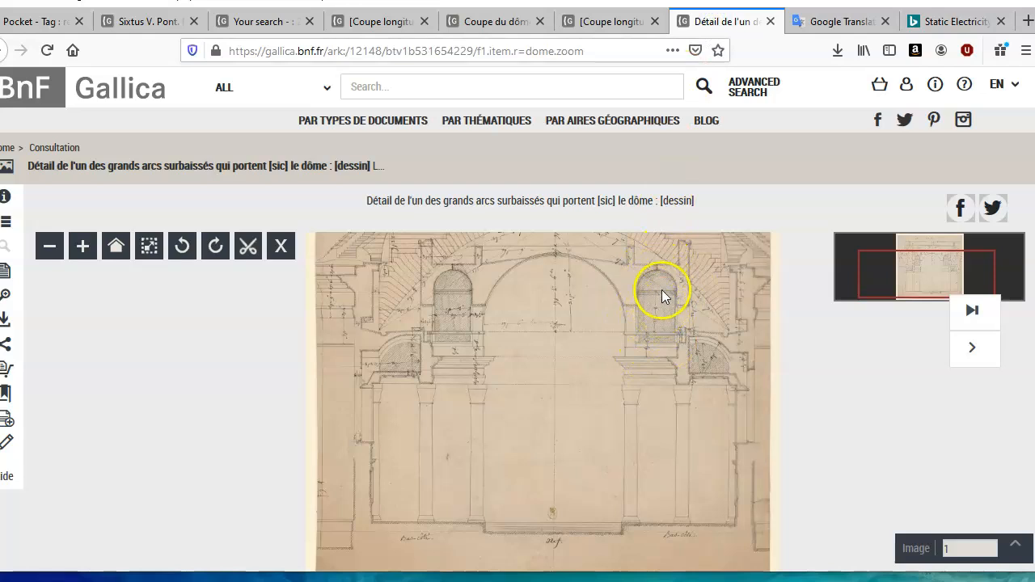
pyautogui.moveTo(666, 303)
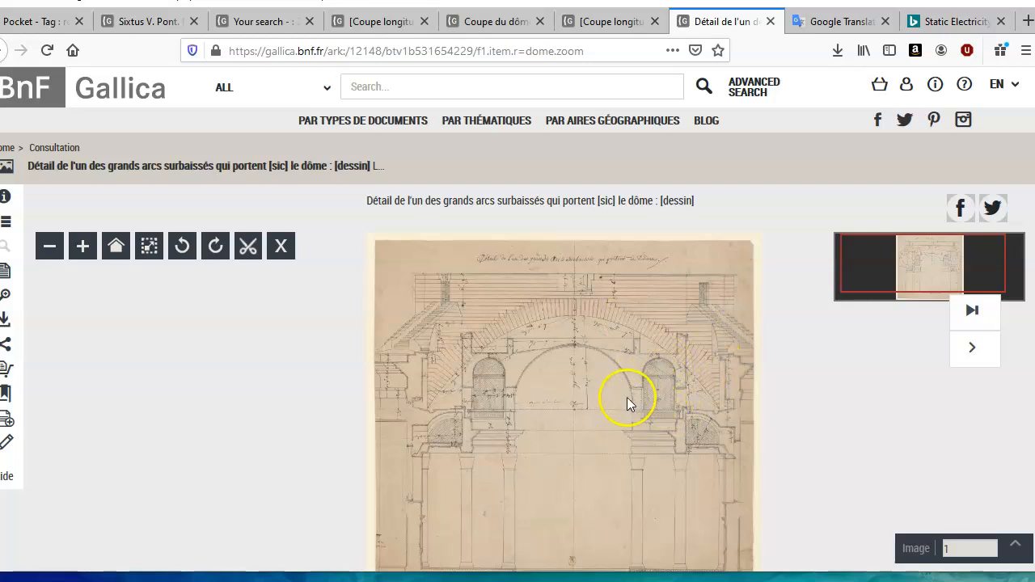
pyautogui.moveTo(578, 376)
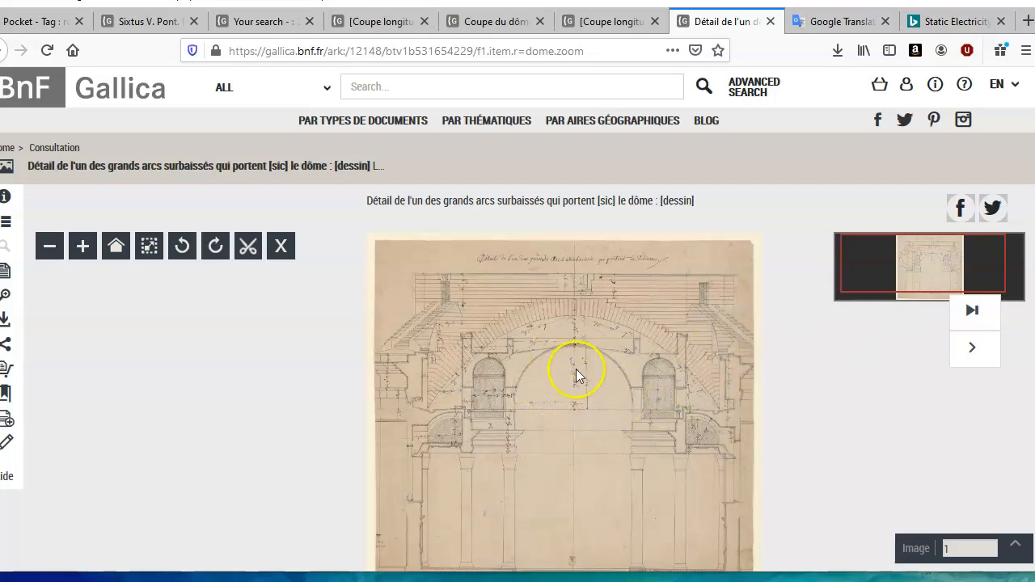
pyautogui.moveTo(594, 396)
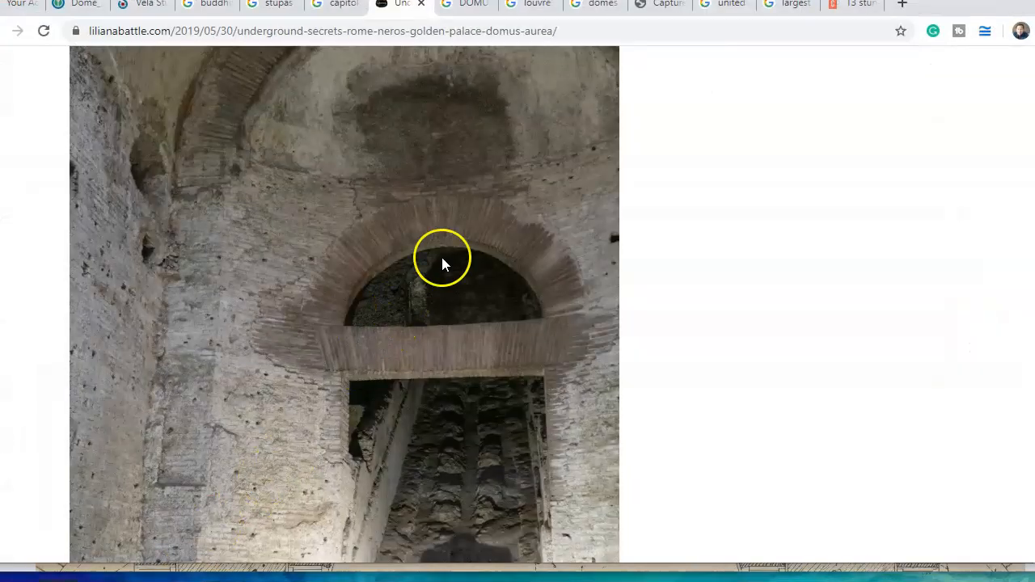
# Browse the Buddhist domes results and enlarge the Great Stupa photo
pyautogui.scroll(-3)
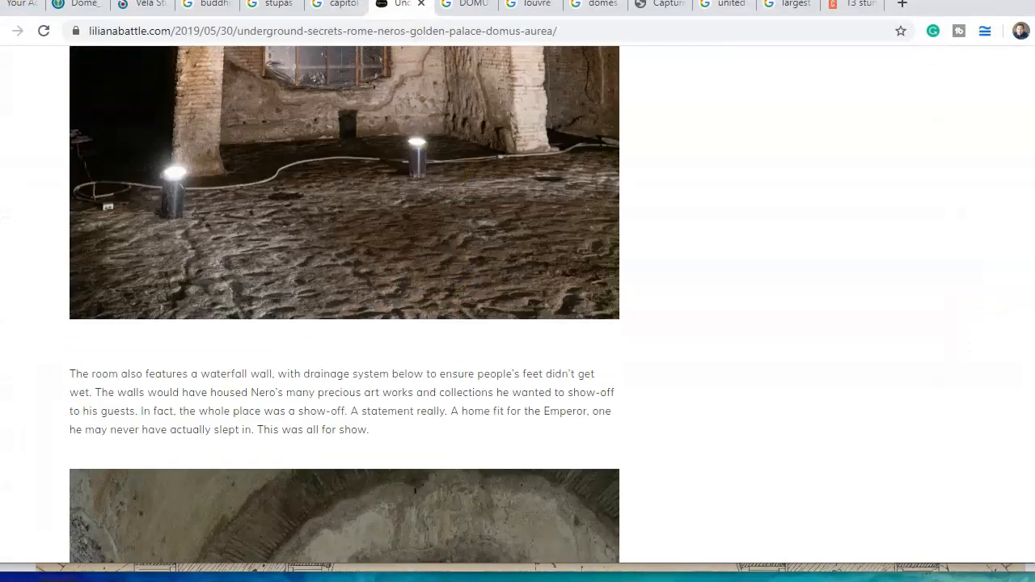
pyautogui.click(271, 4)
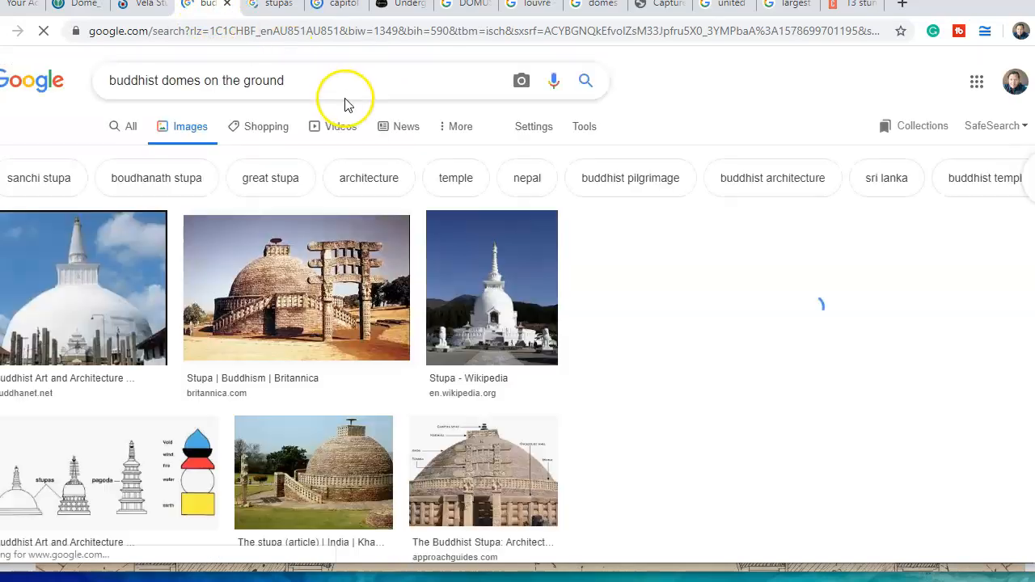
pyautogui.scroll(-3)
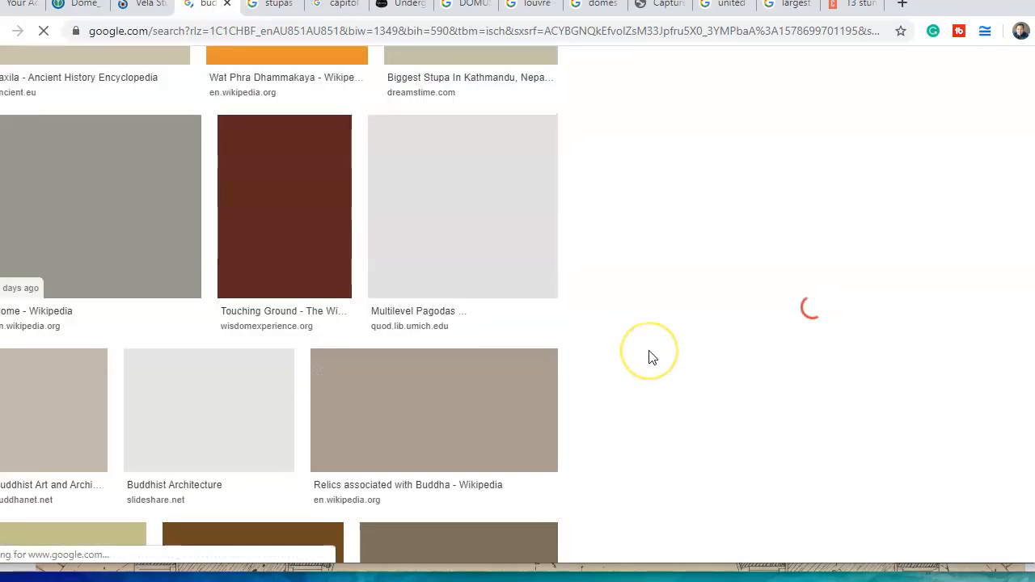
pyautogui.click(275, 376)
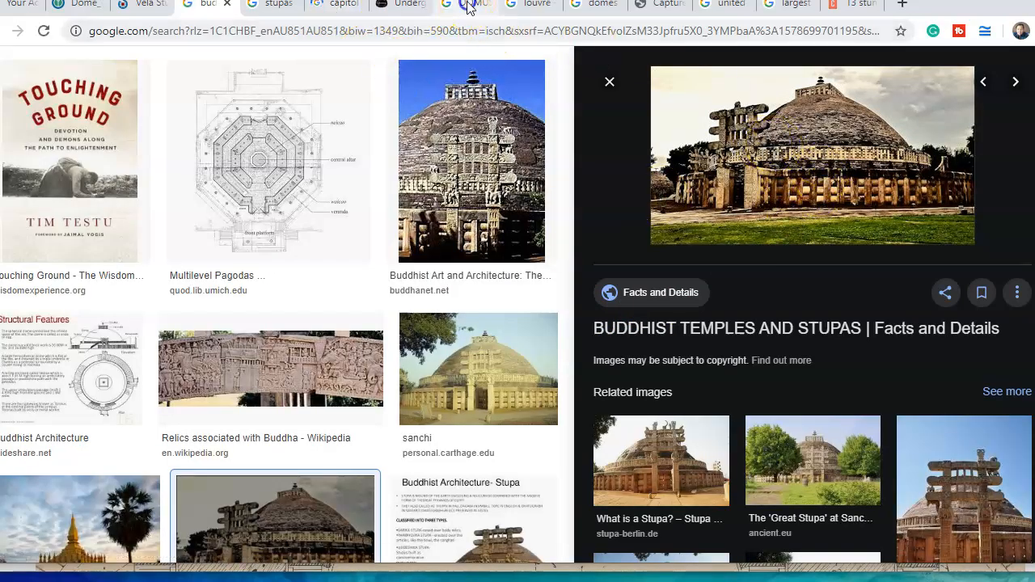
# Scroll the Capitol building results and enlarge a close-up of the Capitol dome
pyautogui.click(335, 6)
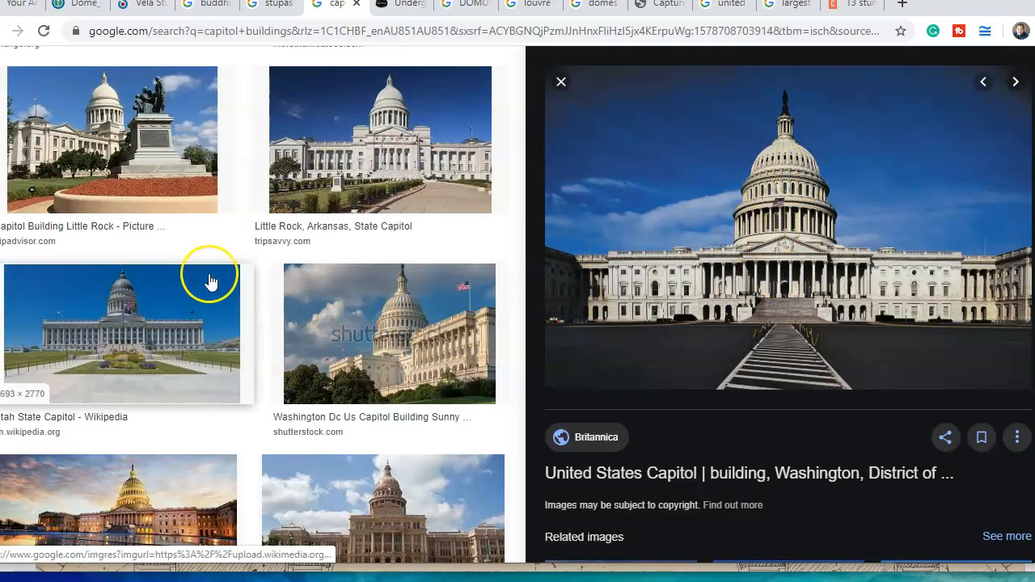
pyautogui.scroll(-3)
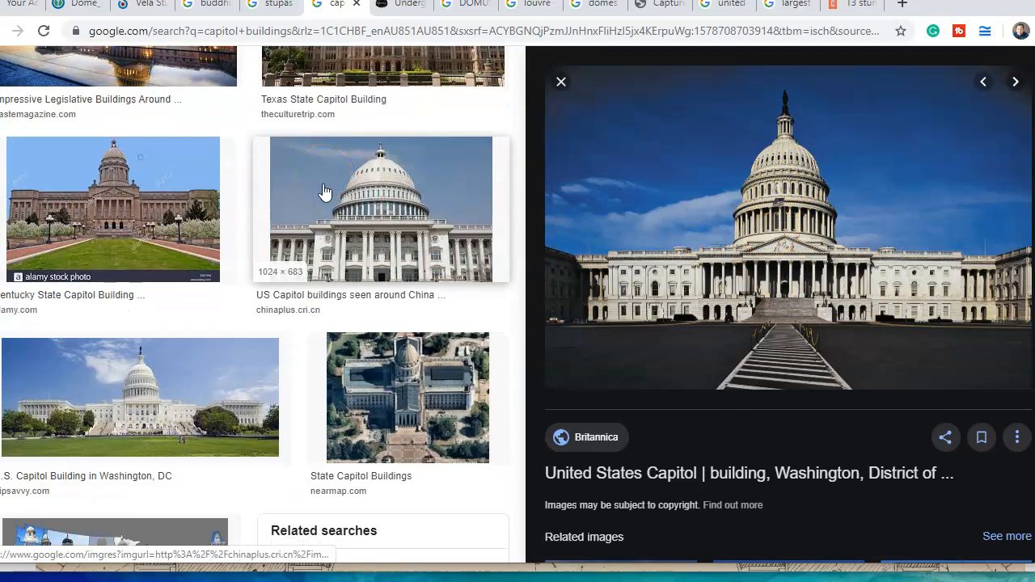
pyautogui.click(401, 5)
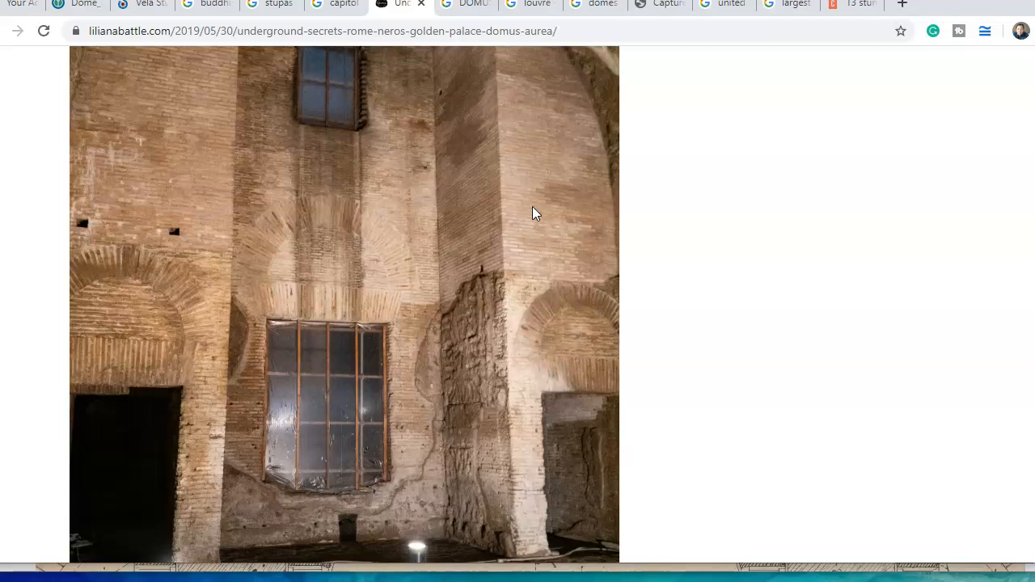
# Bring up the Domus Aurea post's tall windowed brick wall photo and its vaulted ceiling
pyautogui.click(541, 210)
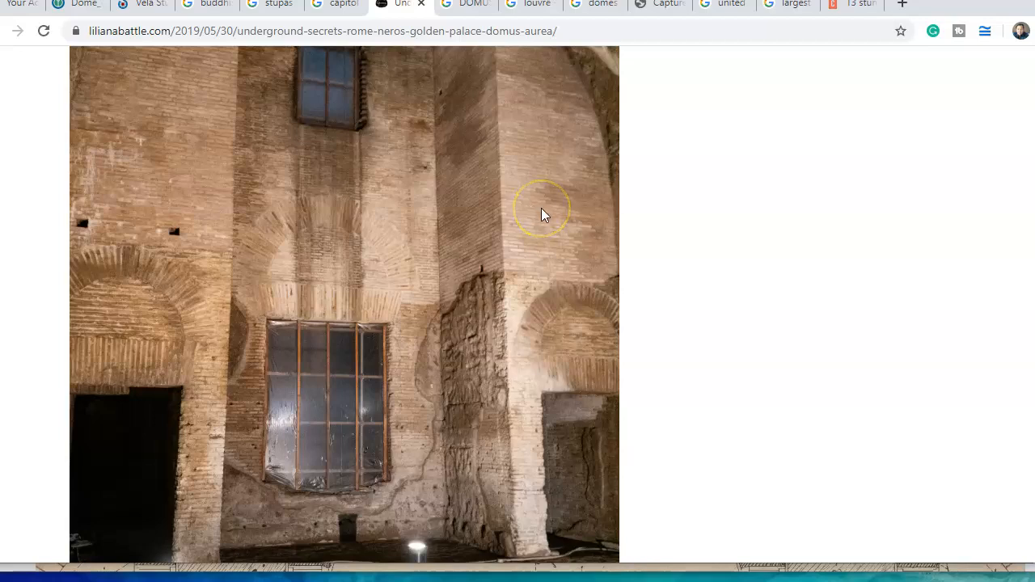
pyautogui.moveTo(305, 231)
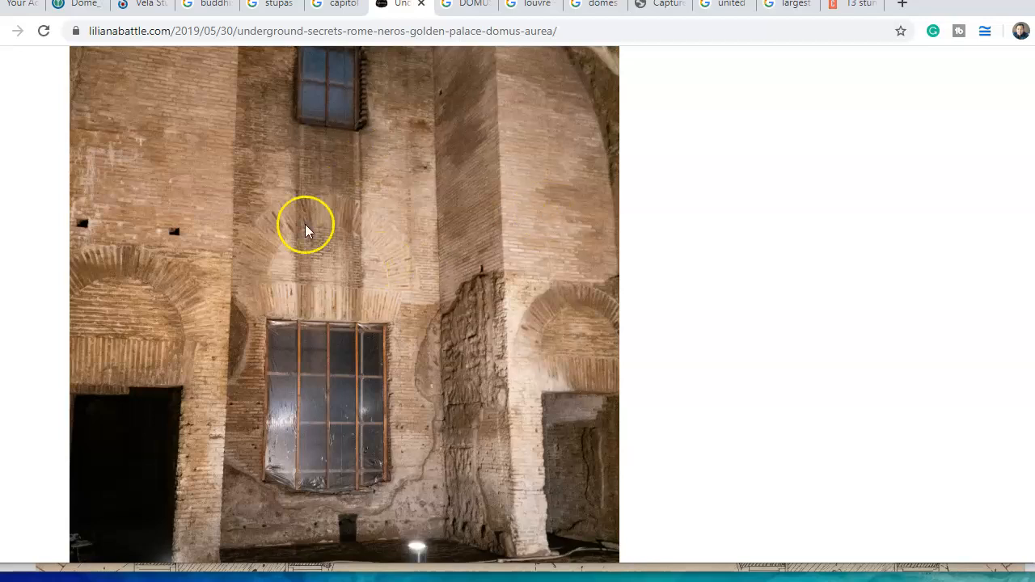
pyautogui.moveTo(653, 180)
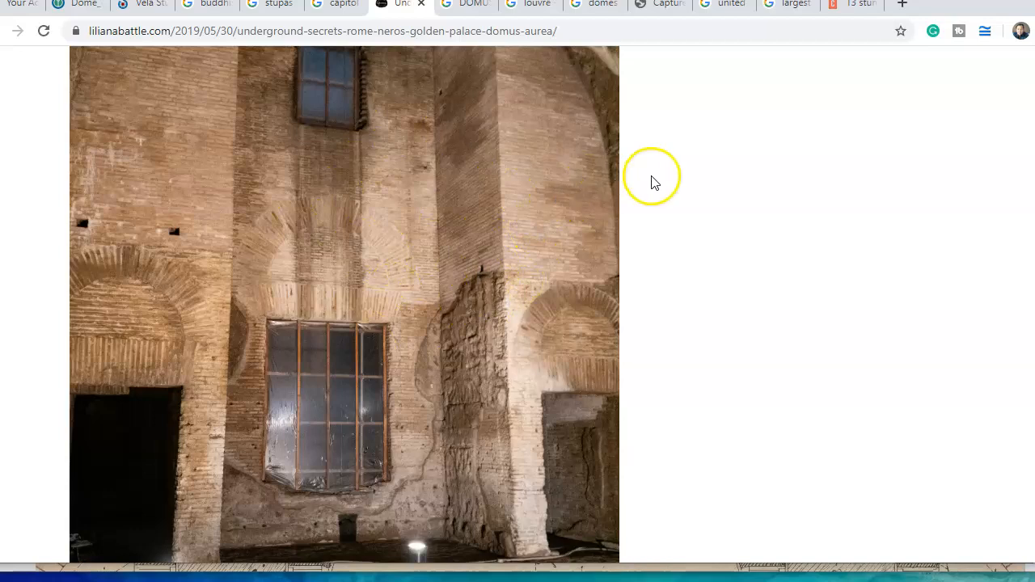
pyautogui.moveTo(703, 179)
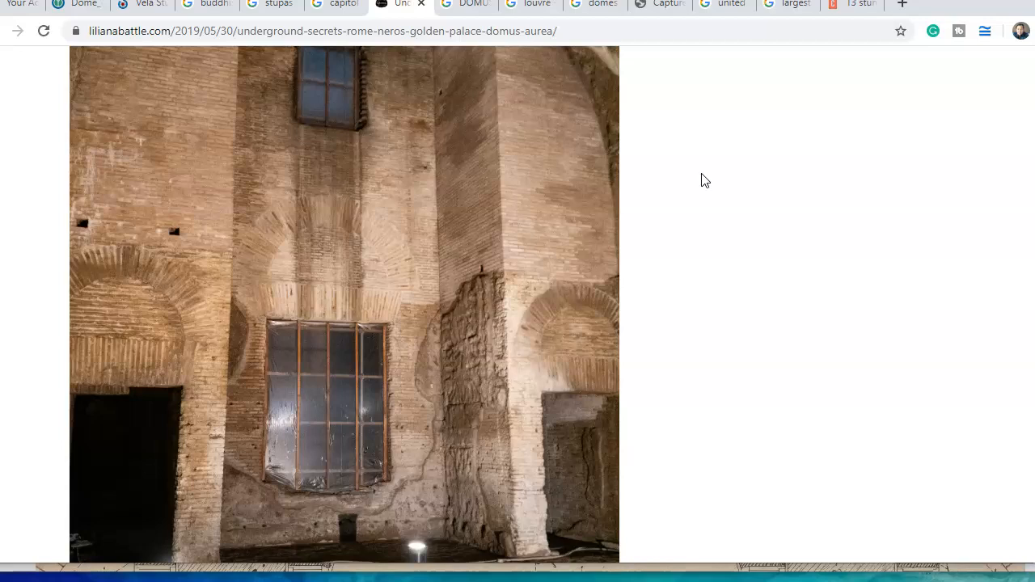
pyautogui.click(756, 354)
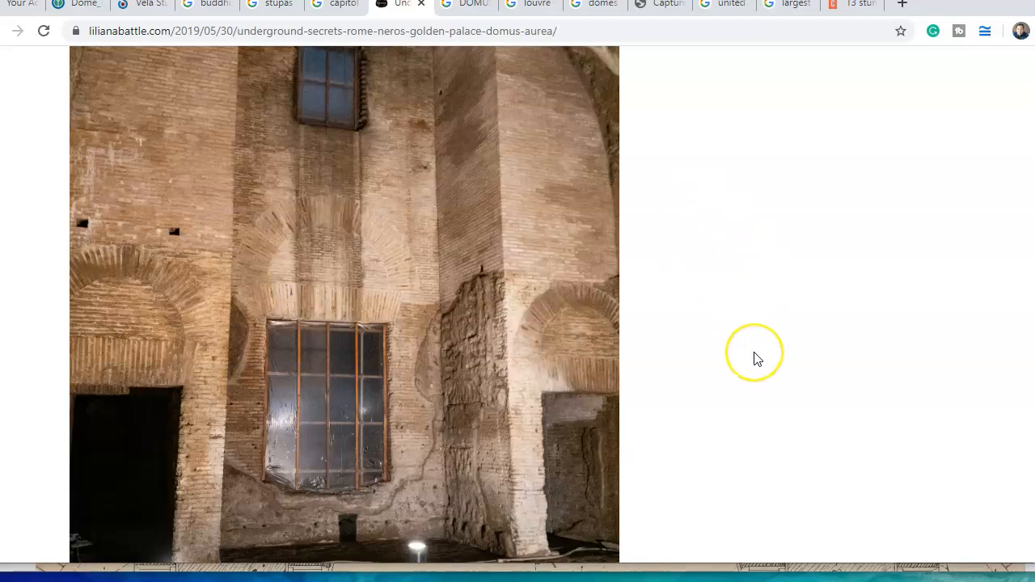
pyautogui.moveTo(755, 358)
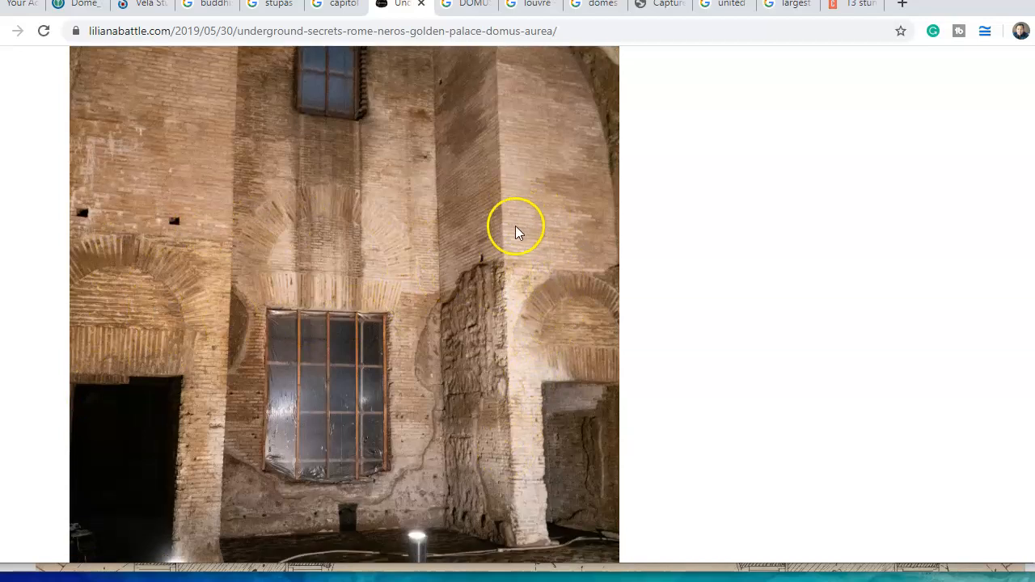
pyautogui.scroll(-3)
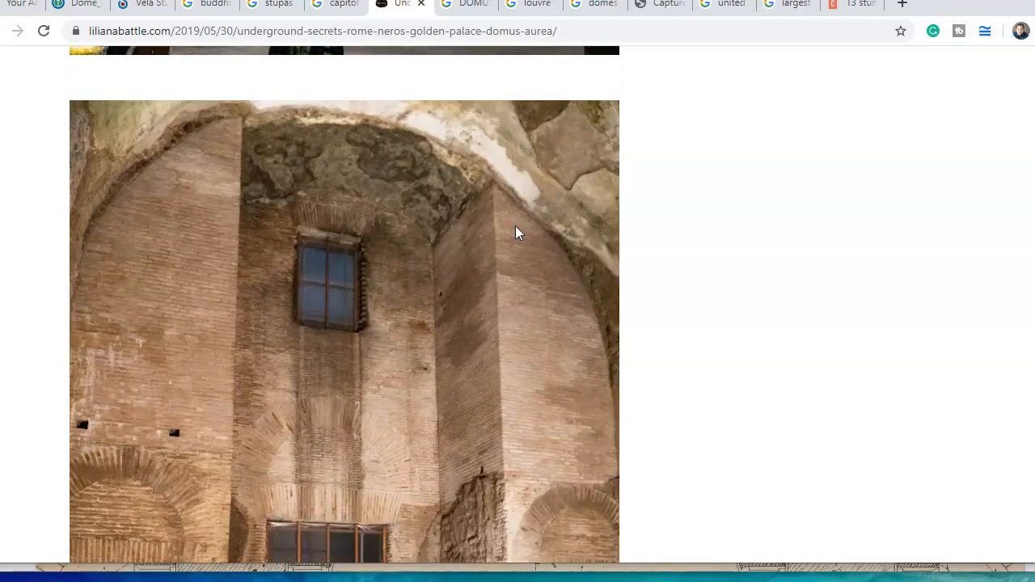
# Scroll past the waterfall-channel and virtual-reality passages to the frescoed vaulted ceiling photo
pyautogui.scroll(-3)
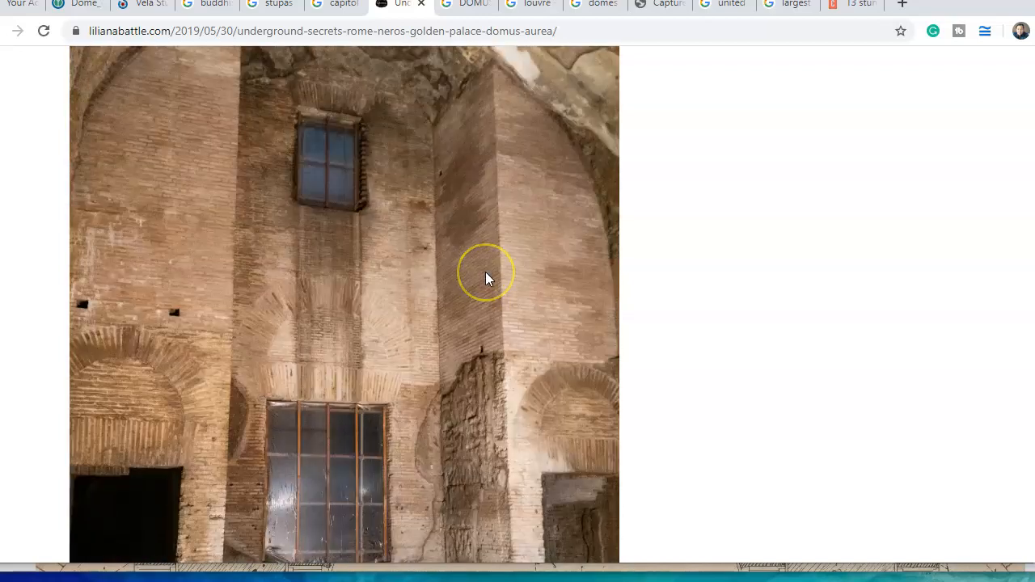
pyautogui.scroll(-3)
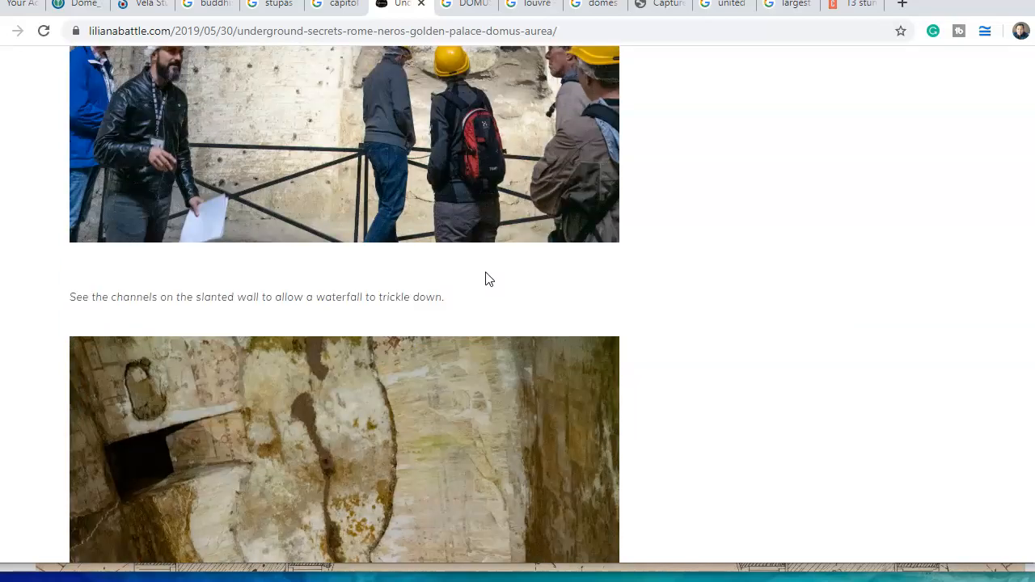
pyautogui.scroll(-3)
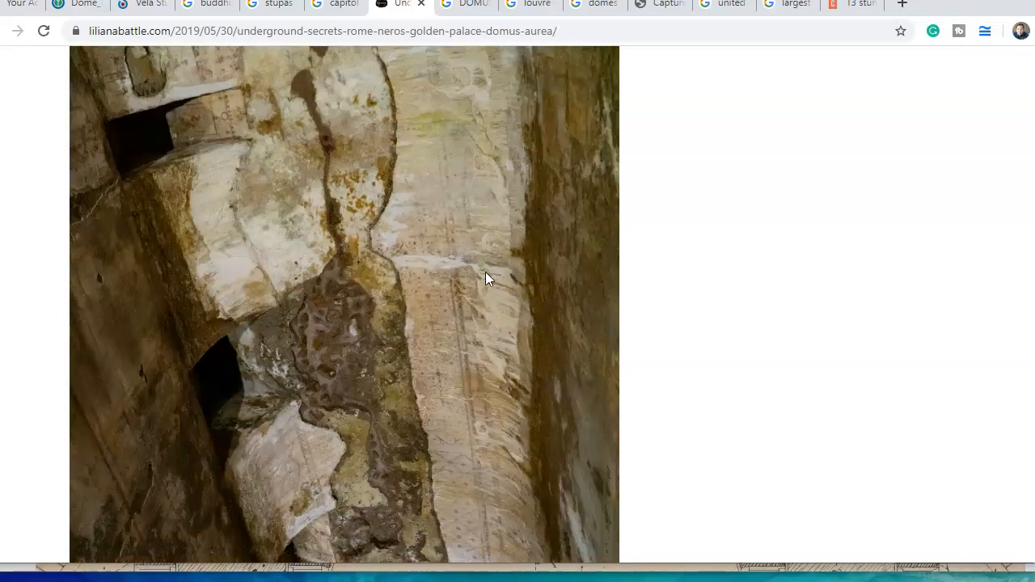
pyautogui.scroll(-3)
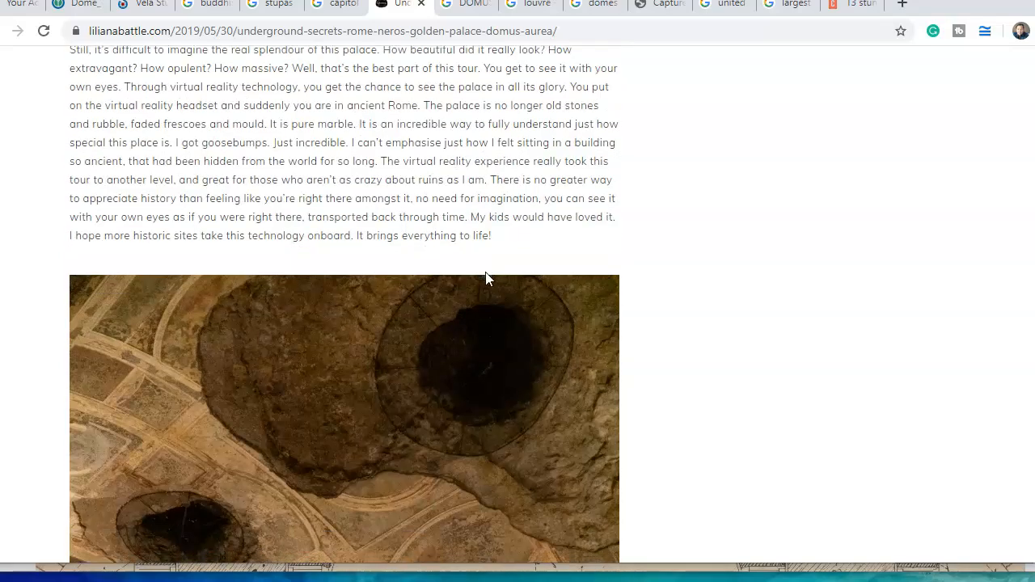
pyautogui.scroll(-3)
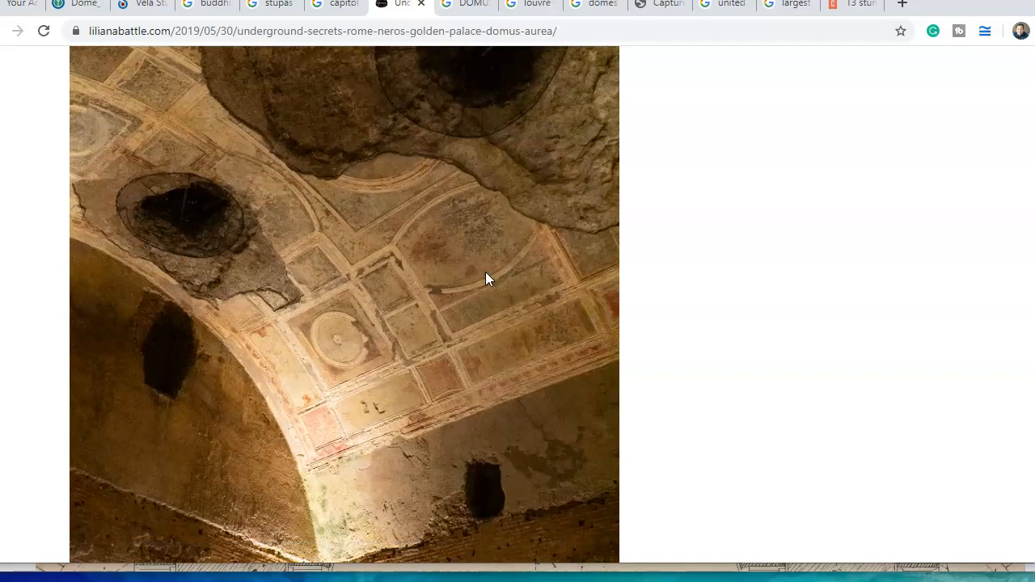